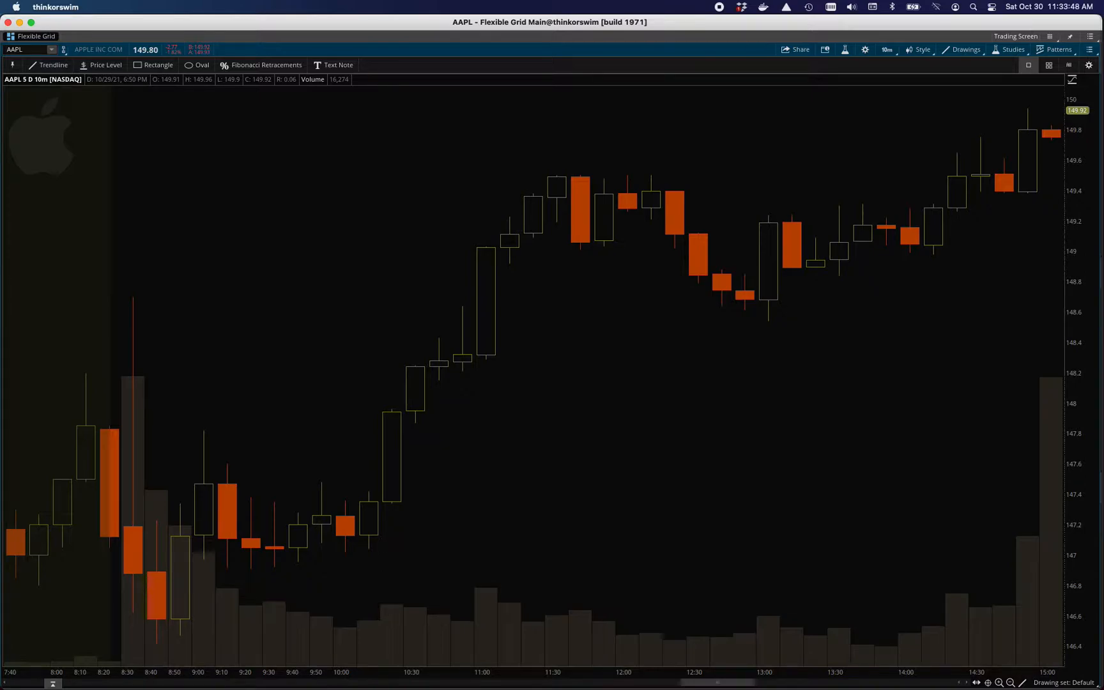
- Open Edit Studies and Strategies, search 'ema', and select Multi_EMA_Ripster_Cloud
{"action": "left_click", "coordinate": [844, 49]}
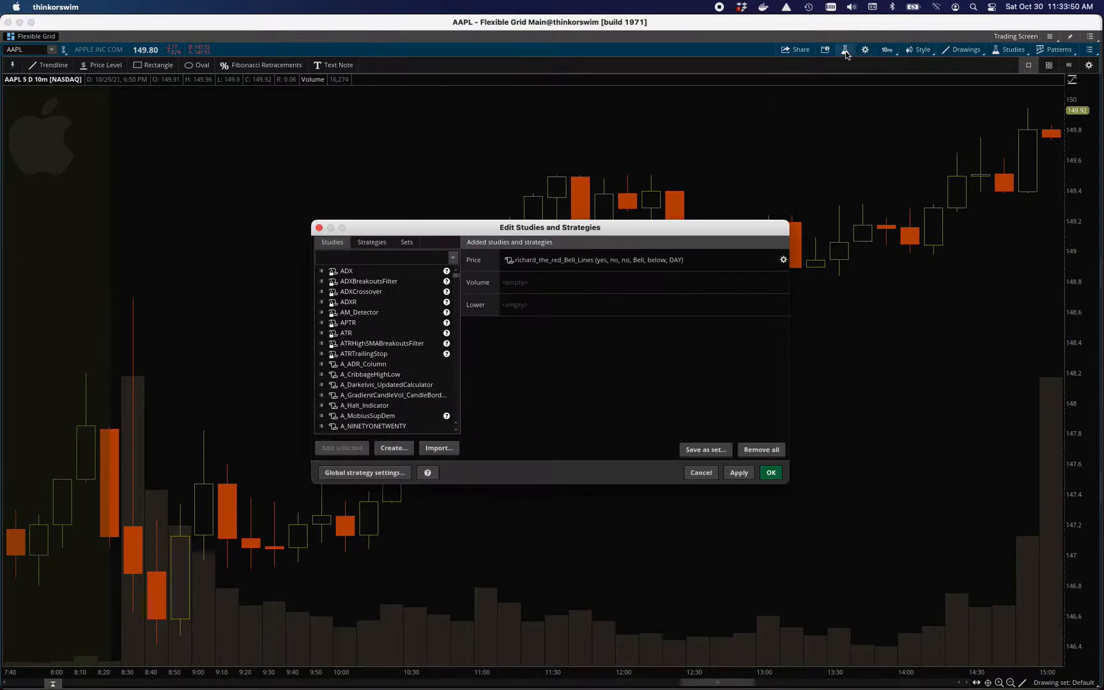
{"action": "left_click_drag", "start_coordinate": [549, 227], "coordinate": [722, 319]}
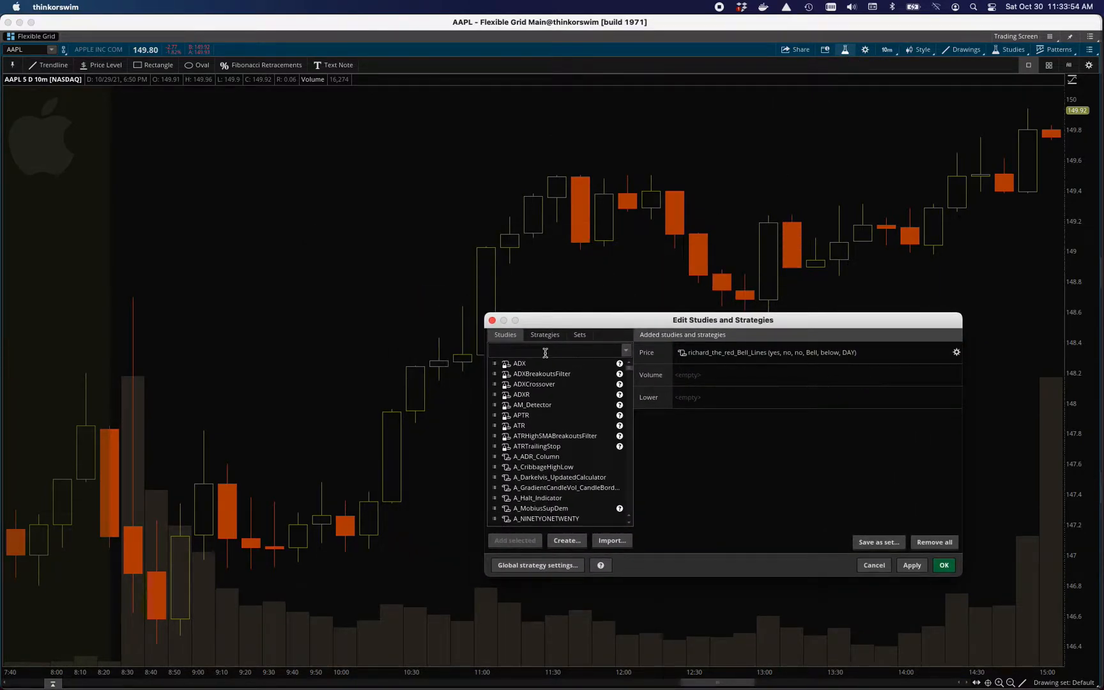
{"action": "type", "text": "ema."}
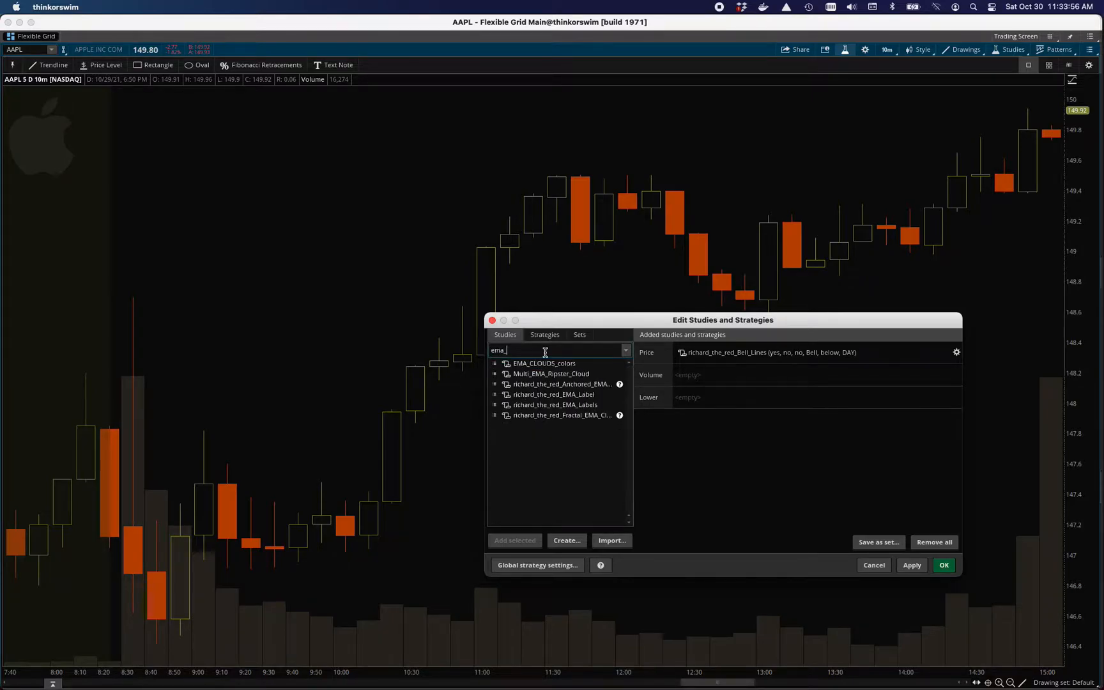
{"action": "left_click", "coordinate": [552, 373]}
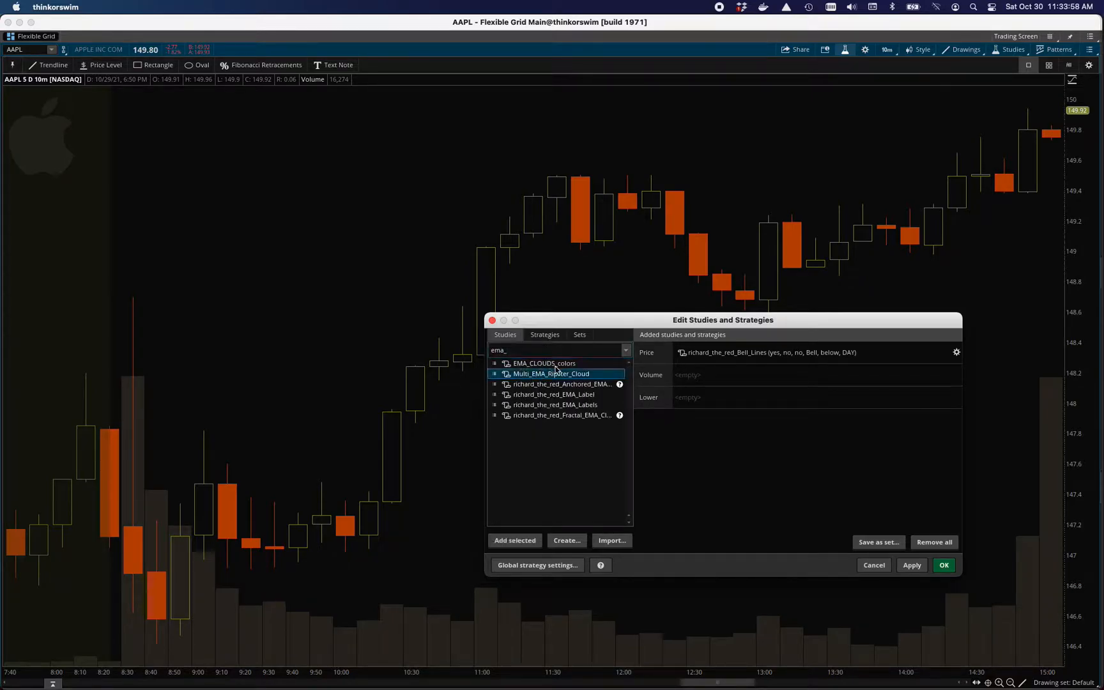
{"action": "left_click_drag", "start_coordinate": [723, 319], "coordinate": [304, 172]}
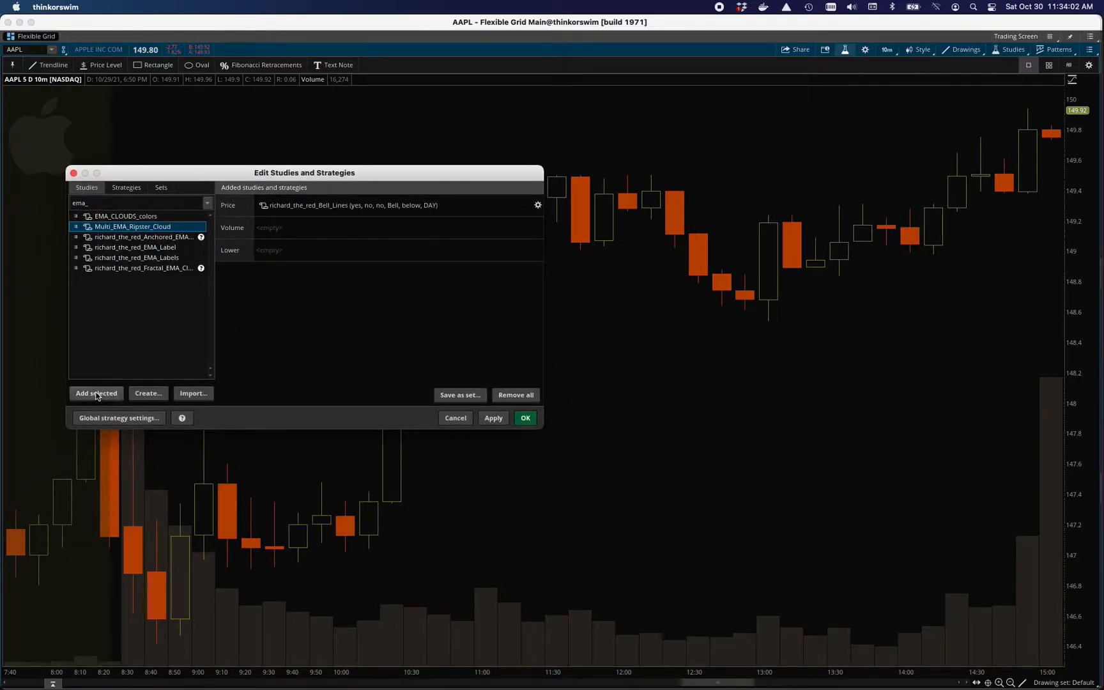
- Add Multi_EMA_Ripster_Cloud to the Price pane and move the editor aside to see the clouds
{"action": "left_click", "coordinate": [95, 393]}
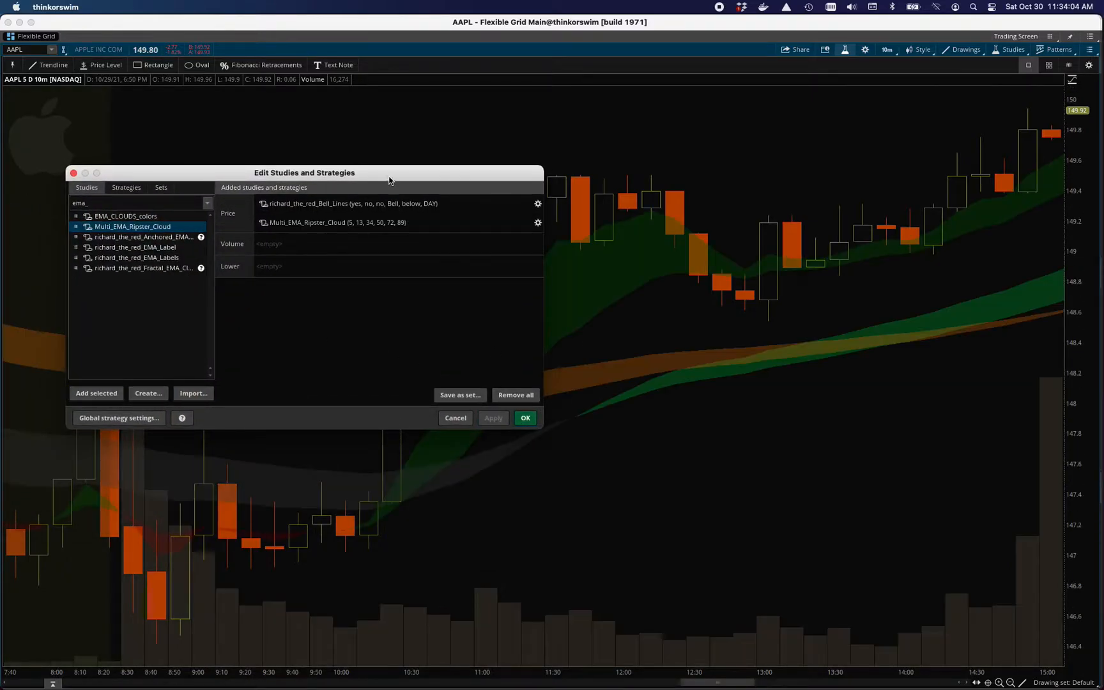
{"action": "left_click_drag", "start_coordinate": [304, 172], "coordinate": [841, 381]}
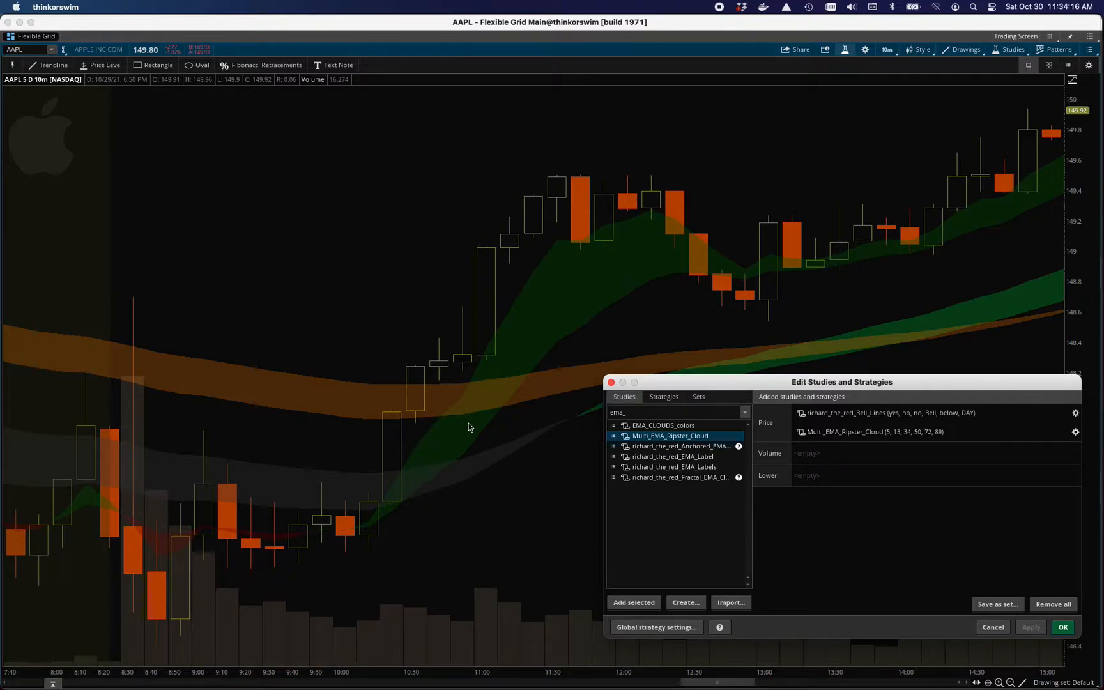
{"action": "mouse_move", "coordinate": [426, 469]}
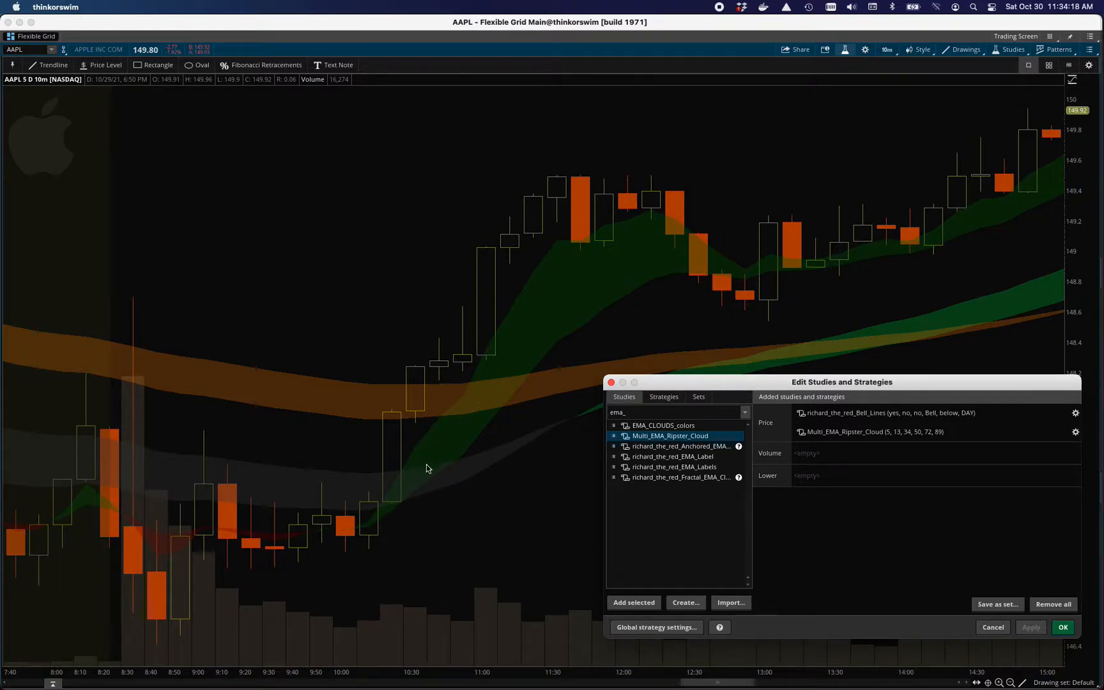
{"action": "mouse_move", "coordinate": [703, 276]}
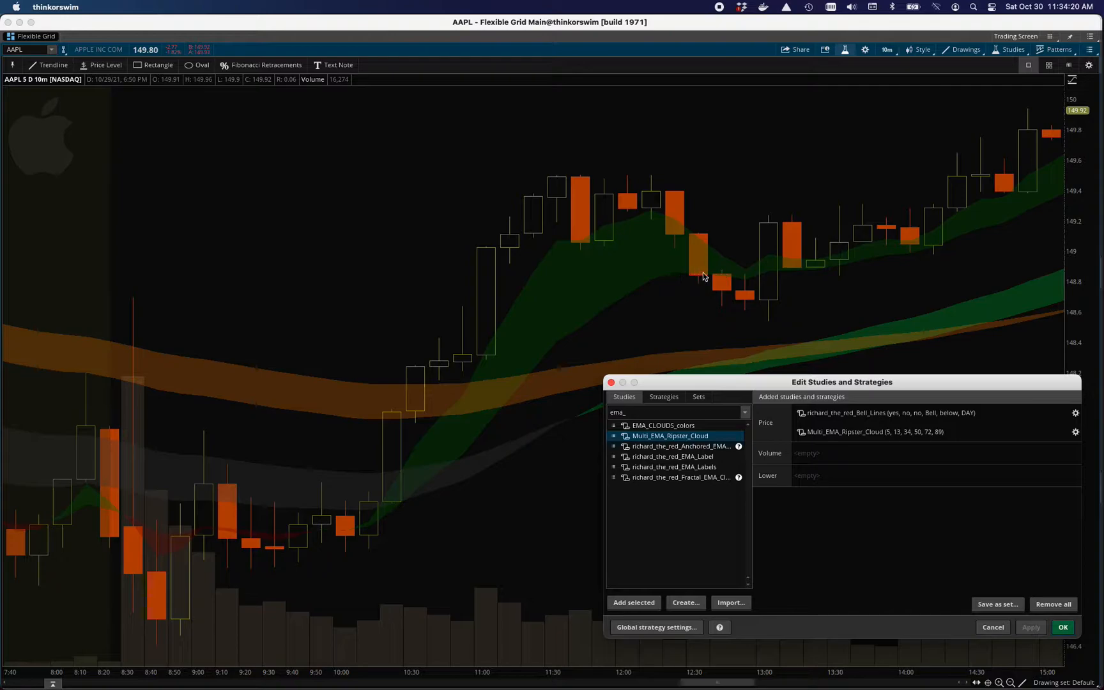
{"action": "mouse_move", "coordinate": [708, 275]}
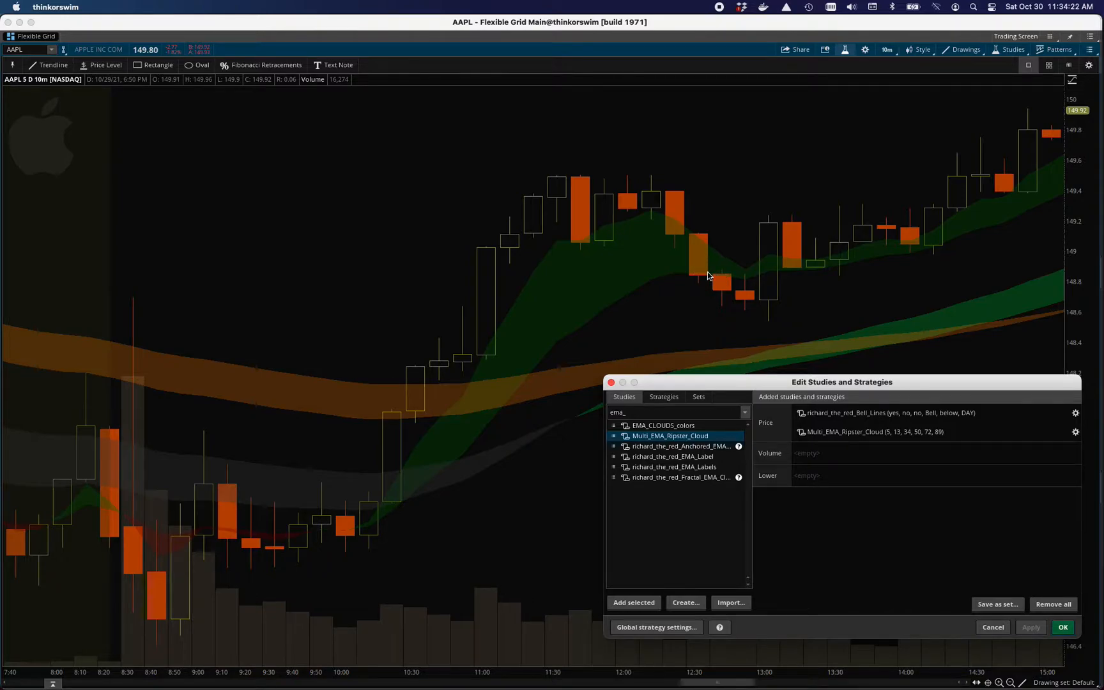
{"action": "mouse_move", "coordinate": [543, 237]}
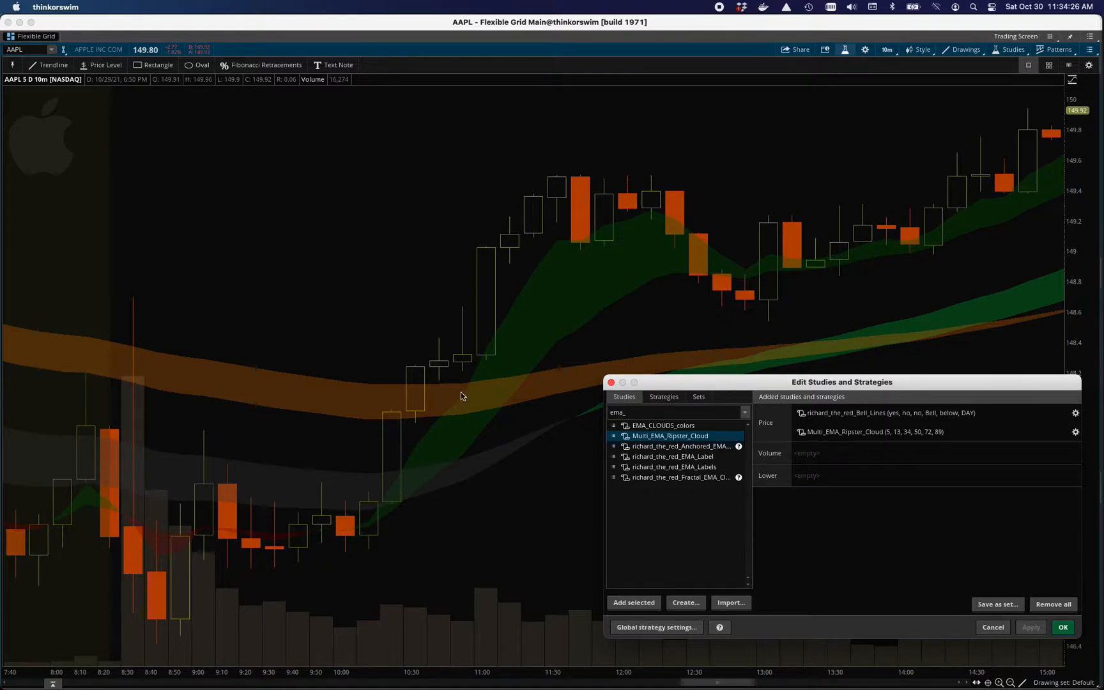
{"action": "mouse_move", "coordinate": [632, 220]}
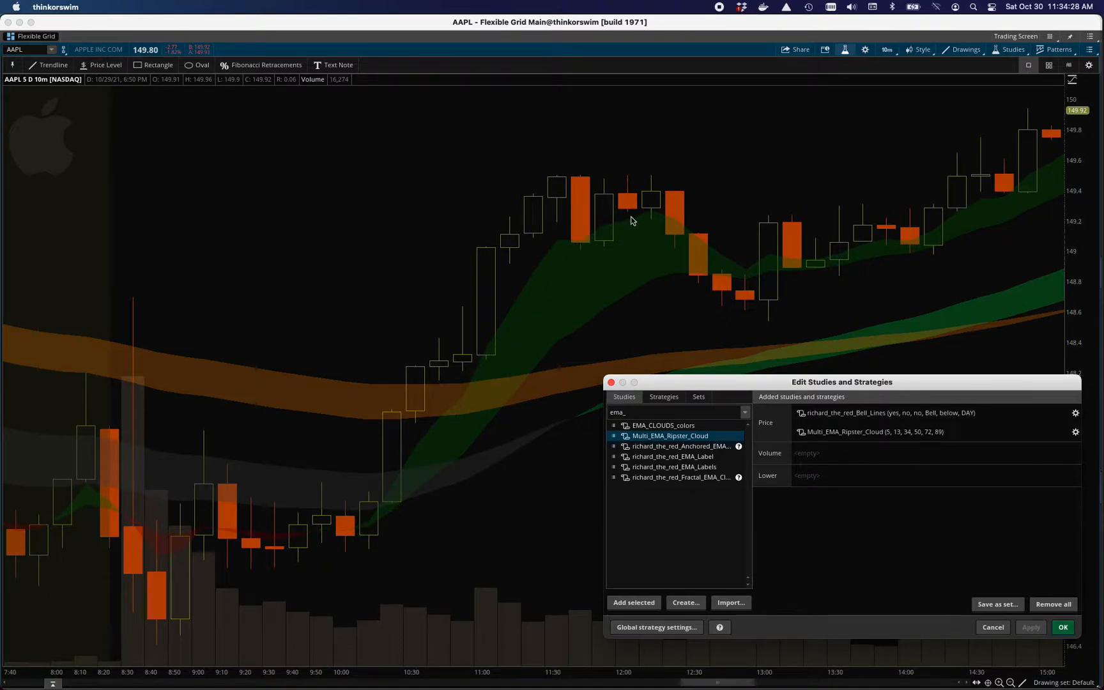
{"action": "mouse_move", "coordinate": [495, 350]}
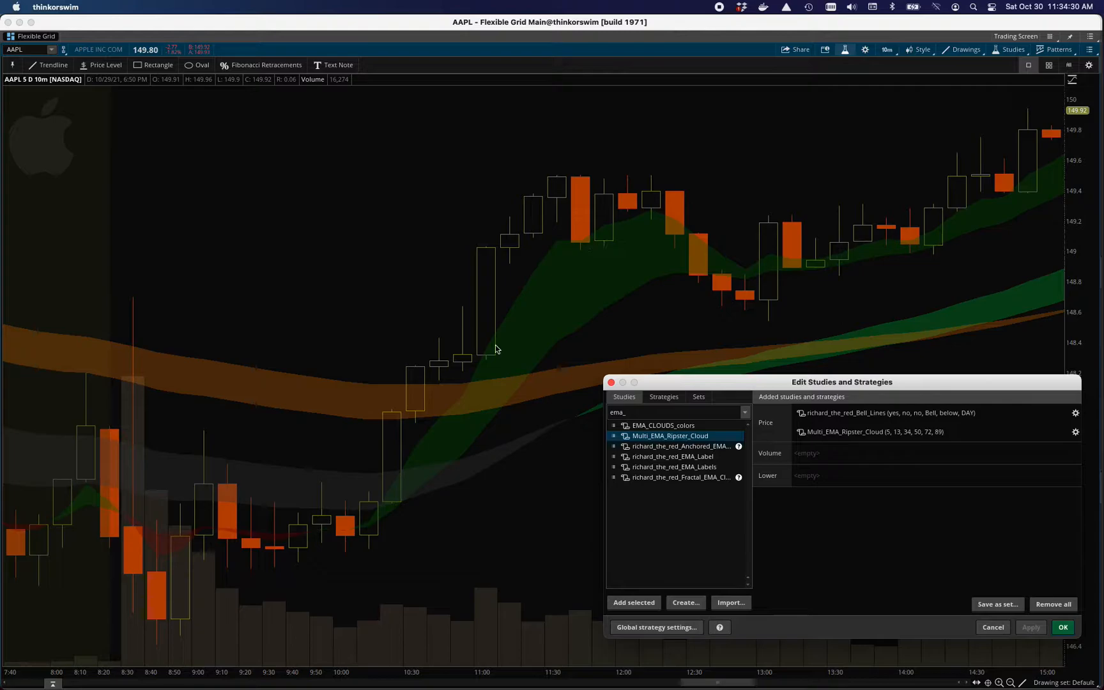
{"action": "mouse_move", "coordinate": [596, 241]}
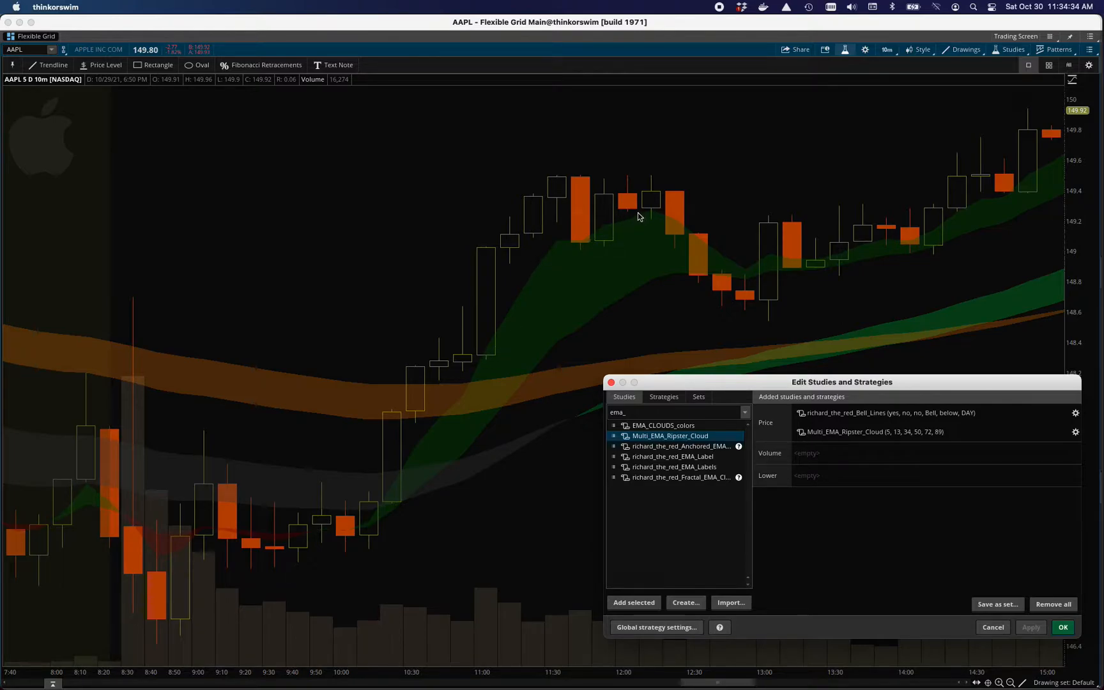
{"action": "mouse_move", "coordinate": [699, 285]}
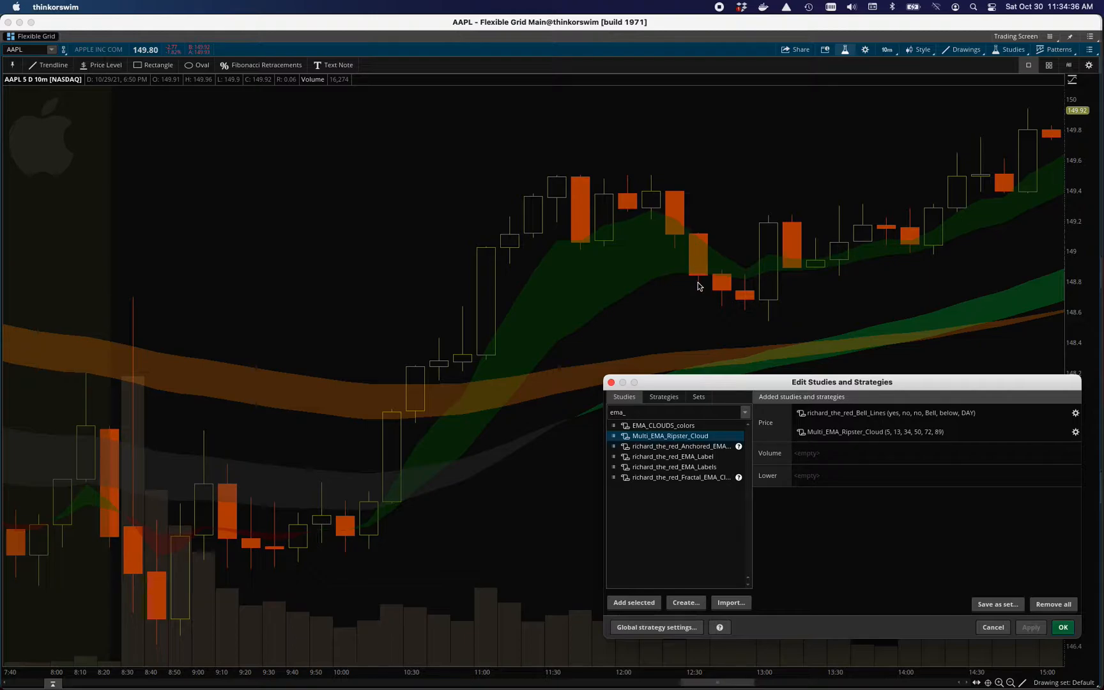
{"action": "mouse_move", "coordinate": [692, 276]}
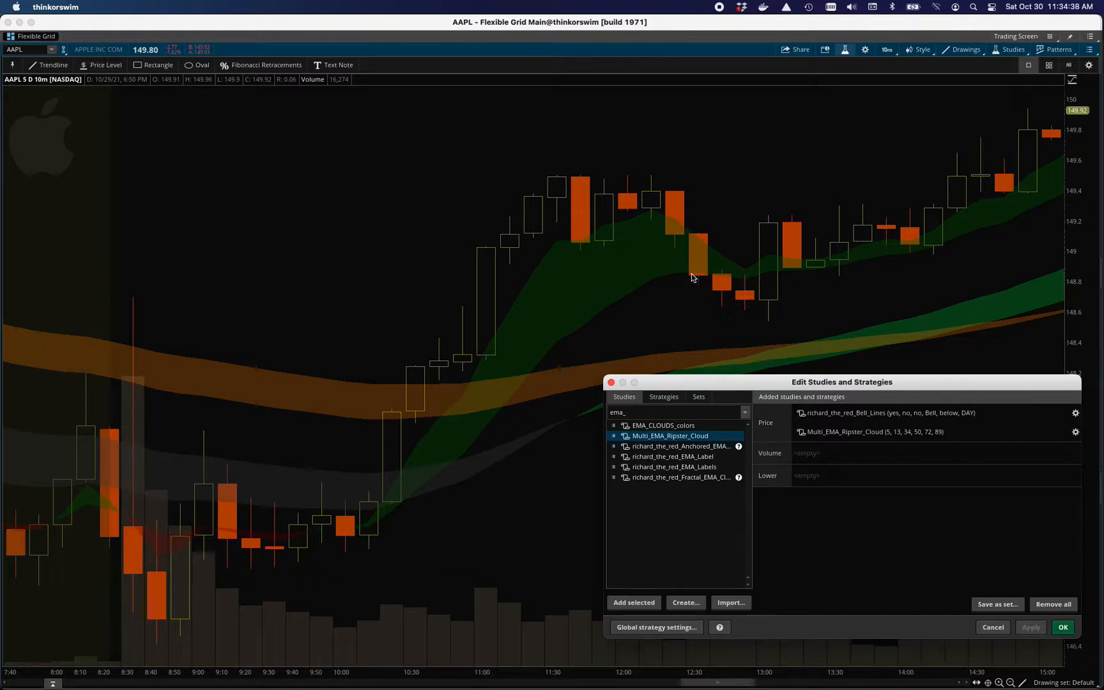
{"action": "mouse_move", "coordinate": [468, 275]}
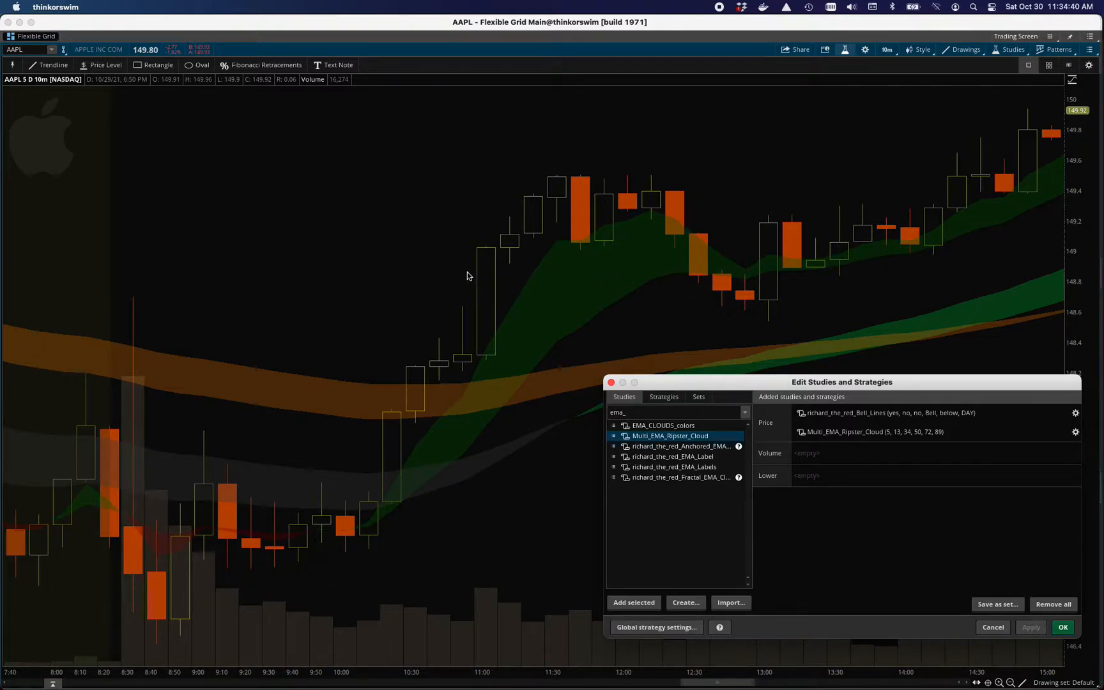
{"action": "mouse_move", "coordinate": [634, 282]}
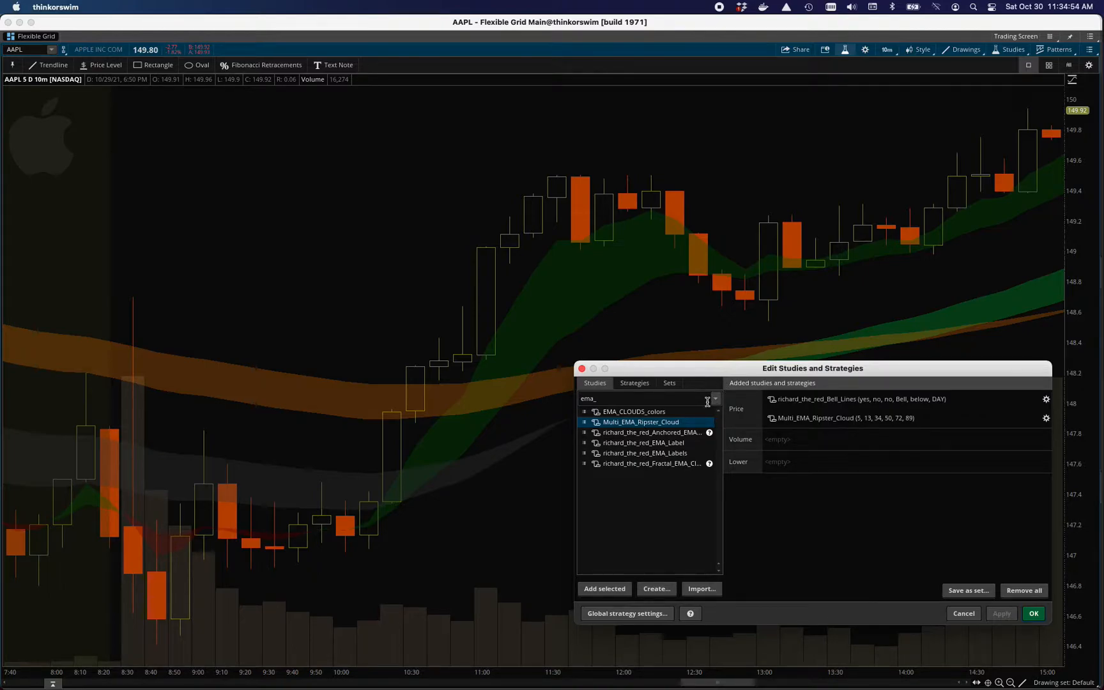
{"action": "mouse_move", "coordinate": [707, 444]}
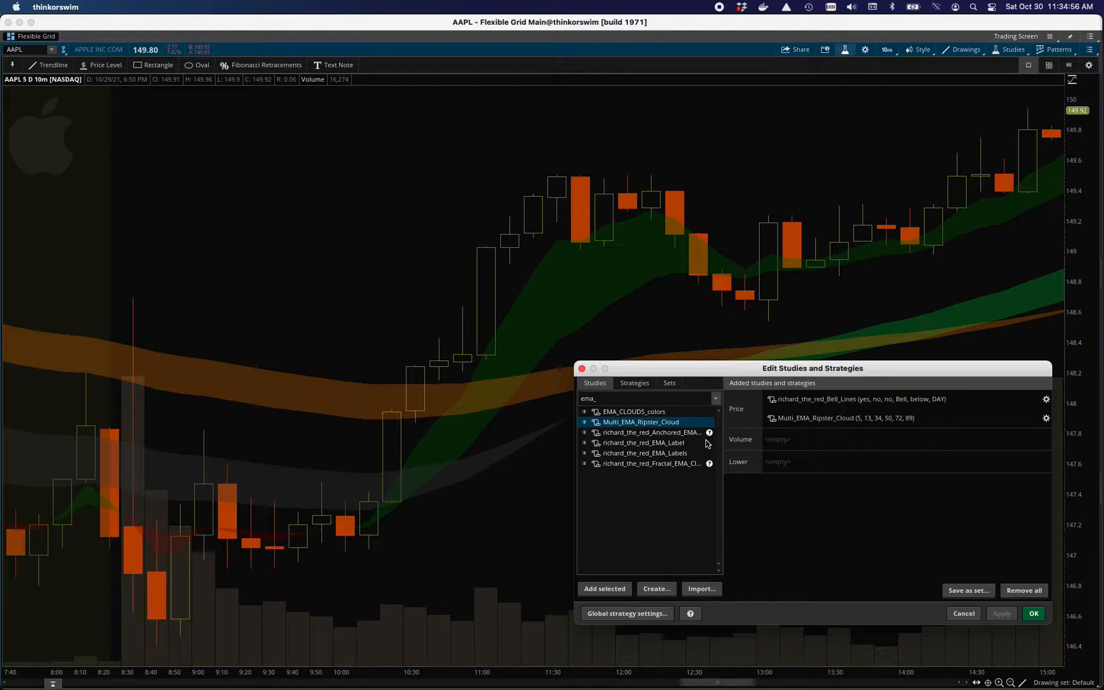
{"action": "mouse_move", "coordinate": [632, 275]}
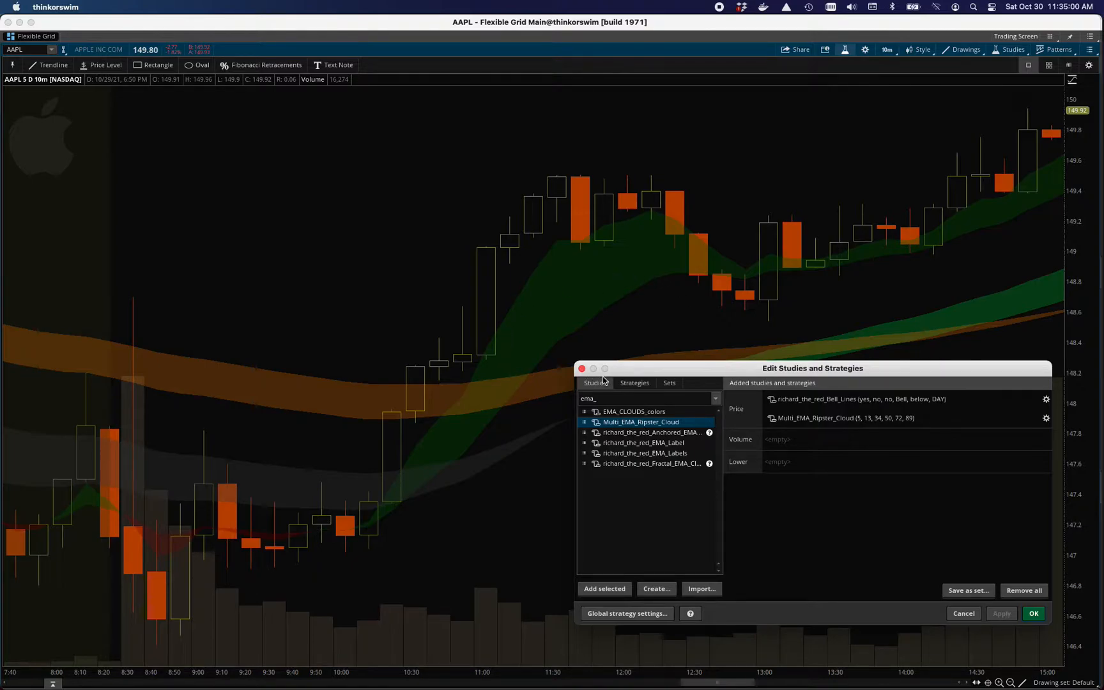
{"action": "mouse_move", "coordinate": [497, 287]}
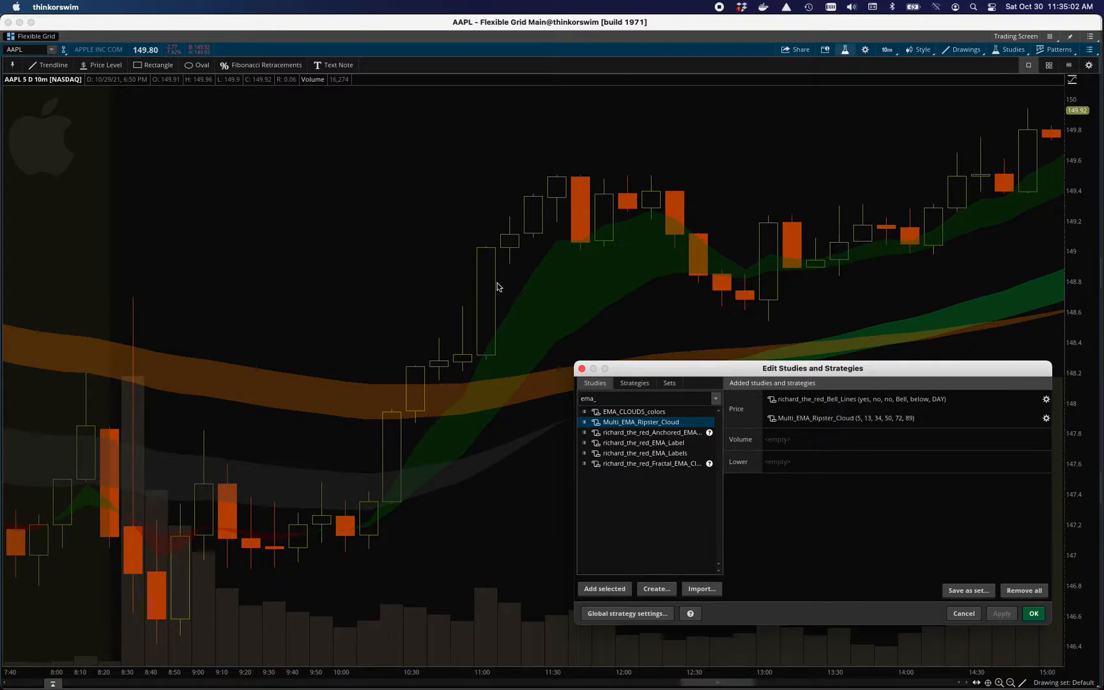
{"action": "mouse_move", "coordinate": [887, 58]}
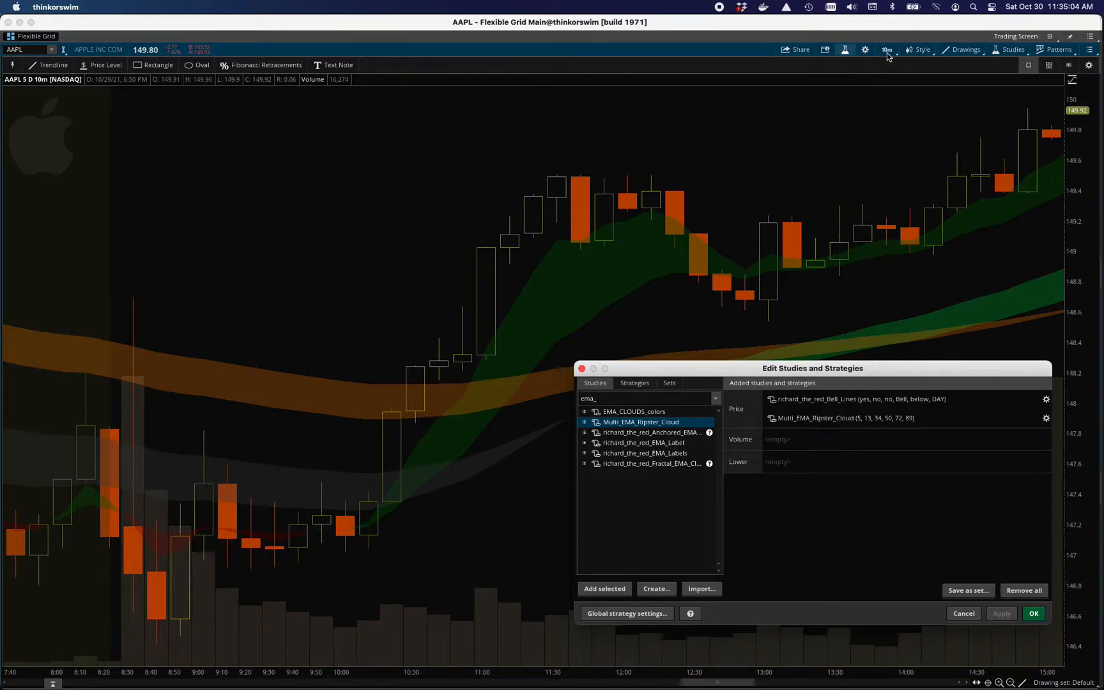
{"action": "mouse_move", "coordinate": [577, 302]}
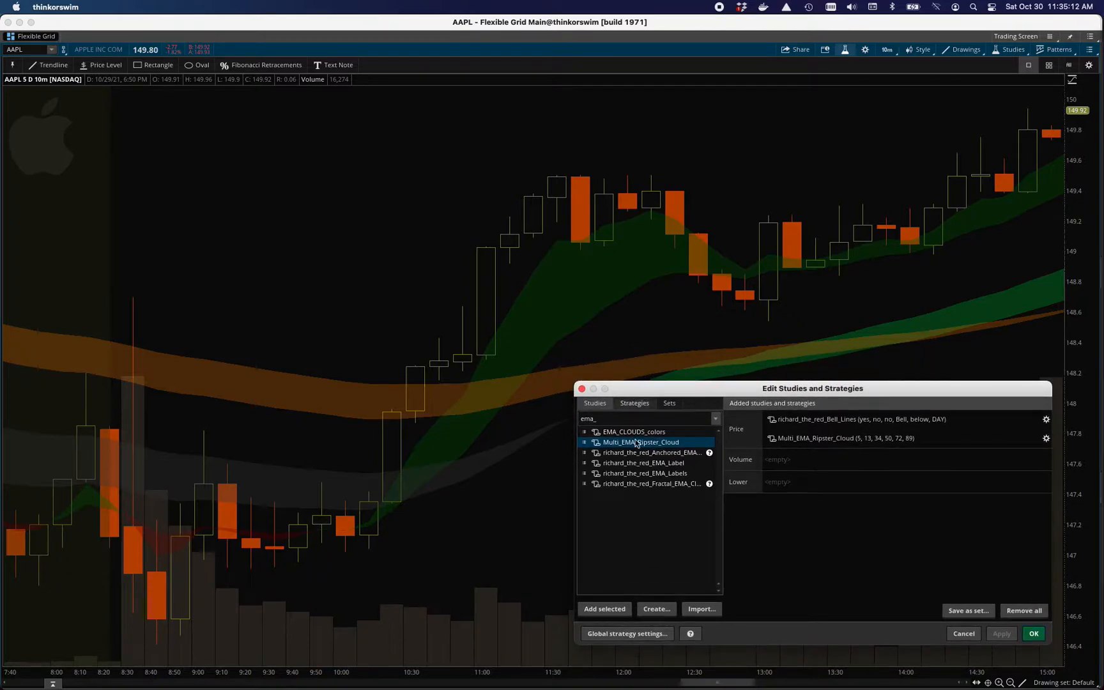
{"action": "mouse_move", "coordinate": [660, 465]}
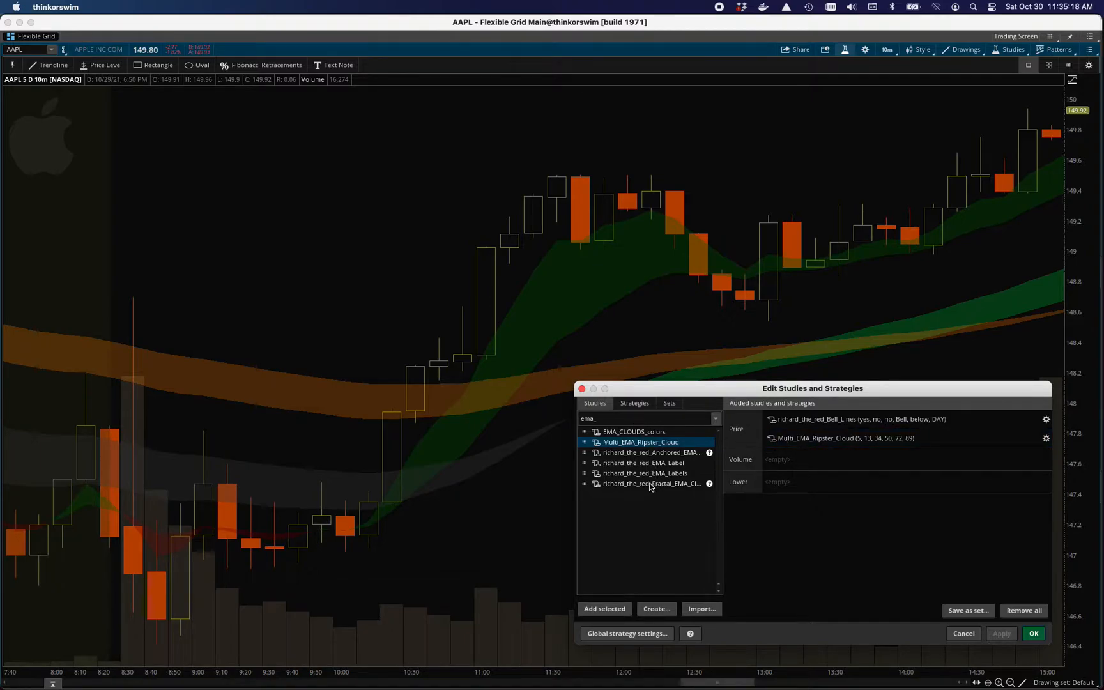
- Add richard_the_red_Anchored_EMA_Clouds to the price studies and select it
{"action": "left_click", "coordinate": [648, 452]}
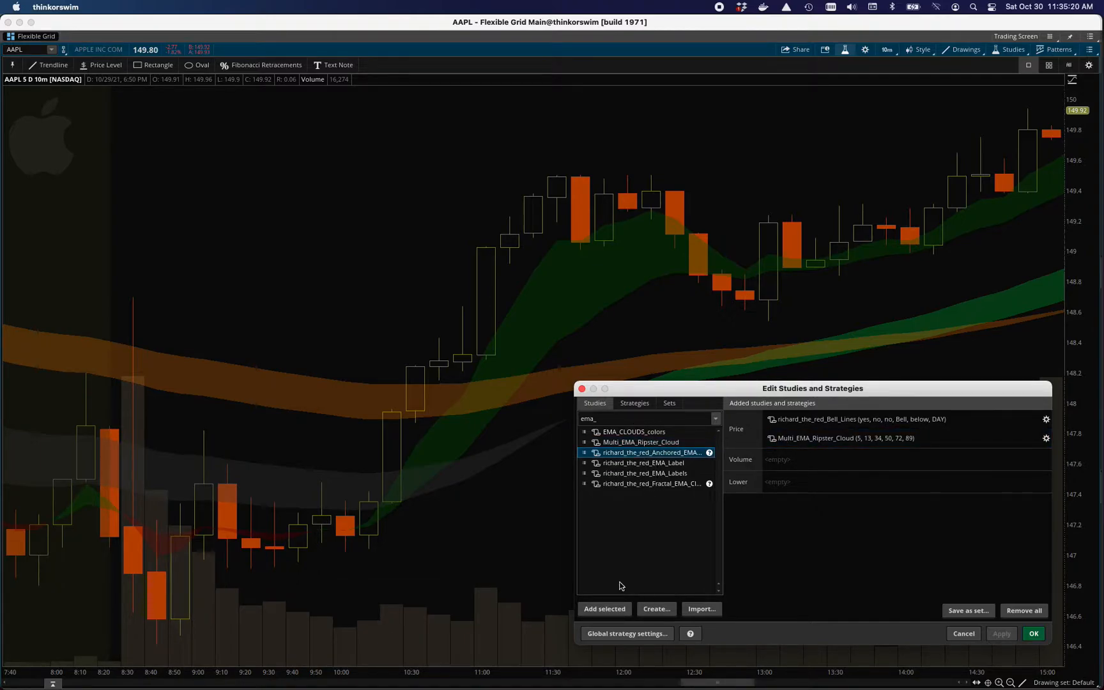
{"action": "left_click", "coordinate": [603, 608]}
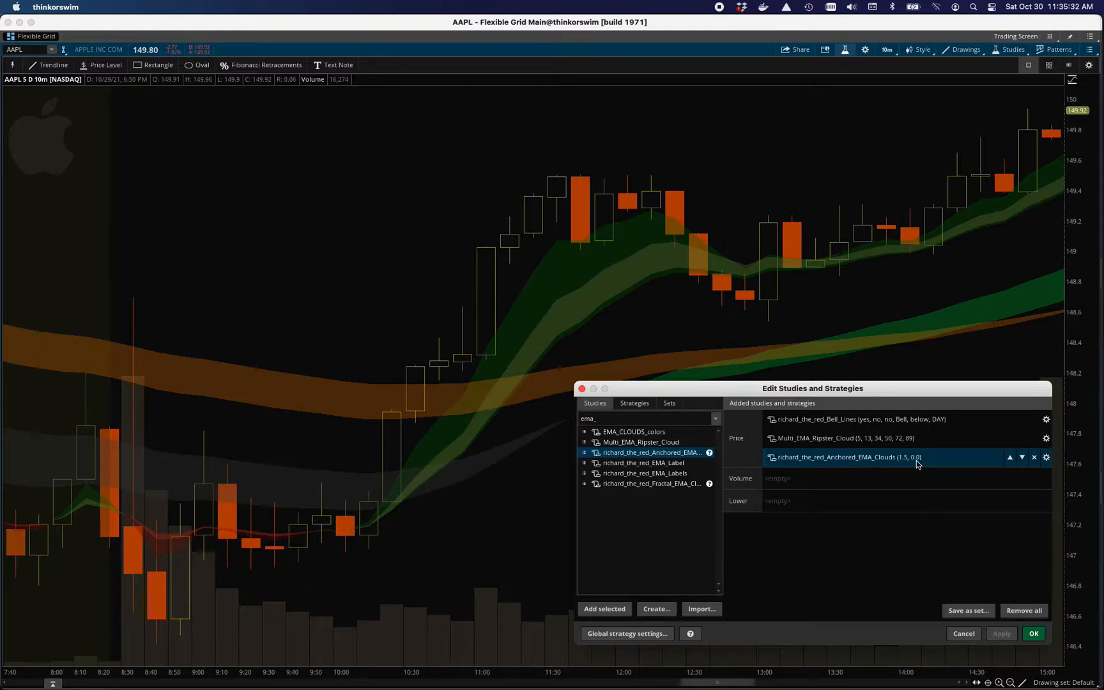
{"action": "left_click", "coordinate": [1045, 457]}
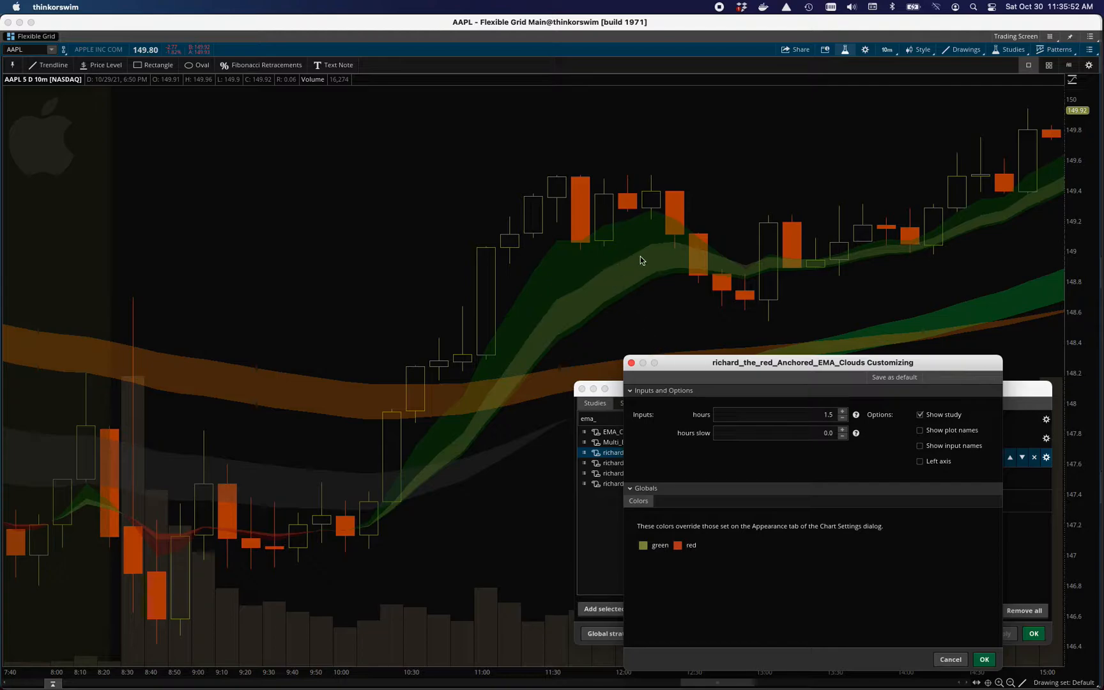
{"action": "mouse_move", "coordinate": [662, 245]}
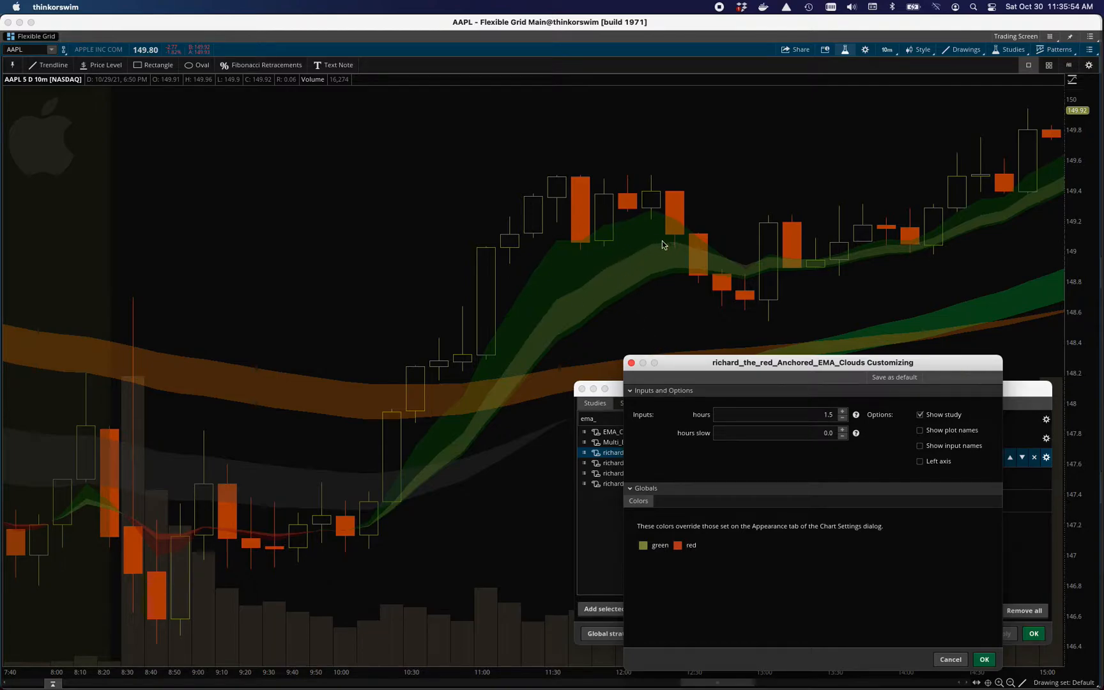
{"action": "mouse_move", "coordinate": [604, 282]}
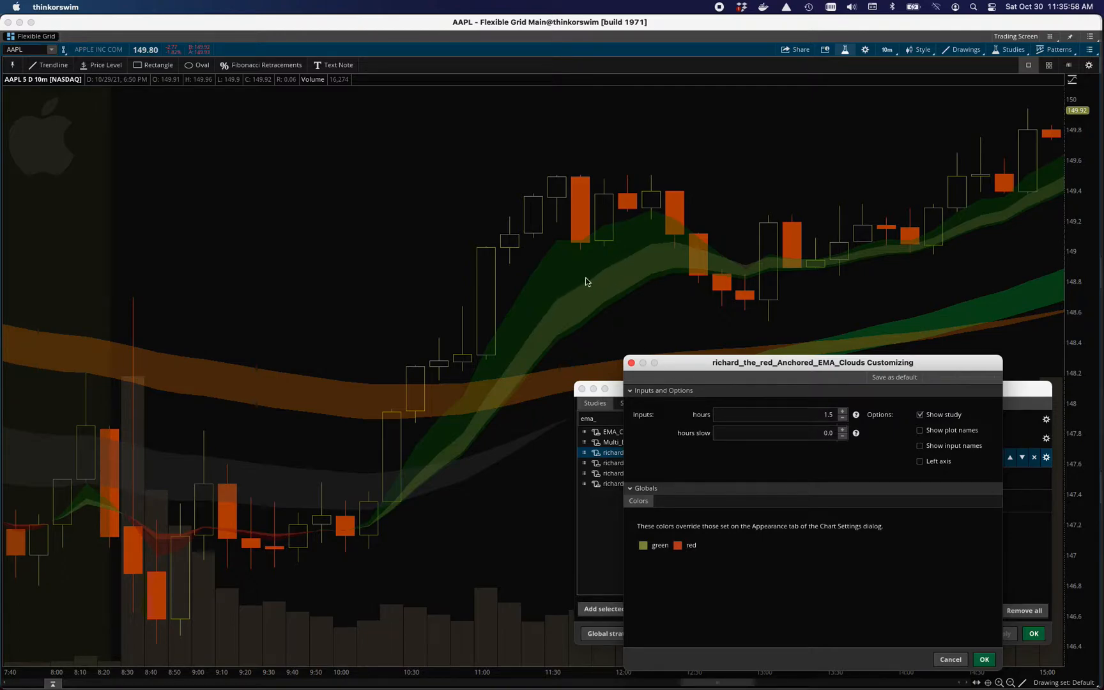
{"action": "mouse_move", "coordinate": [704, 253]}
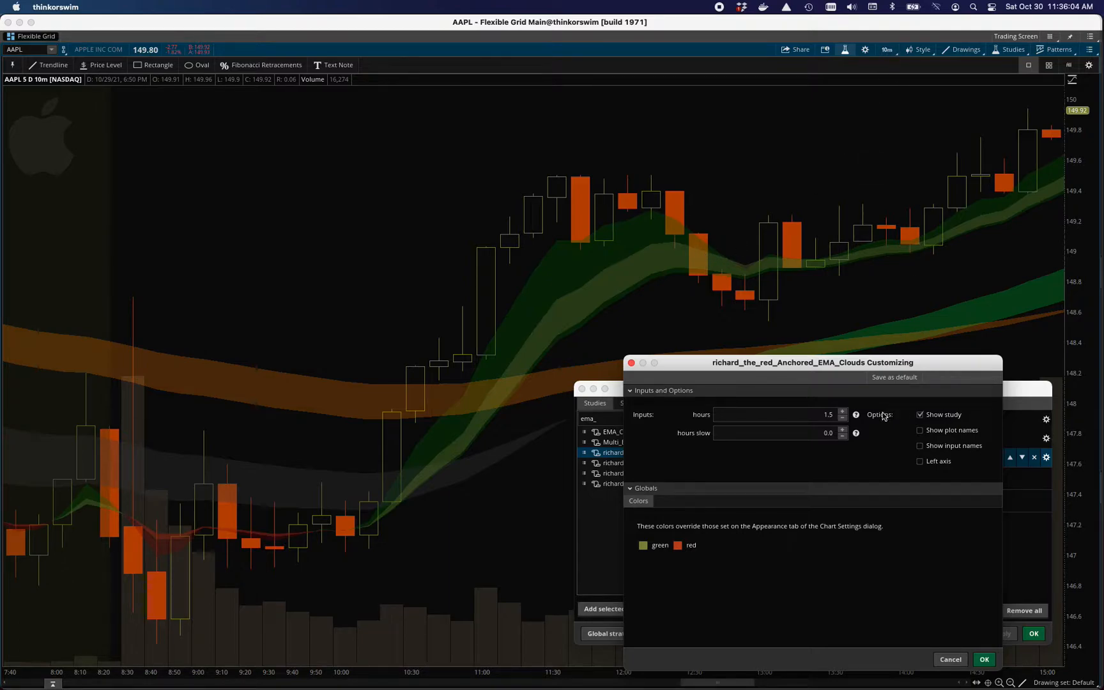
{"action": "mouse_move", "coordinate": [753, 501]}
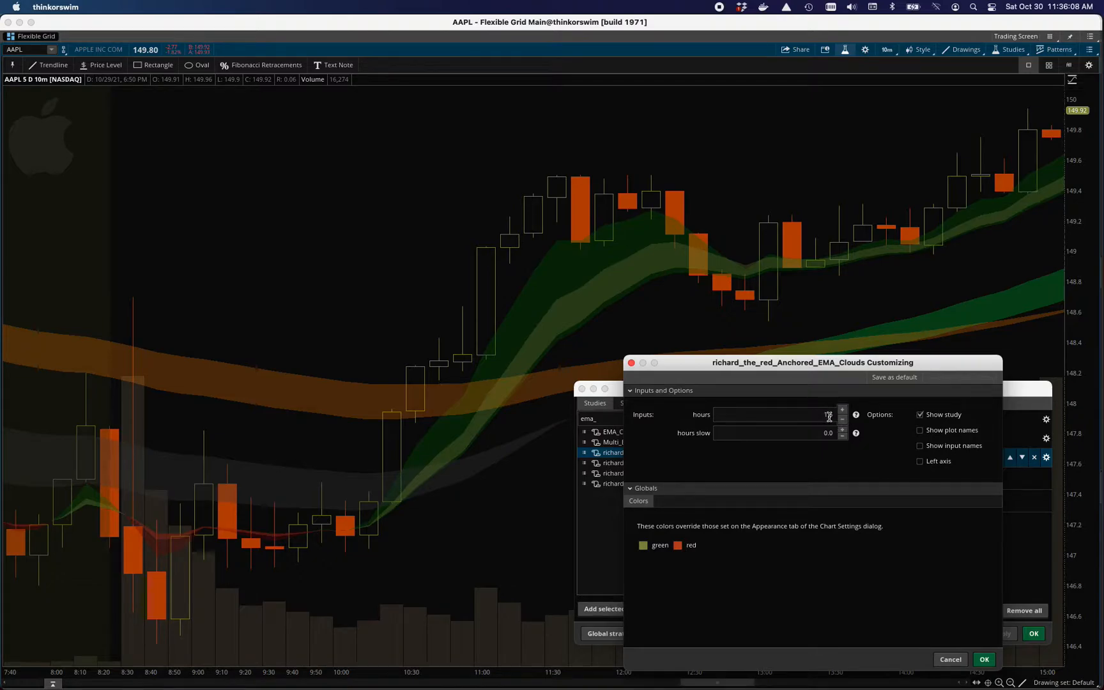
{"action": "left_click", "coordinate": [841, 411]}
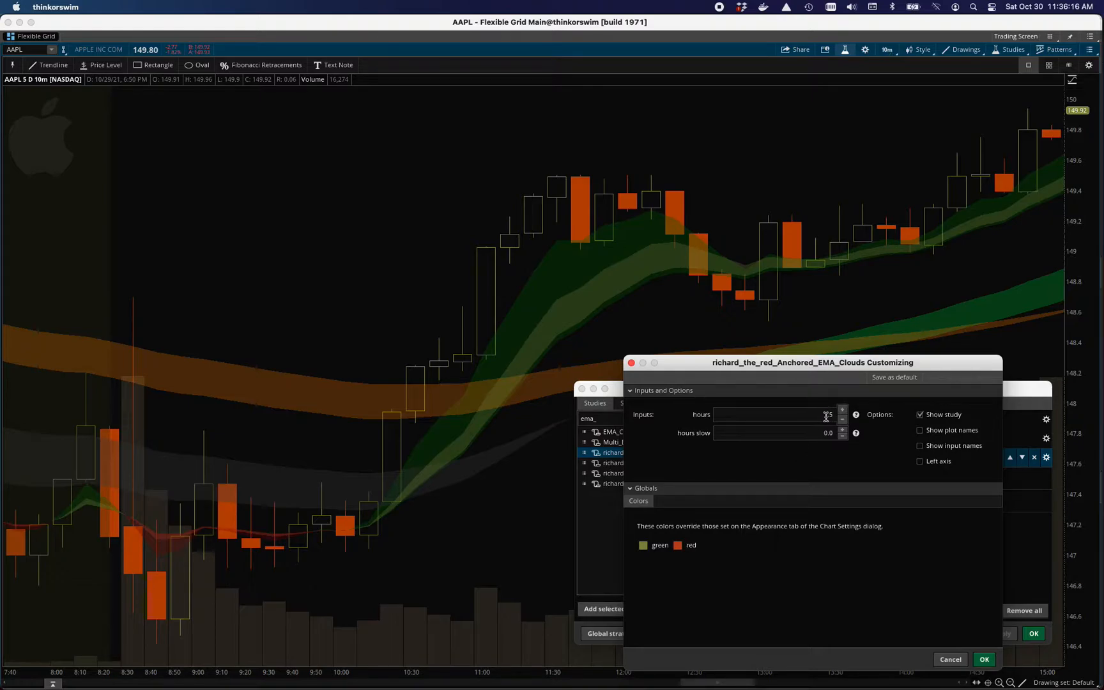
{"action": "type", "text": "1.5"}
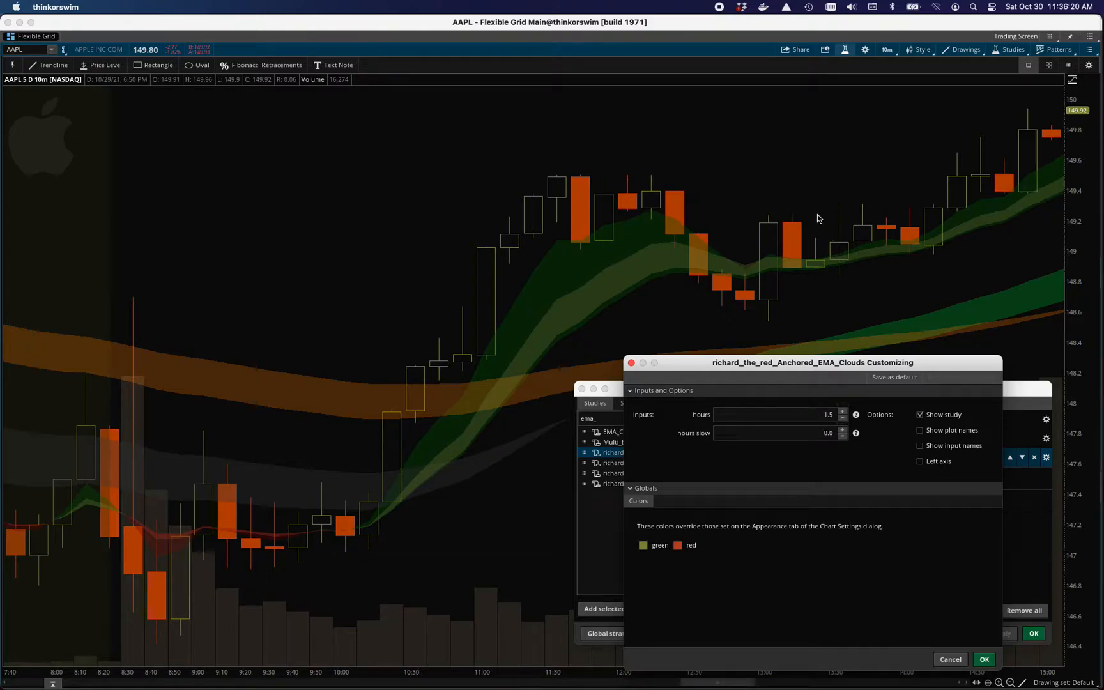
{"action": "mouse_move", "coordinate": [745, 302]}
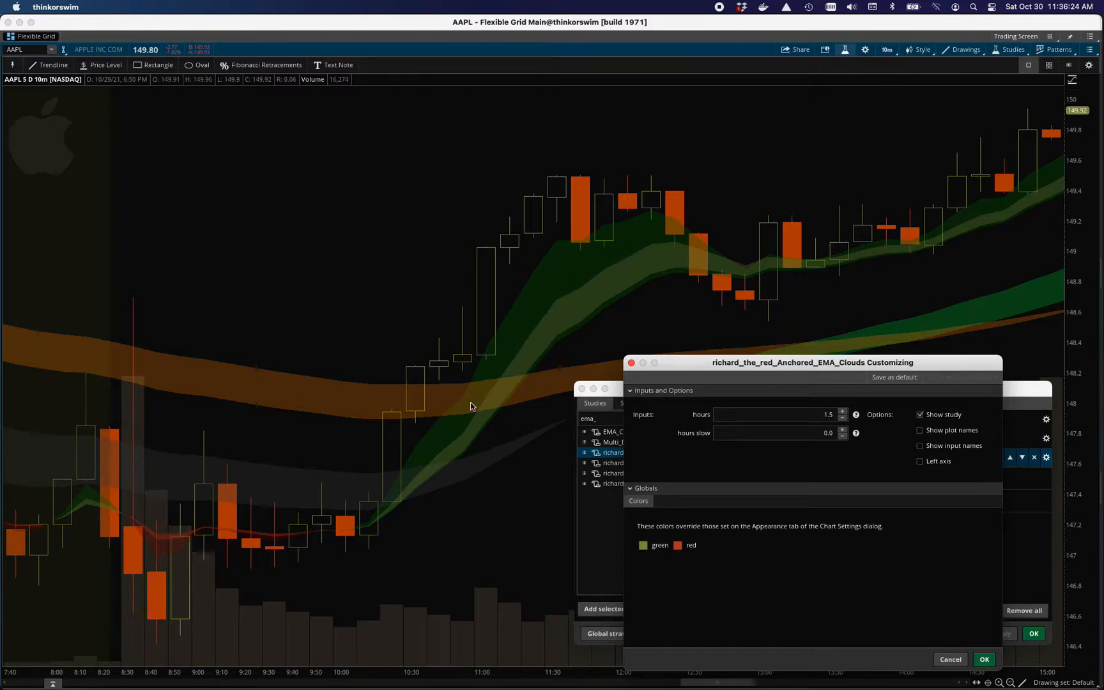
{"action": "mouse_move", "coordinate": [667, 245]}
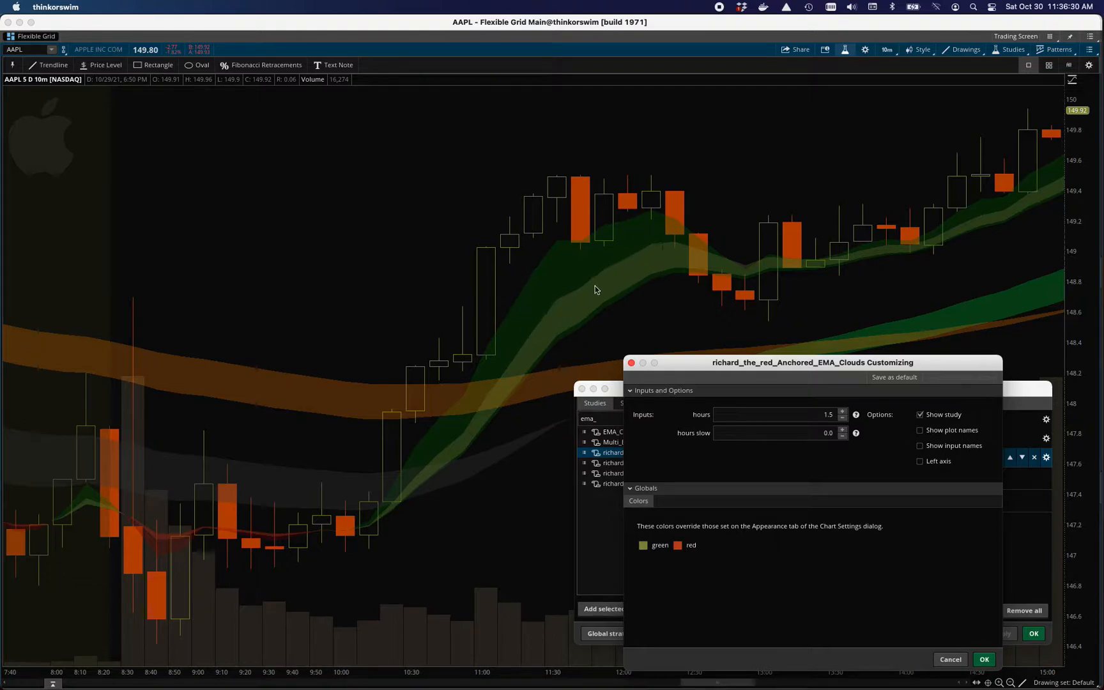
{"action": "mouse_move", "coordinate": [765, 264]}
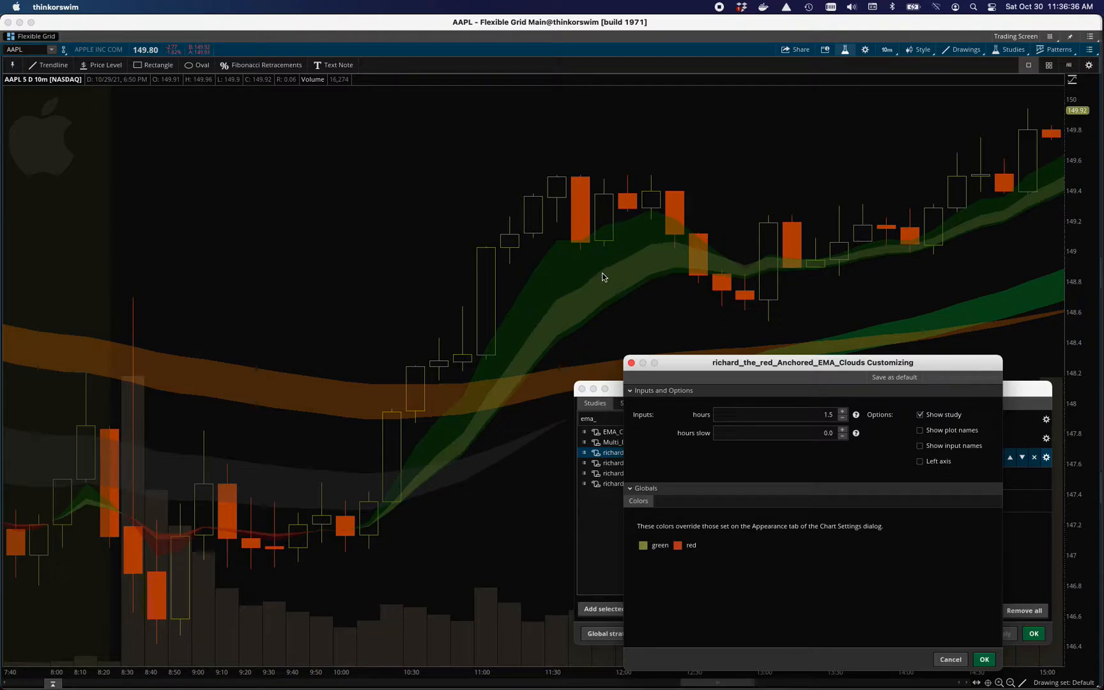
{"action": "mouse_move", "coordinate": [620, 294]}
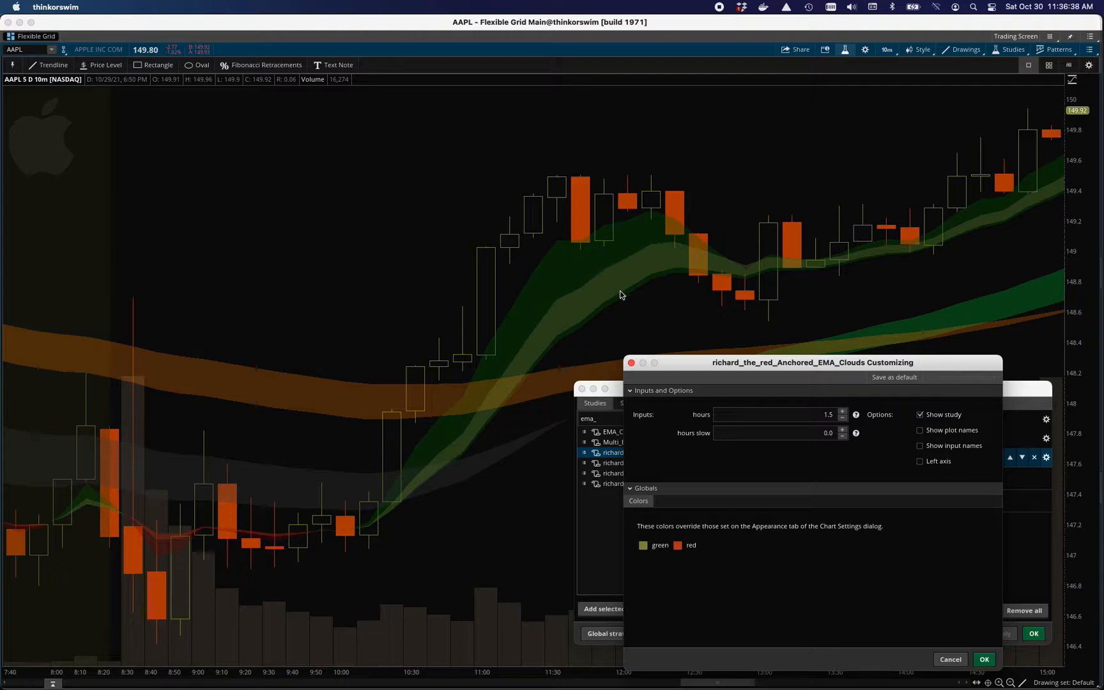
{"action": "mouse_move", "coordinate": [603, 277]}
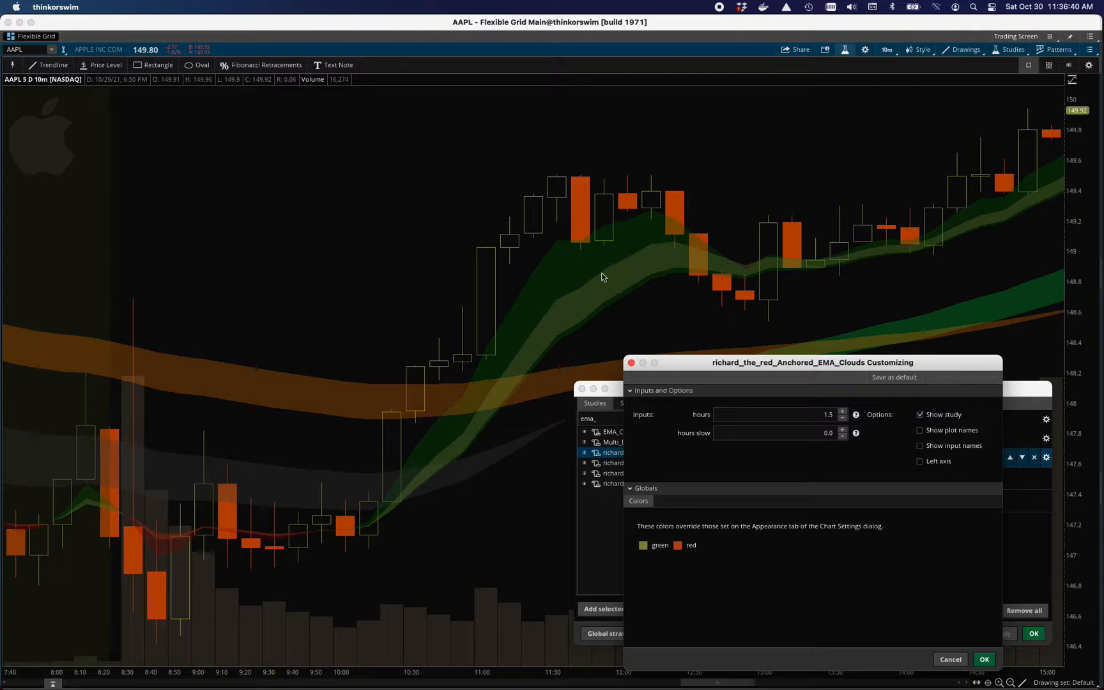
{"action": "mouse_move", "coordinate": [615, 301]}
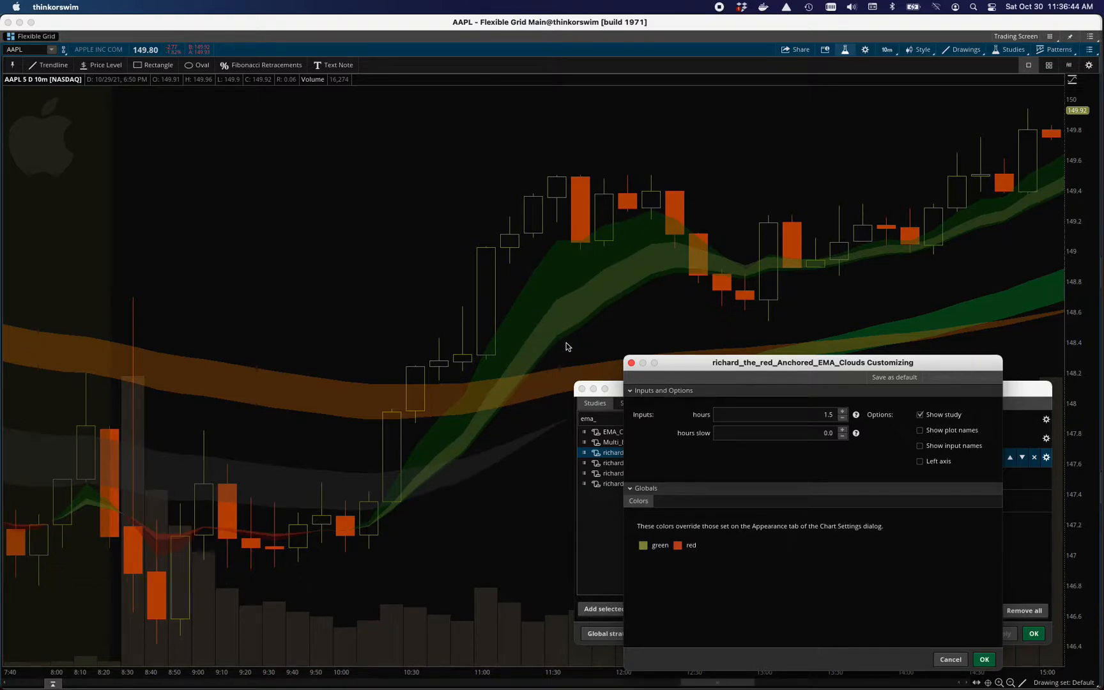
{"action": "mouse_move", "coordinate": [701, 278]}
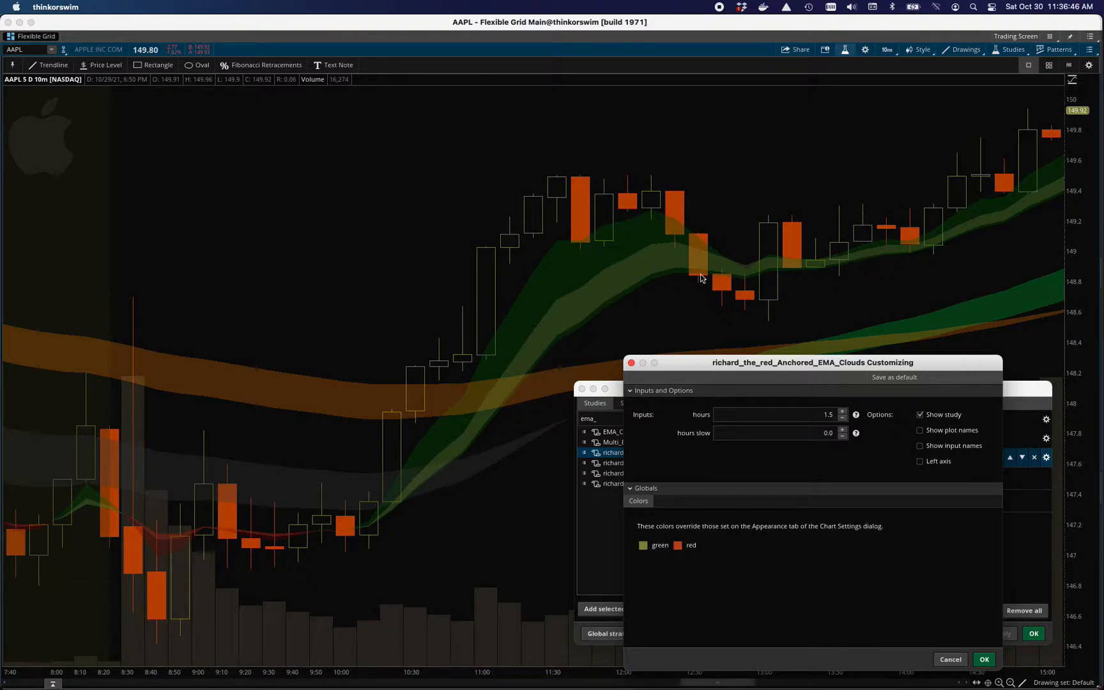
{"action": "mouse_move", "coordinate": [629, 313]}
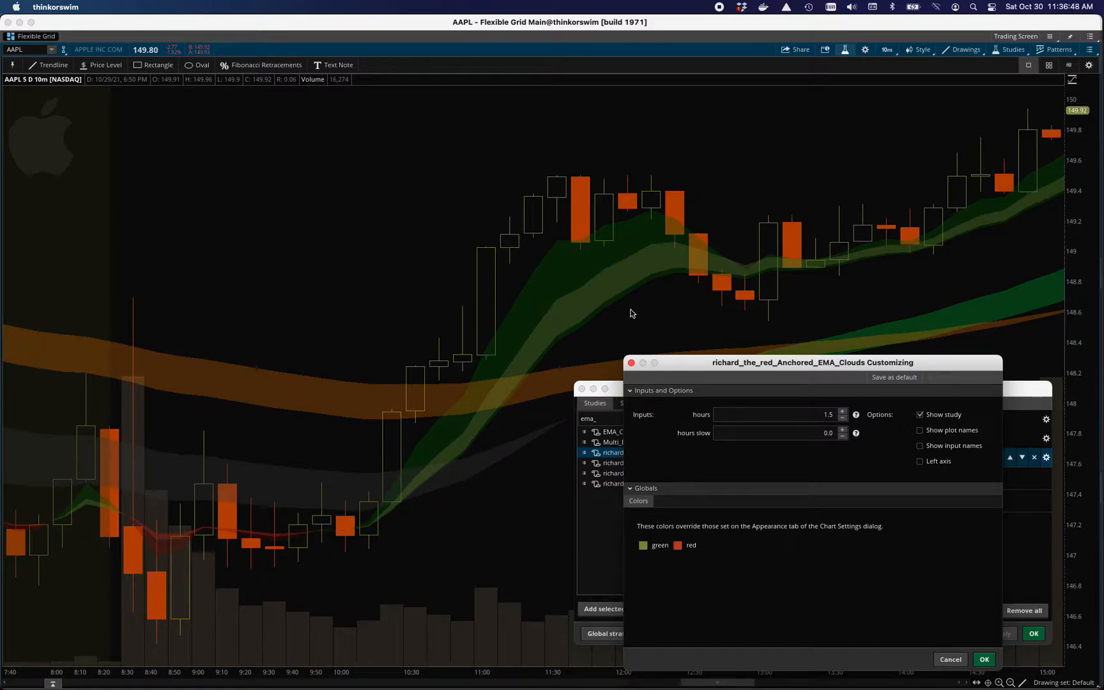
{"action": "mouse_move", "coordinate": [637, 300]}
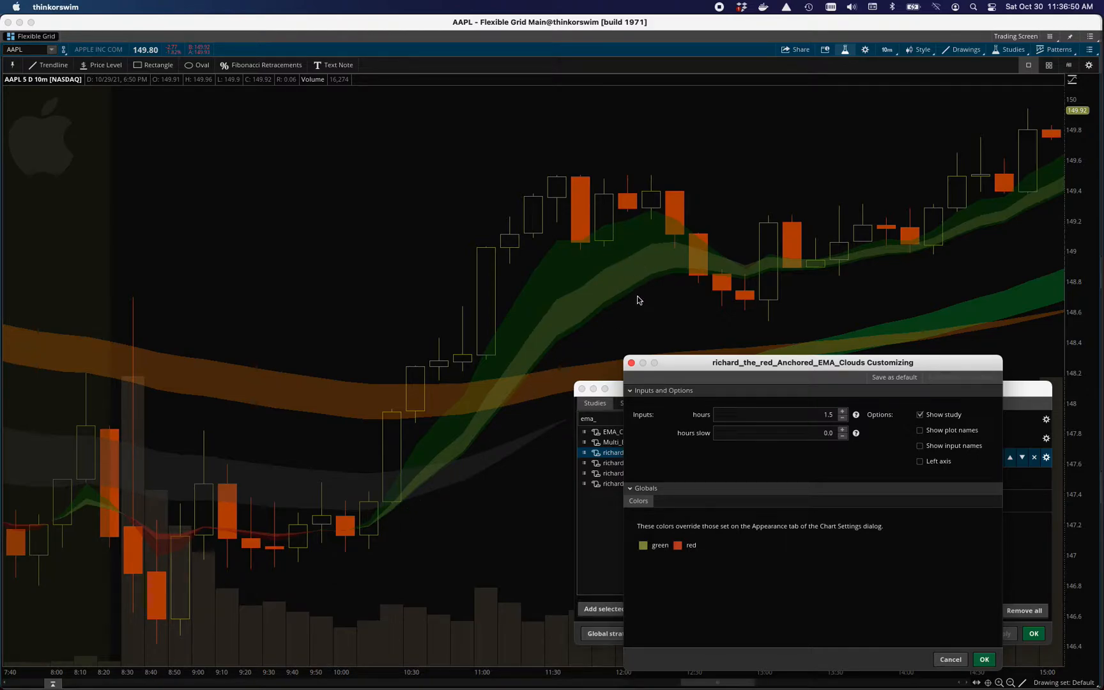
{"action": "mouse_move", "coordinate": [688, 275]}
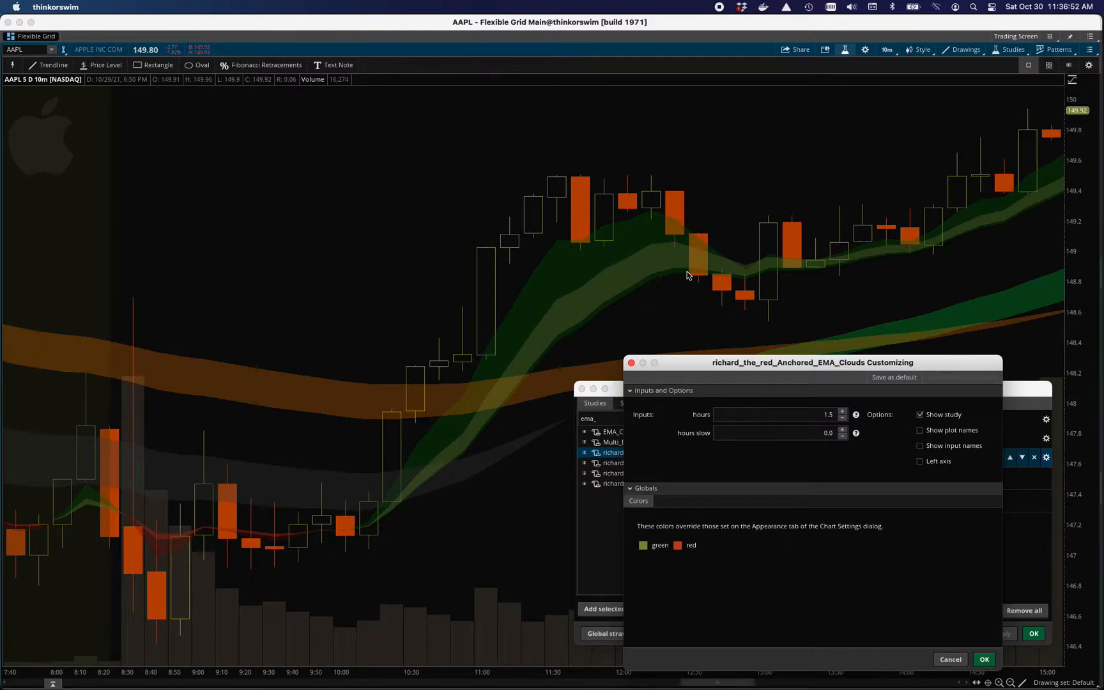
{"action": "mouse_move", "coordinate": [813, 276]}
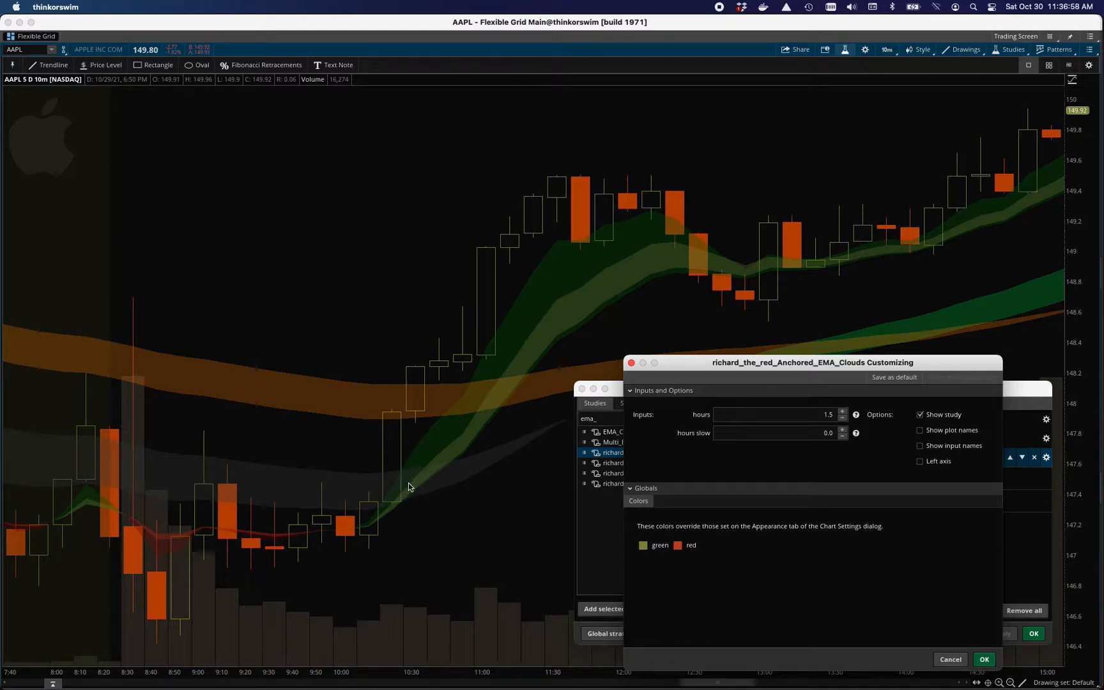
{"action": "mouse_move", "coordinate": [633, 256]}
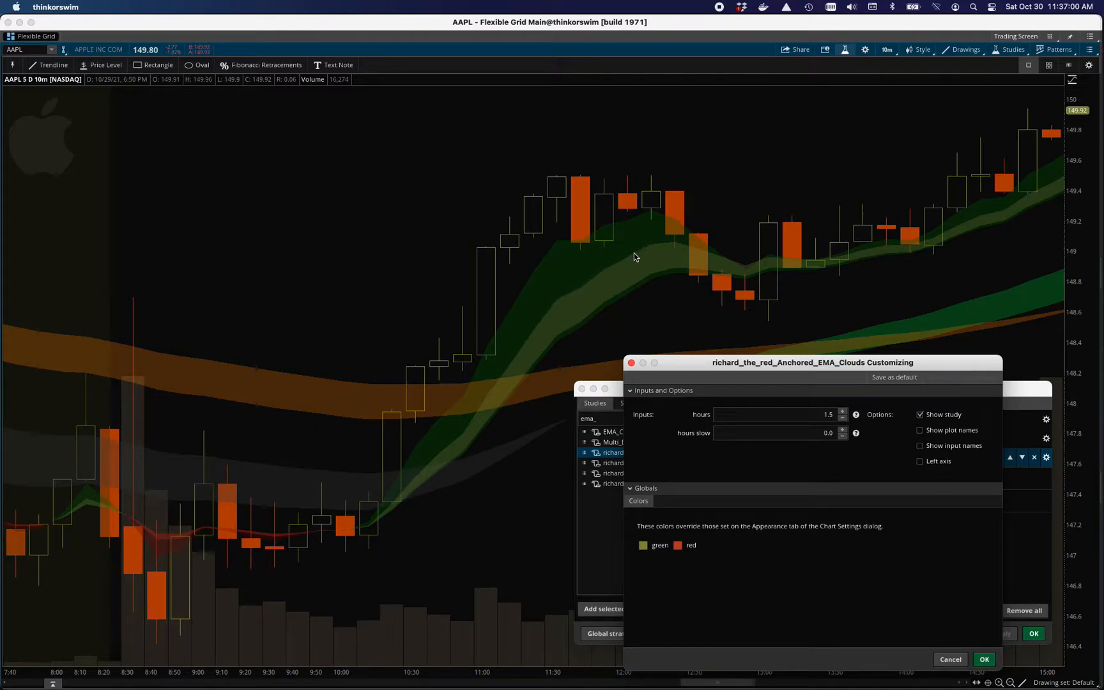
{"action": "mouse_move", "coordinate": [625, 258]}
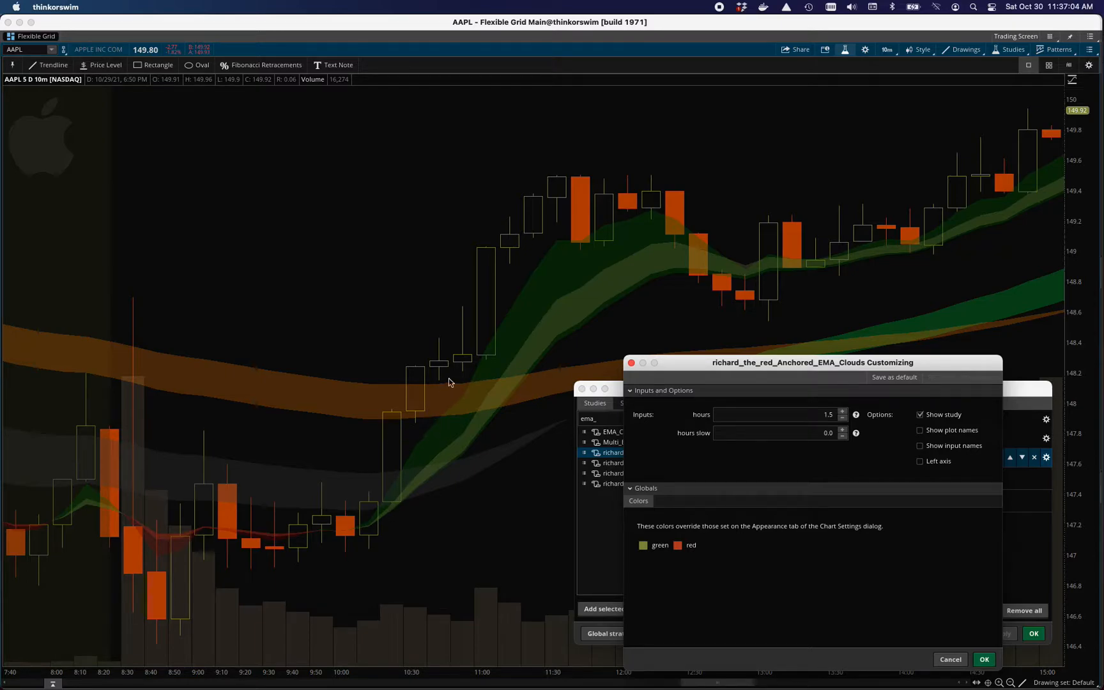
{"action": "mouse_move", "coordinate": [585, 244]}
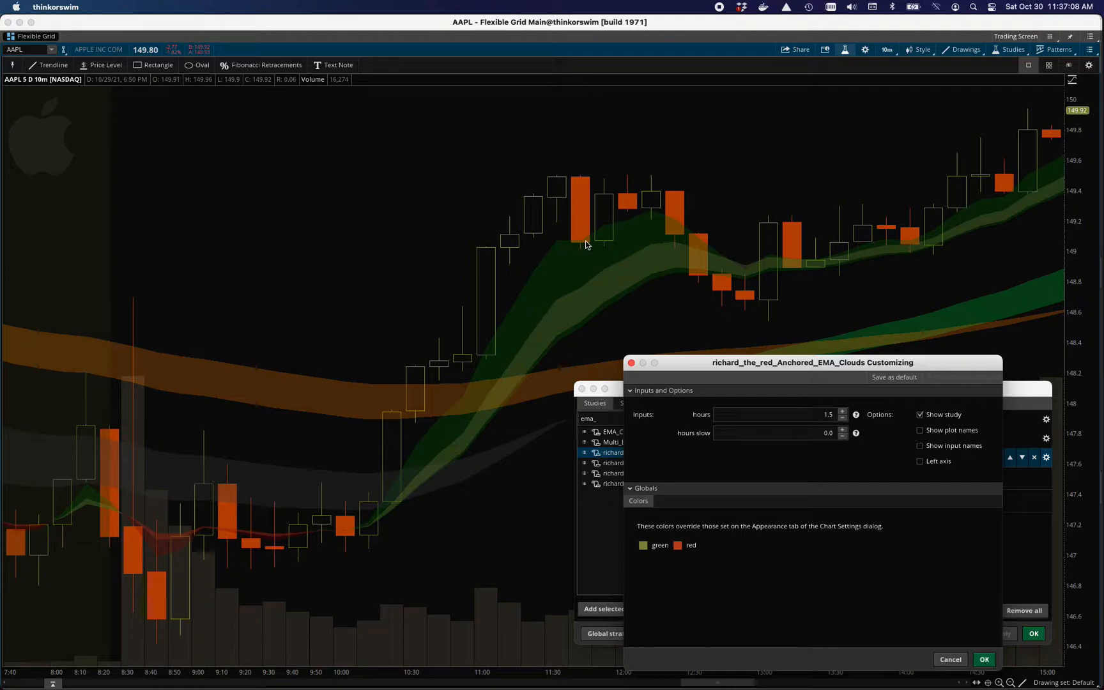
{"action": "mouse_move", "coordinate": [599, 246]}
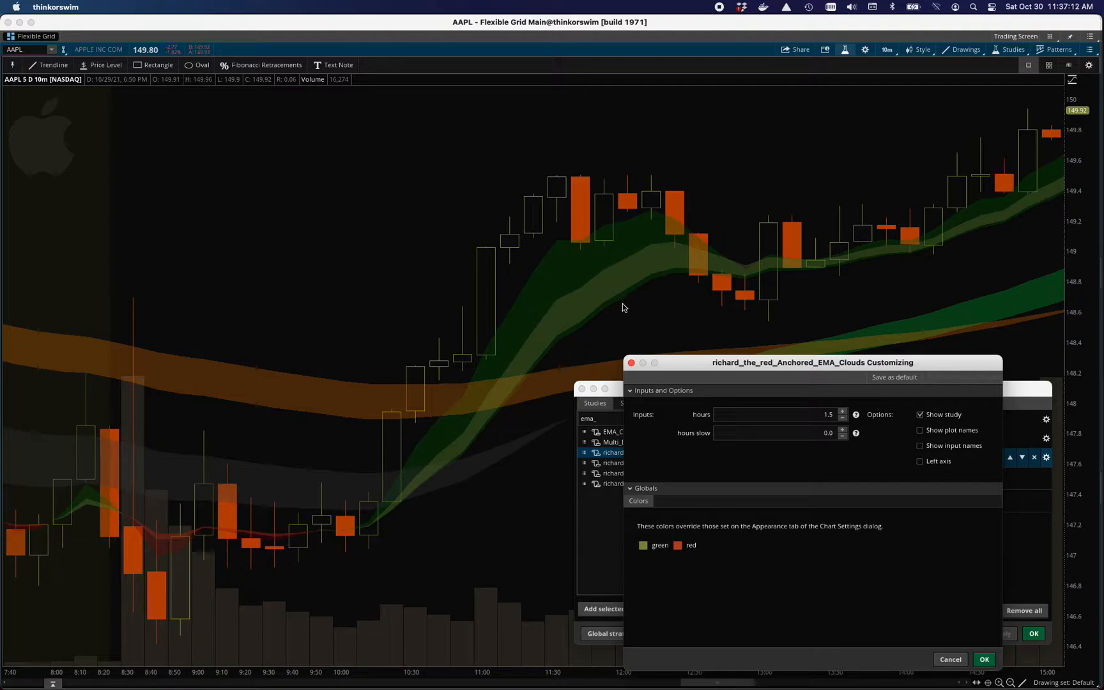
{"action": "mouse_move", "coordinate": [620, 321]}
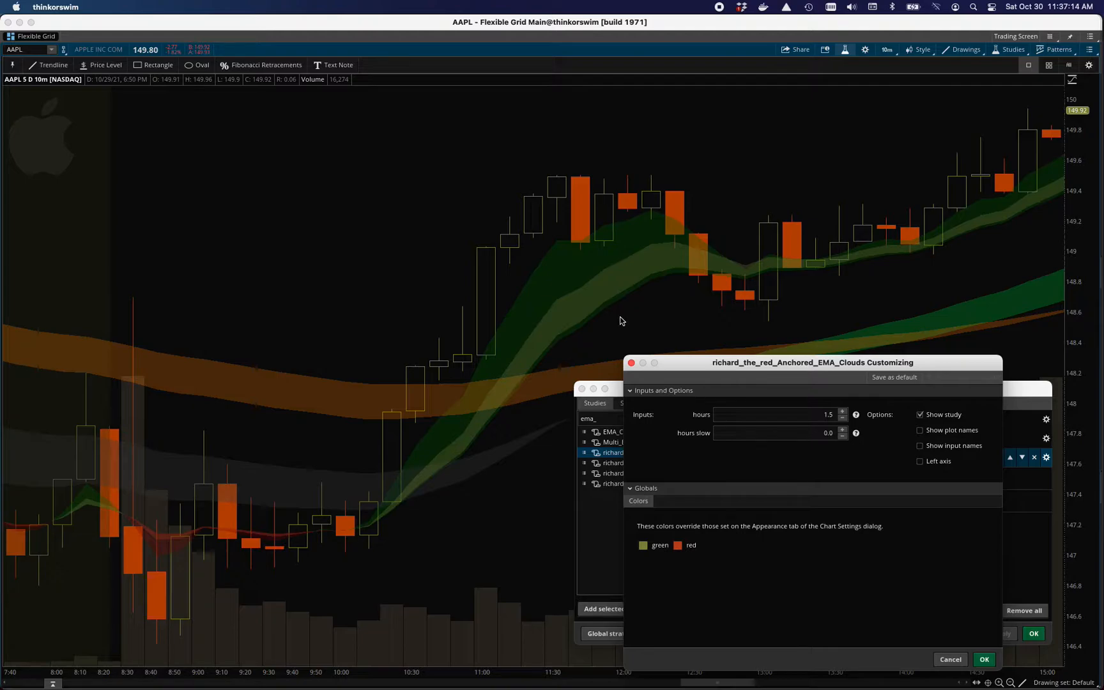
{"action": "mouse_move", "coordinate": [621, 284]}
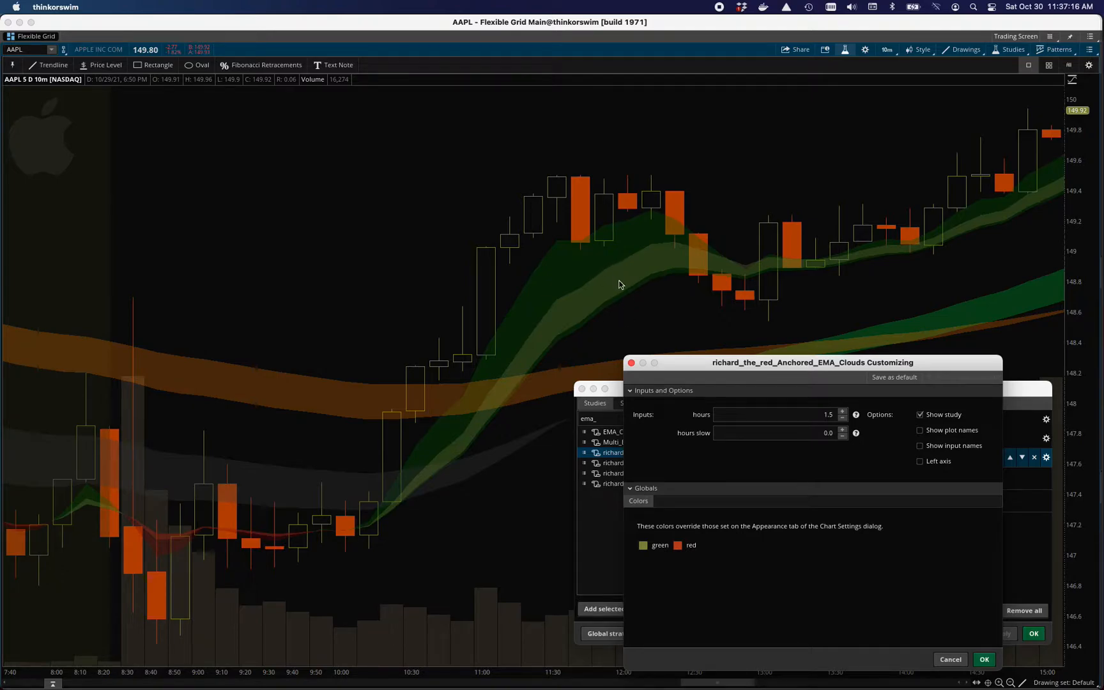
{"action": "mouse_move", "coordinate": [634, 294]}
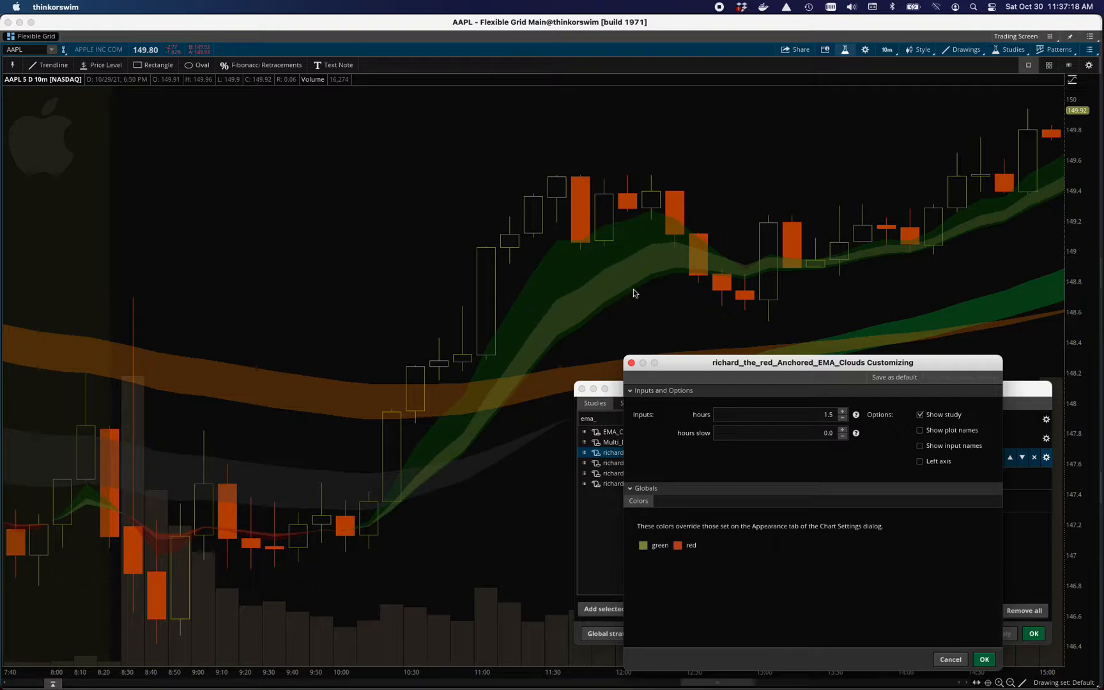
{"action": "mouse_move", "coordinate": [758, 275]}
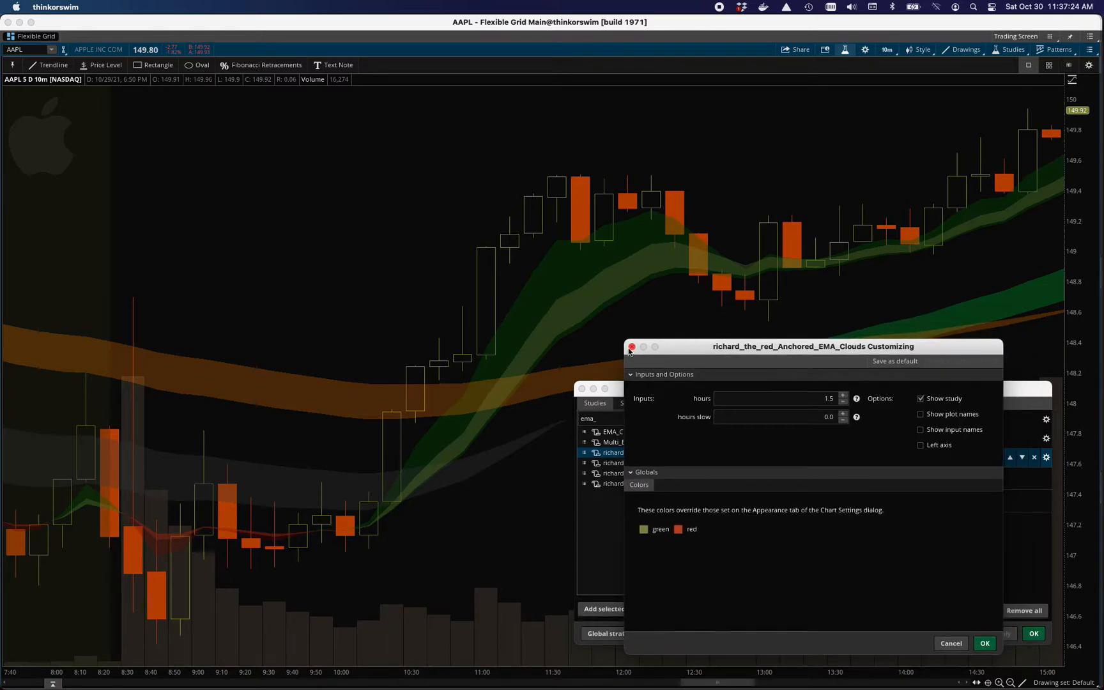
{"action": "mouse_move", "coordinate": [521, 338]}
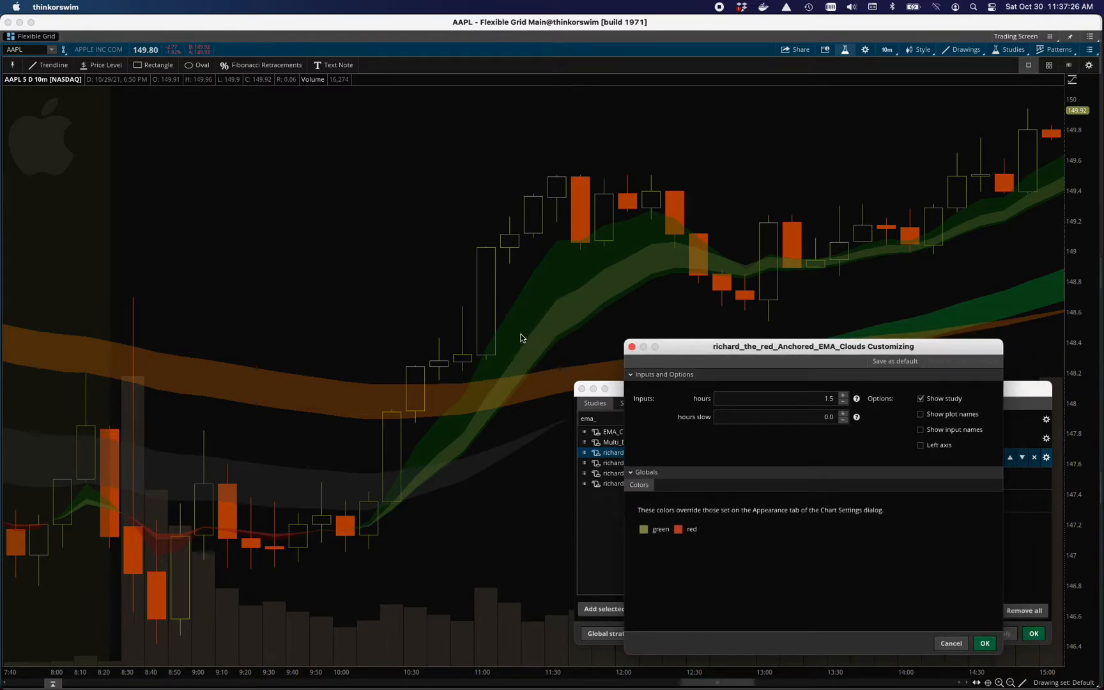
{"action": "mouse_move", "coordinate": [784, 547]}
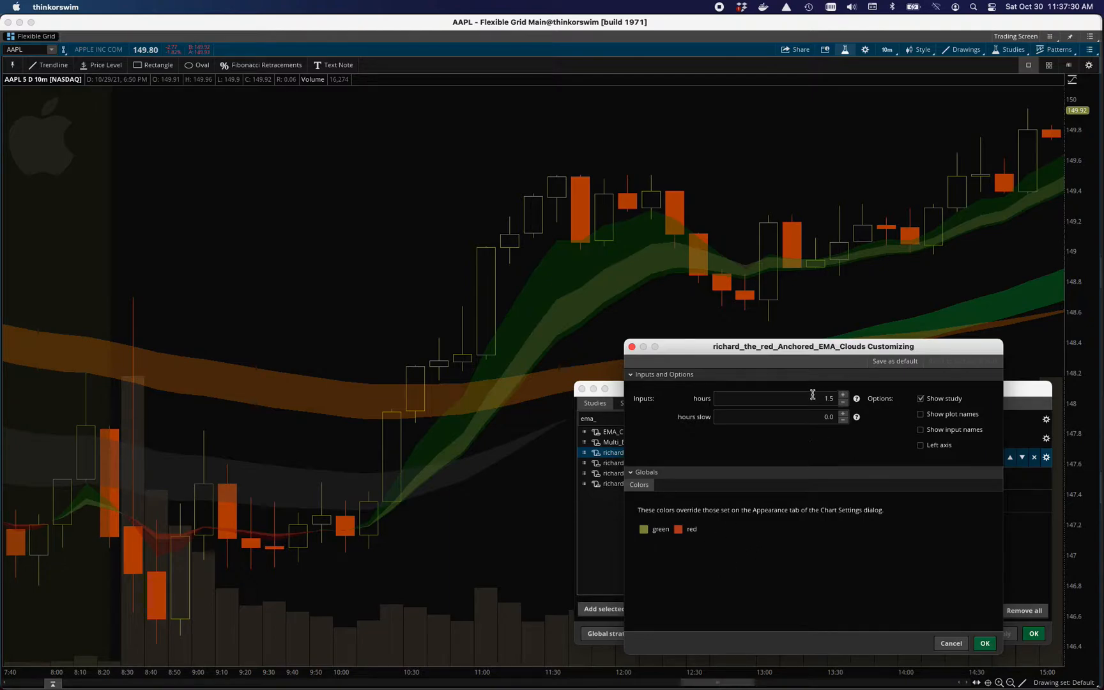
- Enter 2.0 for 'hours slow' in the Anchored EMA Clouds settings, leaving hours at 1.5
{"action": "left_click", "coordinate": [767, 398]}
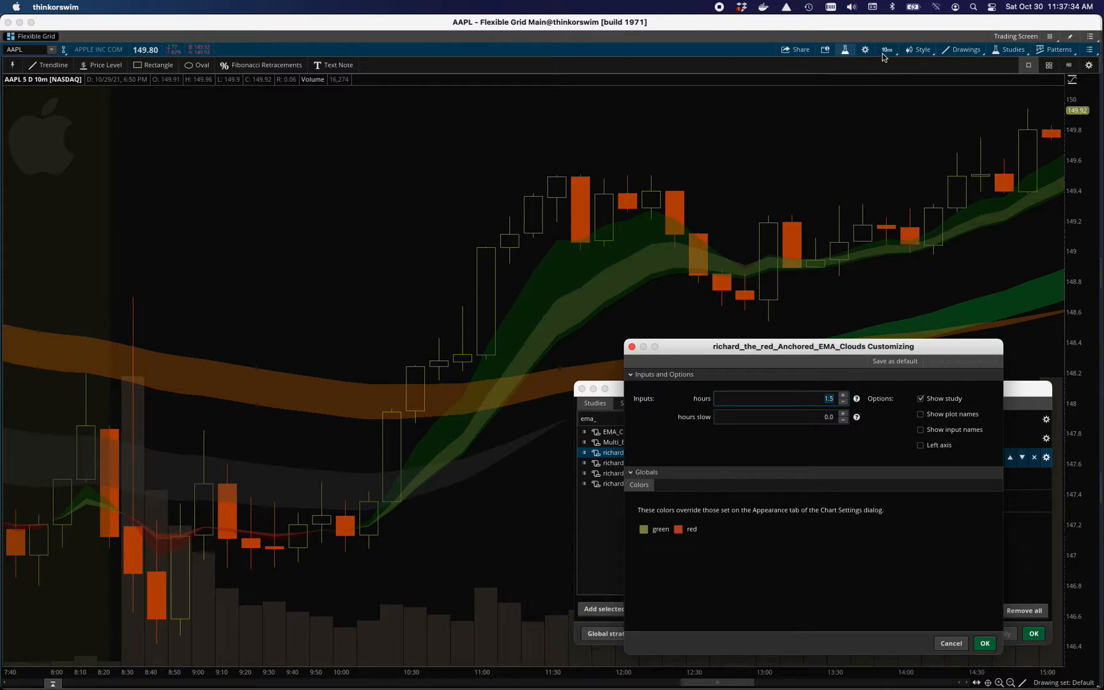
{"action": "mouse_move", "coordinate": [601, 295]}
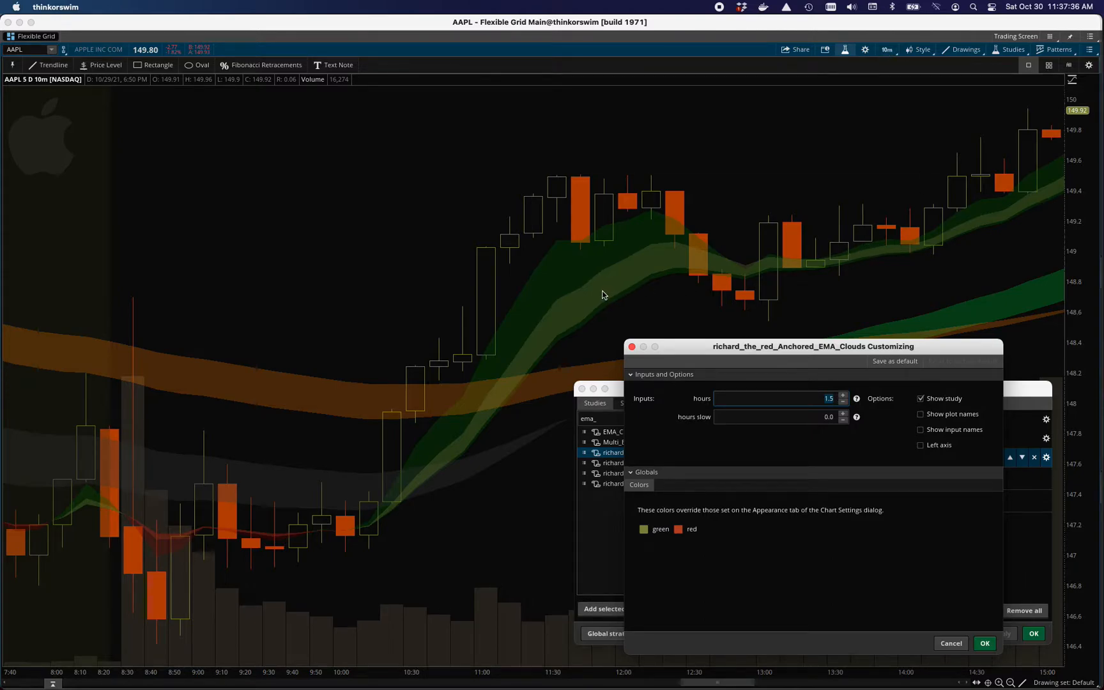
{"action": "mouse_move", "coordinate": [590, 340]}
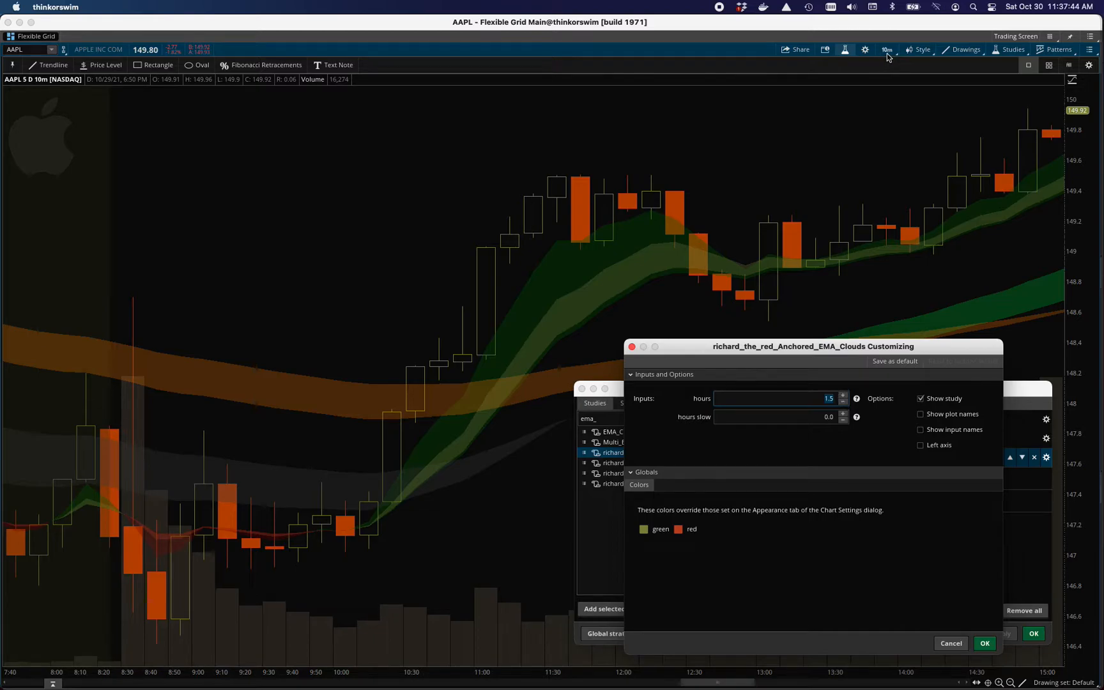
{"action": "mouse_move", "coordinate": [965, 233]}
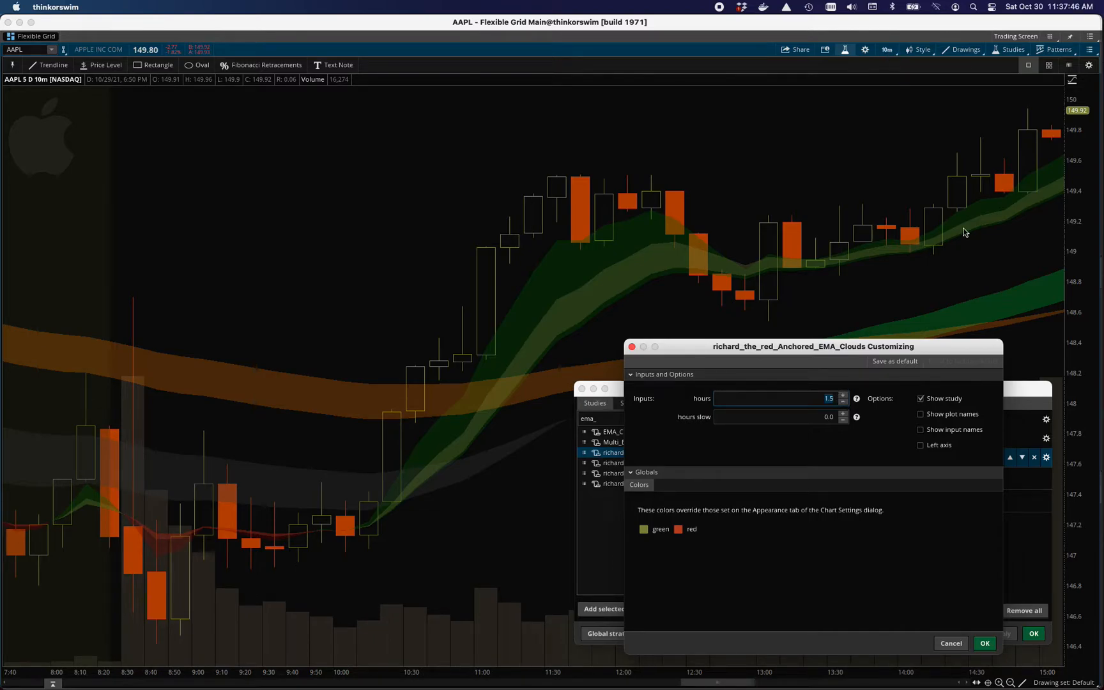
{"action": "mouse_move", "coordinate": [509, 382]}
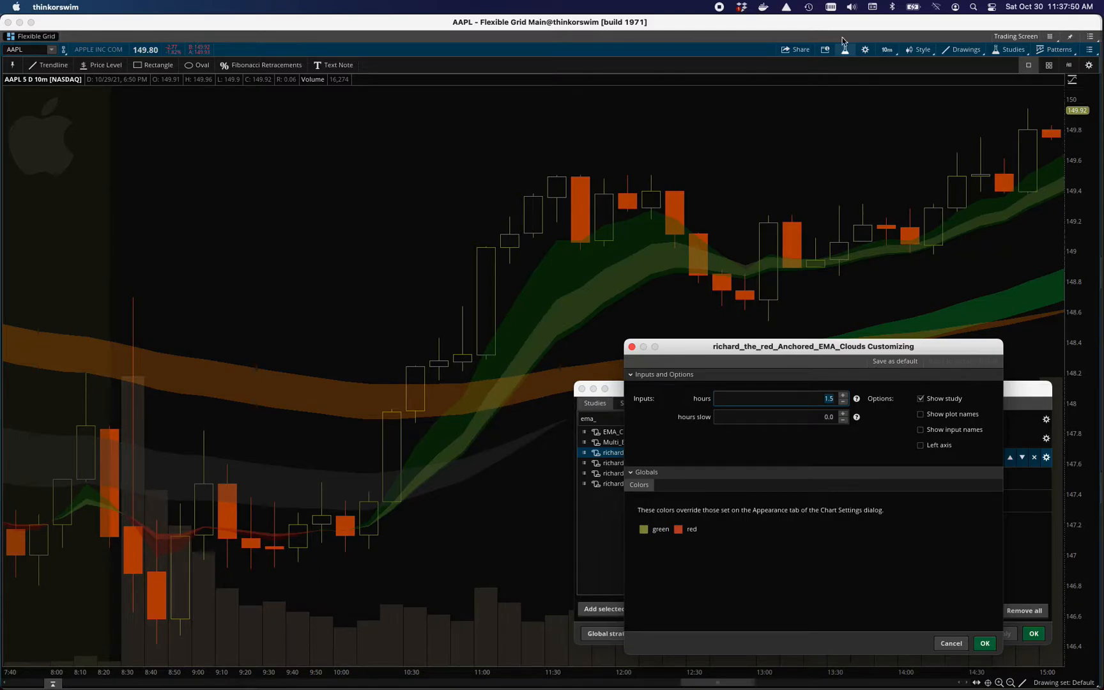
{"action": "mouse_move", "coordinate": [890, 55]}
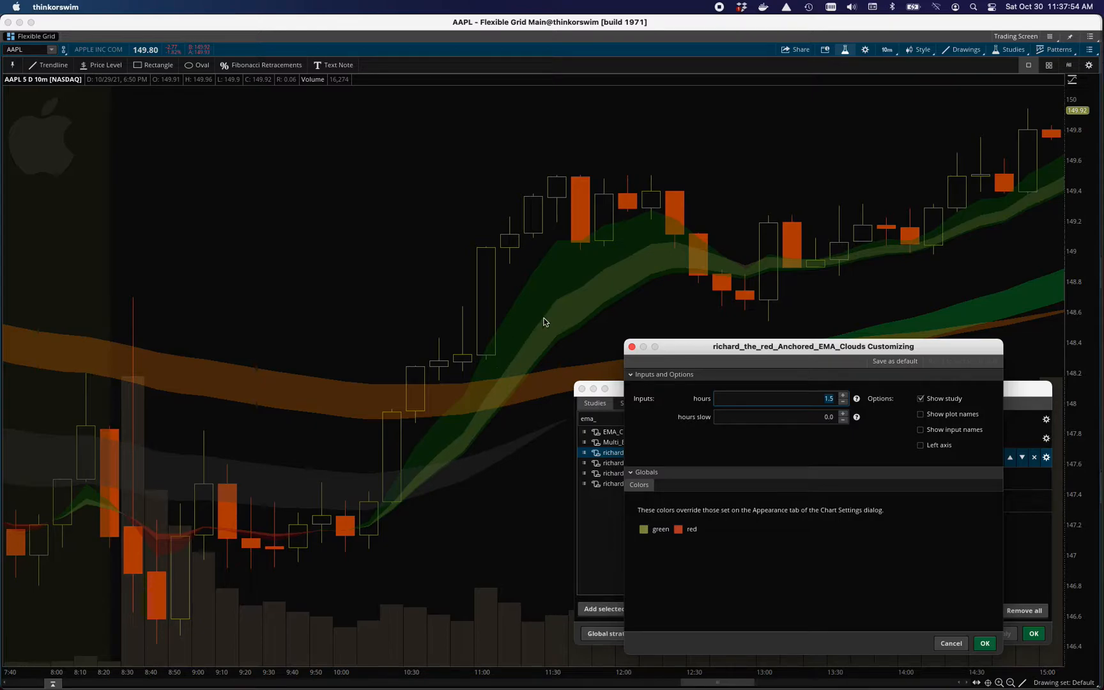
{"action": "mouse_move", "coordinate": [712, 438]}
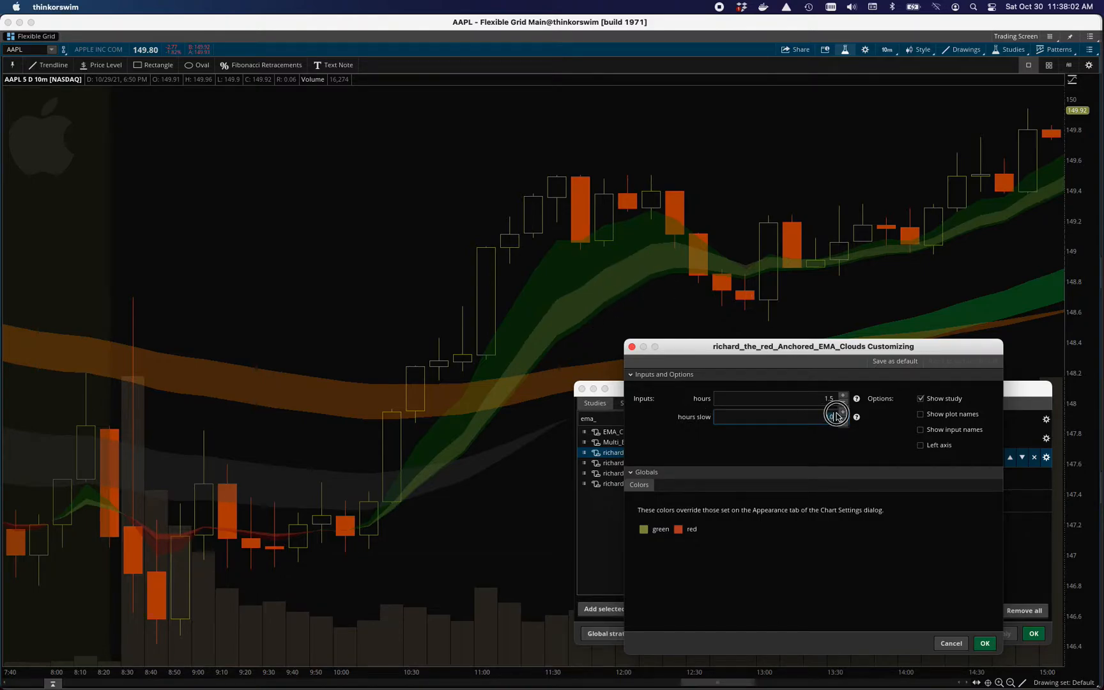
{"action": "left_click", "coordinate": [843, 413]}
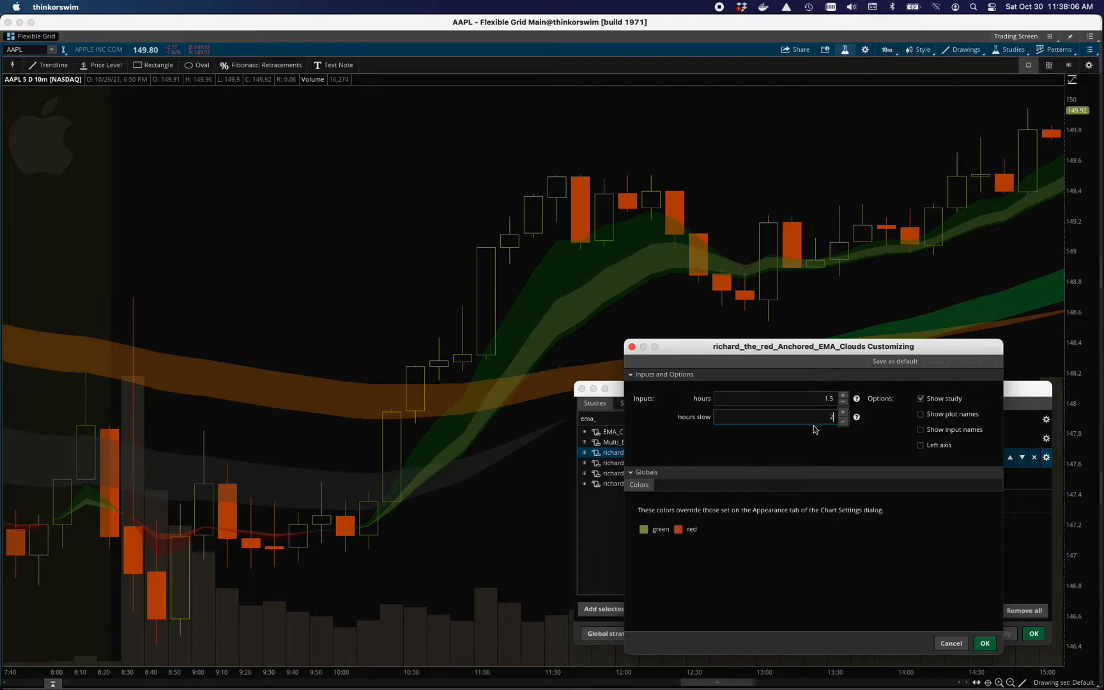
{"action": "type", "text": "2.0"}
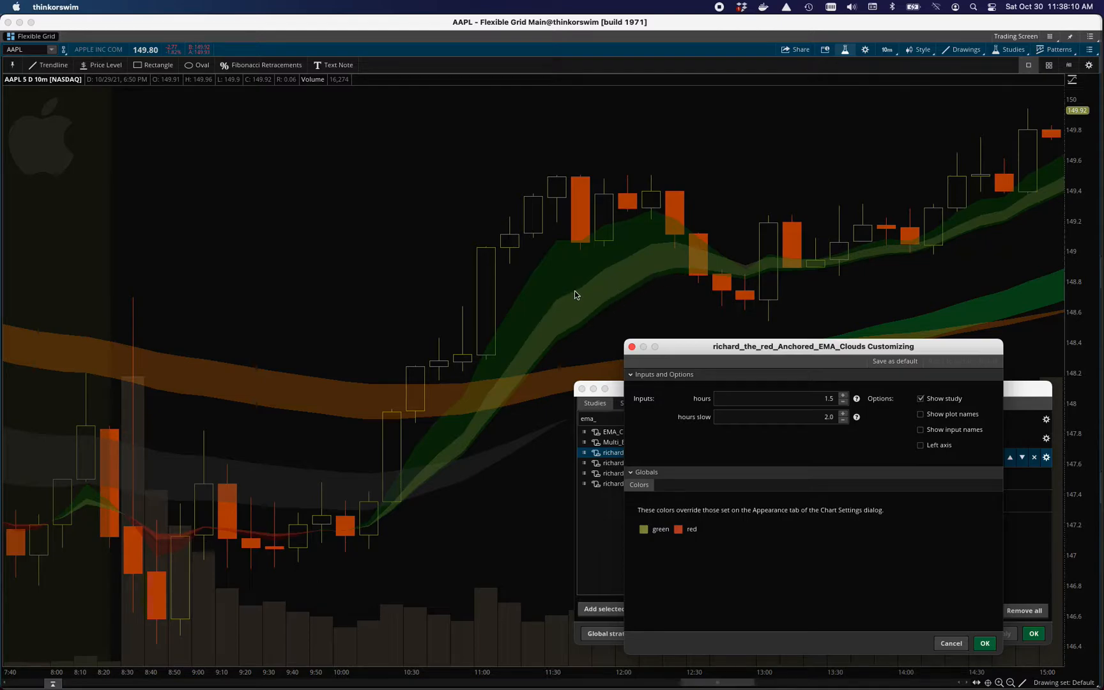
{"action": "mouse_move", "coordinate": [688, 284]}
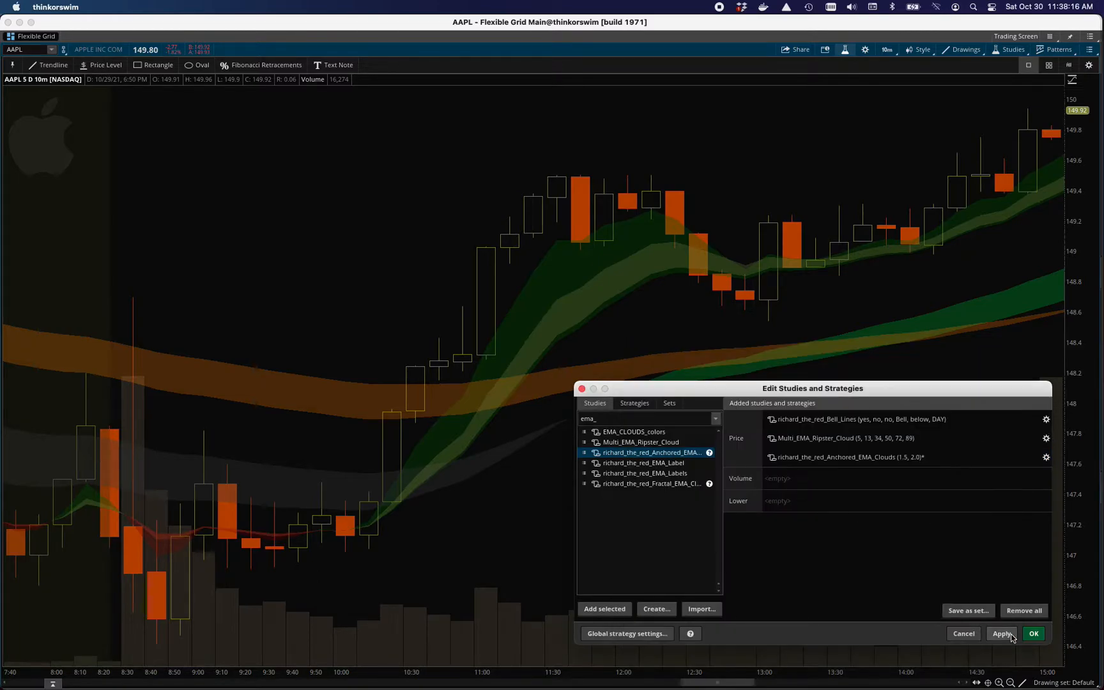
- Try slow hours values 2.5 and 2.8 on the Anchored EMA Clouds, settling on 2.2
{"action": "left_click", "coordinate": [1000, 632]}
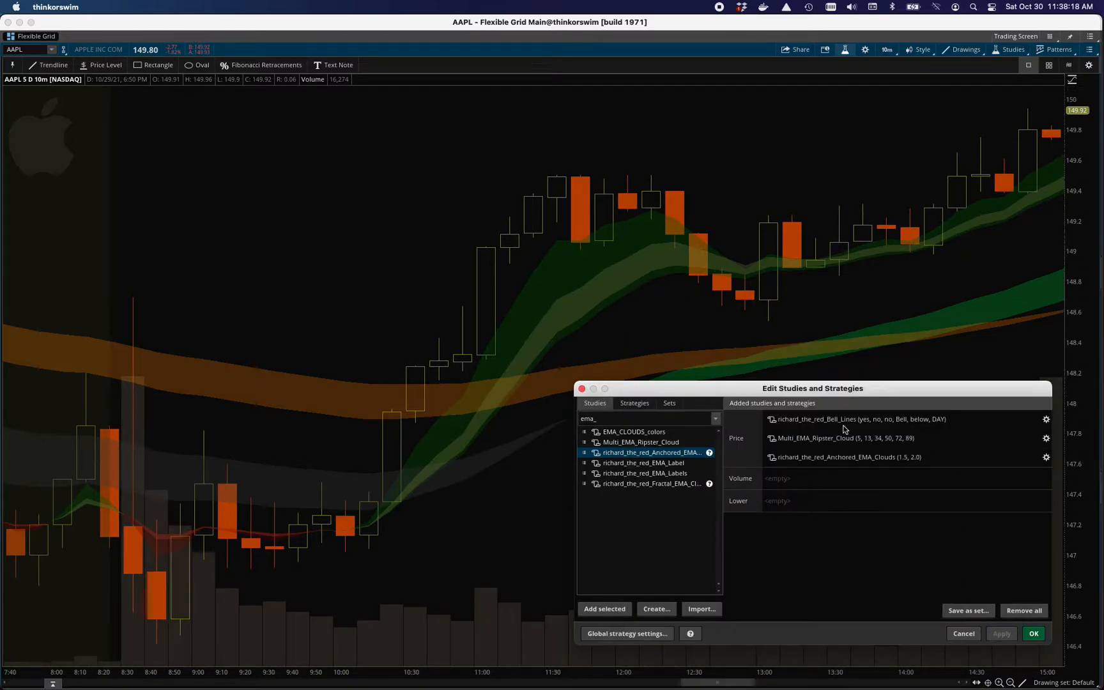
{"action": "left_click", "coordinate": [845, 456]}
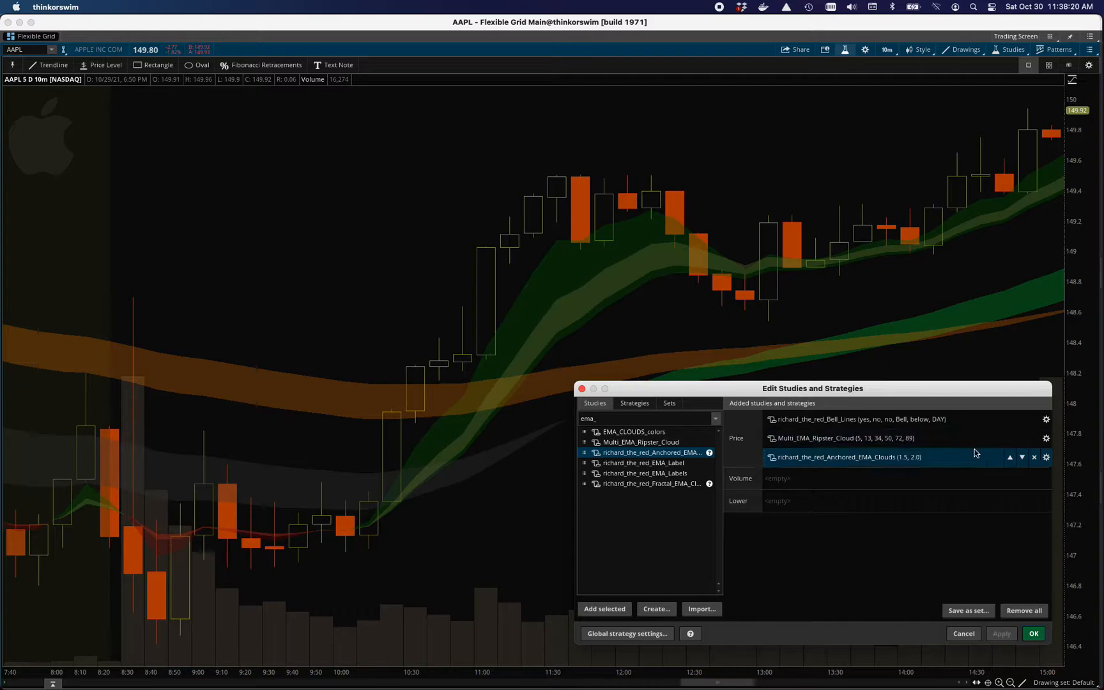
{"action": "left_click", "coordinate": [1046, 457]}
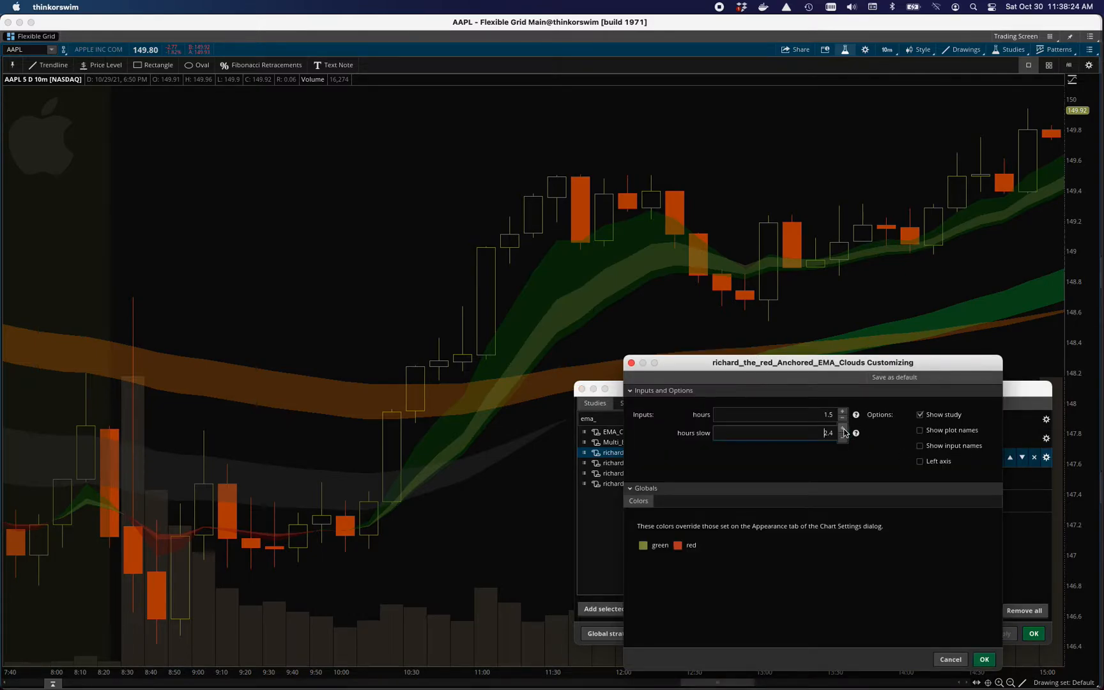
{"action": "left_click", "coordinate": [984, 659]}
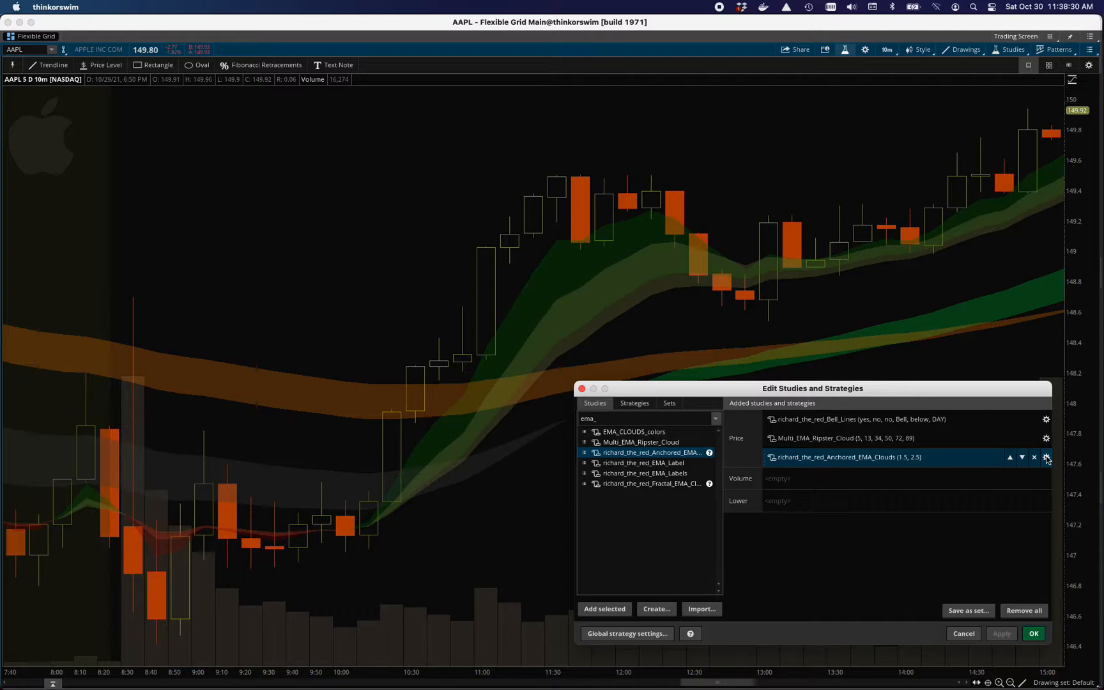
{"action": "left_click", "coordinate": [1046, 457]}
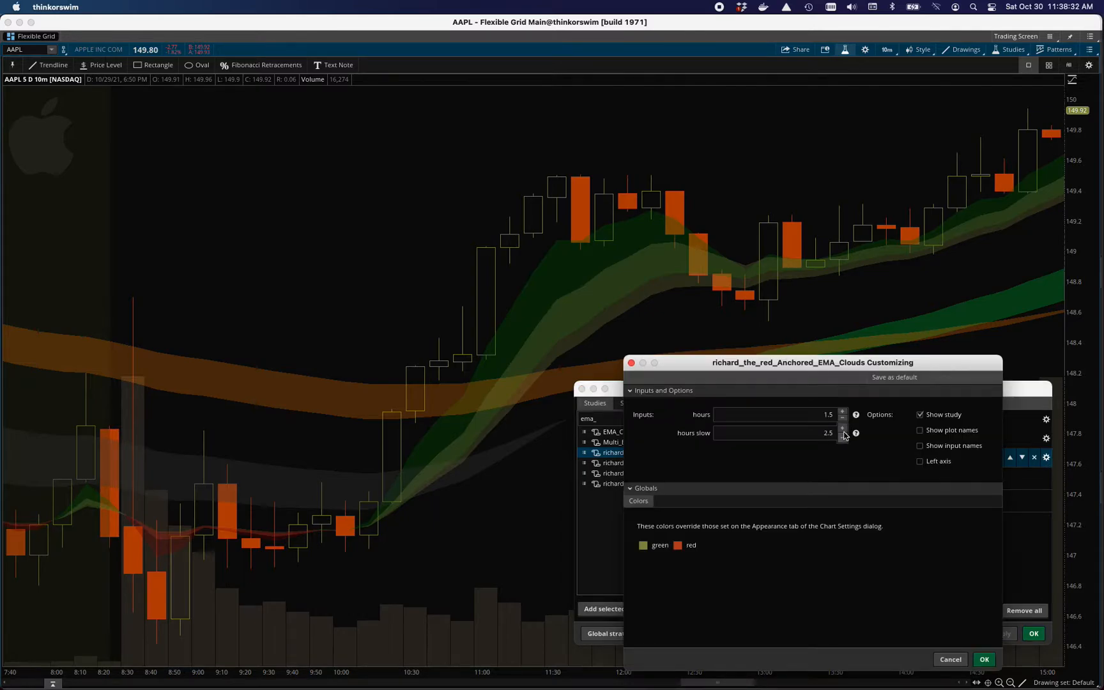
{"action": "left_click", "coordinate": [843, 429]}
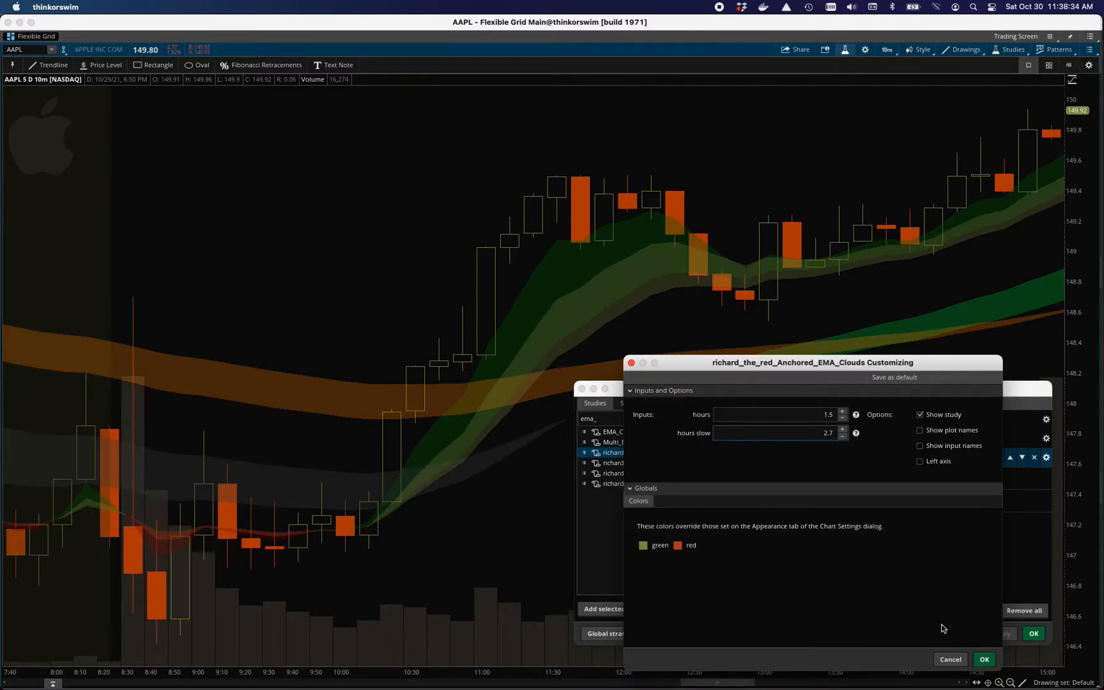
{"action": "left_click", "coordinate": [982, 659]}
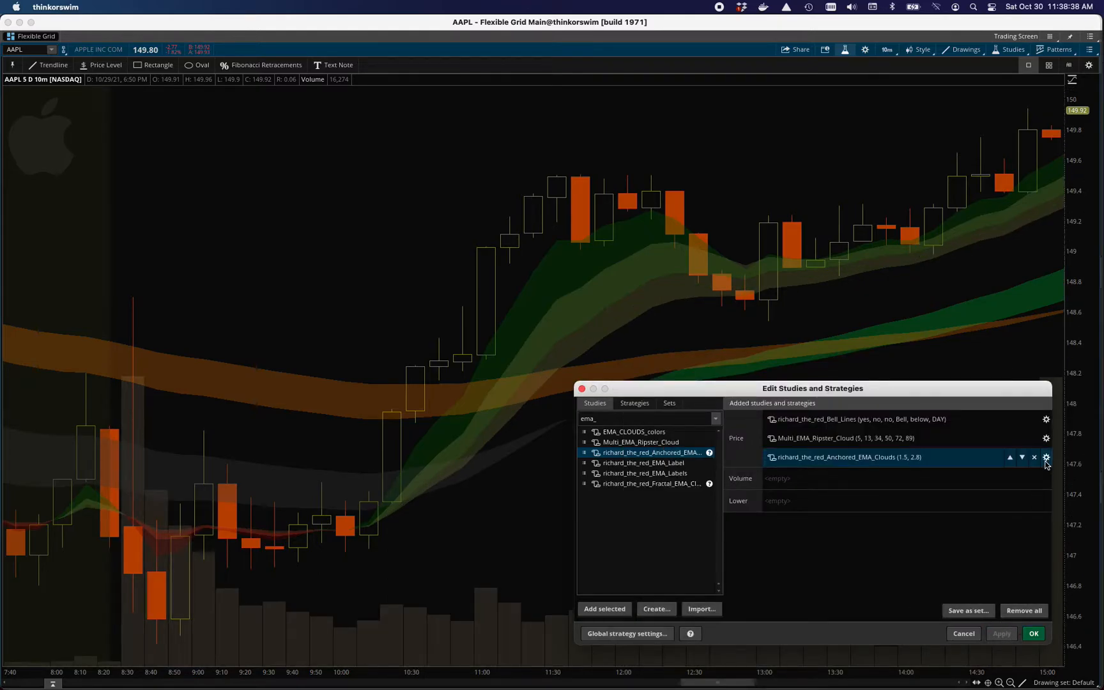
{"action": "left_click", "coordinate": [1046, 457]}
{"action": "type", "text": "2.2"}
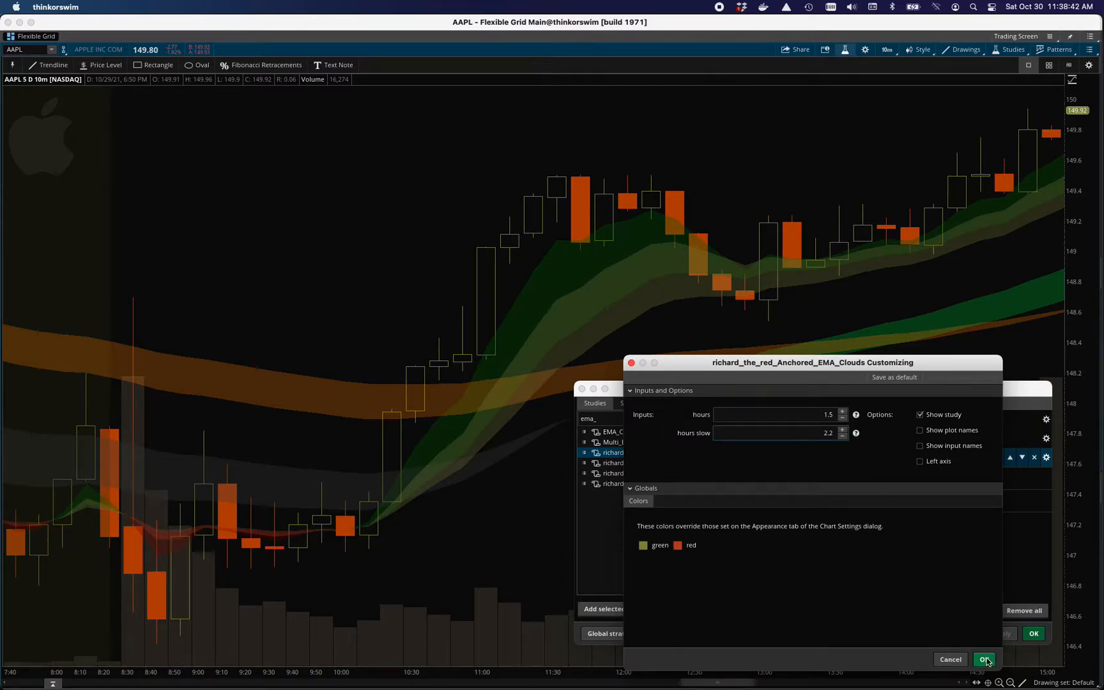
{"action": "left_click", "coordinate": [984, 659]}
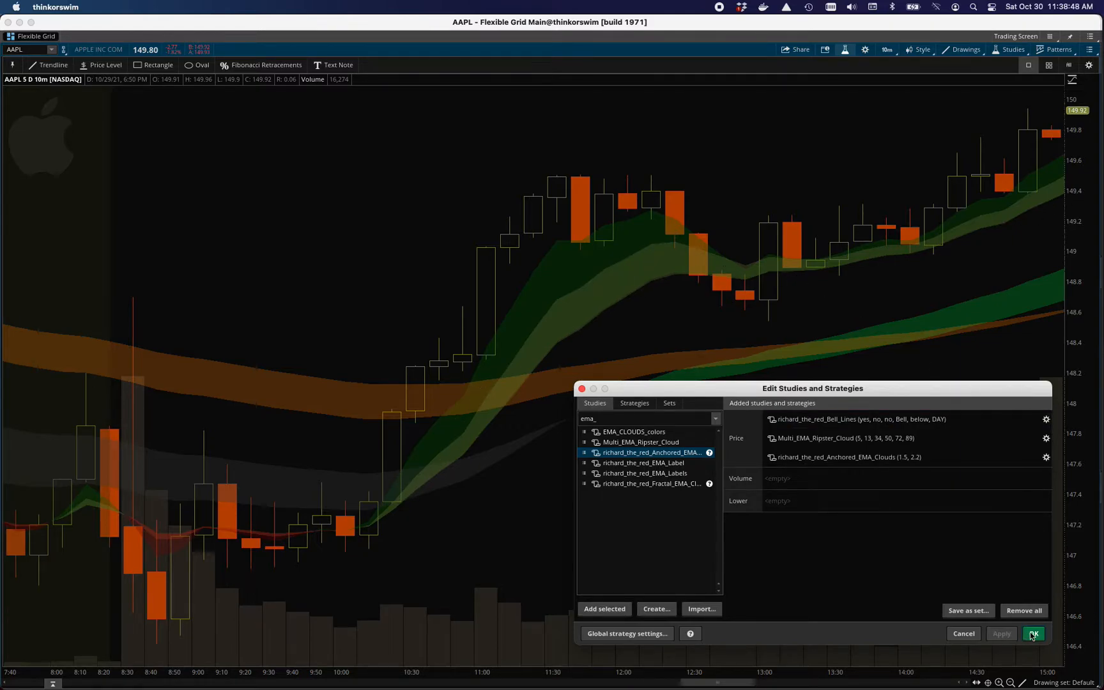
- Close the studies editor, switch AAPL to 5 D : 5m, and measure a price move
{"action": "left_click", "coordinate": [1032, 633]}
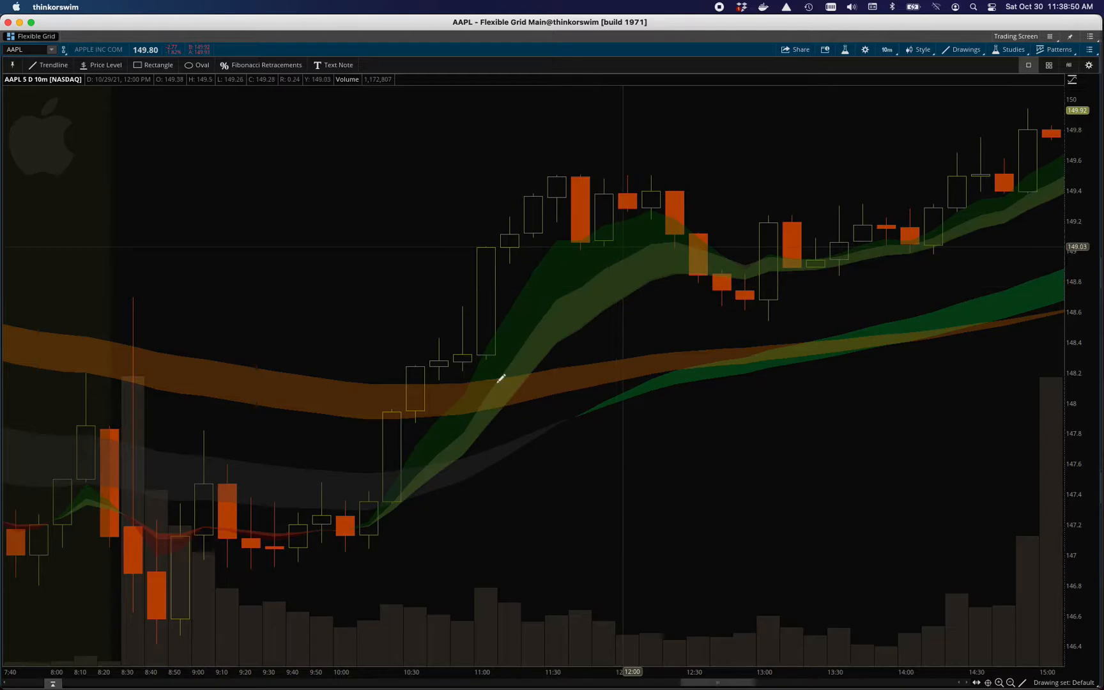
{"action": "left_click", "coordinate": [886, 49]}
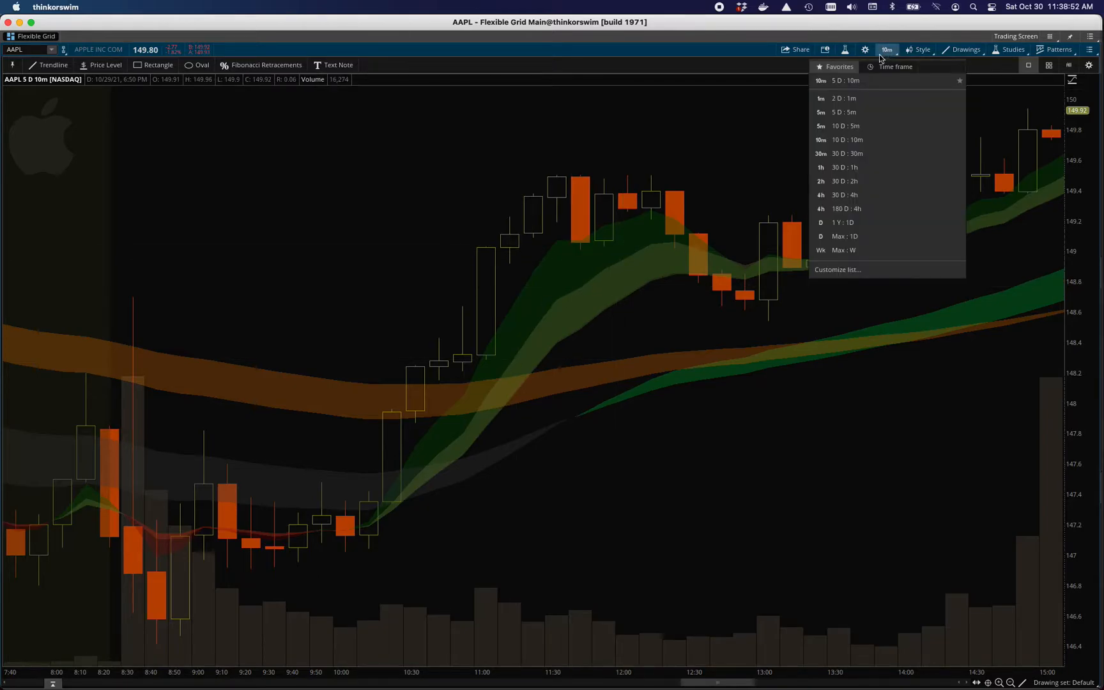
{"action": "left_click", "coordinate": [843, 111]}
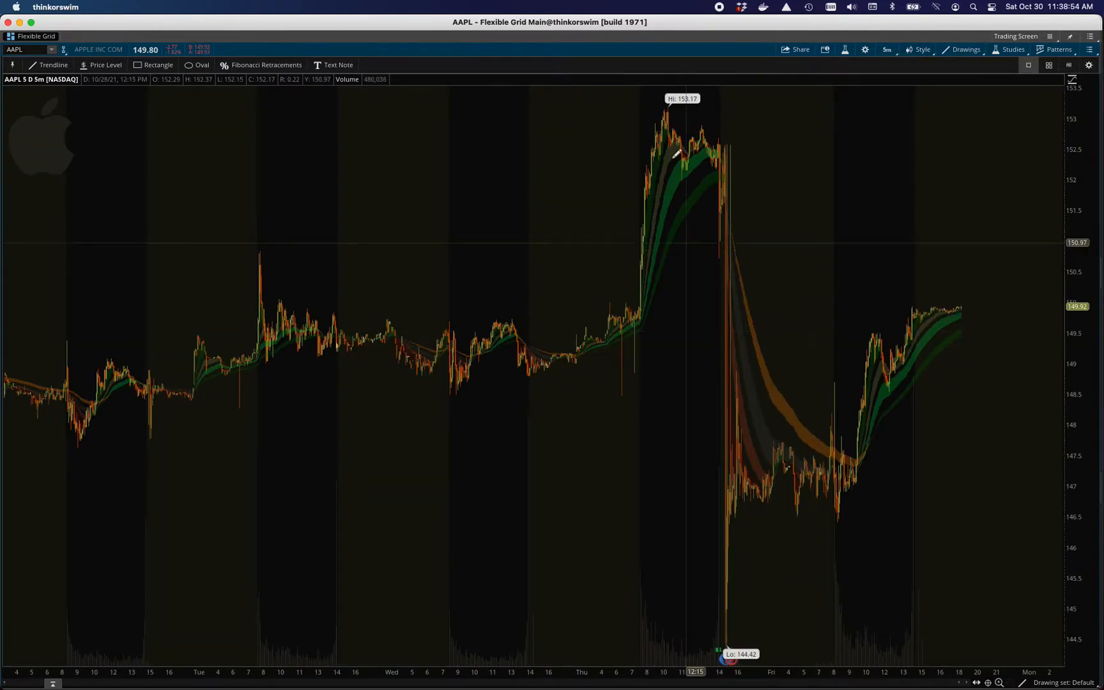
{"action": "mouse_move", "coordinate": [739, 204]}
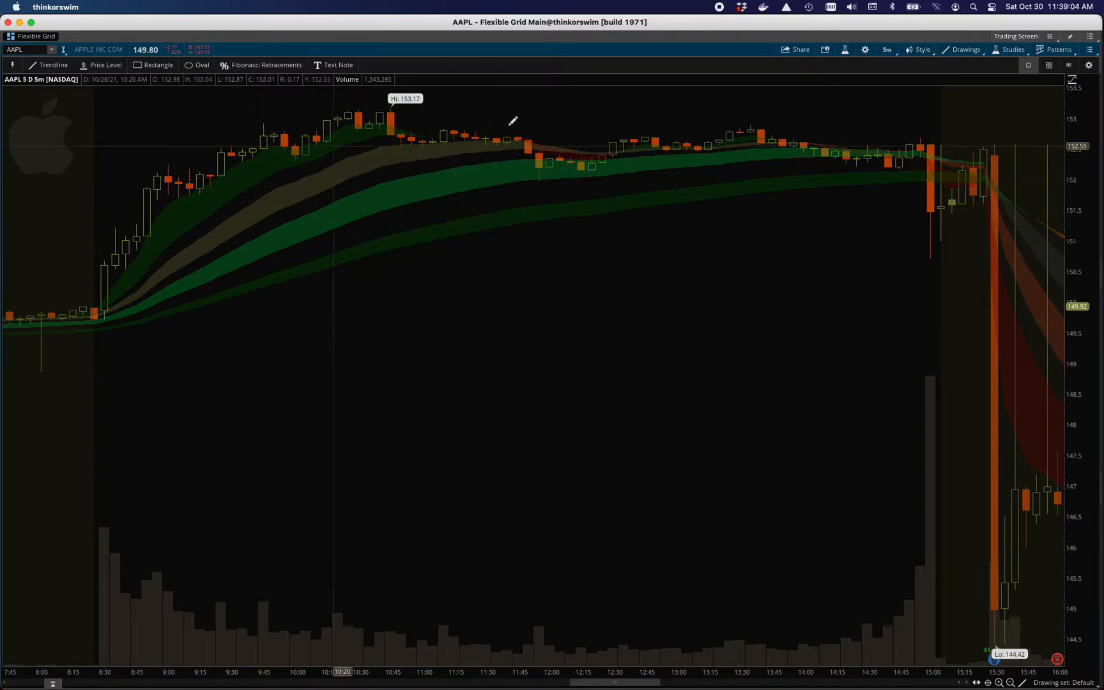
{"action": "left_click_drag", "start_coordinate": [333, 146], "coordinate": [493, 178]}
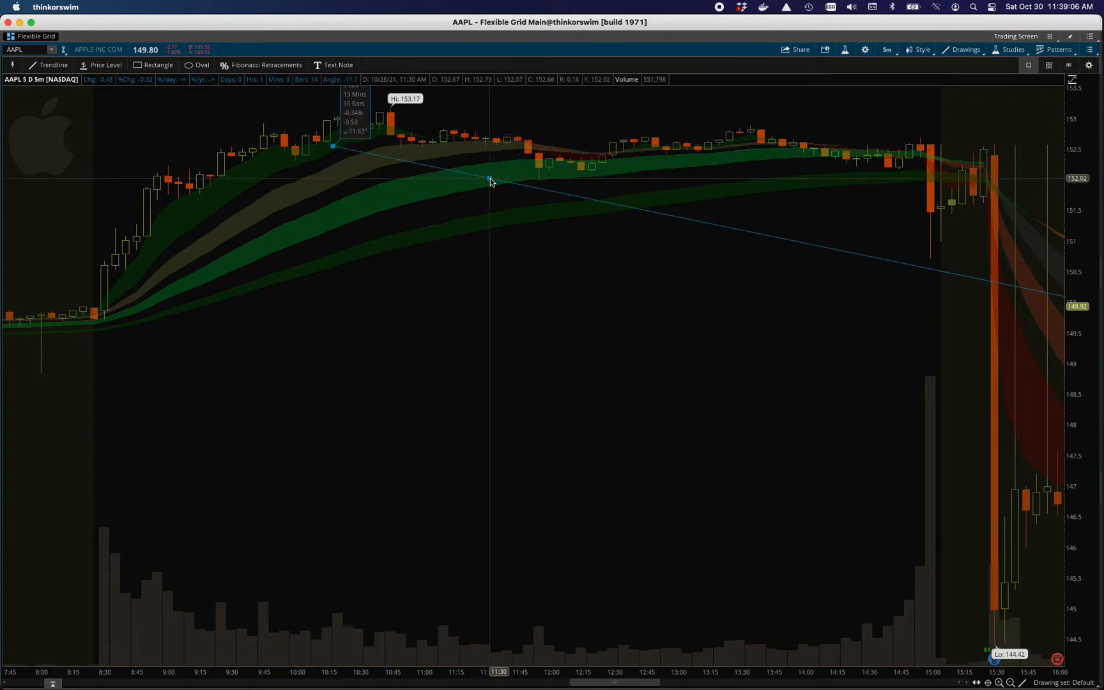
{"action": "right_click", "coordinate": [491, 182]}
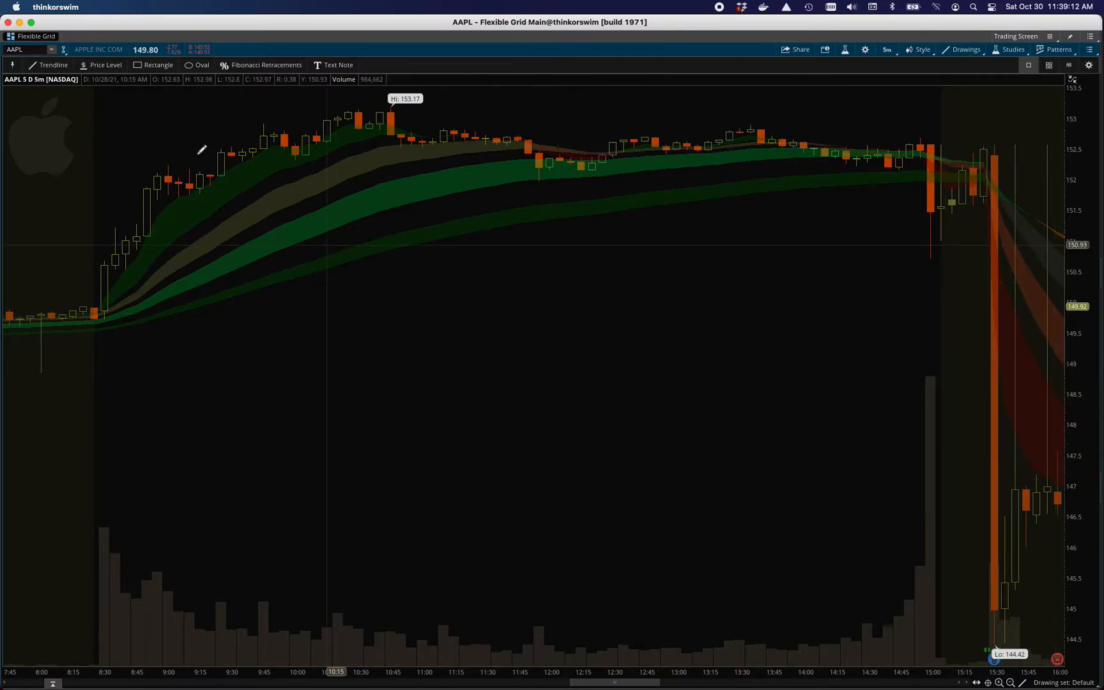
{"action": "mouse_move", "coordinate": [313, 176]}
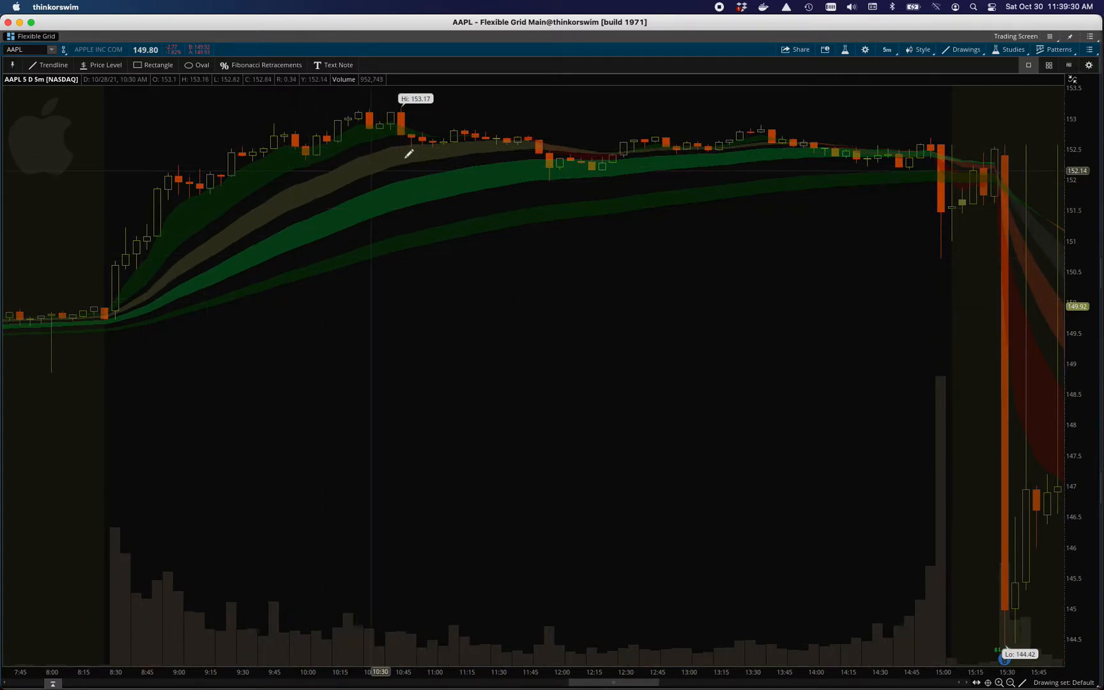
{"action": "mouse_move", "coordinate": [436, 146]}
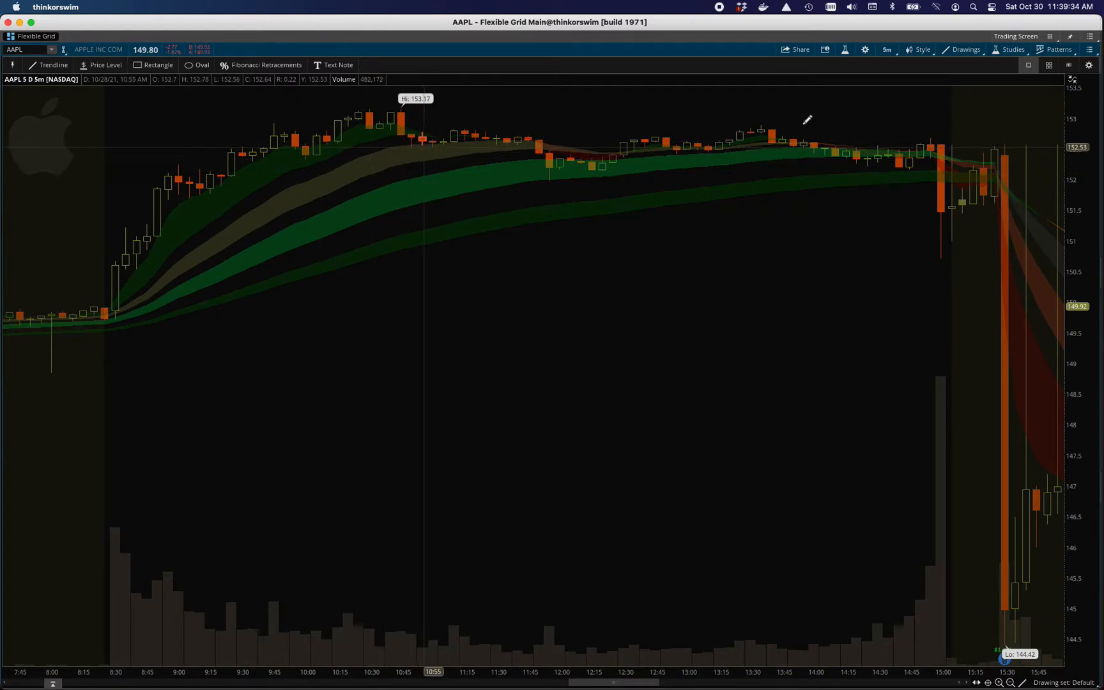
- Choose 2 D : 1m from the time frame favorites
{"action": "left_click", "coordinate": [885, 49]}
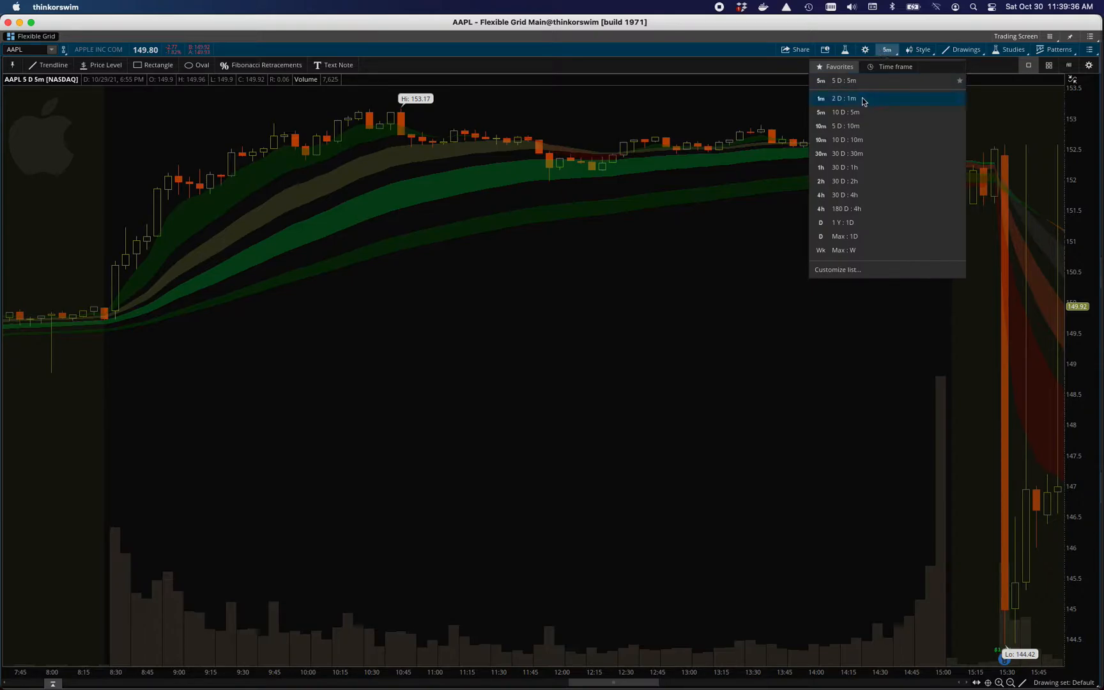
{"action": "left_click", "coordinate": [843, 97]}
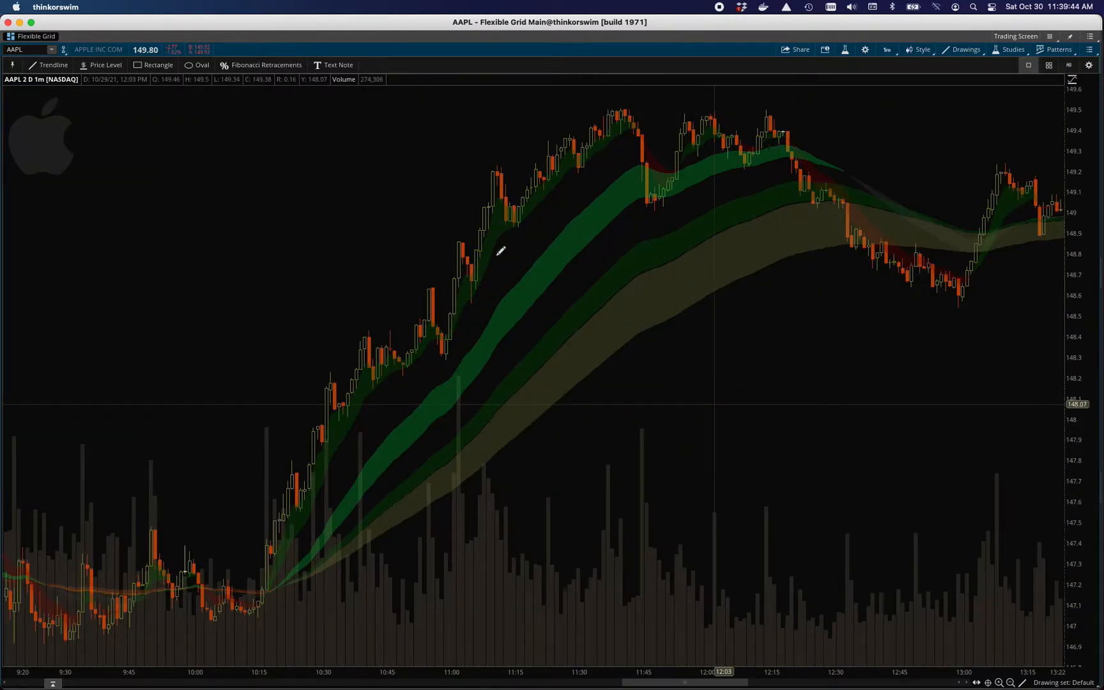
{"action": "mouse_move", "coordinate": [823, 204]}
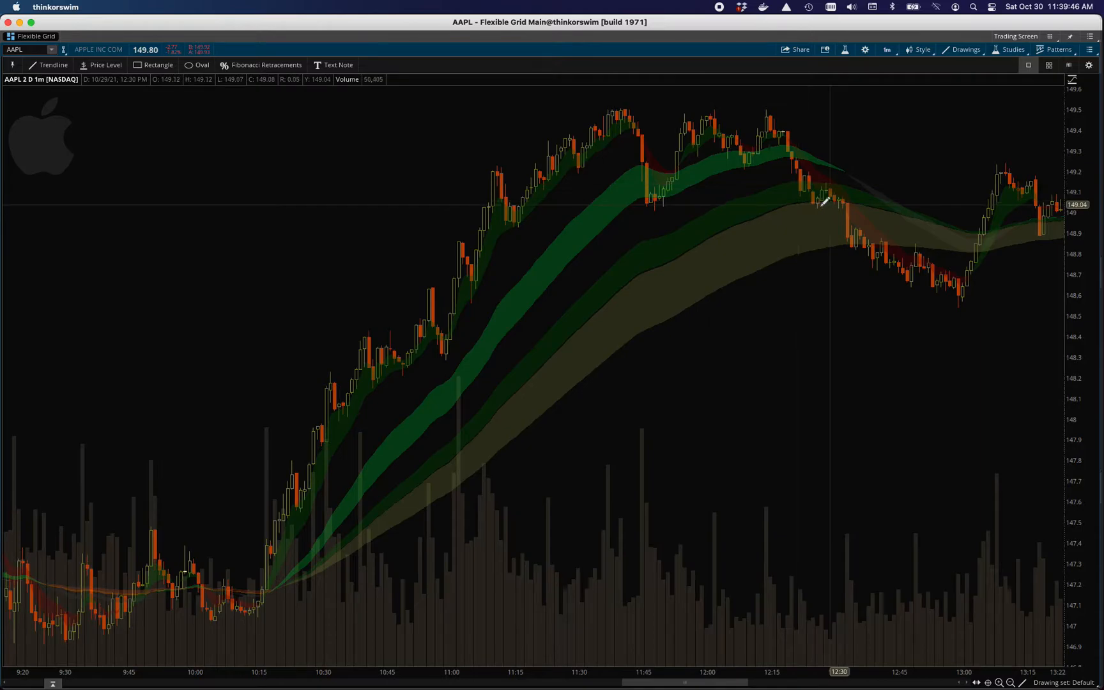
{"action": "mouse_move", "coordinate": [325, 364]}
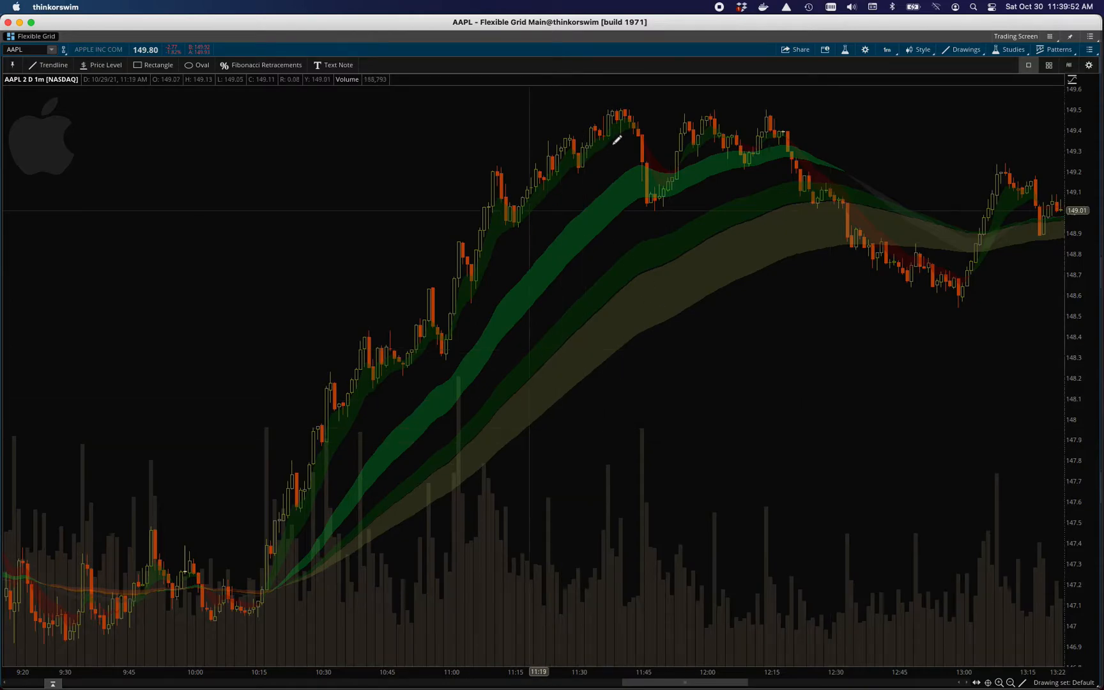
{"action": "mouse_move", "coordinate": [504, 245]}
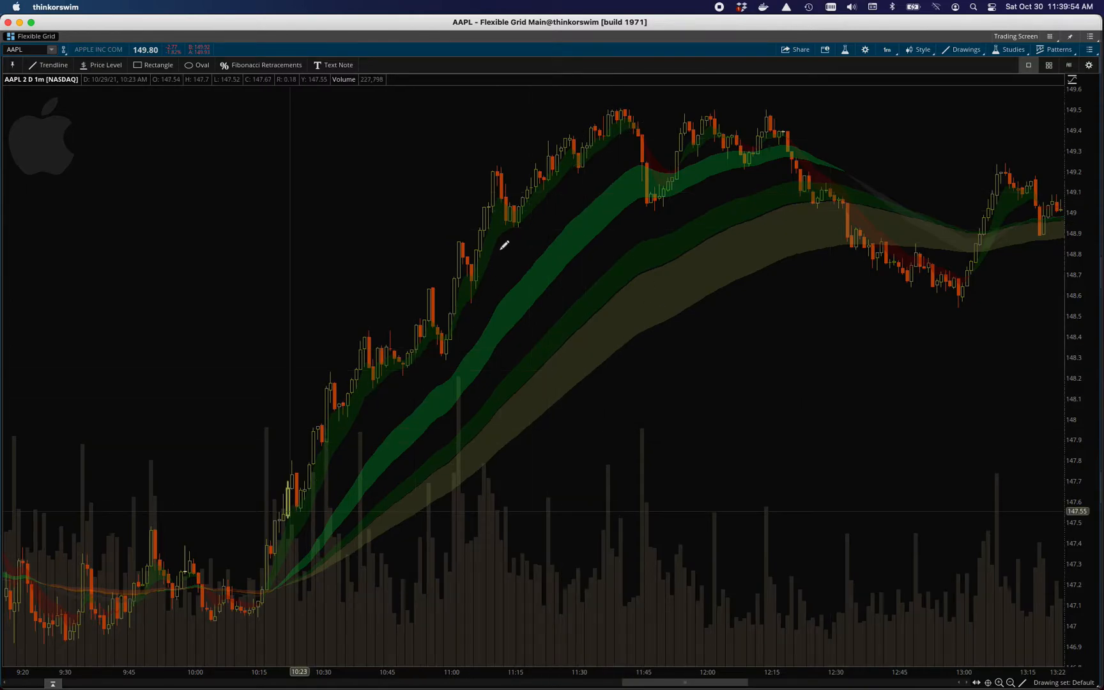
{"action": "mouse_move", "coordinate": [437, 352]}
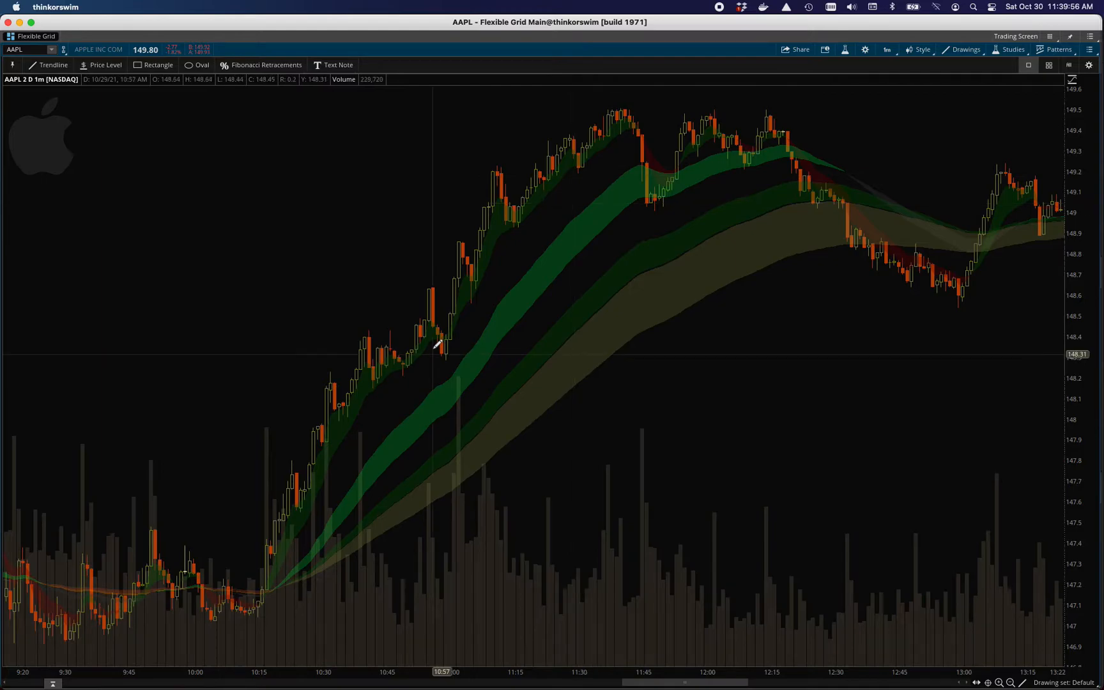
{"action": "mouse_move", "coordinate": [472, 325]}
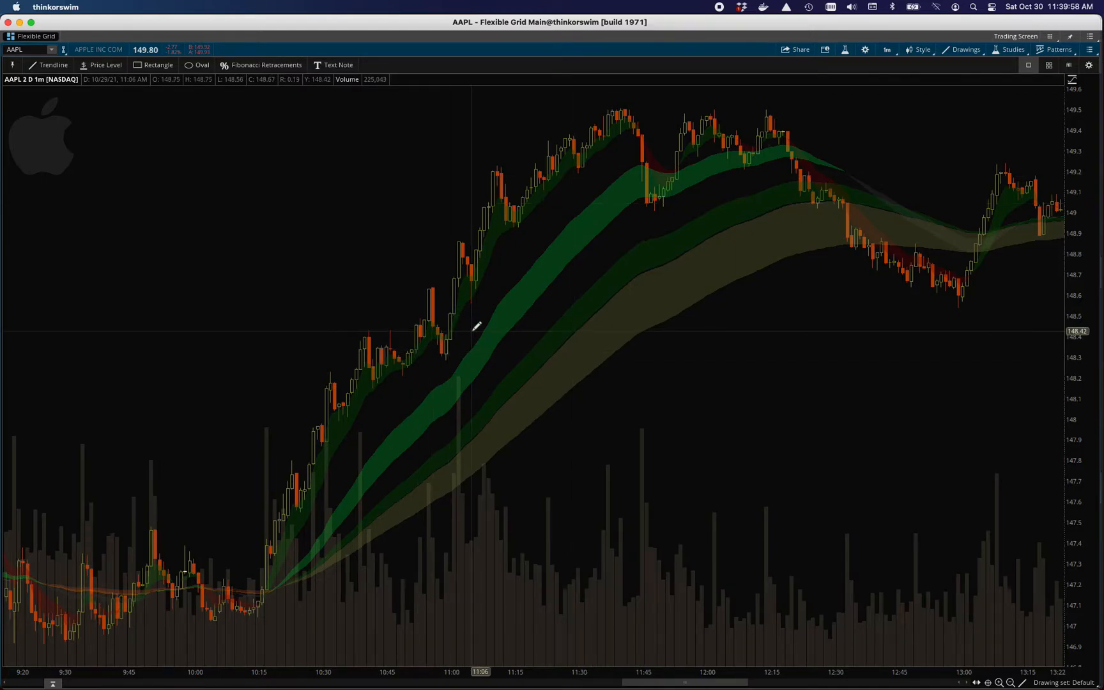
{"action": "mouse_move", "coordinate": [373, 472]}
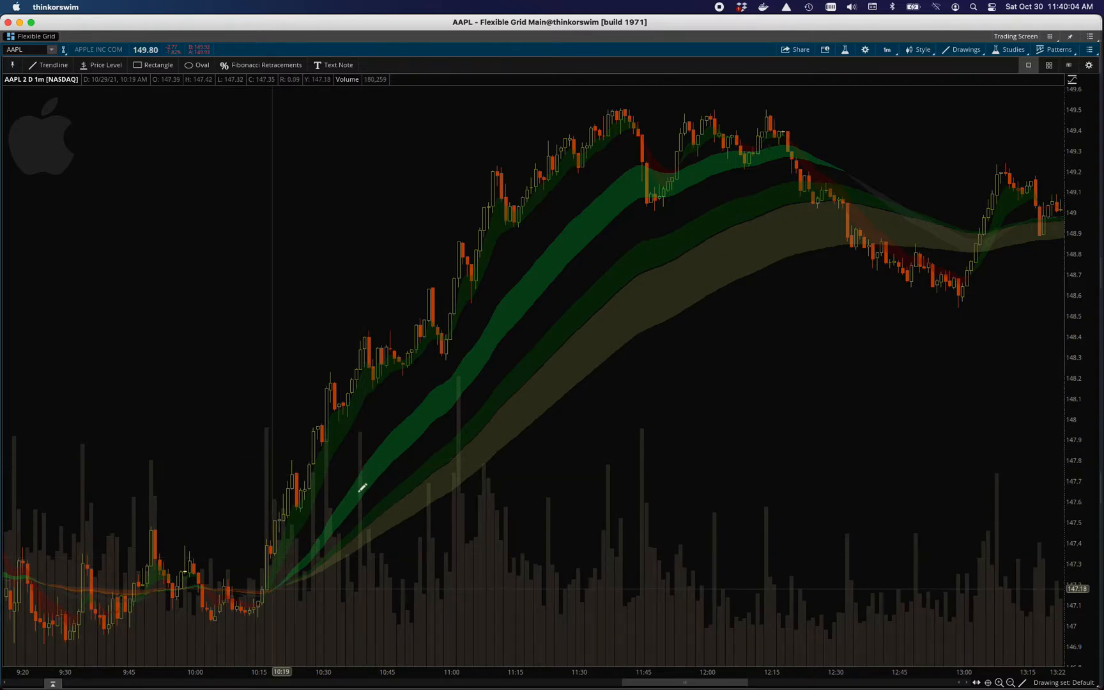
{"action": "mouse_move", "coordinate": [582, 175]}
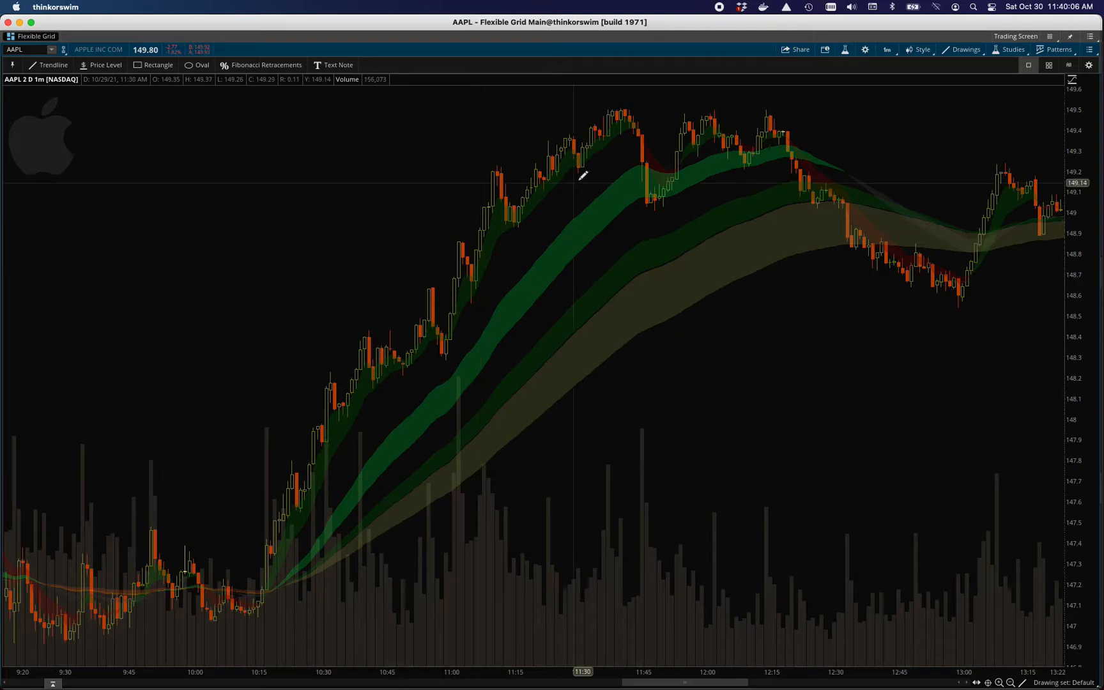
{"action": "mouse_move", "coordinate": [429, 506]}
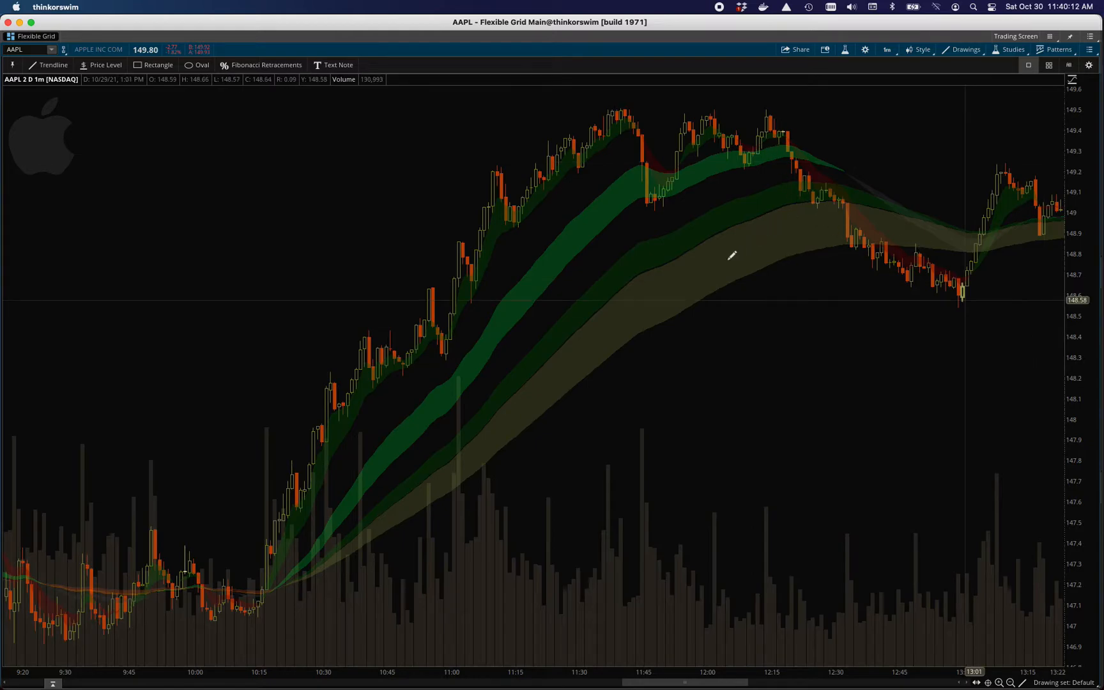
{"action": "mouse_move", "coordinate": [615, 315]}
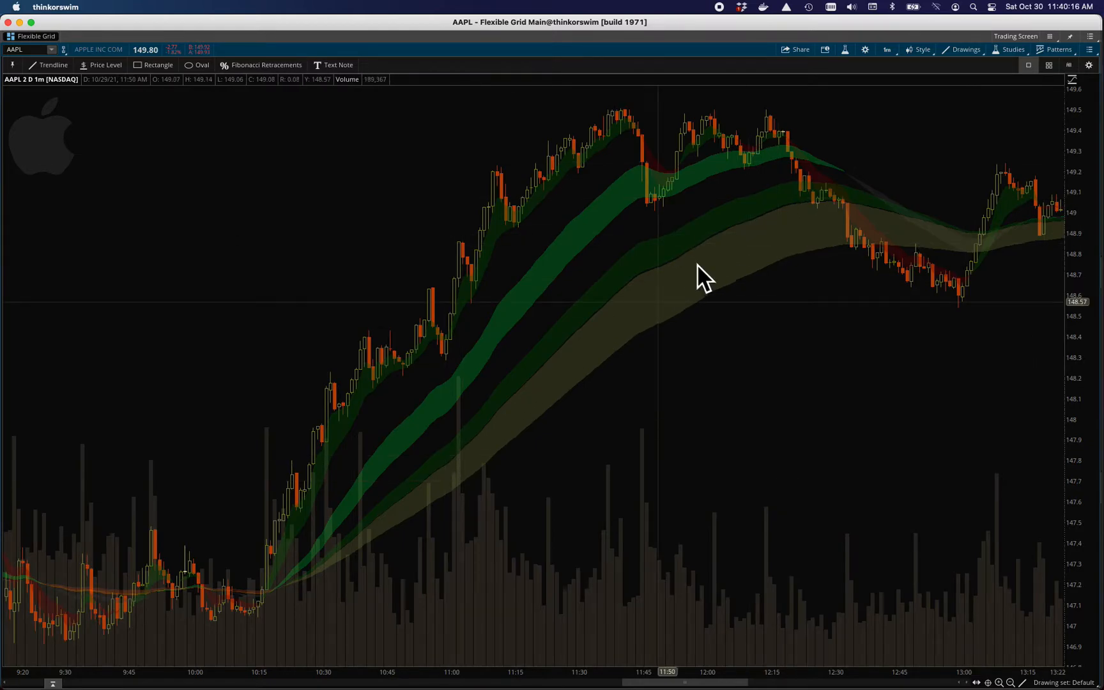
{"action": "mouse_move", "coordinate": [755, 257]}
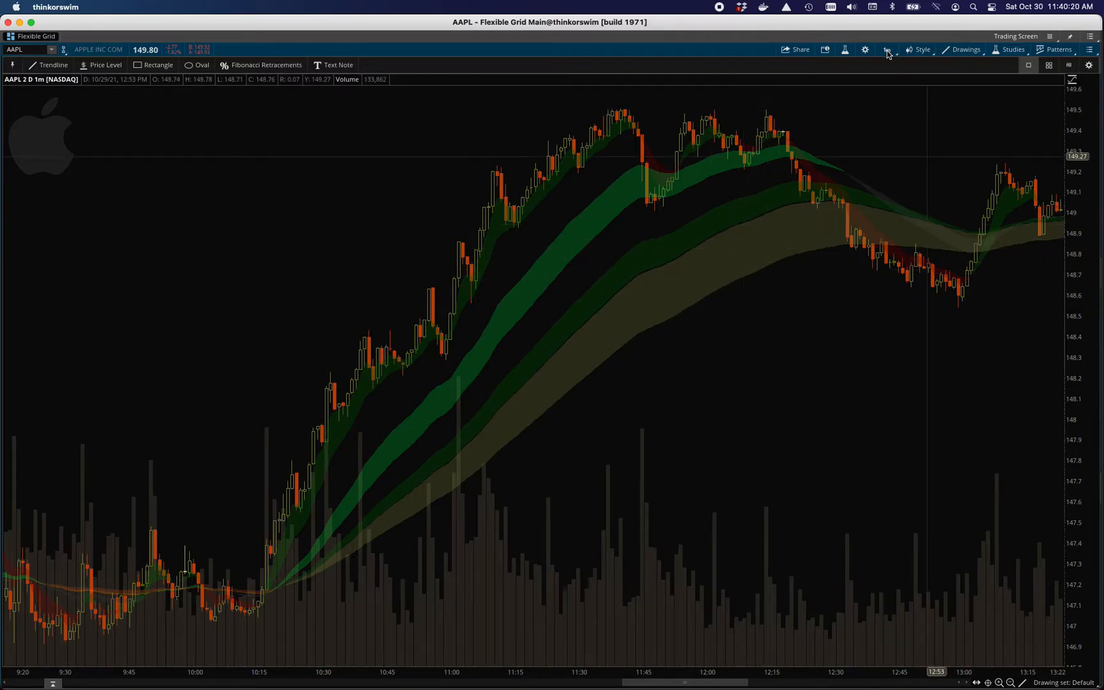
- Switch the chart to 10 D : 5m, then to 10 D : 10m
{"action": "left_click", "coordinate": [887, 49]}
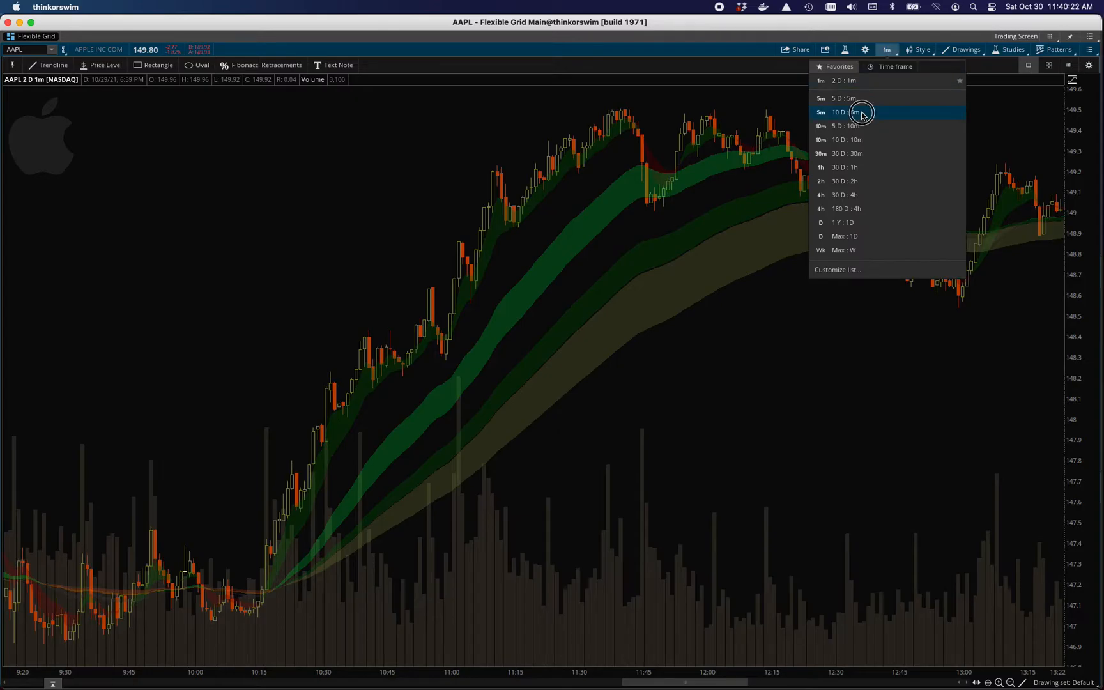
{"action": "left_click", "coordinate": [844, 112]}
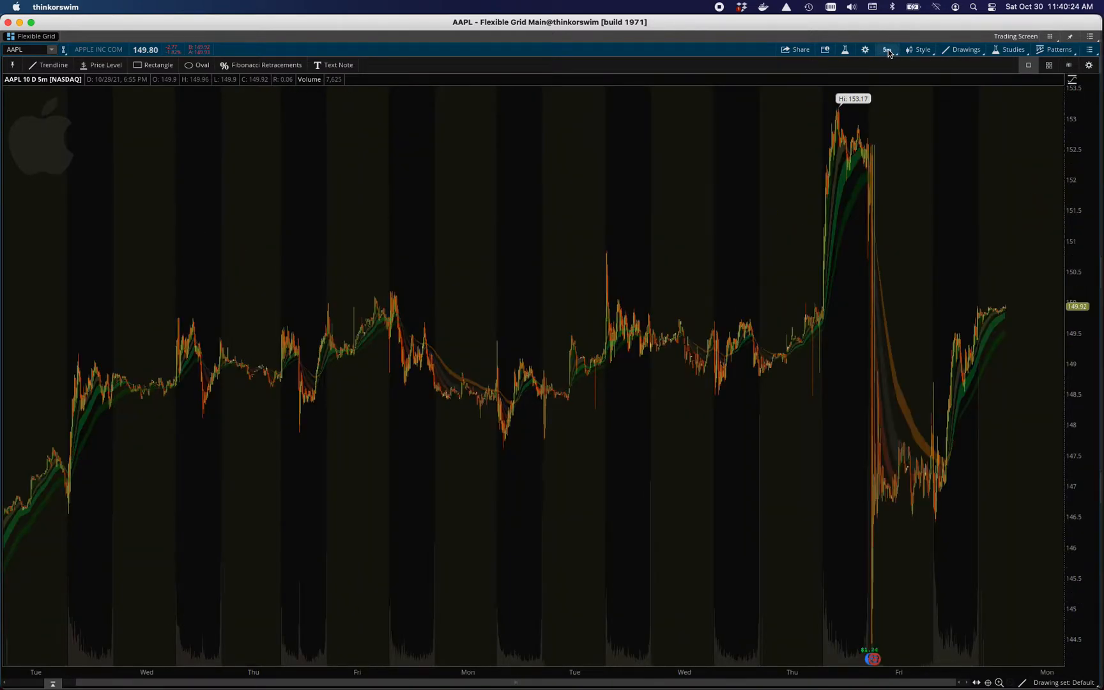
{"action": "left_click", "coordinate": [888, 50]}
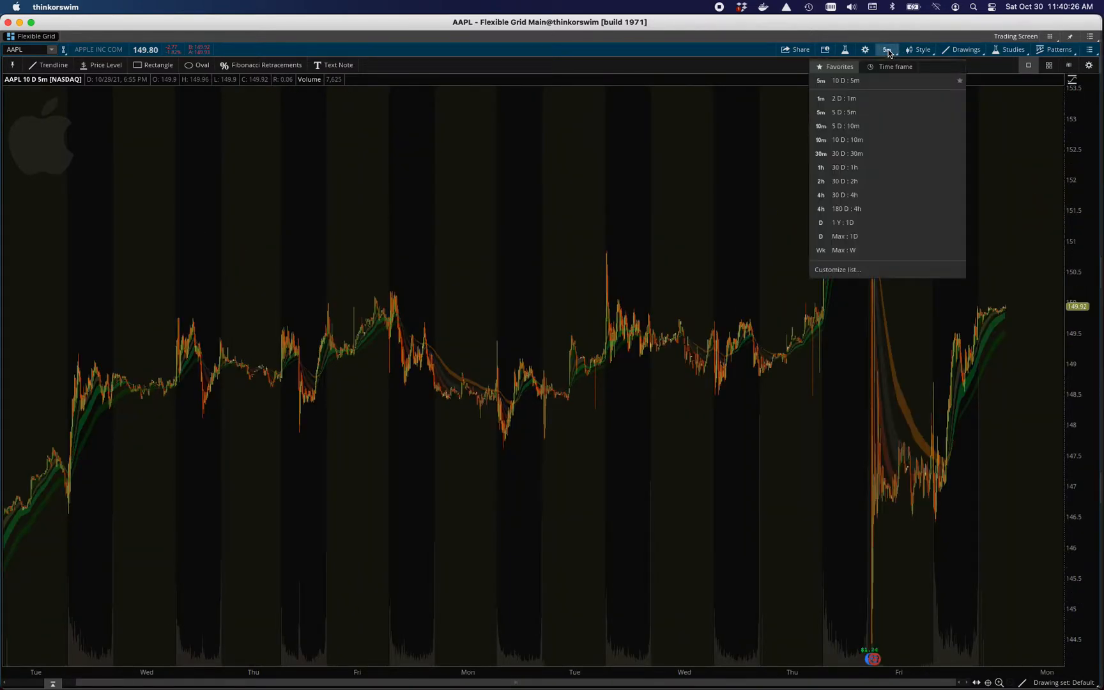
{"action": "mouse_move", "coordinate": [866, 139]}
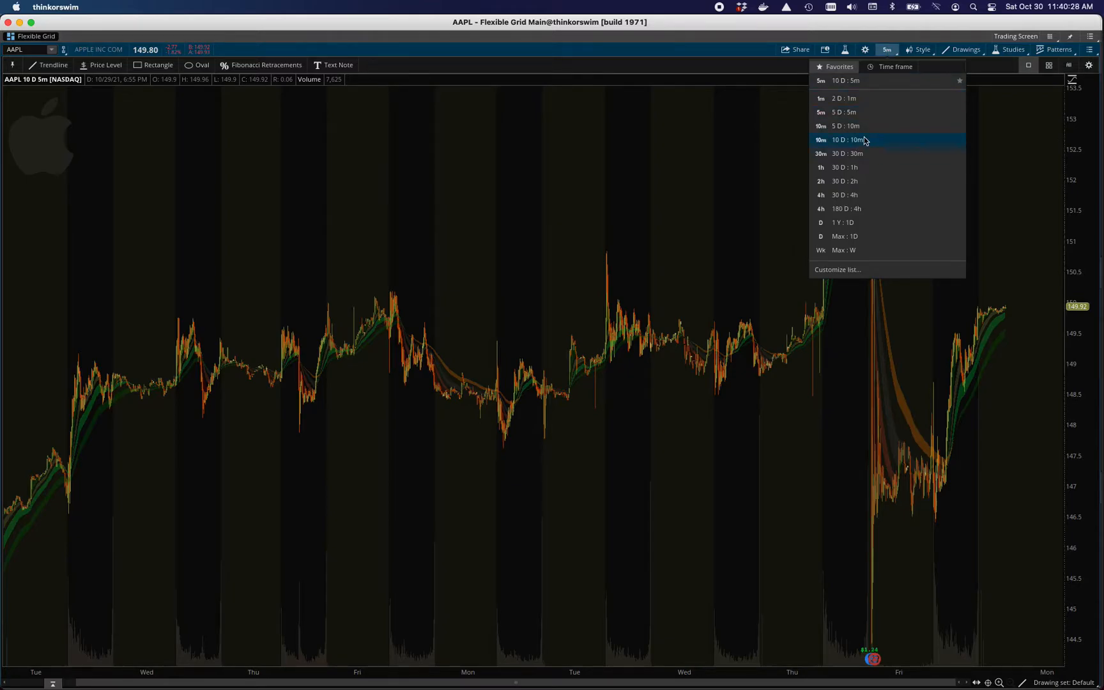
{"action": "left_click", "coordinate": [849, 139]}
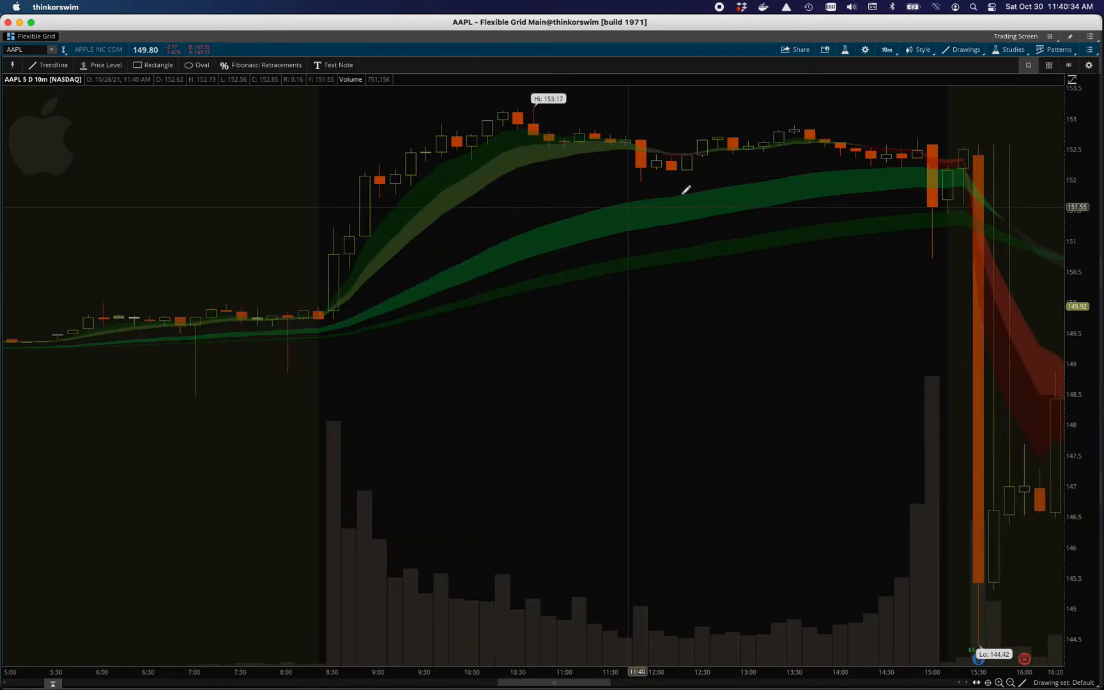
{"action": "mouse_move", "coordinate": [504, 219]}
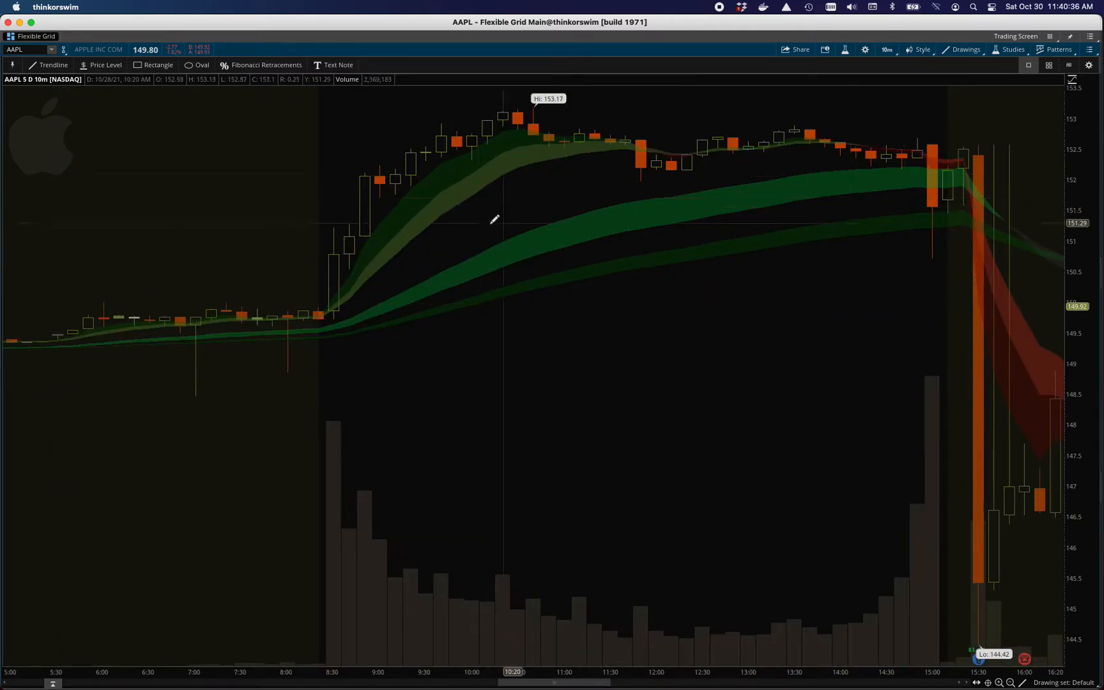
{"action": "mouse_move", "coordinate": [483, 200]}
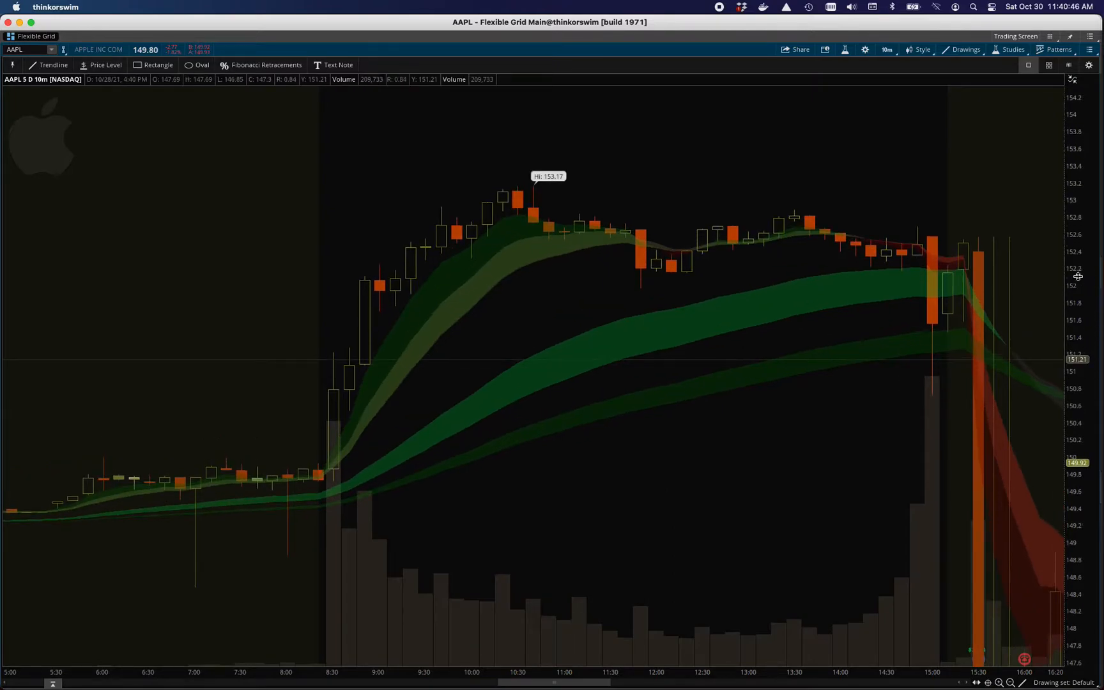
{"action": "mouse_move", "coordinate": [1078, 282]}
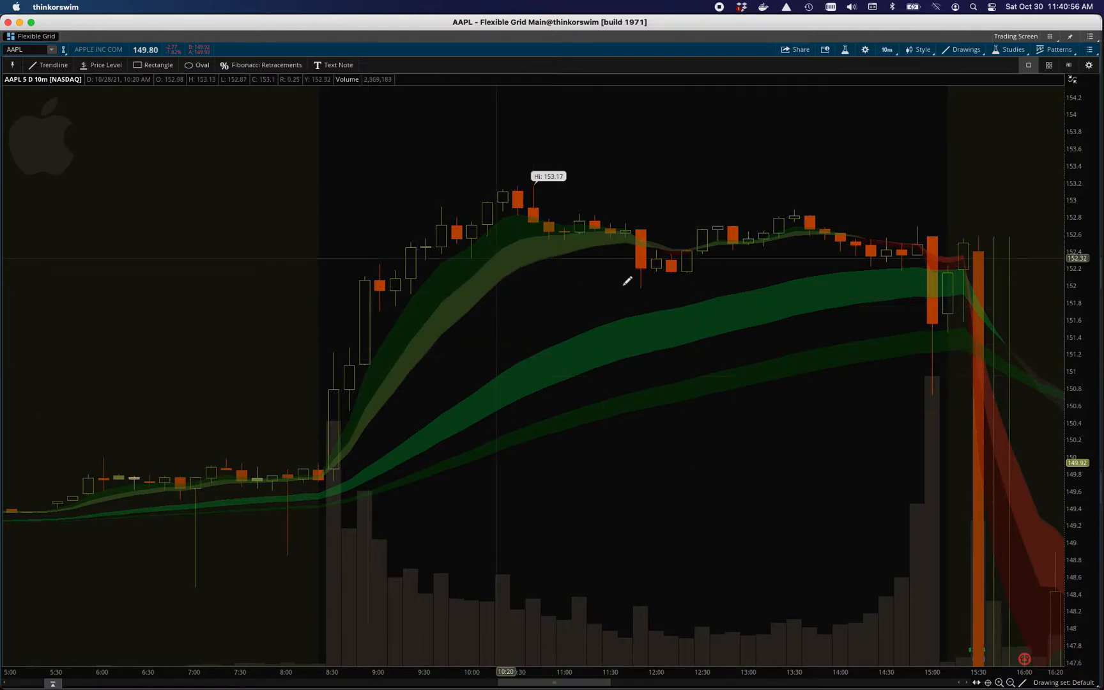
{"action": "mouse_move", "coordinate": [387, 299]}
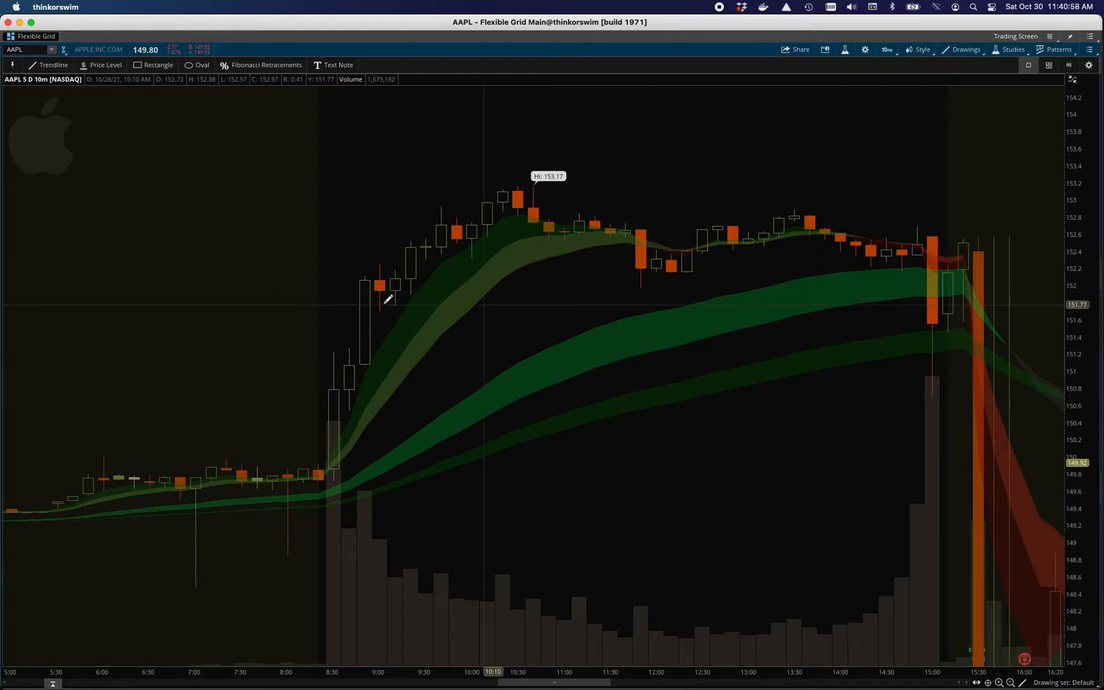
{"action": "mouse_move", "coordinate": [488, 239]}
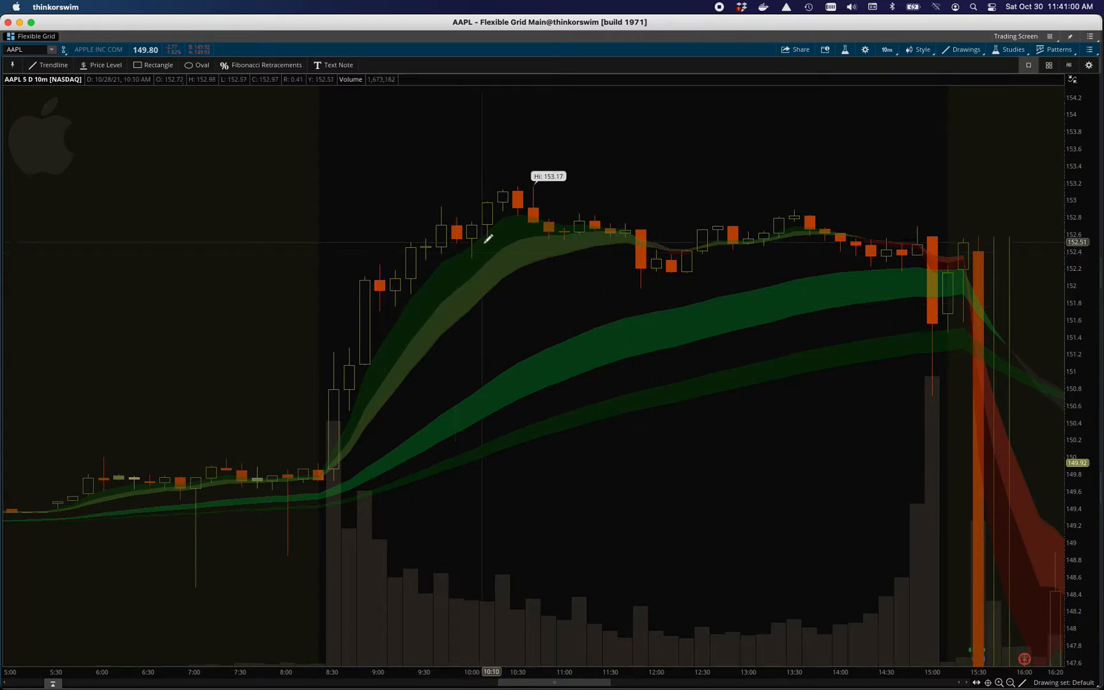
{"action": "mouse_move", "coordinate": [491, 243]}
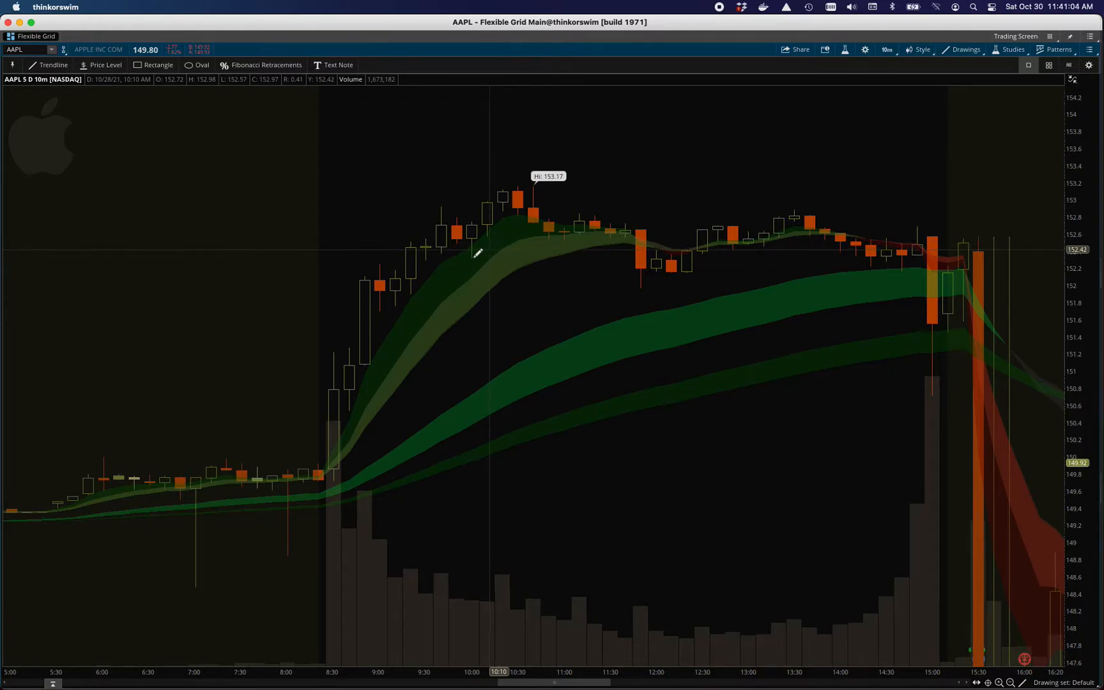
{"action": "mouse_move", "coordinate": [495, 289]}
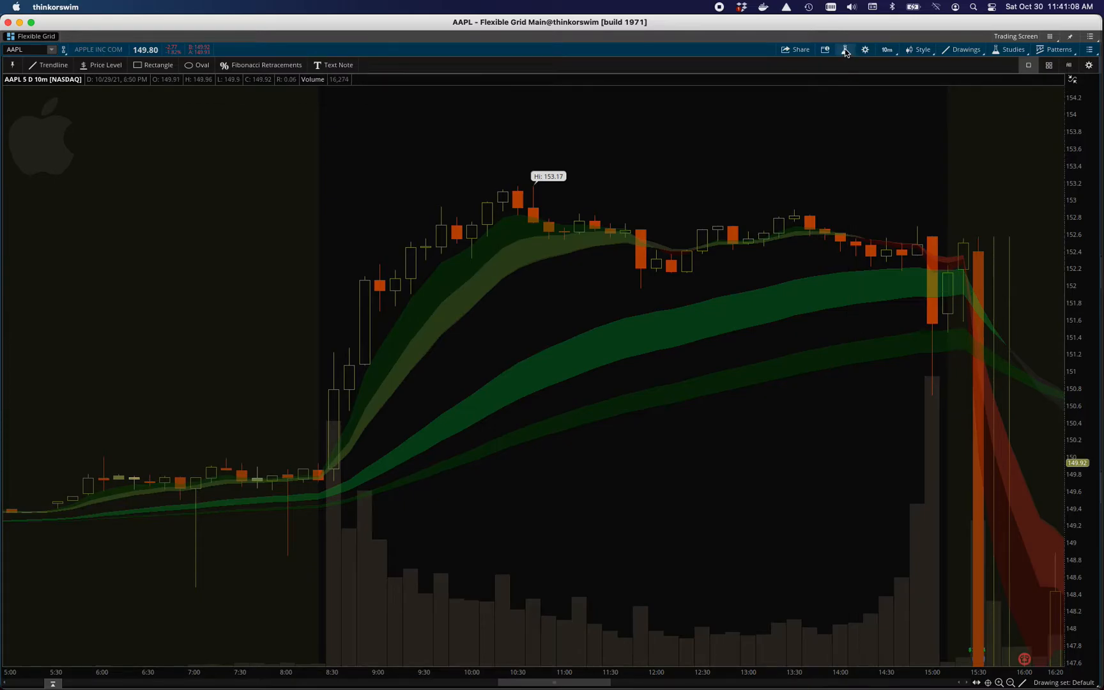
- Remove Multi_EMA_Ripster_Cloud from the AAPL chart's price studies
{"action": "left_click", "coordinate": [844, 49]}
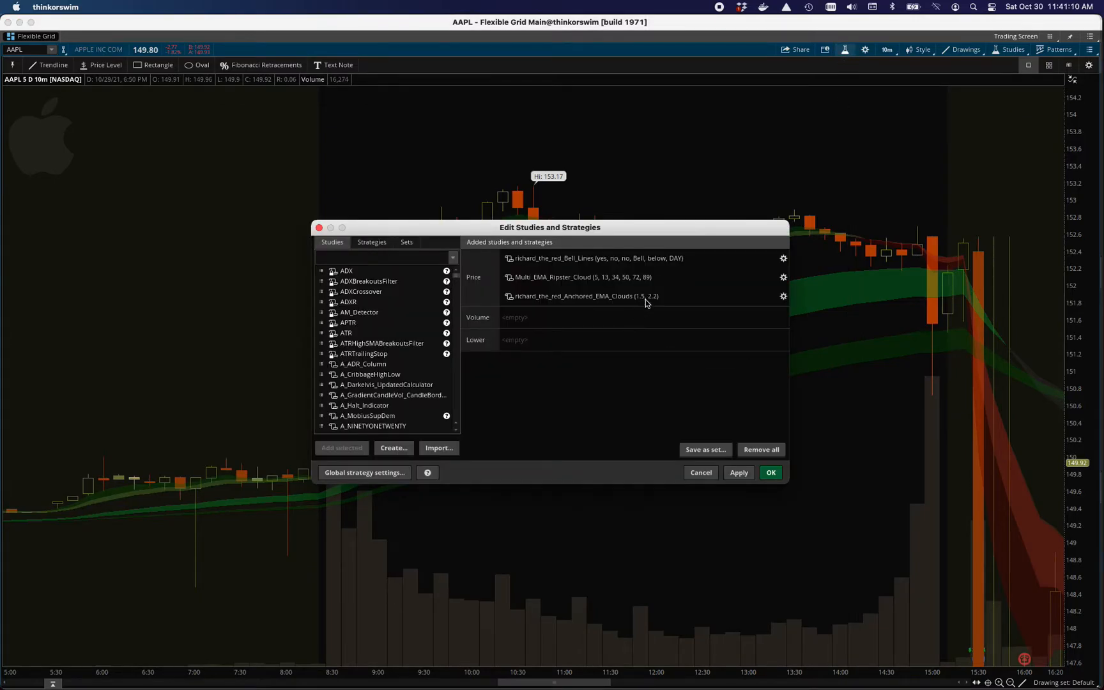
{"action": "left_click", "coordinate": [578, 277]}
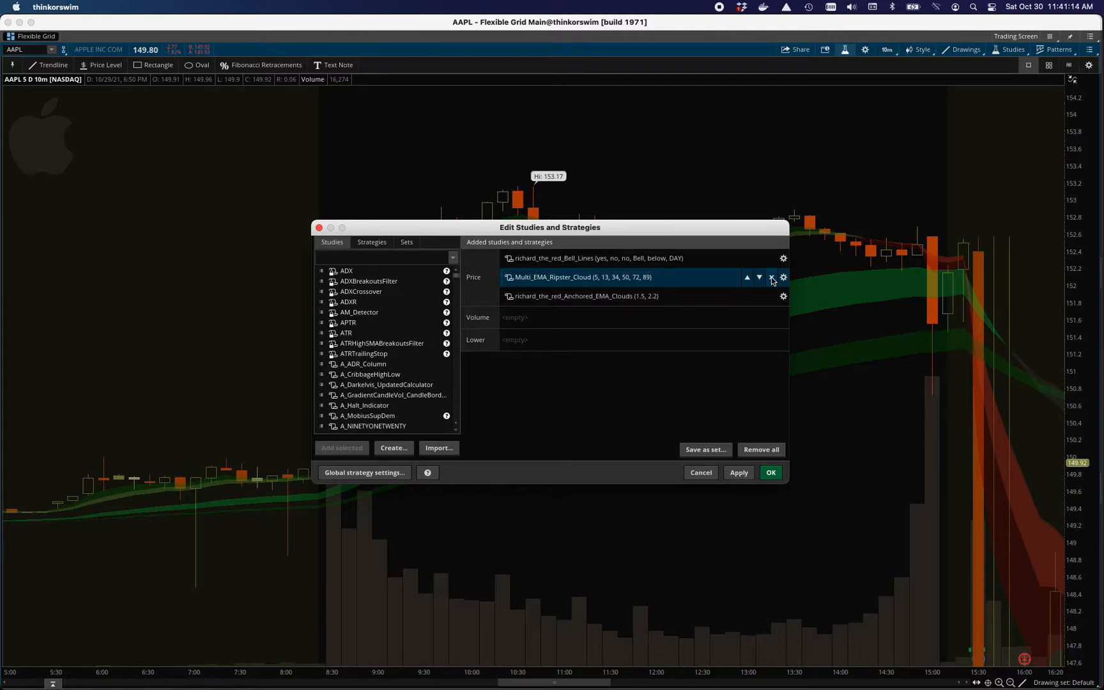
{"action": "left_click", "coordinate": [772, 277]}
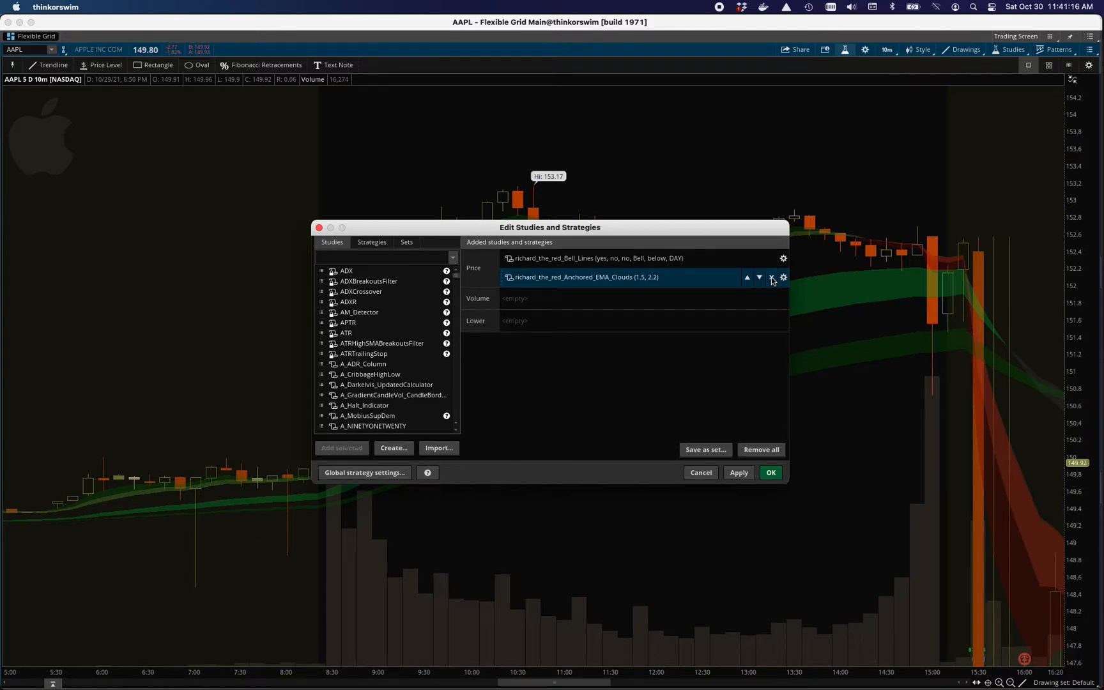
{"action": "left_click_drag", "start_coordinate": [550, 227], "coordinate": [695, 317]}
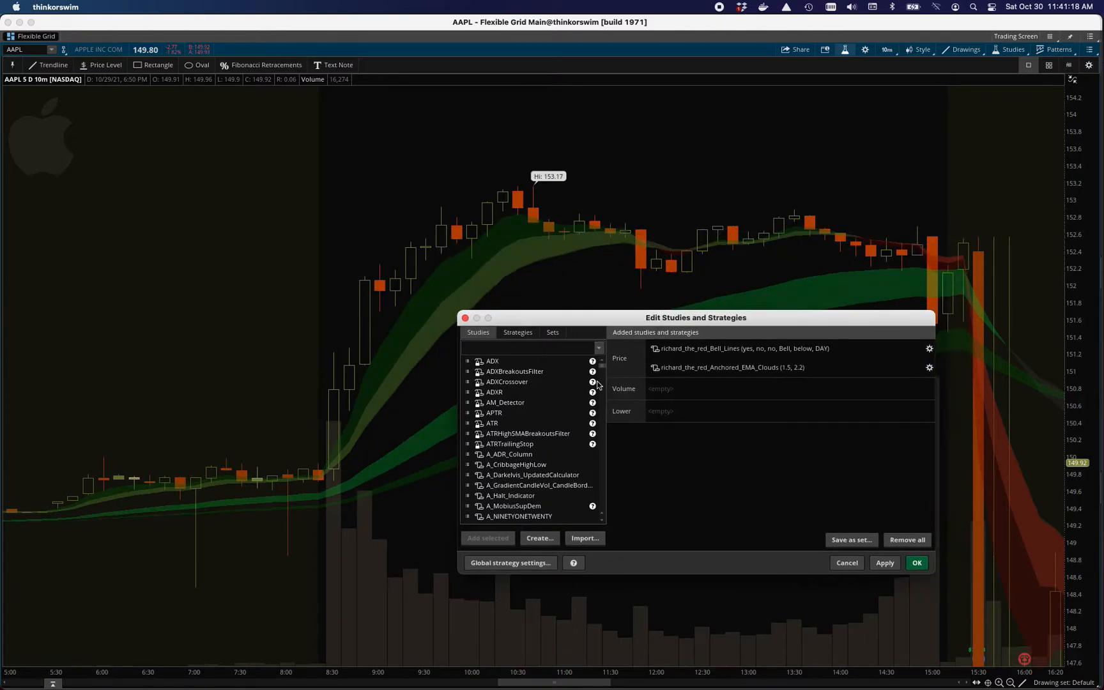
- Search the study list for 'cloud' to find Fractal_EMA_Clouds
{"action": "left_click", "coordinate": [732, 367]}
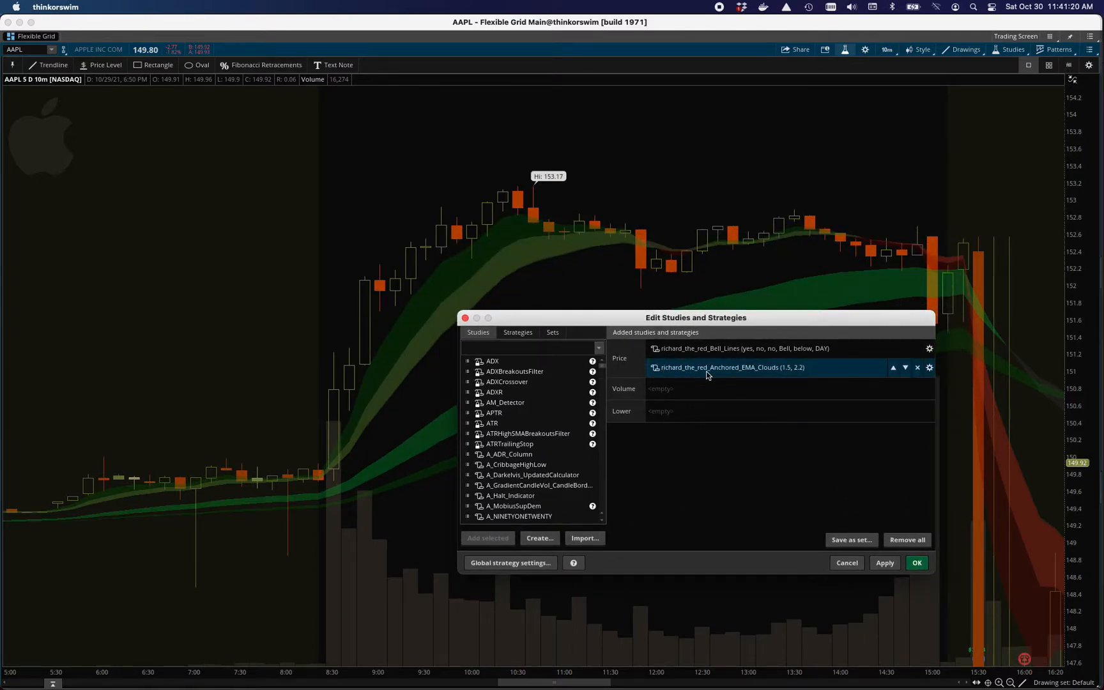
{"action": "mouse_move", "coordinate": [785, 375]}
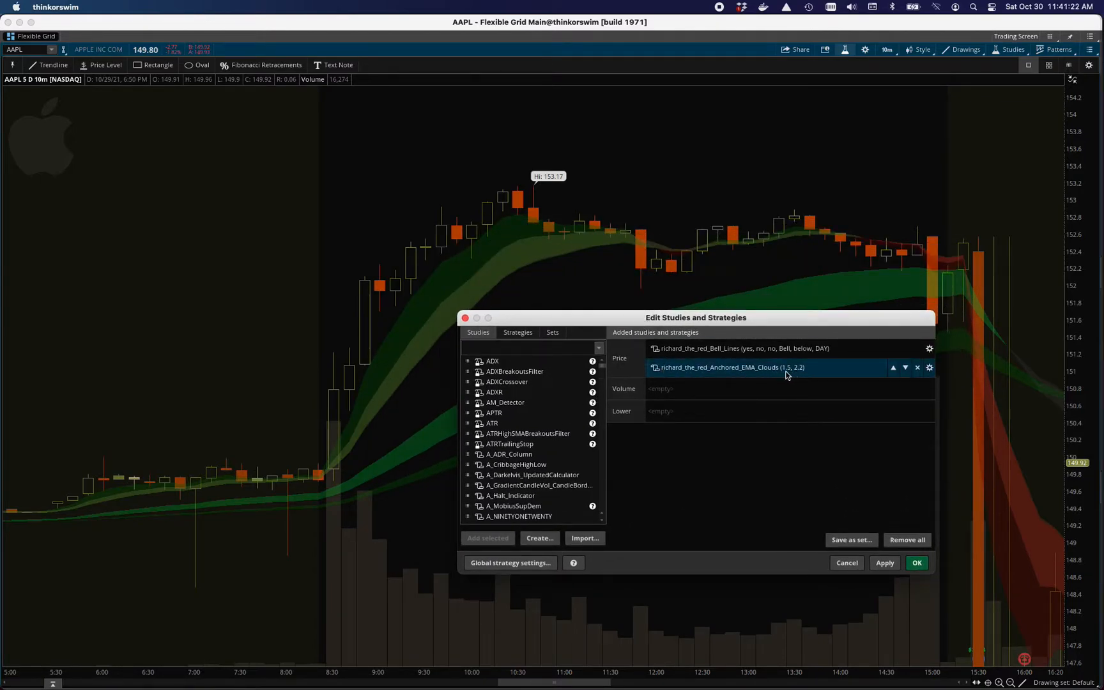
{"action": "type", "text": "a"}
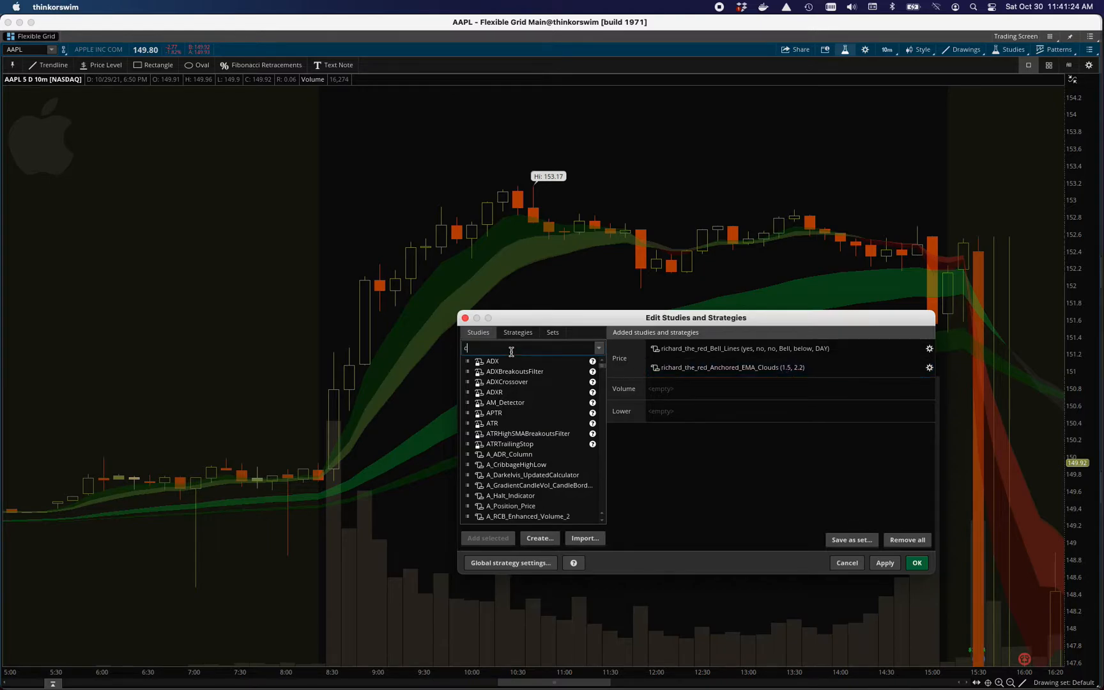
{"action": "type", "text": "cloud"}
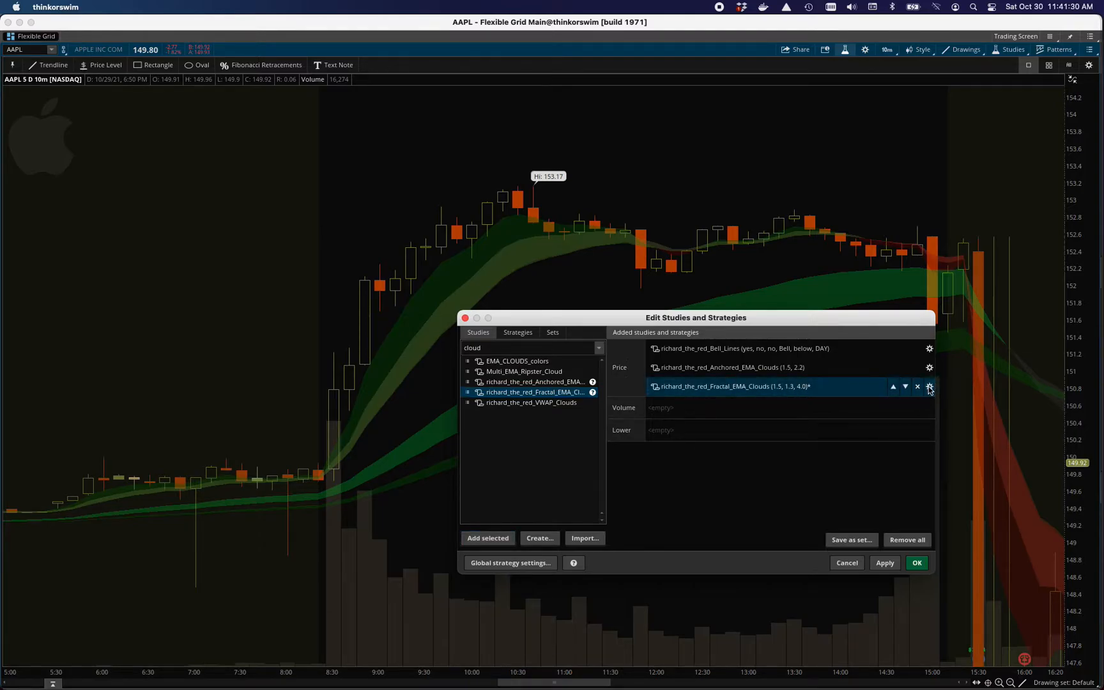
- Open the Fractal_EMA_Clouds settings: hours 1.5, width 1.3, density 4.0
{"action": "left_click", "coordinate": [930, 386]}
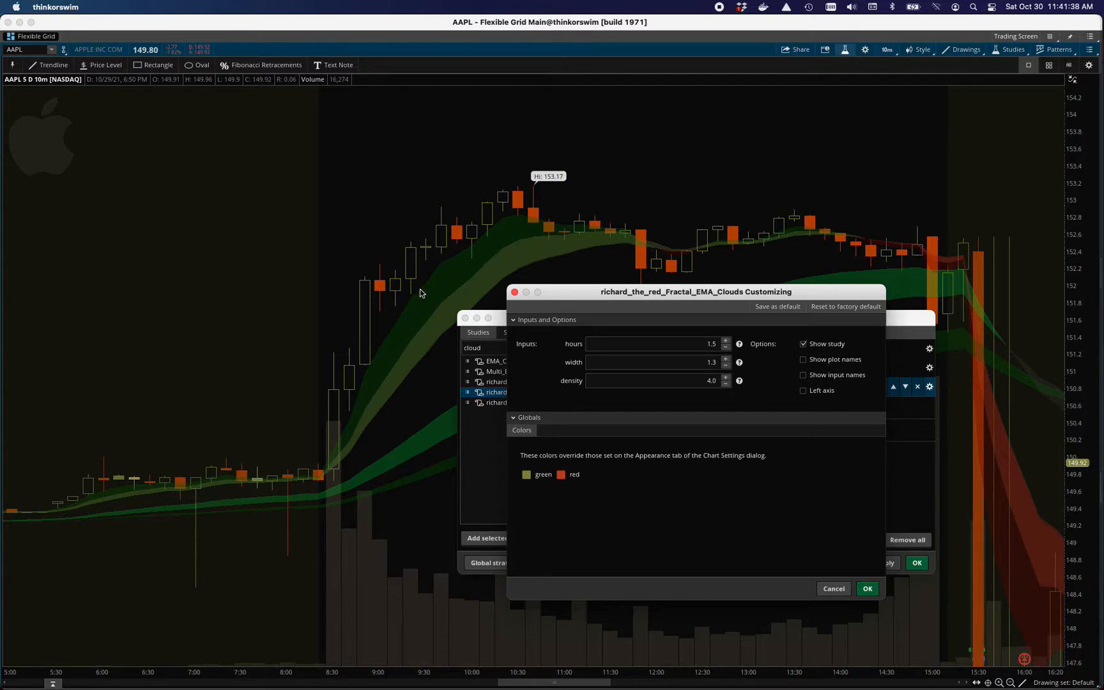
{"action": "mouse_move", "coordinate": [593, 398]}
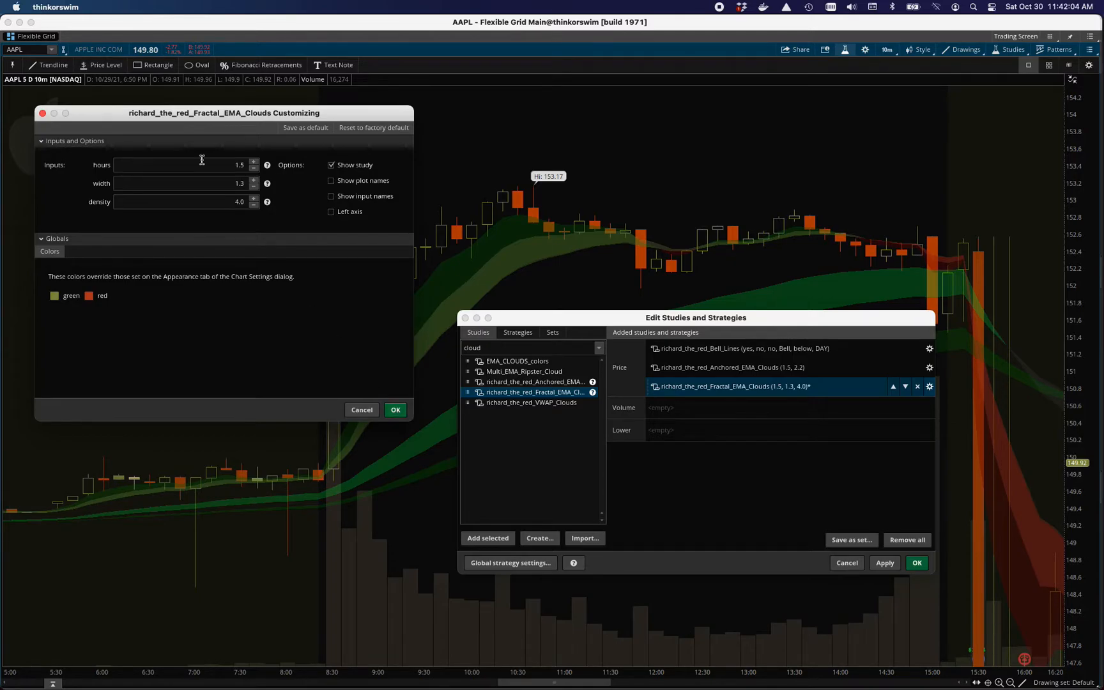
{"action": "left_click", "coordinate": [395, 409]}
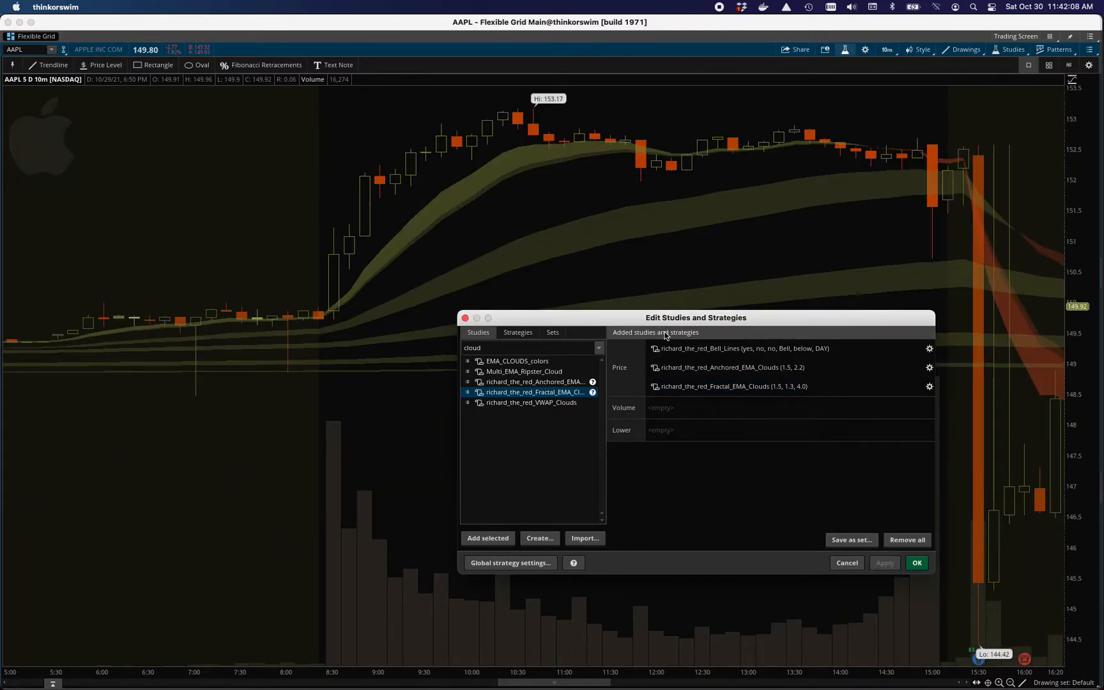
{"action": "mouse_move", "coordinate": [502, 169]}
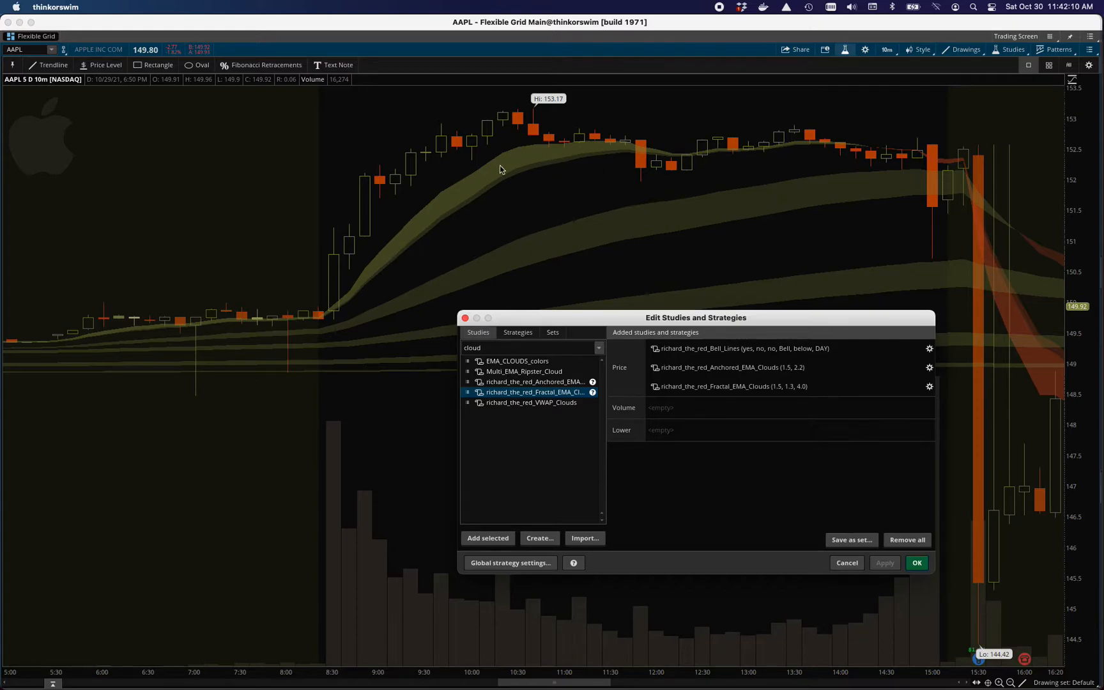
{"action": "mouse_move", "coordinate": [523, 255]}
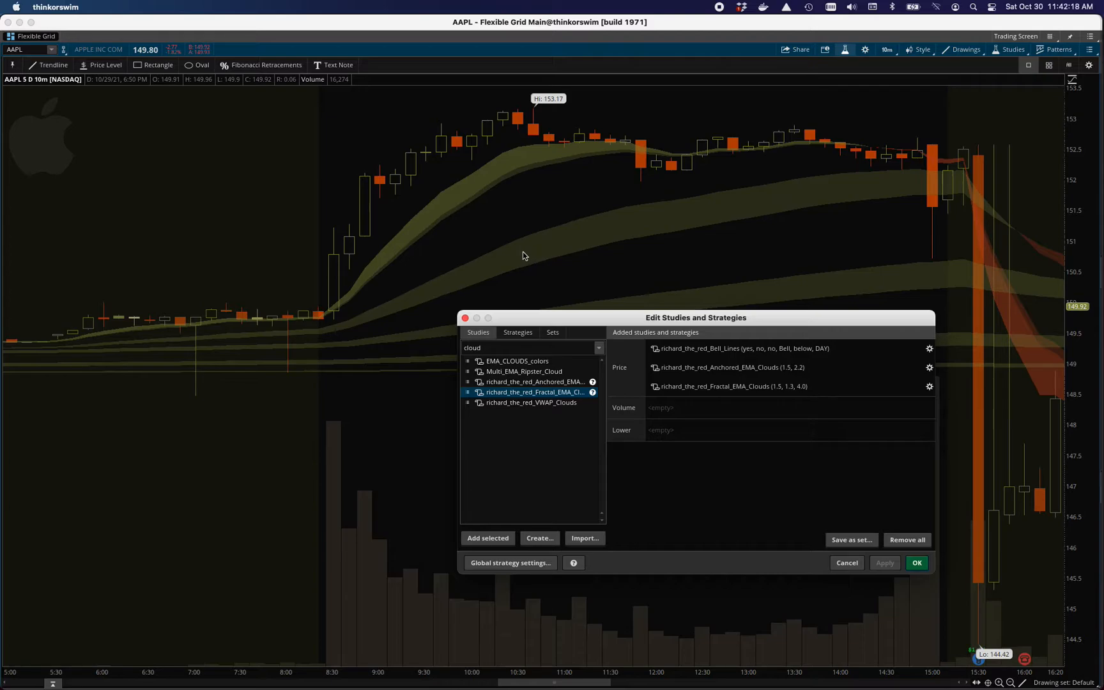
{"action": "mouse_move", "coordinate": [463, 194]}
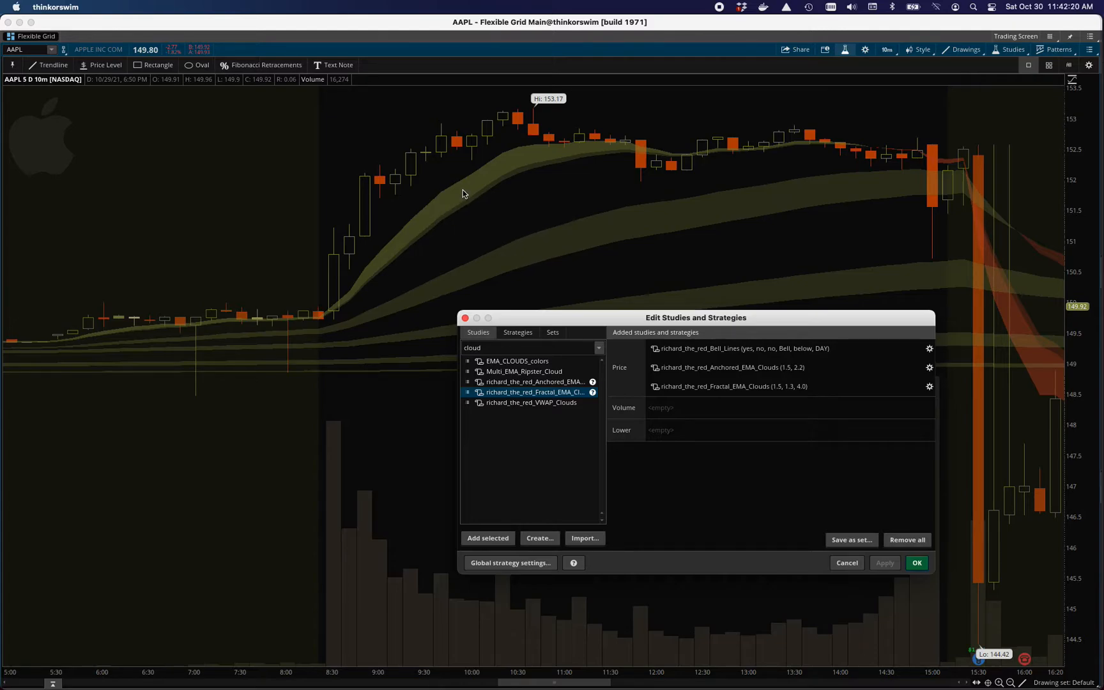
{"action": "mouse_move", "coordinate": [964, 424]}
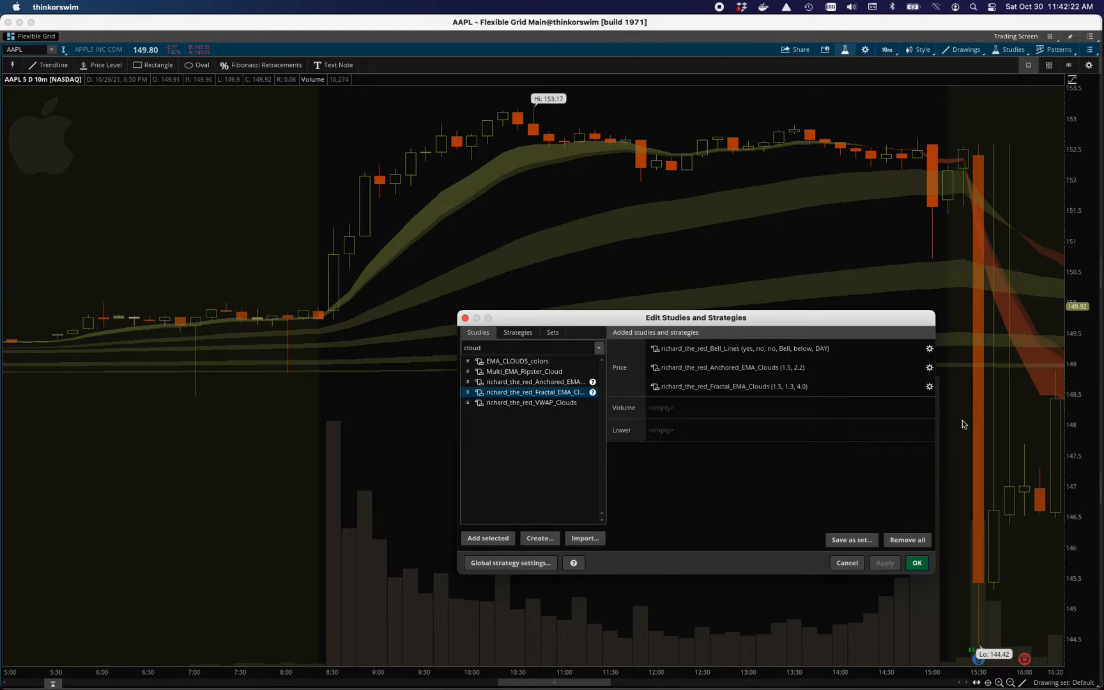
{"action": "mouse_move", "coordinate": [322, 403]}
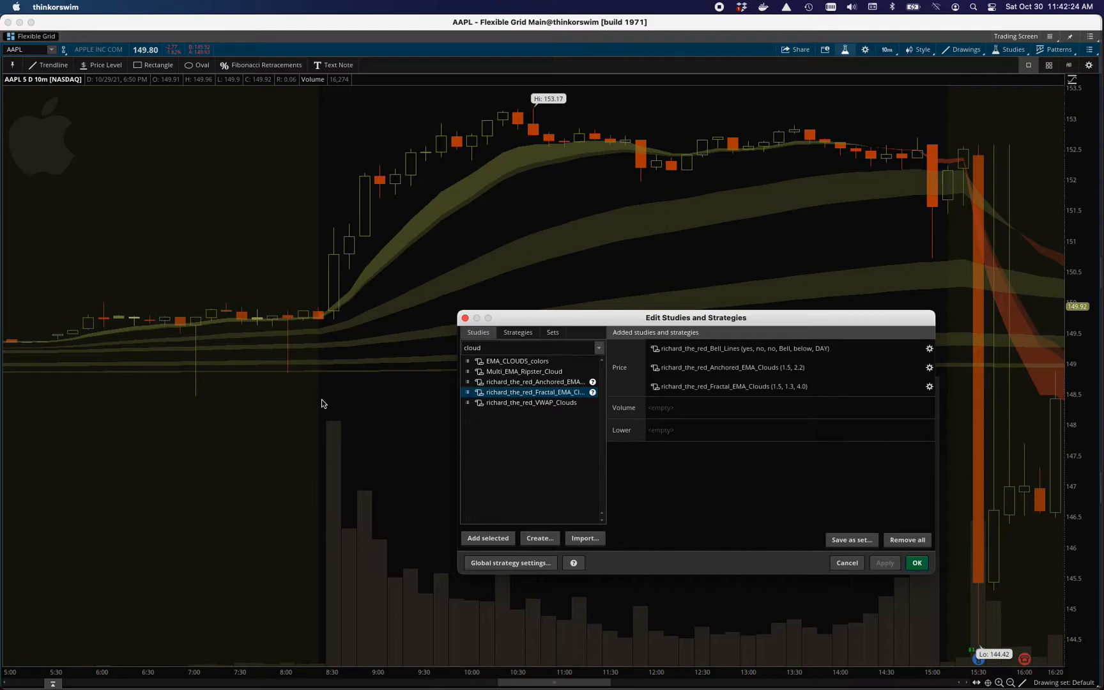
{"action": "mouse_move", "coordinate": [884, 216]}
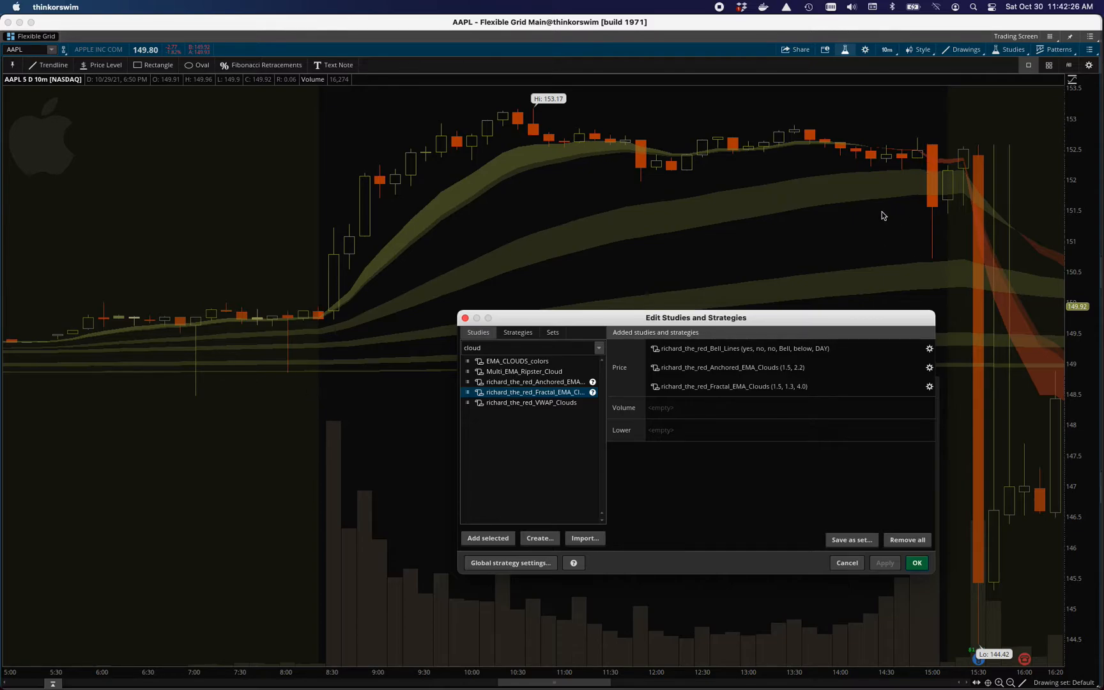
{"action": "mouse_move", "coordinate": [488, 271]}
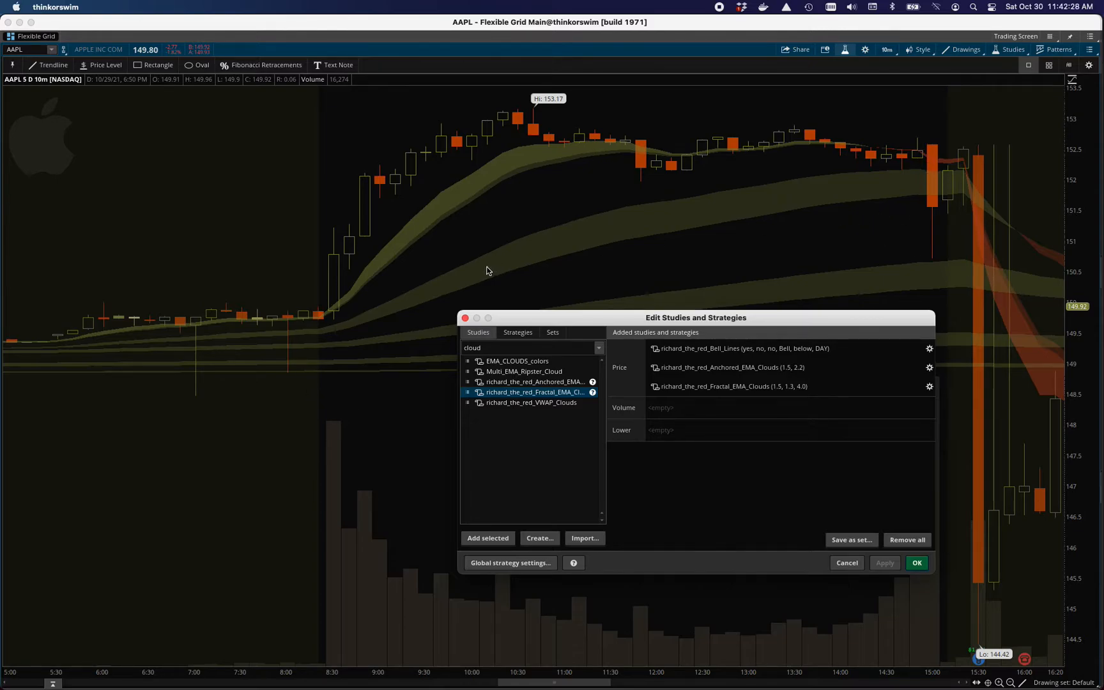
{"action": "mouse_move", "coordinate": [707, 248]}
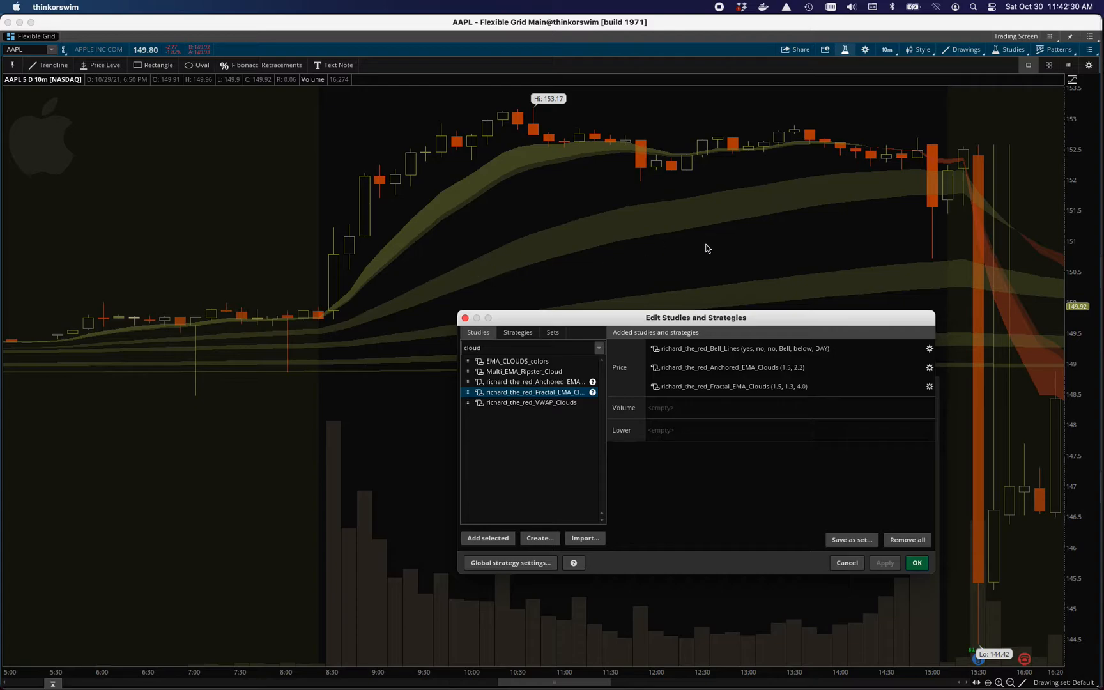
{"action": "mouse_move", "coordinate": [590, 210]}
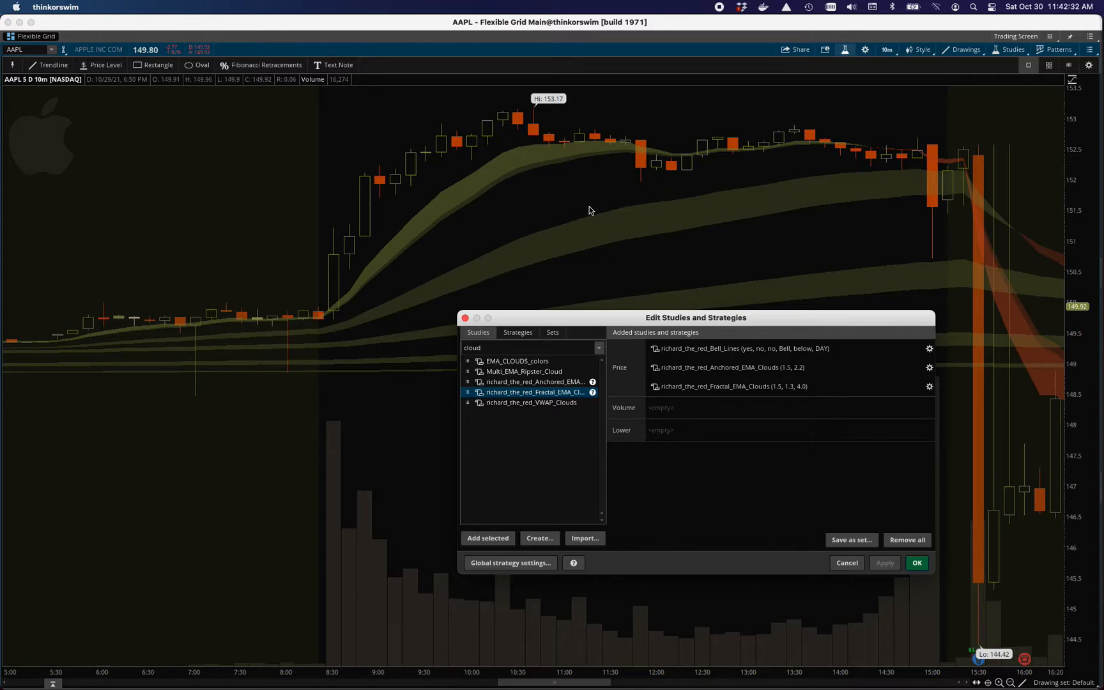
{"action": "mouse_move", "coordinate": [483, 193]}
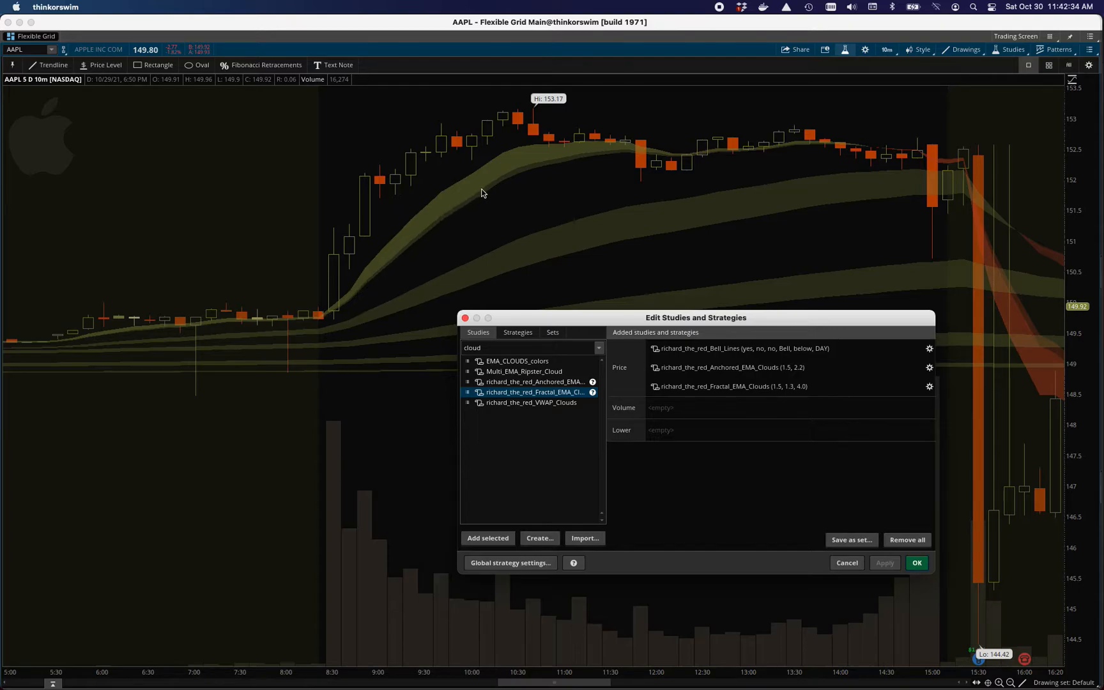
{"action": "mouse_move", "coordinate": [575, 157]}
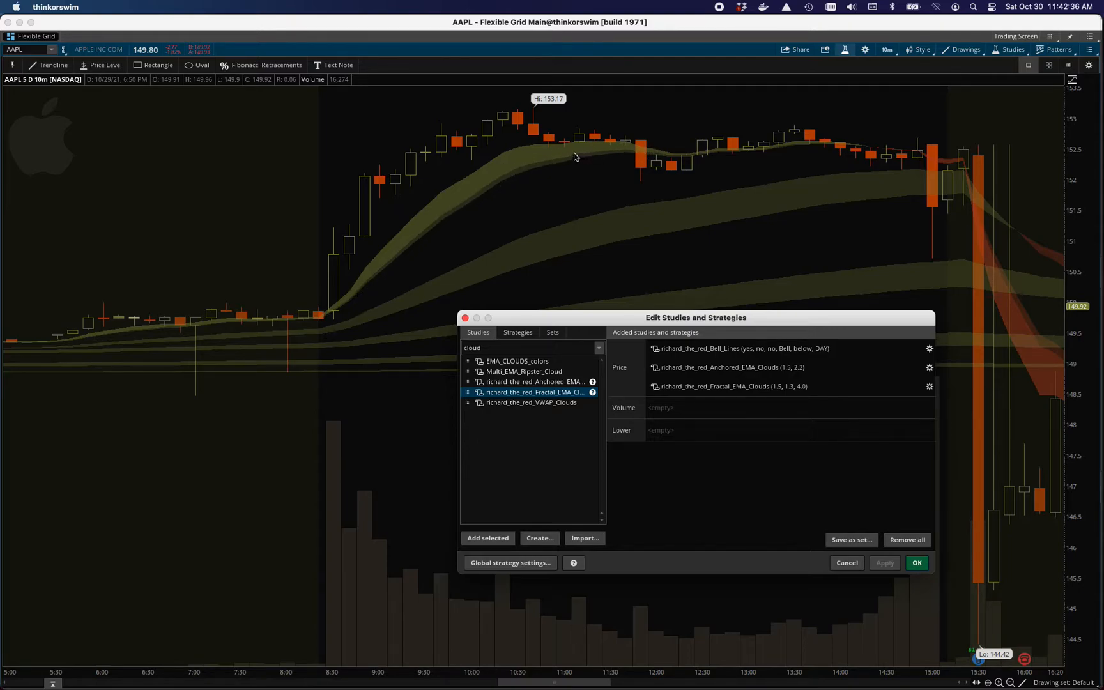
{"action": "mouse_move", "coordinate": [513, 171]}
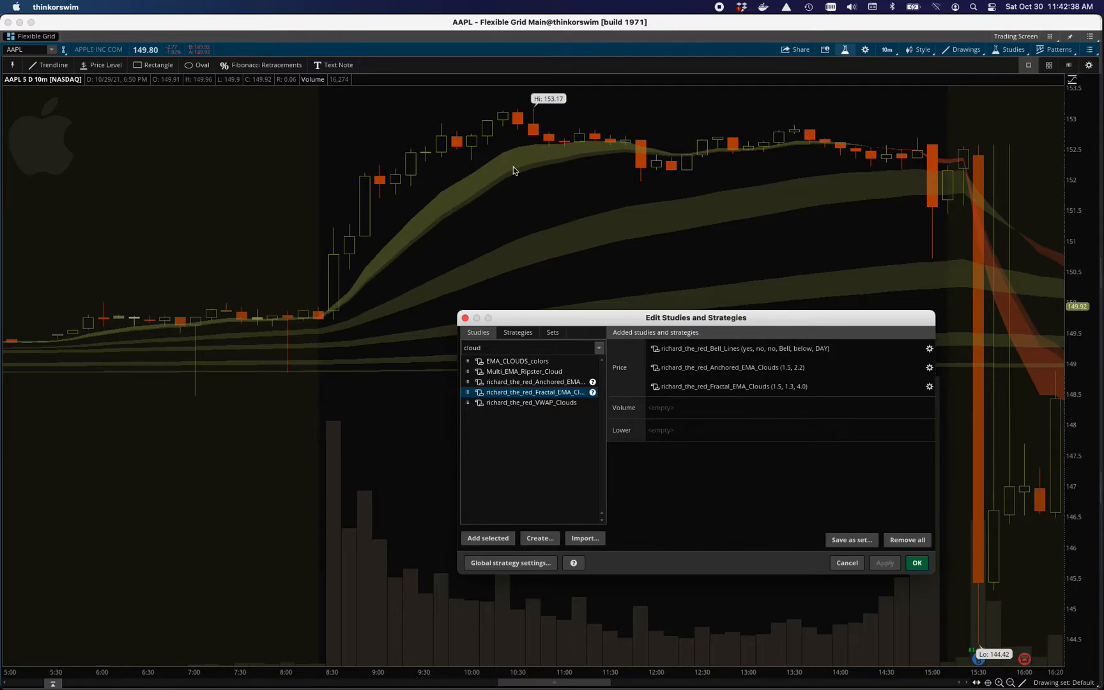
{"action": "mouse_move", "coordinate": [359, 291]}
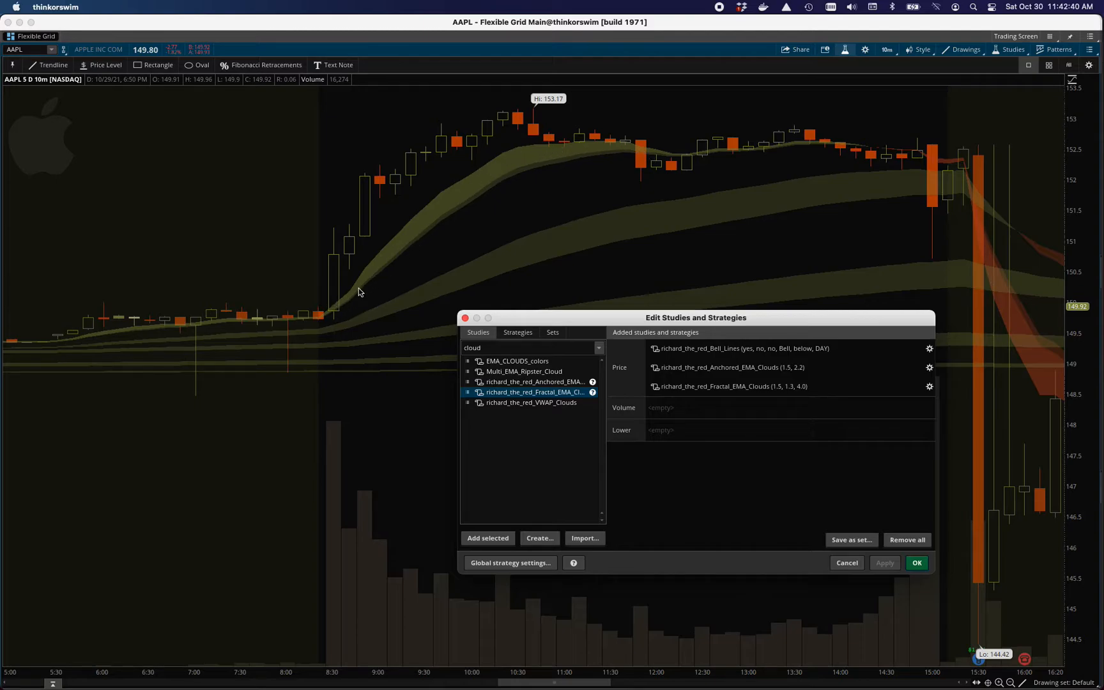
{"action": "mouse_move", "coordinate": [568, 247]}
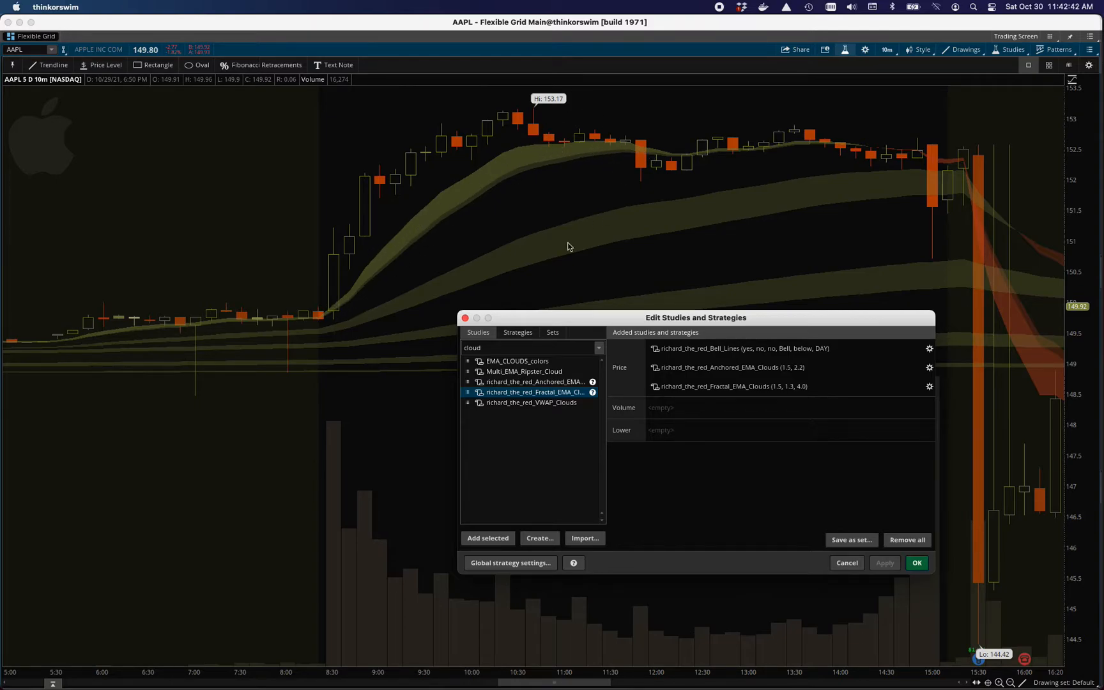
{"action": "mouse_move", "coordinate": [519, 269]}
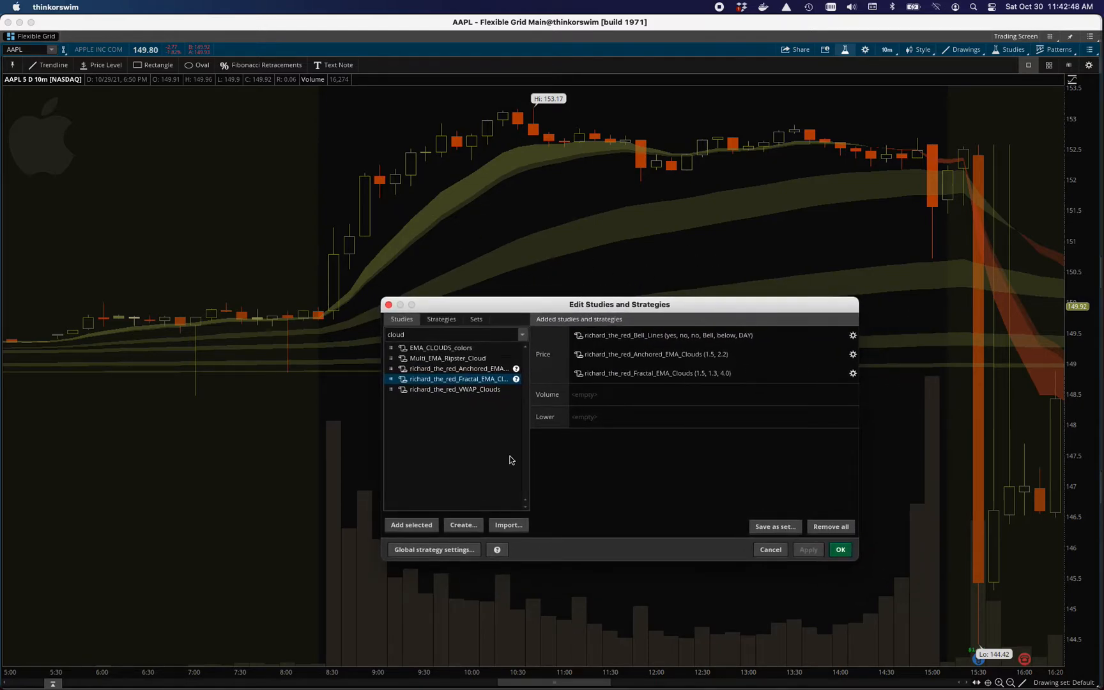
{"action": "left_click", "coordinate": [654, 372]}
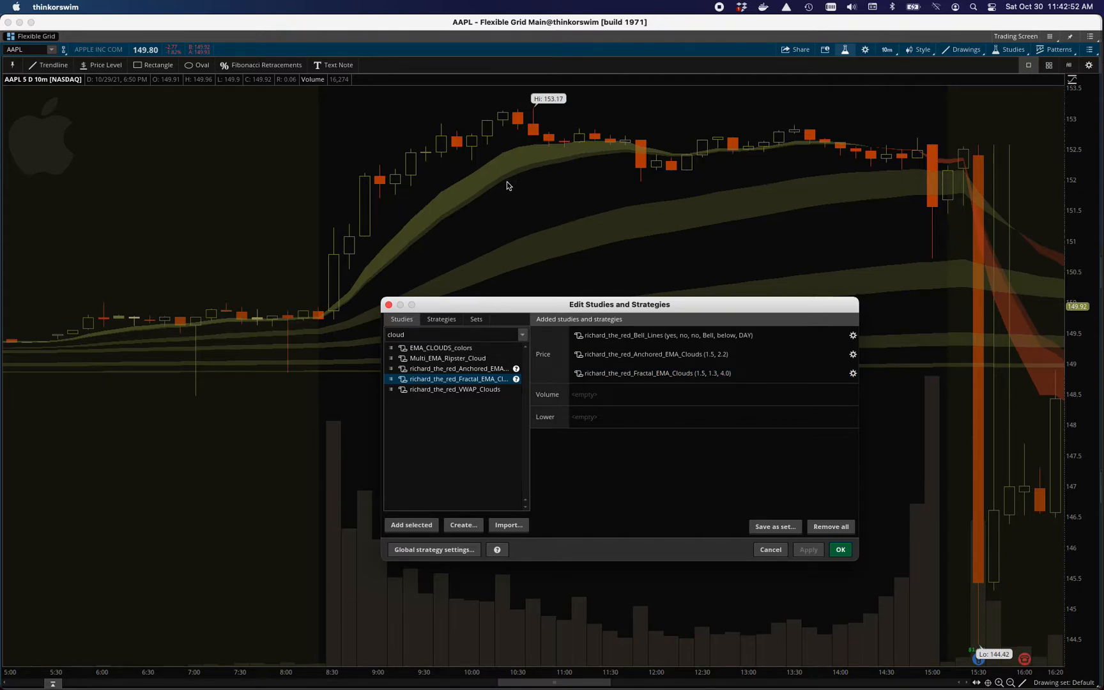
{"action": "mouse_move", "coordinate": [886, 316]}
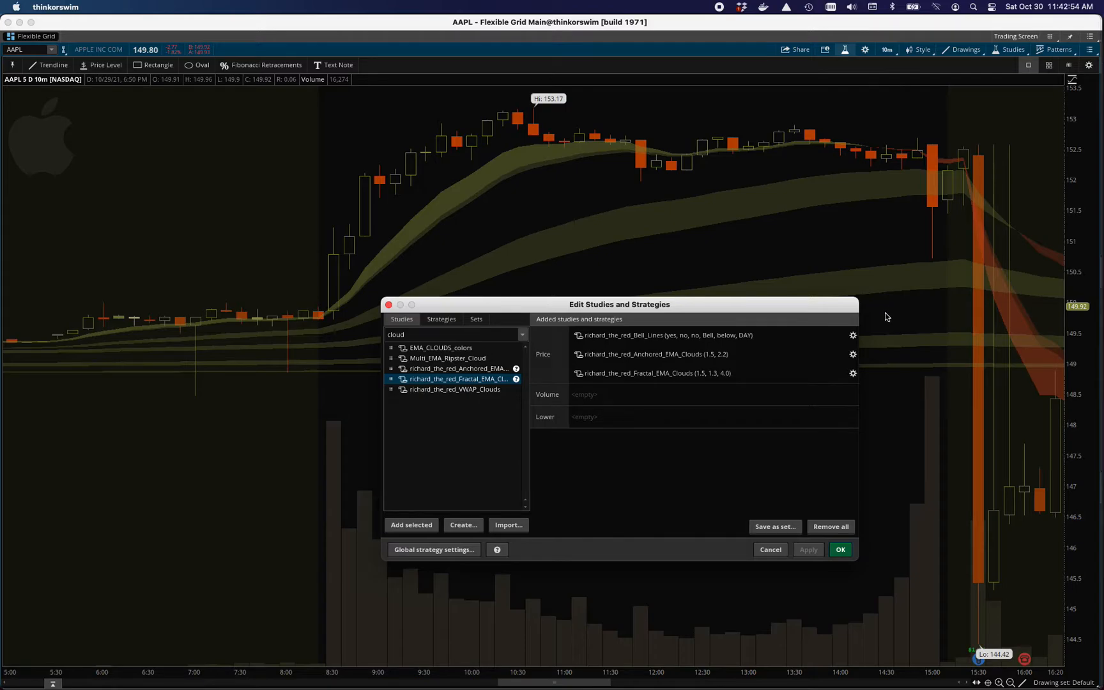
{"action": "mouse_move", "coordinate": [483, 189]}
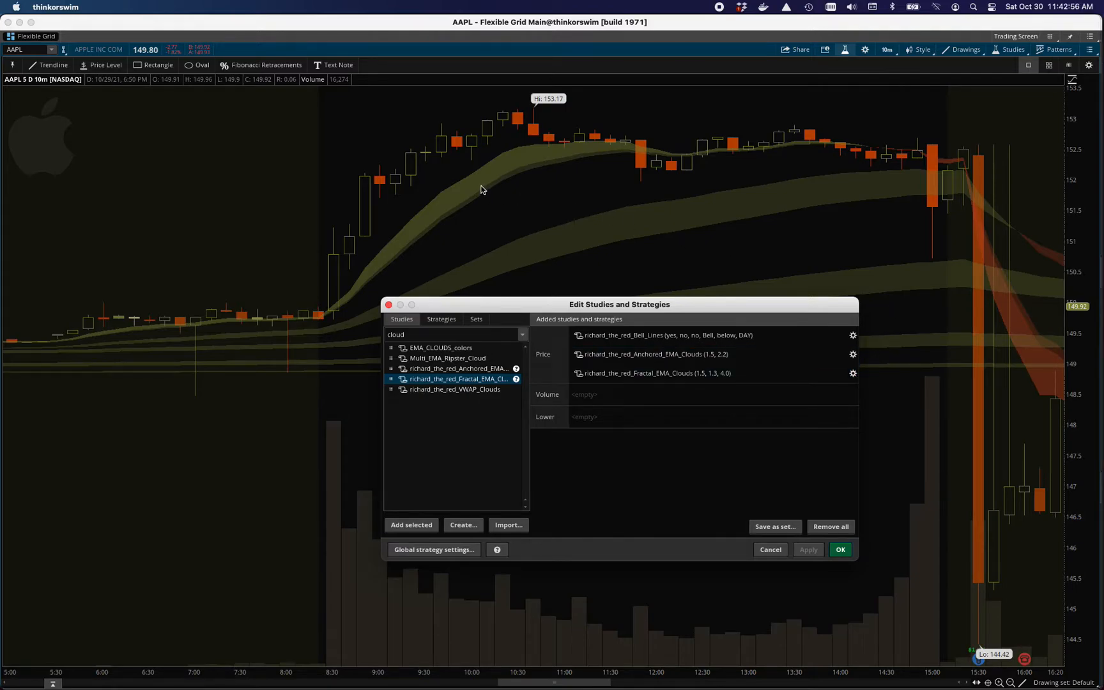
{"action": "mouse_move", "coordinate": [336, 313]}
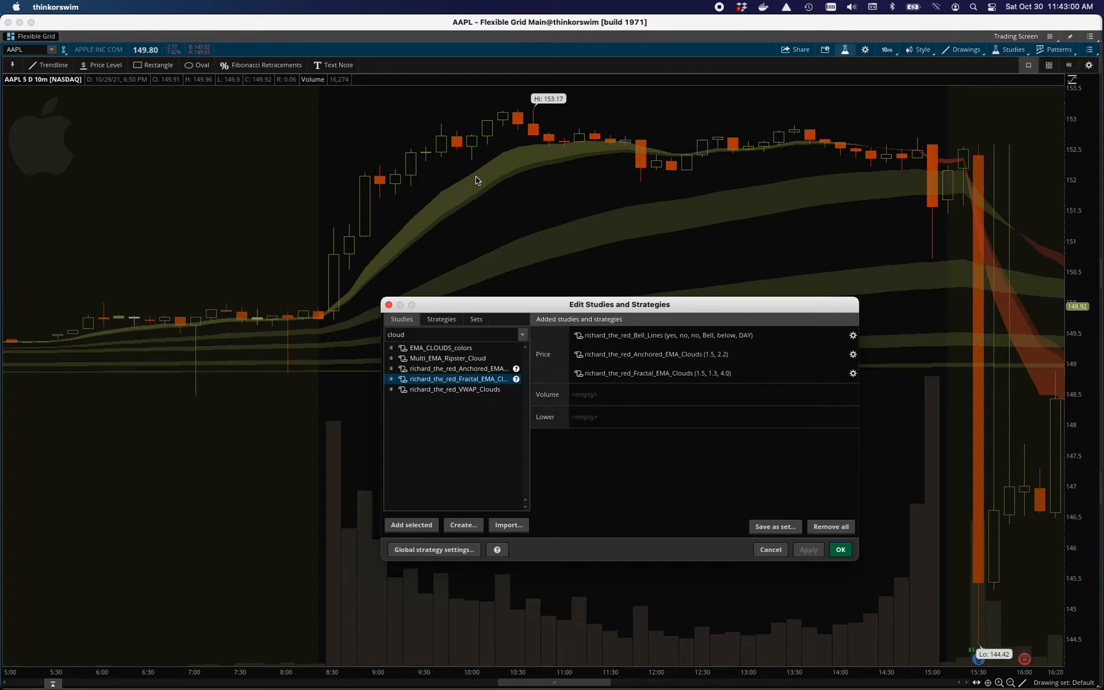
{"action": "mouse_move", "coordinate": [505, 181]}
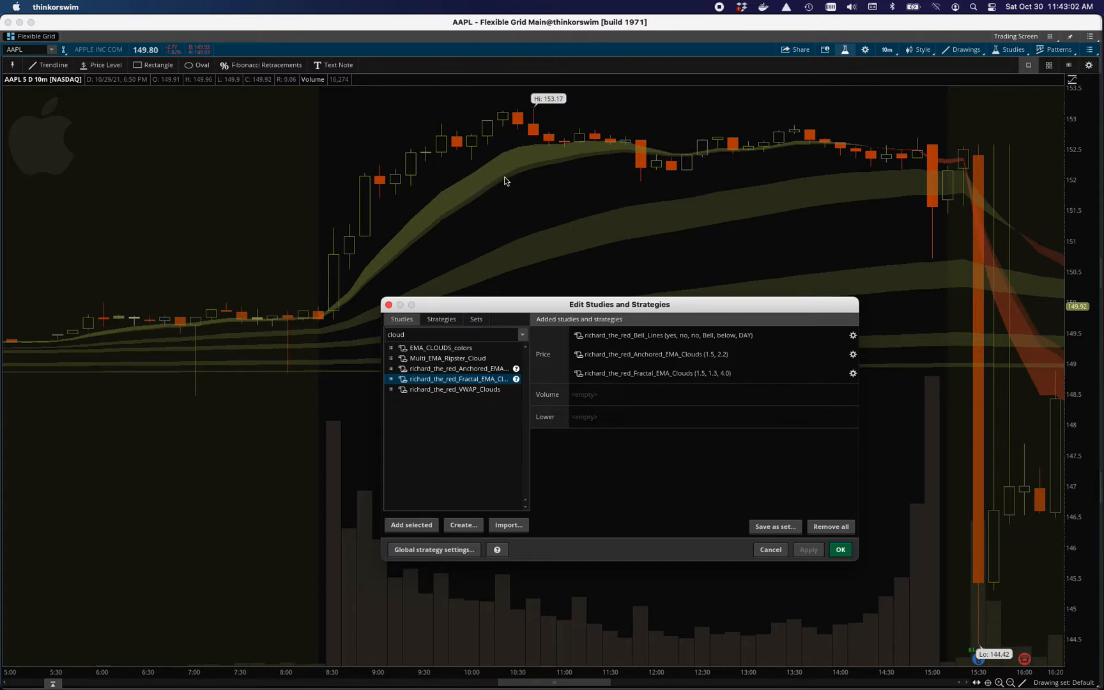
{"action": "mouse_move", "coordinate": [420, 227]}
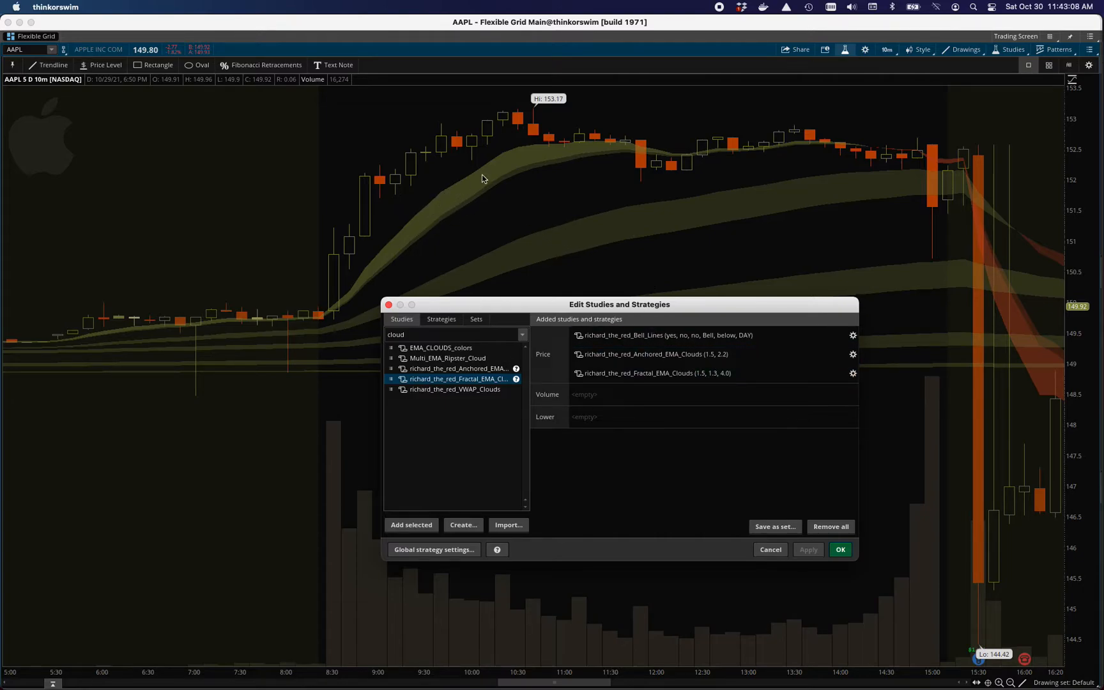
{"action": "left_click", "coordinate": [654, 373]}
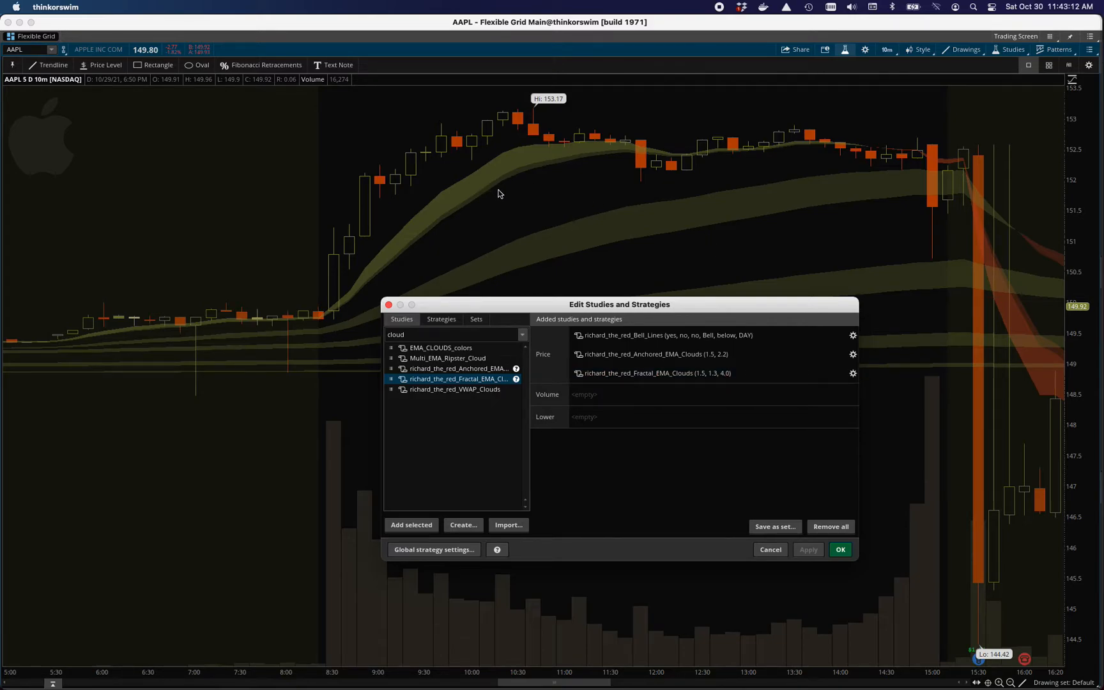
{"action": "mouse_move", "coordinate": [873, 197]}
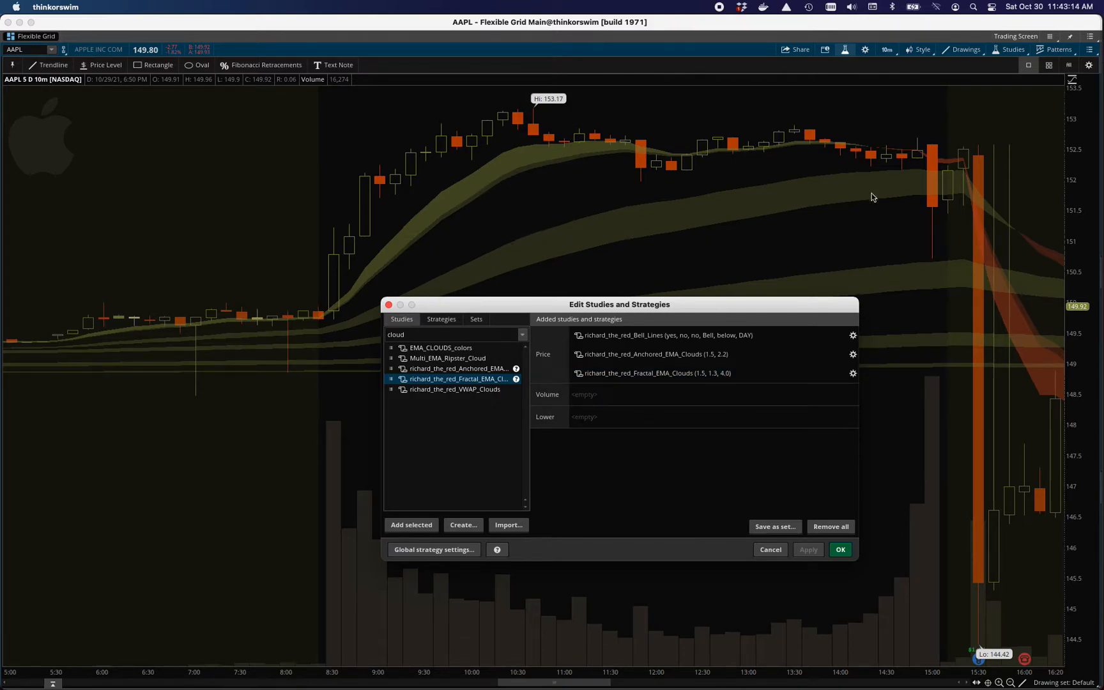
{"action": "mouse_move", "coordinate": [897, 376]}
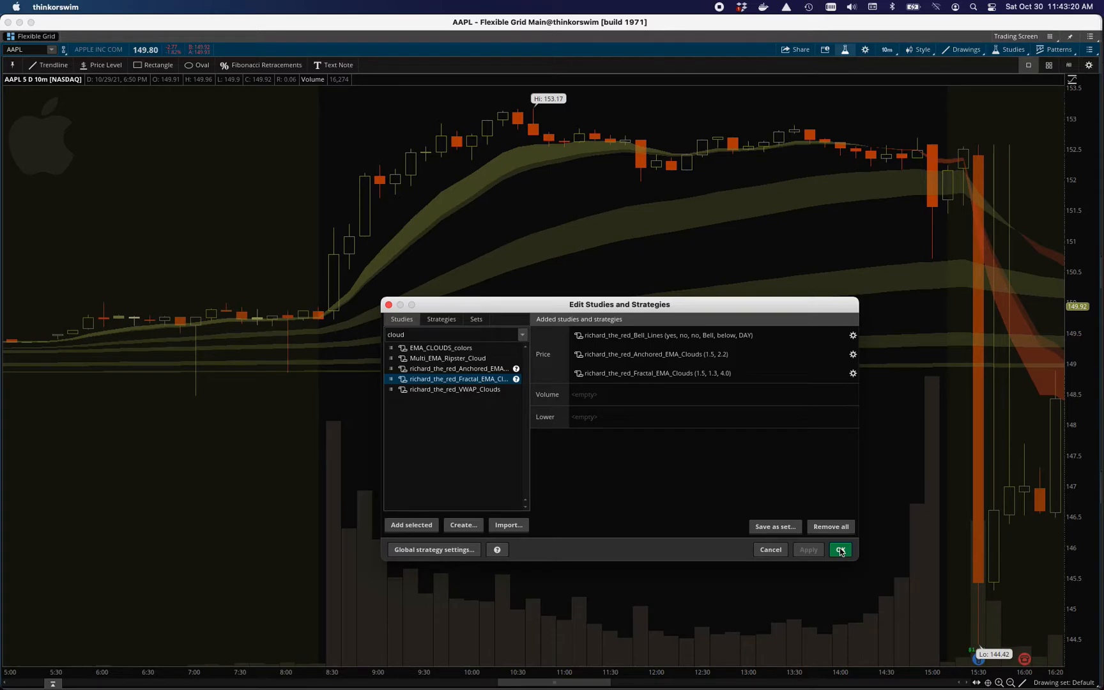
- Apply the study list so the chart draws Bell Lines, Anchored and Fractal EMA clouds
{"action": "left_click", "coordinate": [839, 550]}
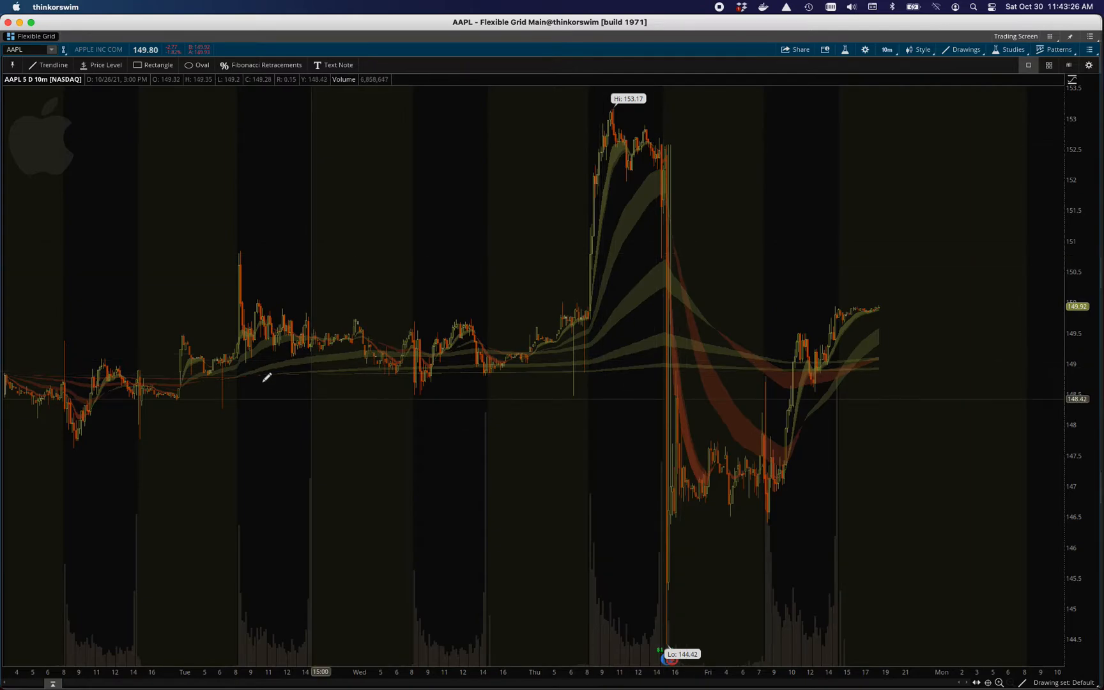
{"action": "mouse_move", "coordinate": [864, 366]}
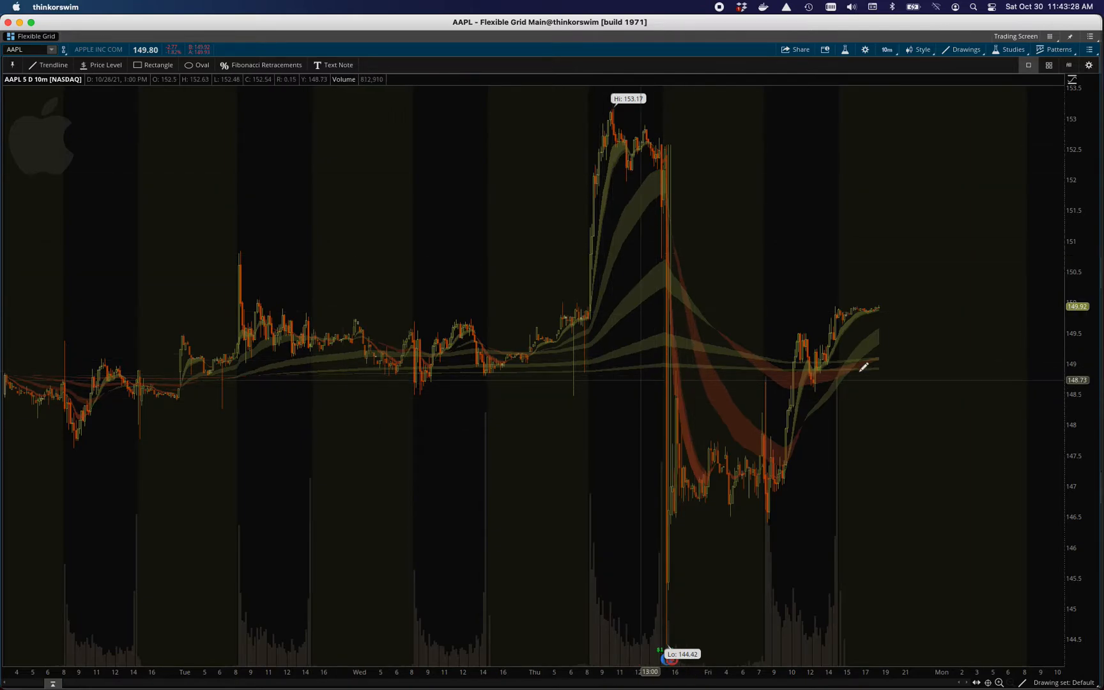
{"action": "mouse_move", "coordinate": [714, 366]}
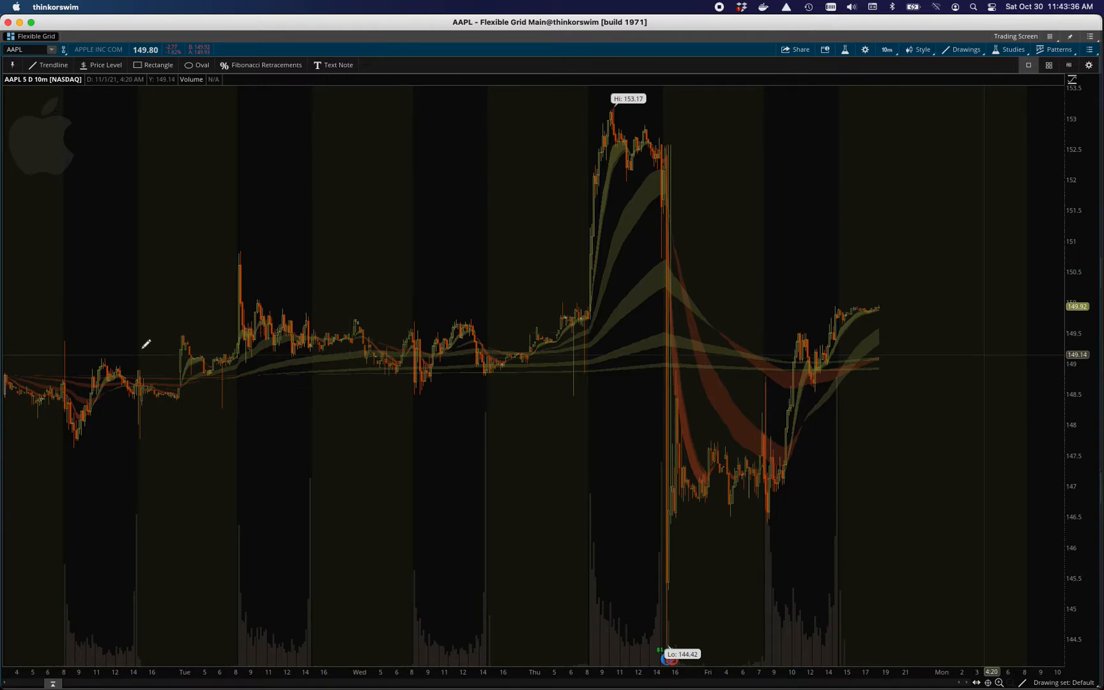
{"action": "mouse_move", "coordinate": [625, 333]}
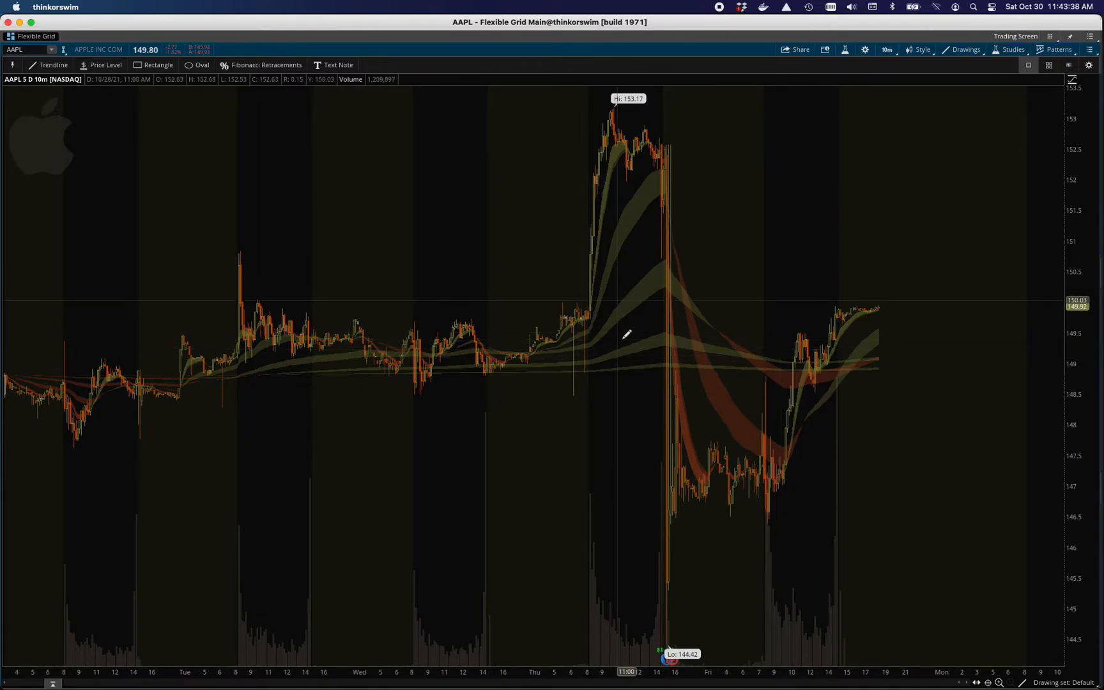
{"action": "mouse_move", "coordinate": [750, 352]}
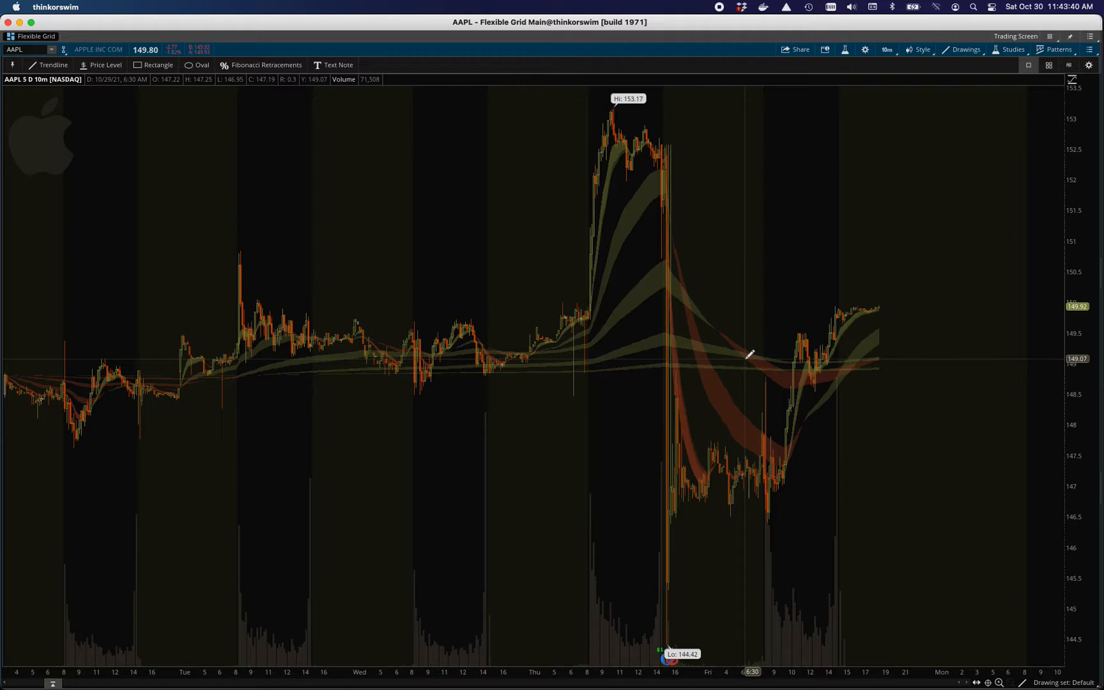
{"action": "mouse_move", "coordinate": [308, 369]}
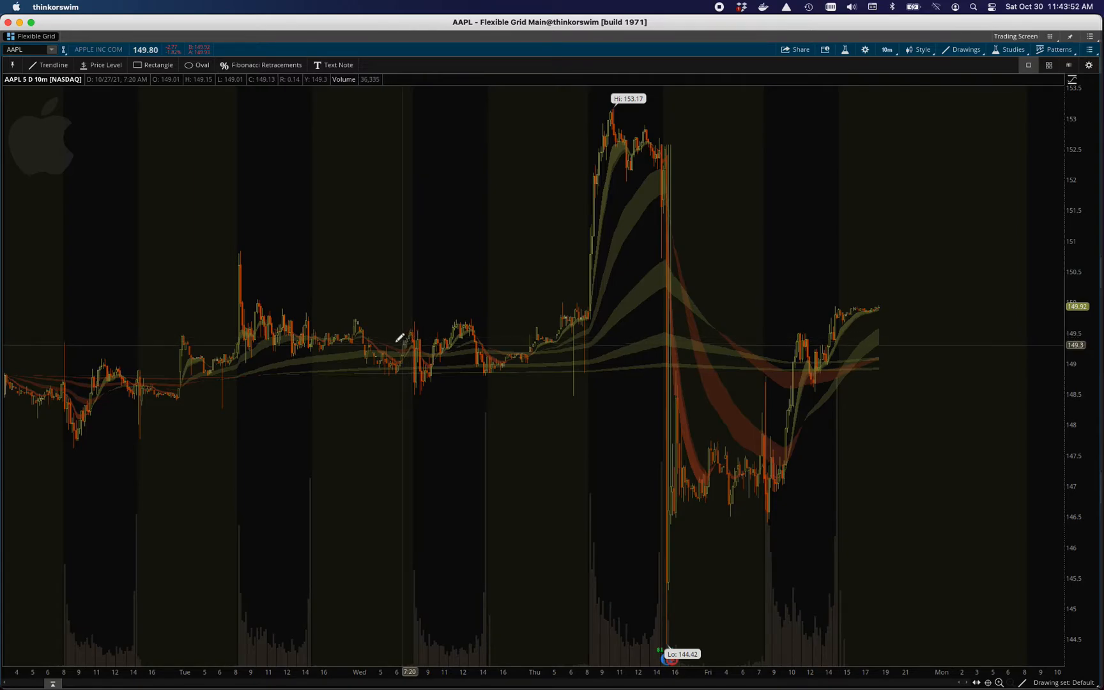
{"action": "mouse_move", "coordinate": [671, 134]}
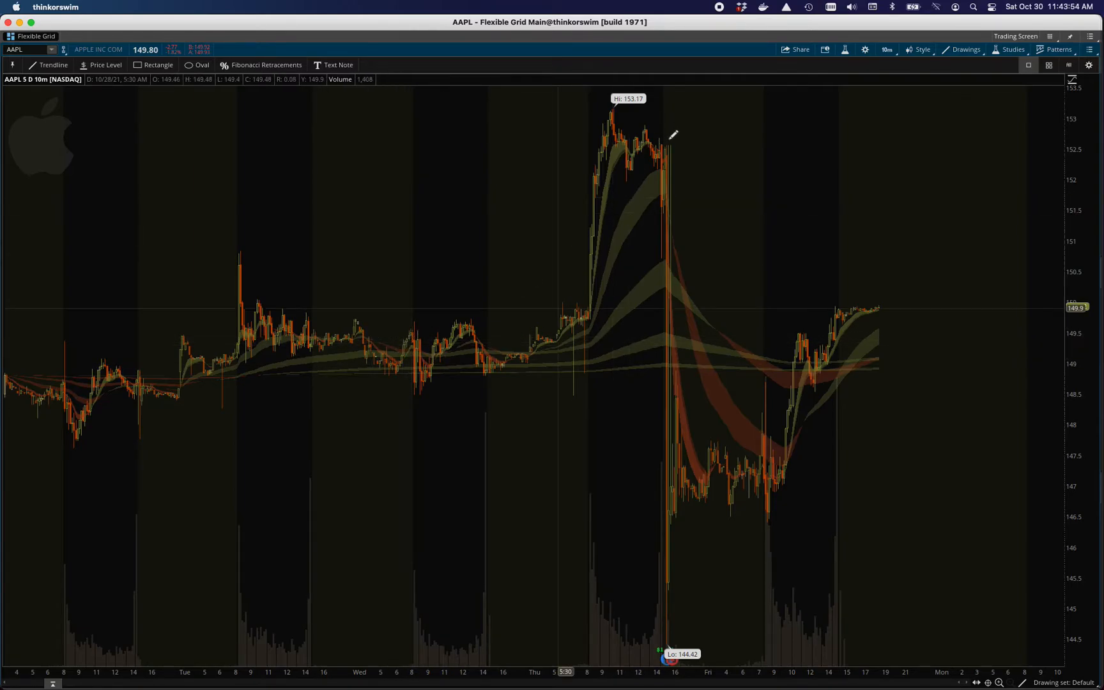
{"action": "mouse_move", "coordinate": [398, 363]}
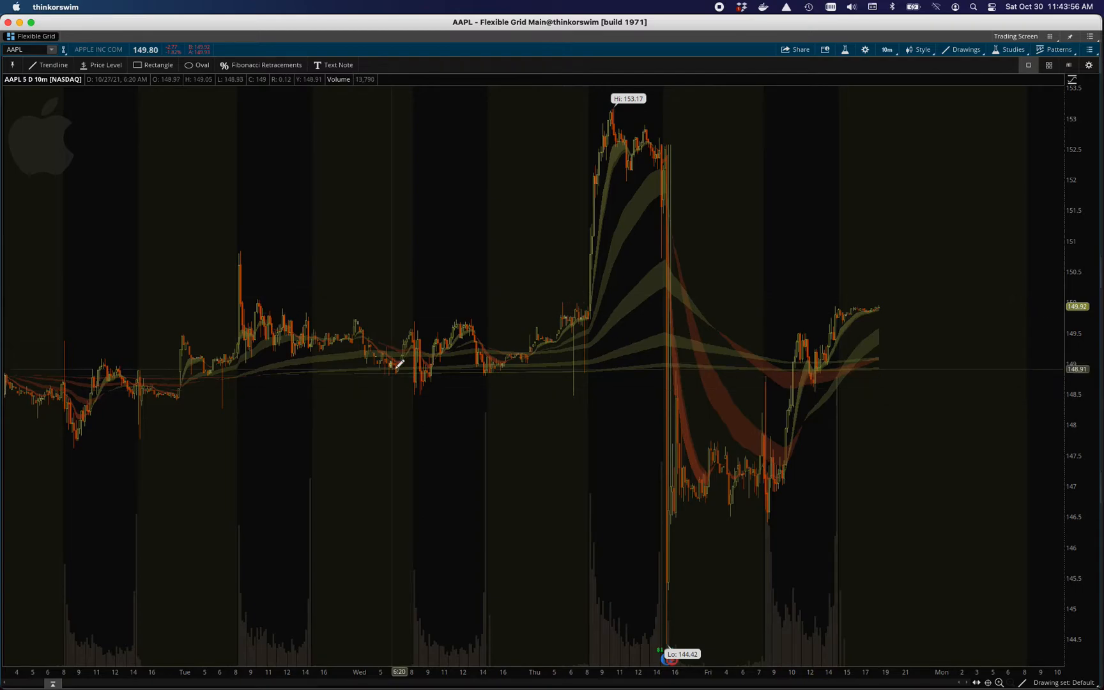
{"action": "mouse_move", "coordinate": [661, 393]}
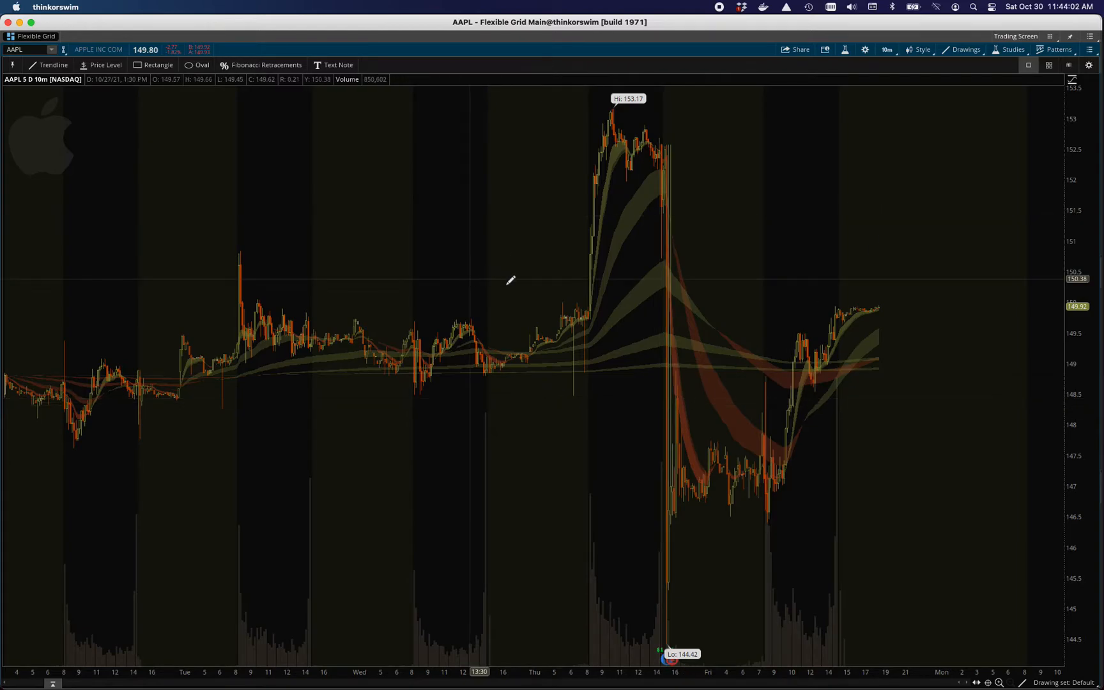
- Open the AAPL chart's time frame control to widen the range to 10 days
{"action": "left_click", "coordinate": [886, 50]}
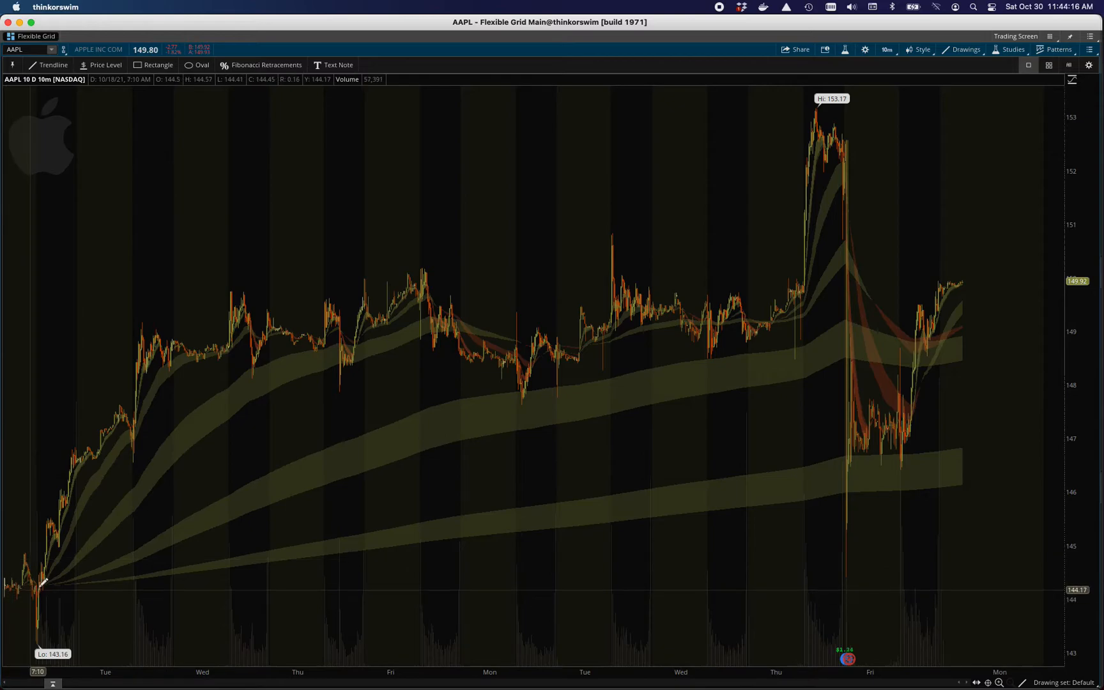
{"action": "mouse_move", "coordinate": [873, 363]}
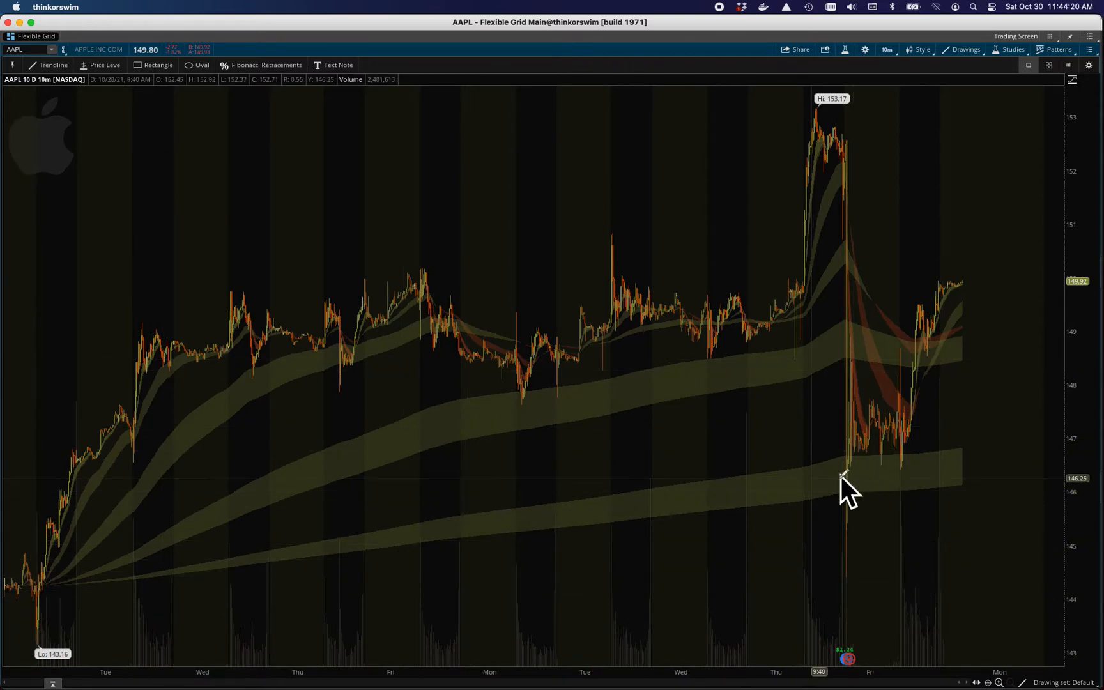
{"action": "mouse_move", "coordinate": [979, 355]}
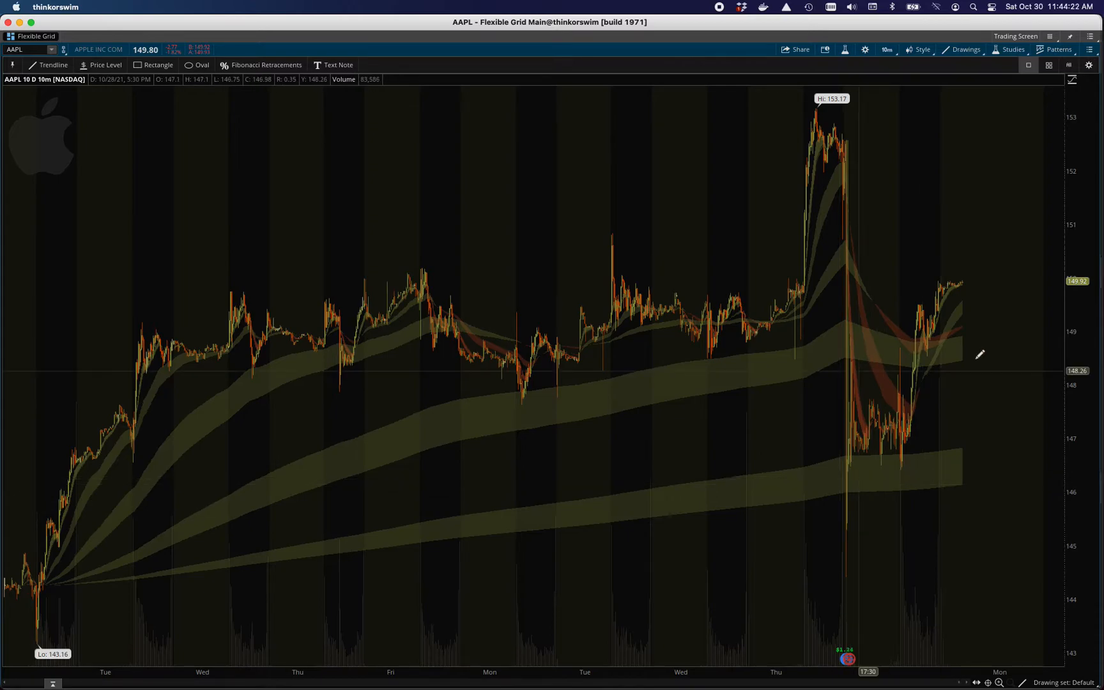
{"action": "mouse_move", "coordinate": [24, 578]}
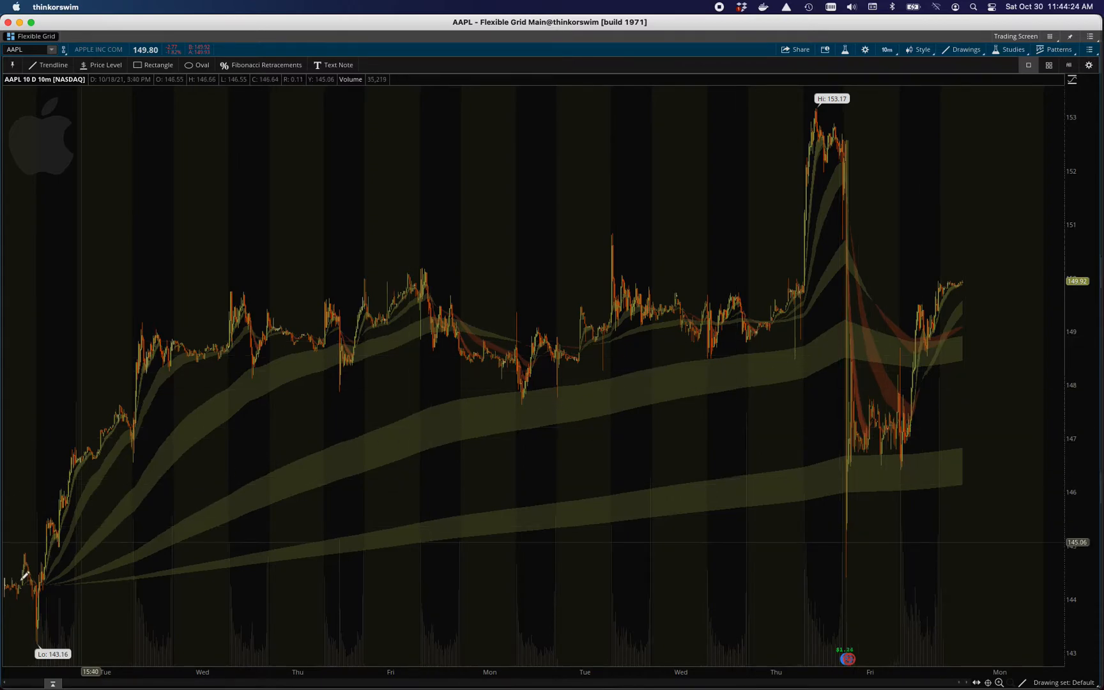
{"action": "mouse_move", "coordinate": [506, 433]}
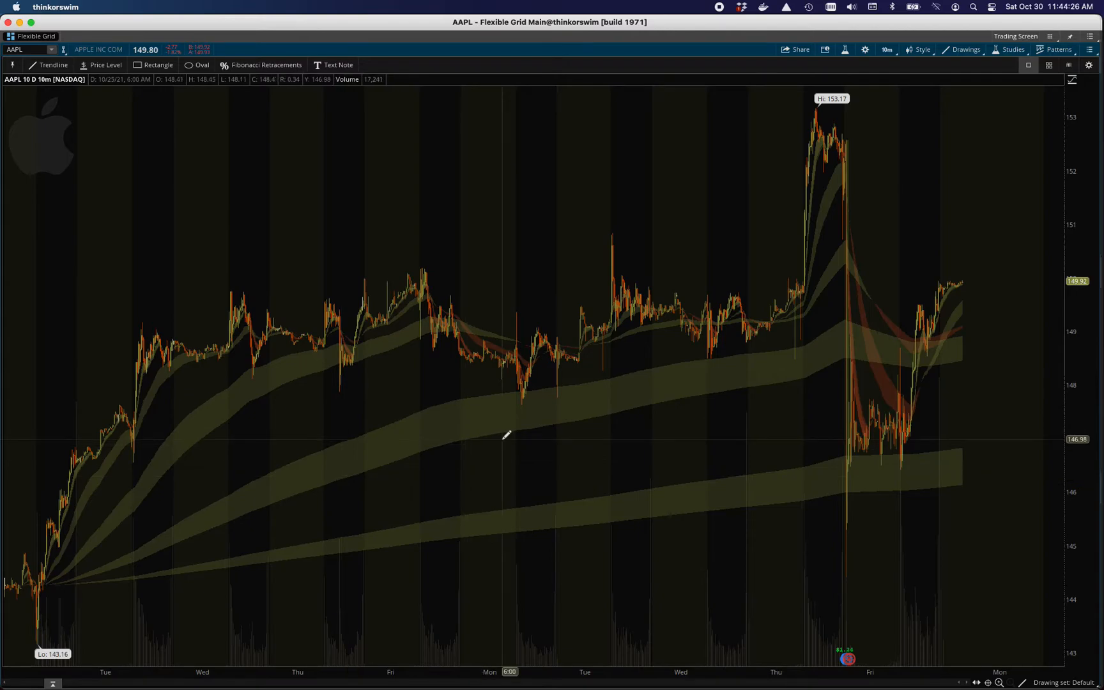
{"action": "mouse_move", "coordinate": [499, 412]}
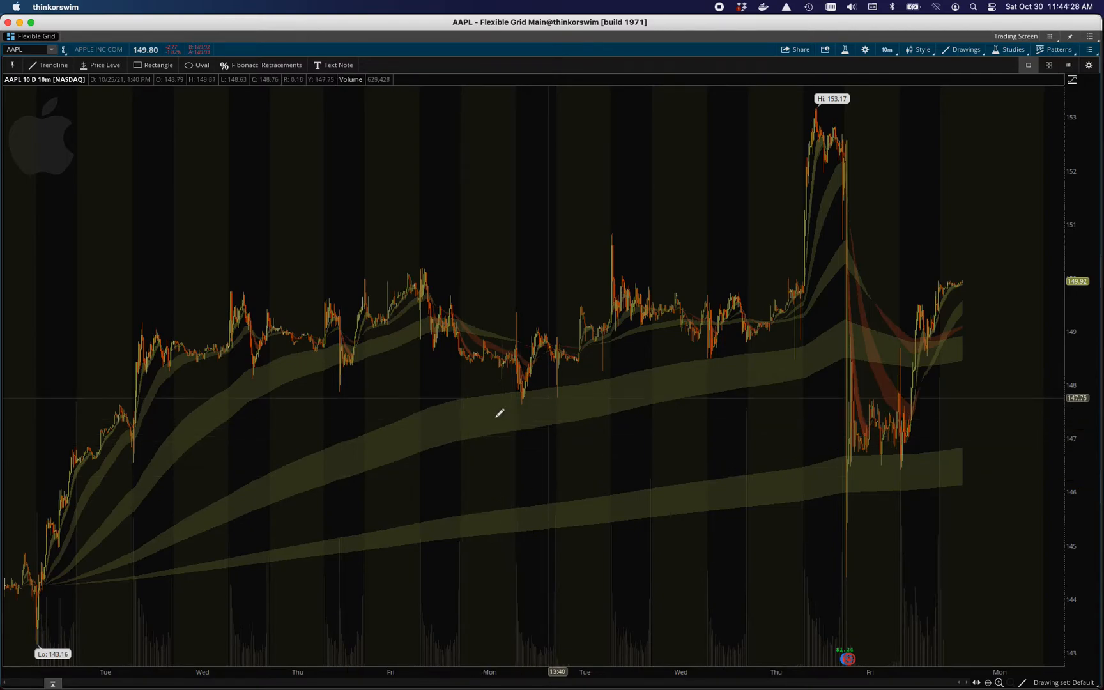
{"action": "mouse_move", "coordinate": [662, 373]}
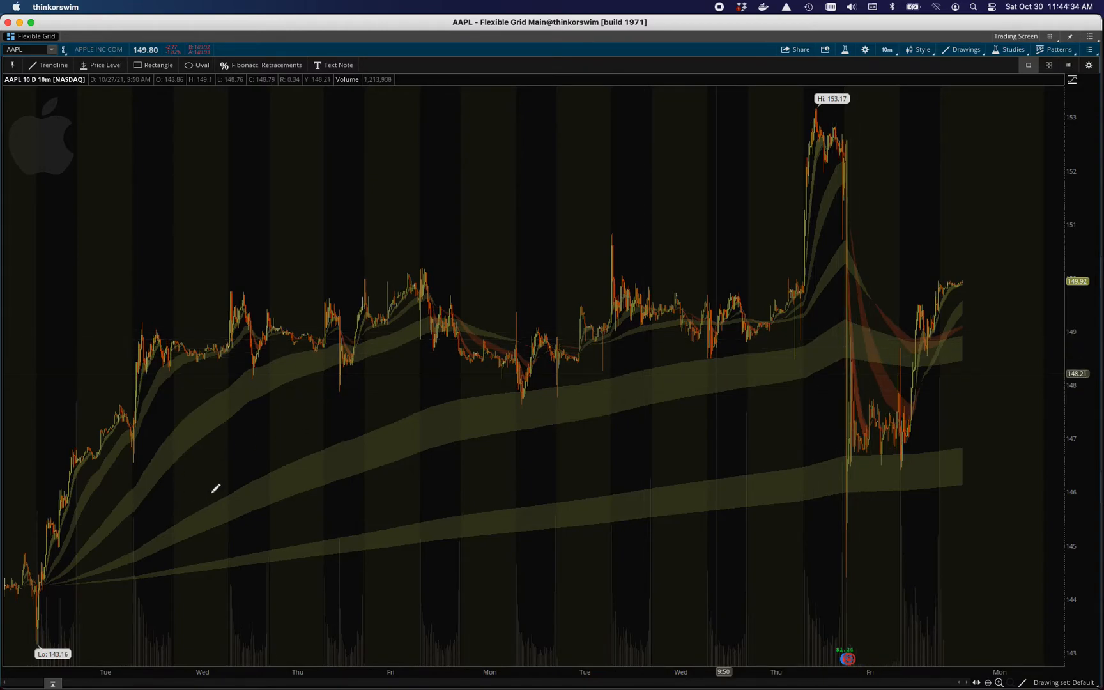
{"action": "mouse_move", "coordinate": [74, 563]}
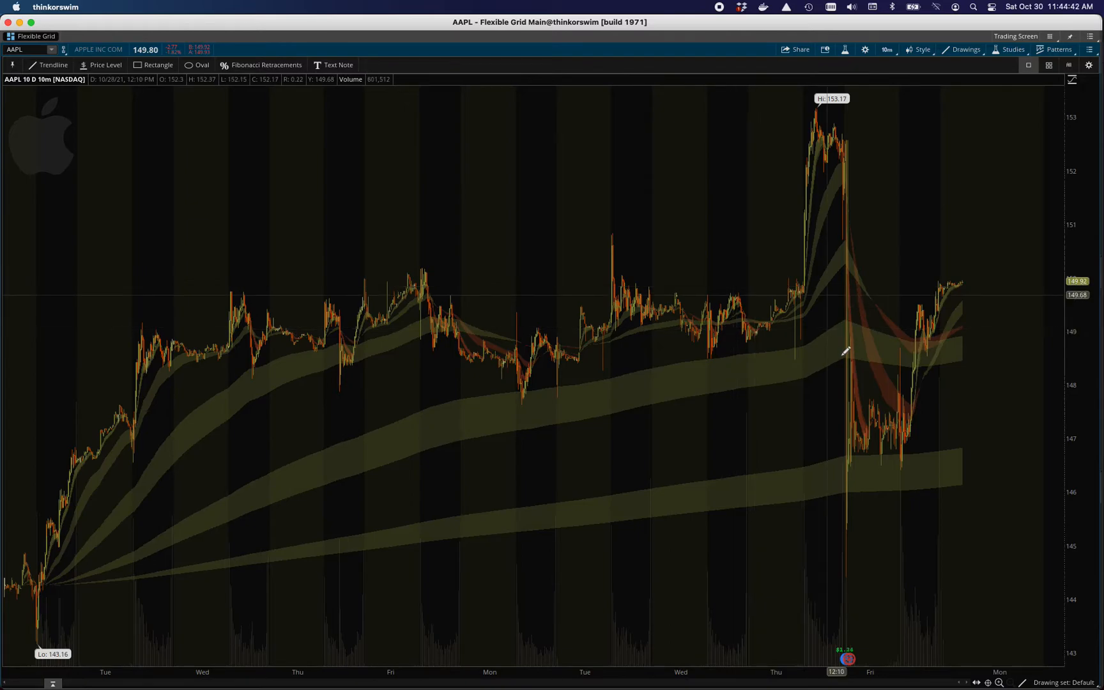
{"action": "mouse_move", "coordinate": [848, 360]}
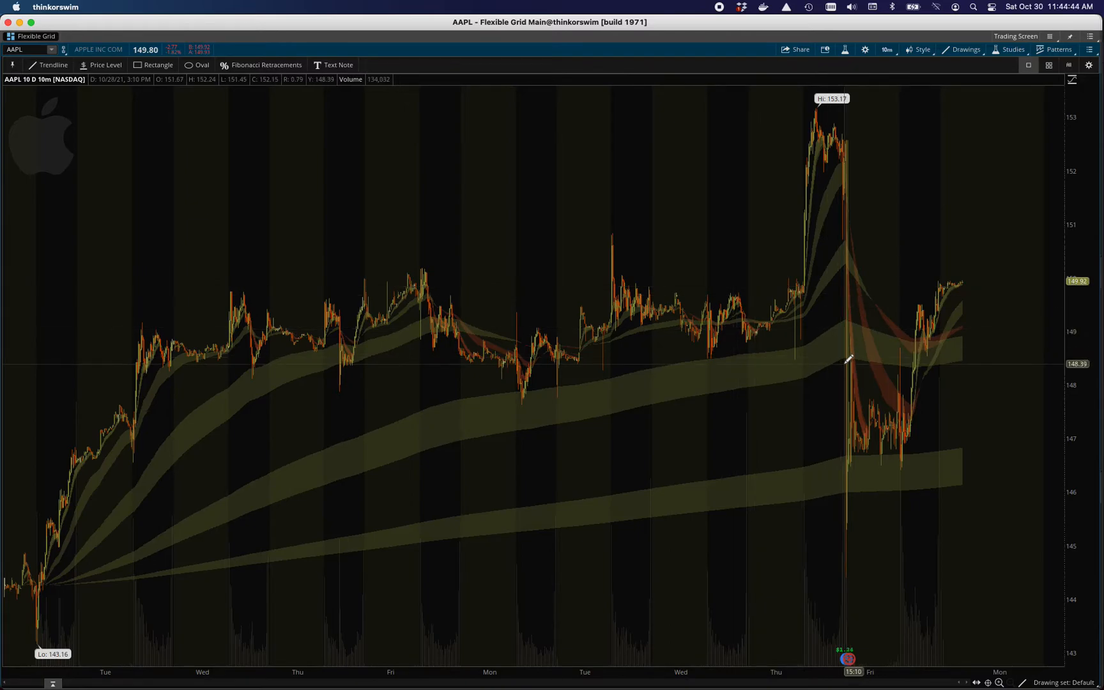
{"action": "mouse_move", "coordinate": [101, 406]}
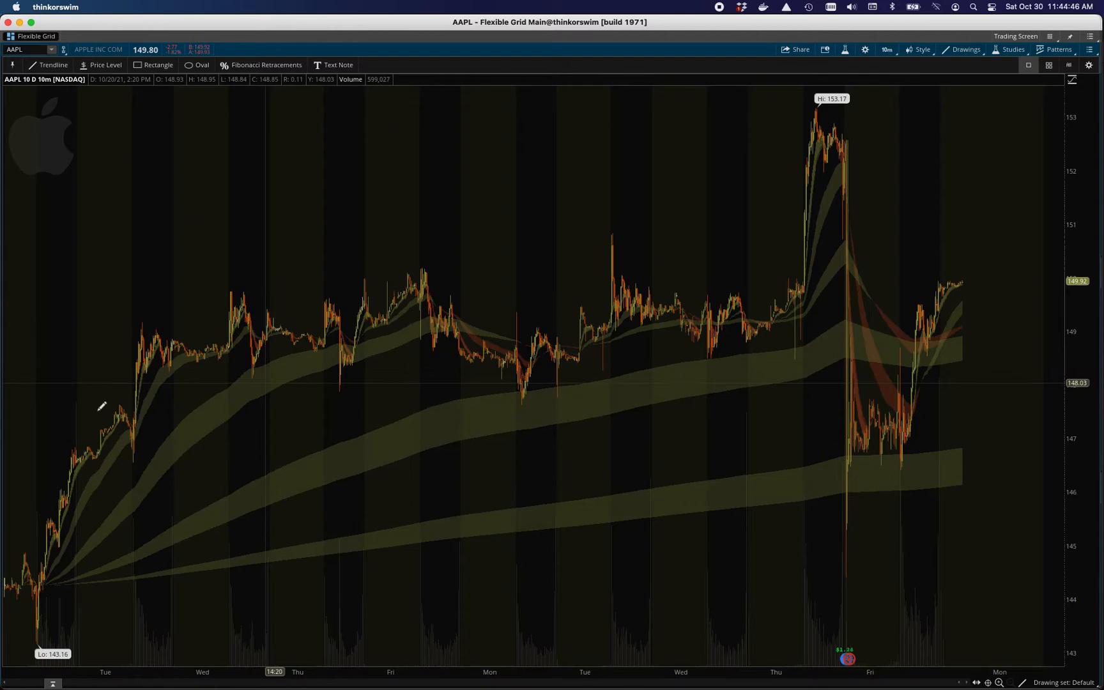
{"action": "mouse_move", "coordinate": [829, 320]}
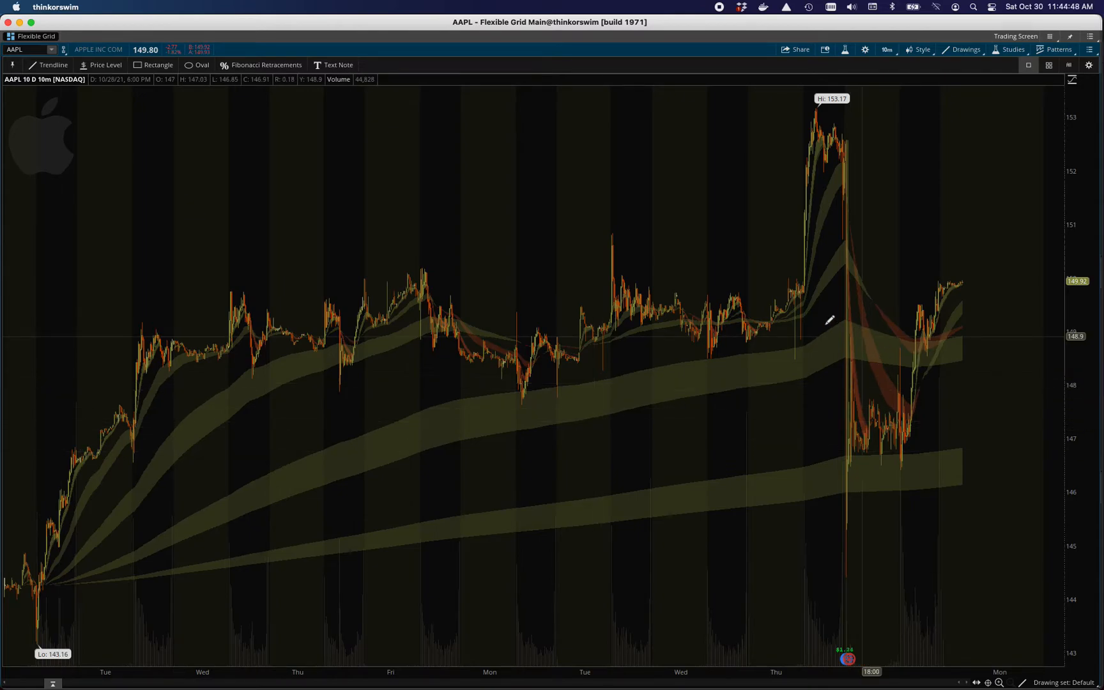
{"action": "mouse_move", "coordinate": [838, 373]}
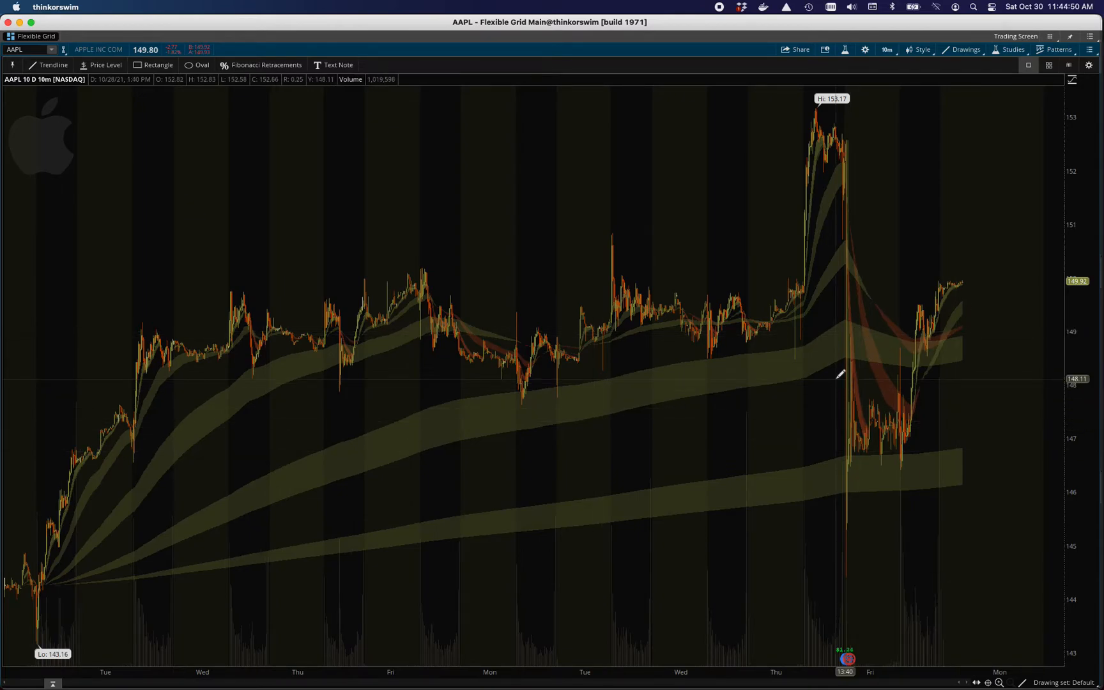
{"action": "mouse_move", "coordinate": [844, 152]}
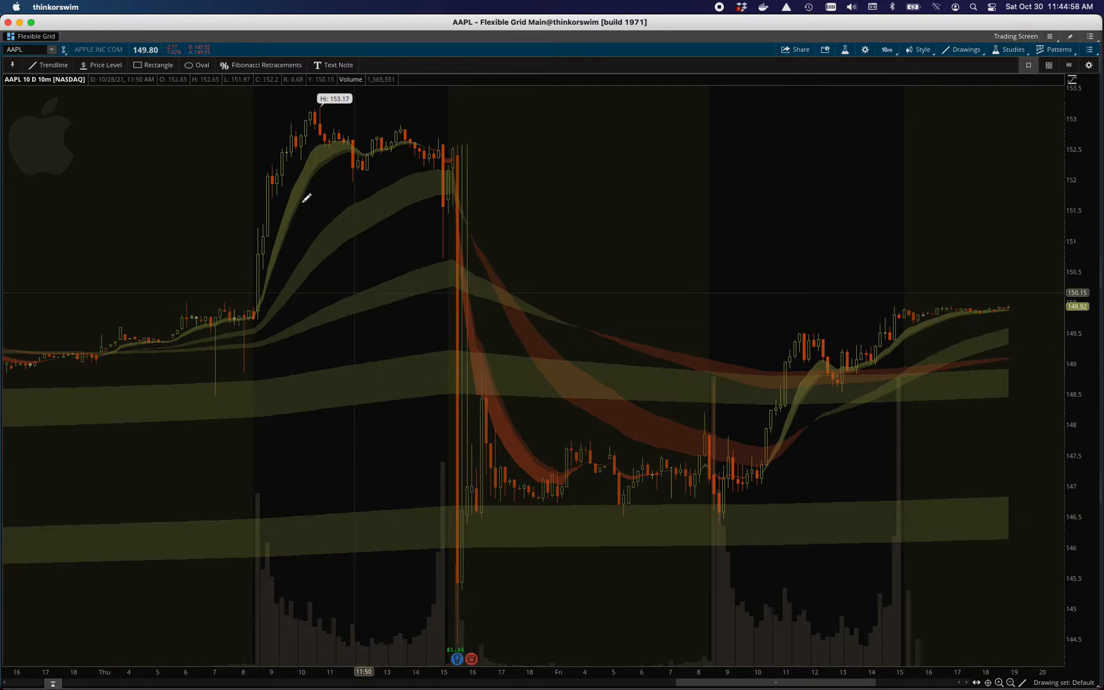
{"action": "mouse_move", "coordinate": [331, 140]}
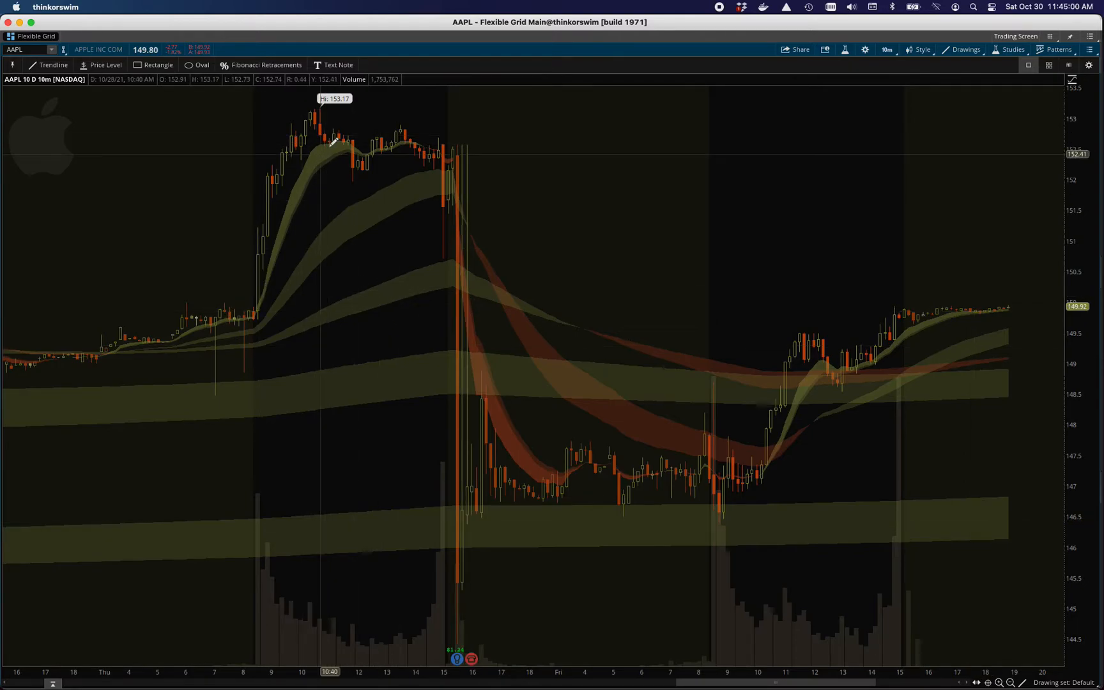
{"action": "mouse_move", "coordinate": [236, 327]}
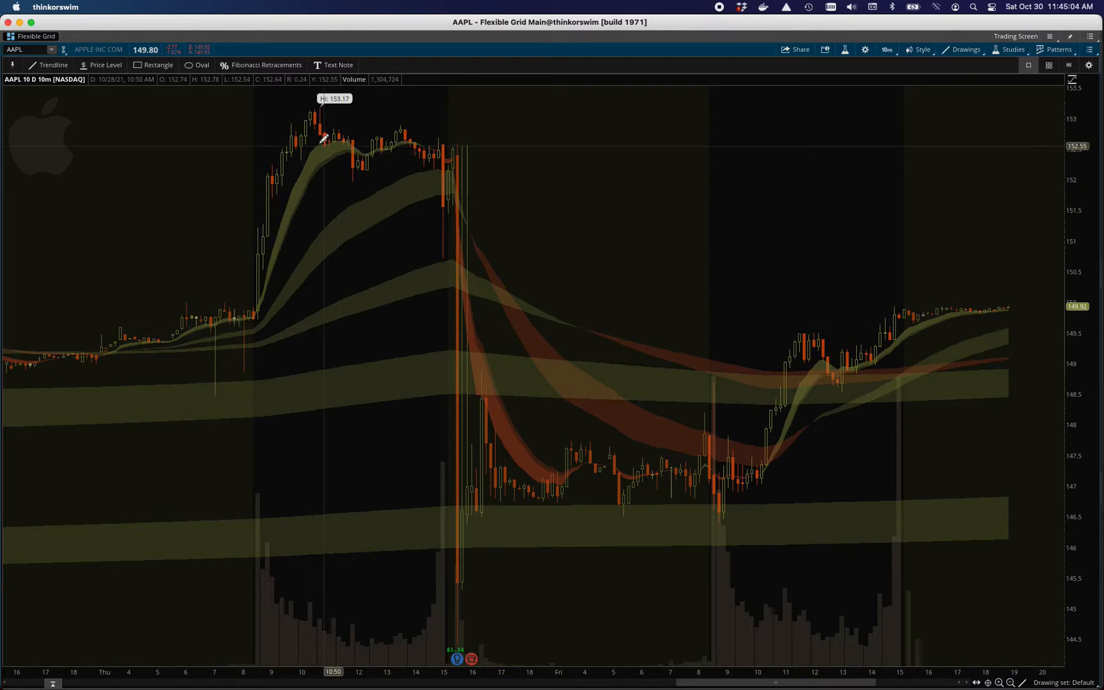
{"action": "mouse_move", "coordinate": [356, 148]}
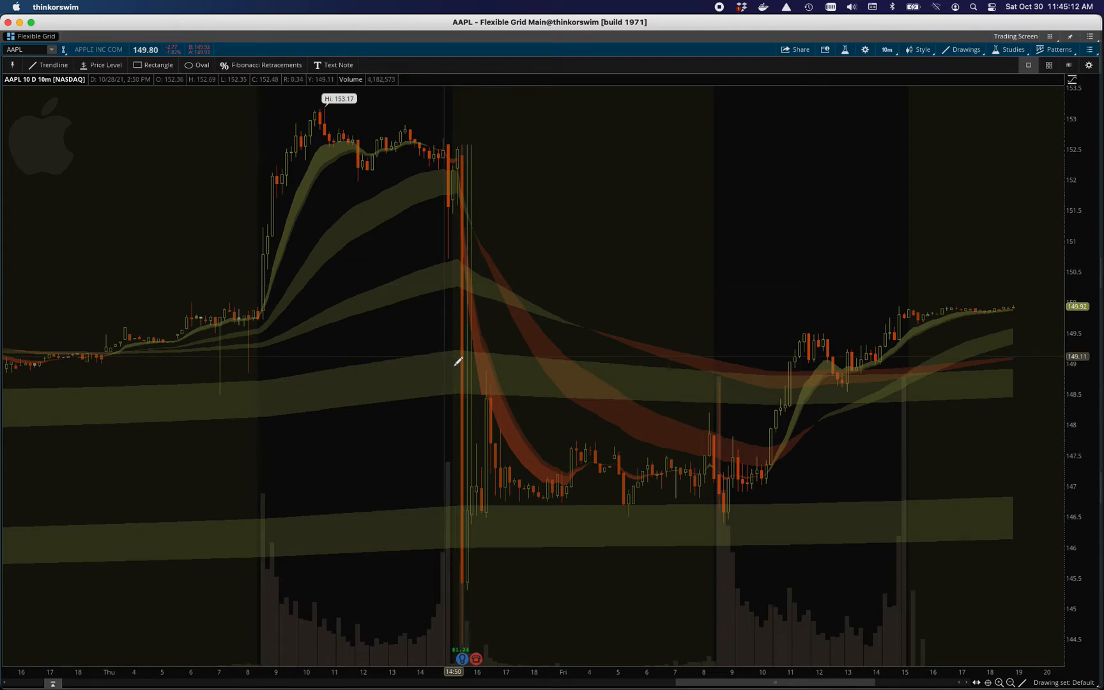
{"action": "mouse_move", "coordinate": [268, 390]}
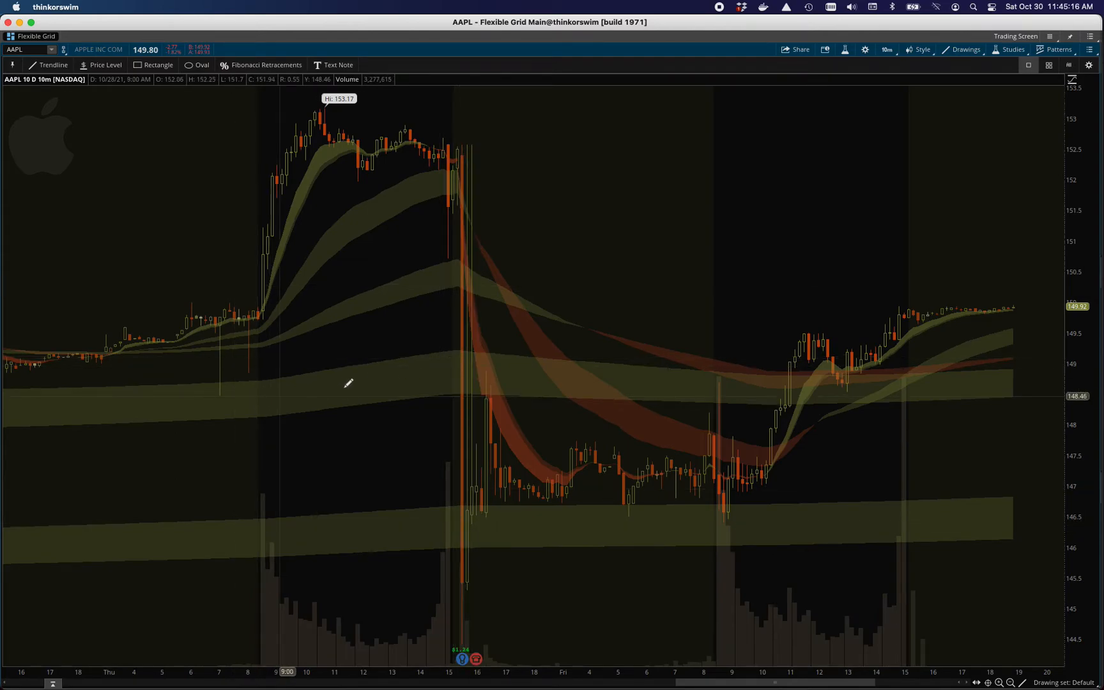
{"action": "mouse_move", "coordinate": [352, 384]}
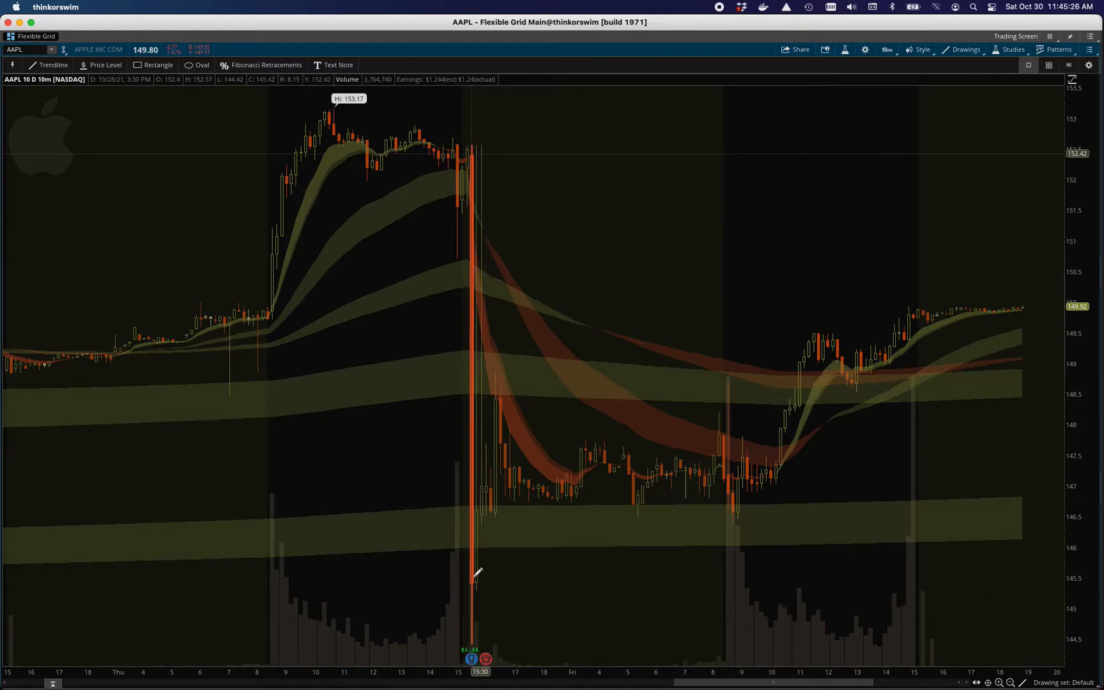
{"action": "mouse_move", "coordinate": [484, 580]}
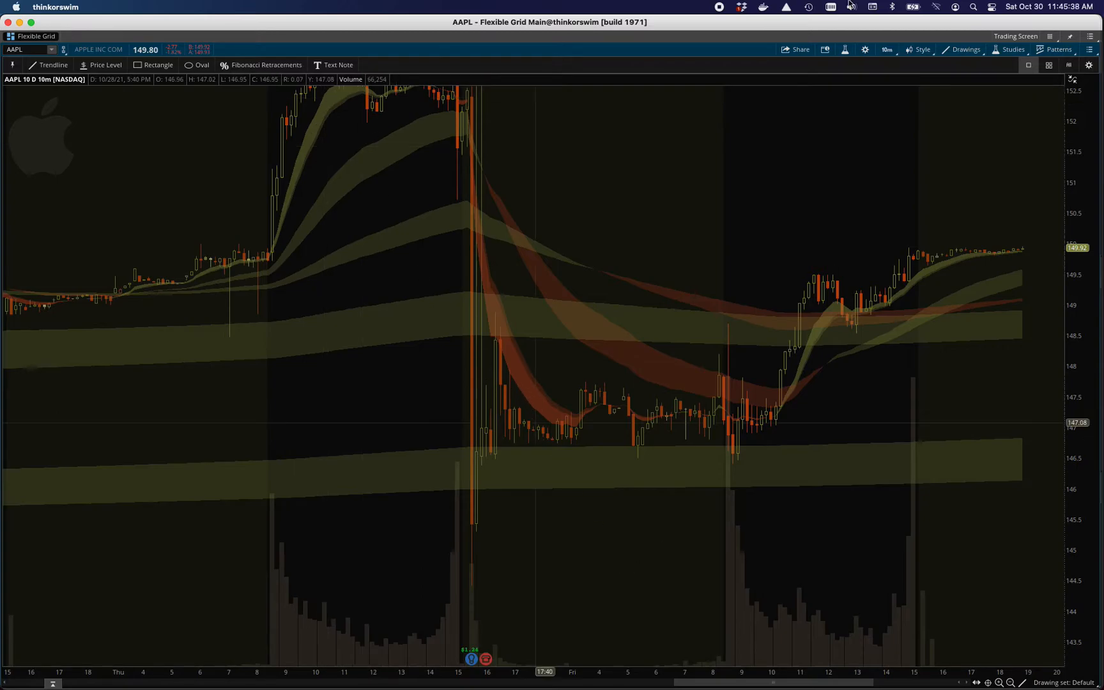
- Set the AAPL chart's aggregation period to 30 minutes, keeping the 10-day range
{"action": "left_click", "coordinate": [886, 49]}
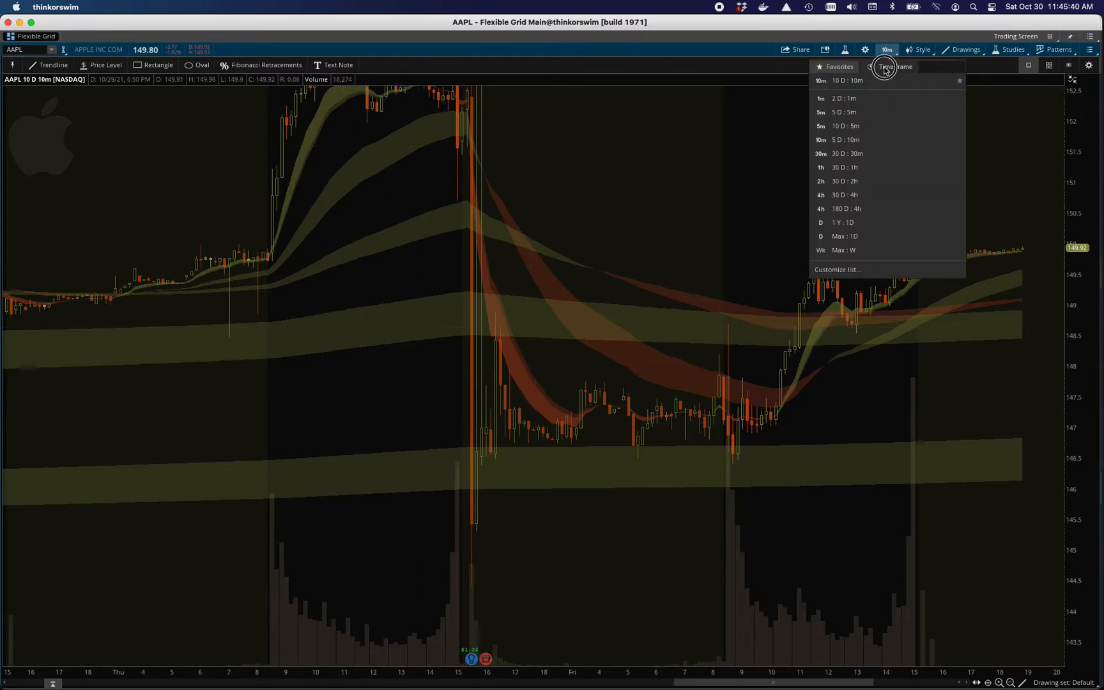
{"action": "left_click", "coordinate": [895, 66]}
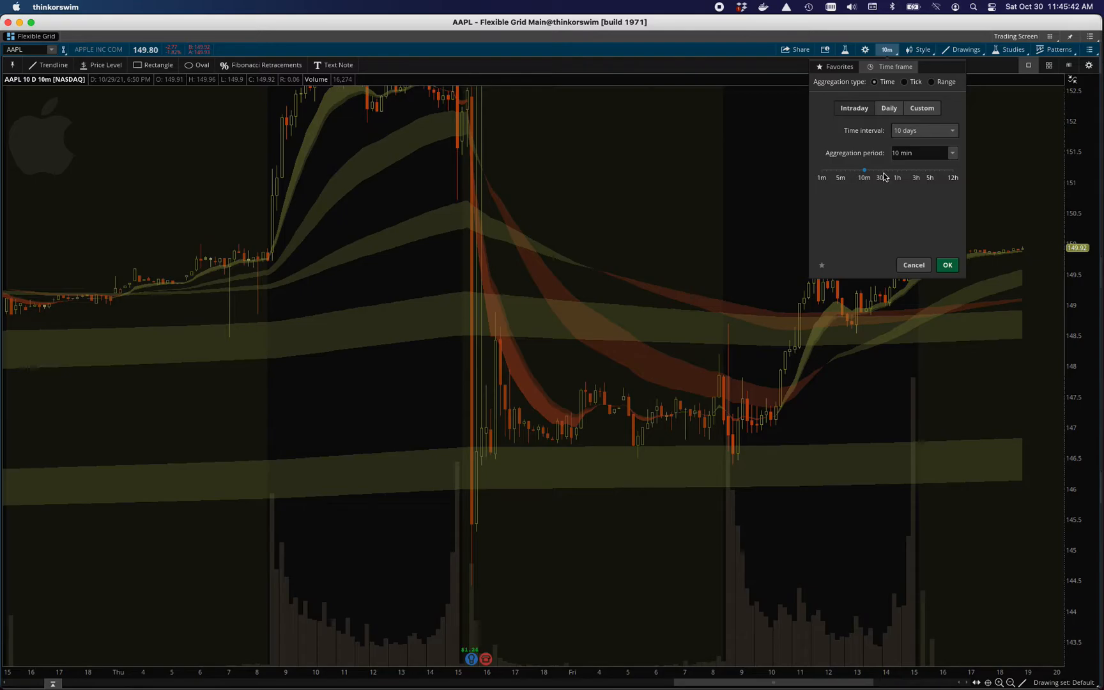
{"action": "left_click", "coordinate": [951, 153]}
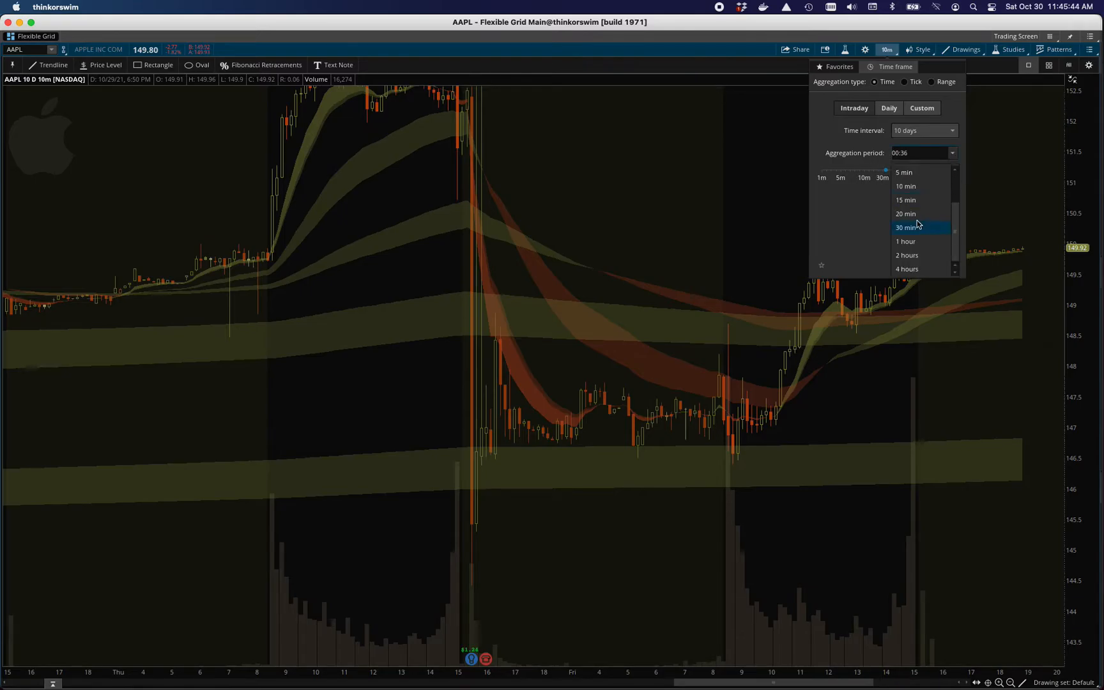
{"action": "left_click", "coordinate": [906, 227]}
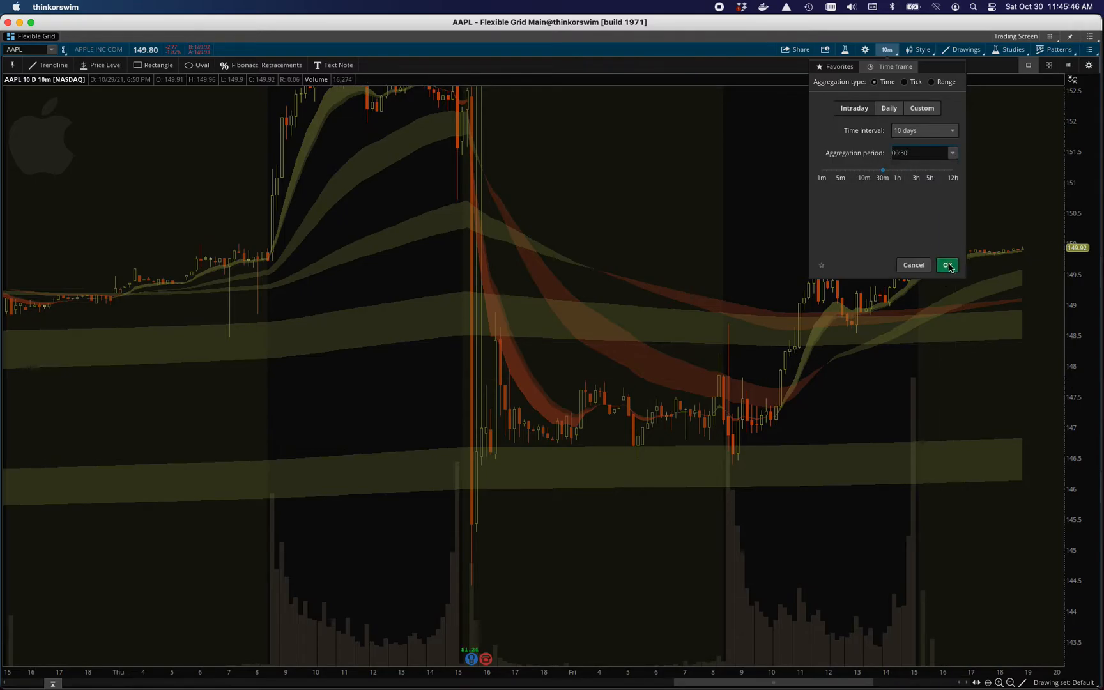
{"action": "left_click", "coordinate": [946, 264]}
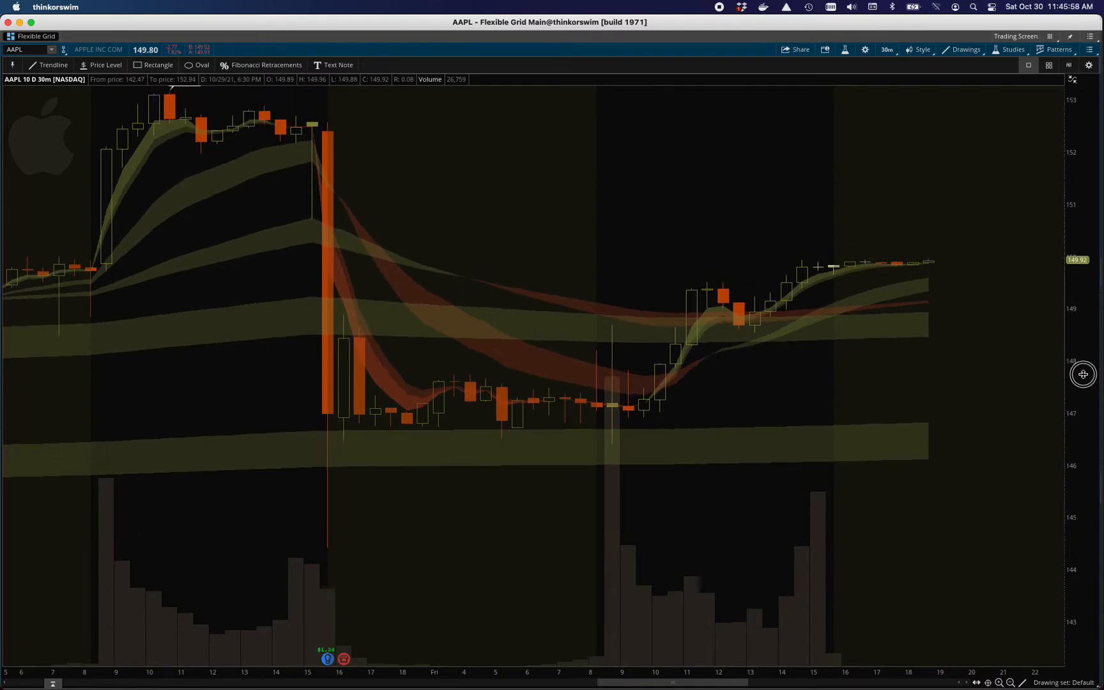
- Apply a 2-hour aggregation period to the 10-day AAPL chart
{"action": "left_click", "coordinate": [885, 49]}
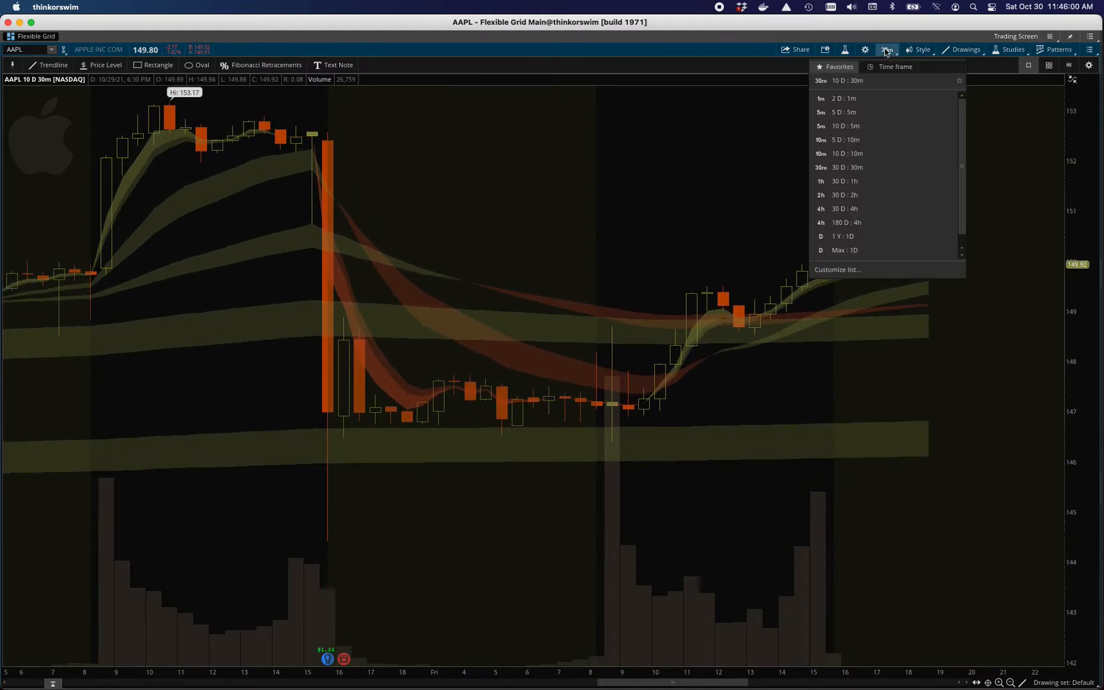
{"action": "left_click", "coordinate": [895, 67]}
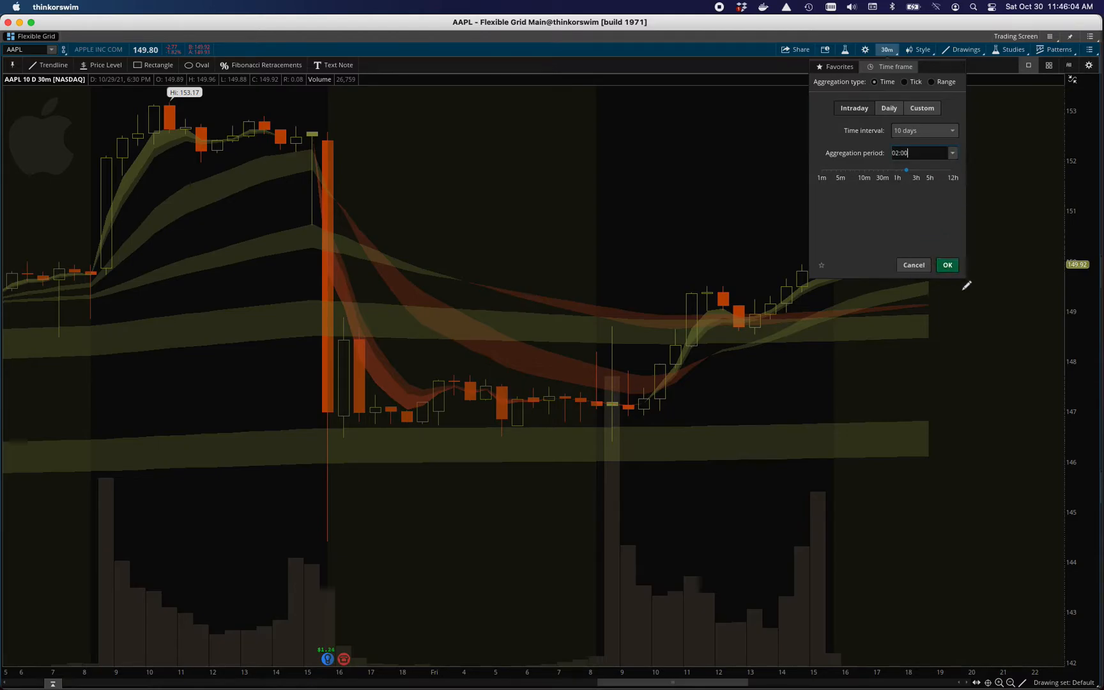
{"action": "left_click", "coordinate": [946, 264]}
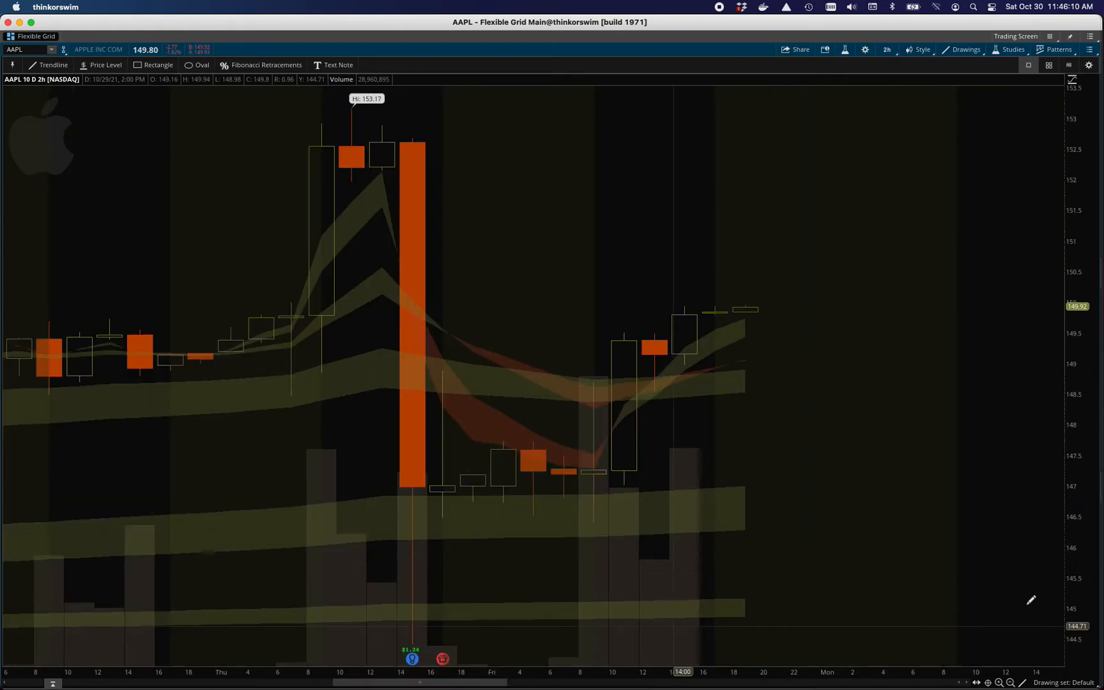
- Reopen the custom time frame settings and pick a different bar length
{"action": "left_click", "coordinate": [886, 49]}
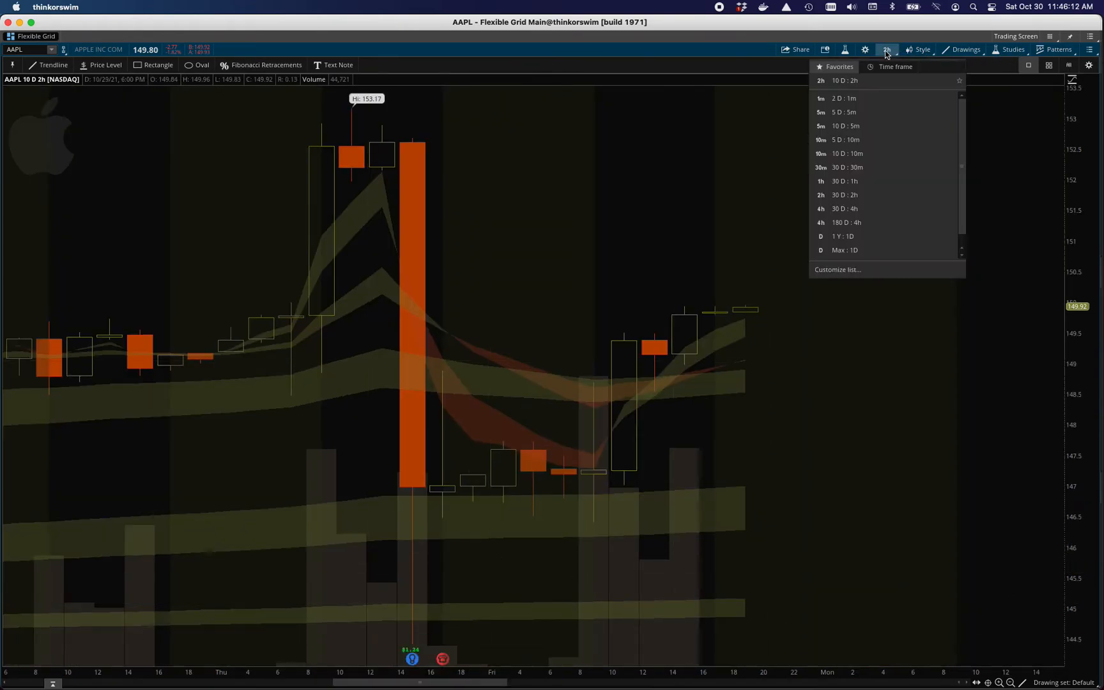
{"action": "mouse_move", "coordinate": [843, 112]}
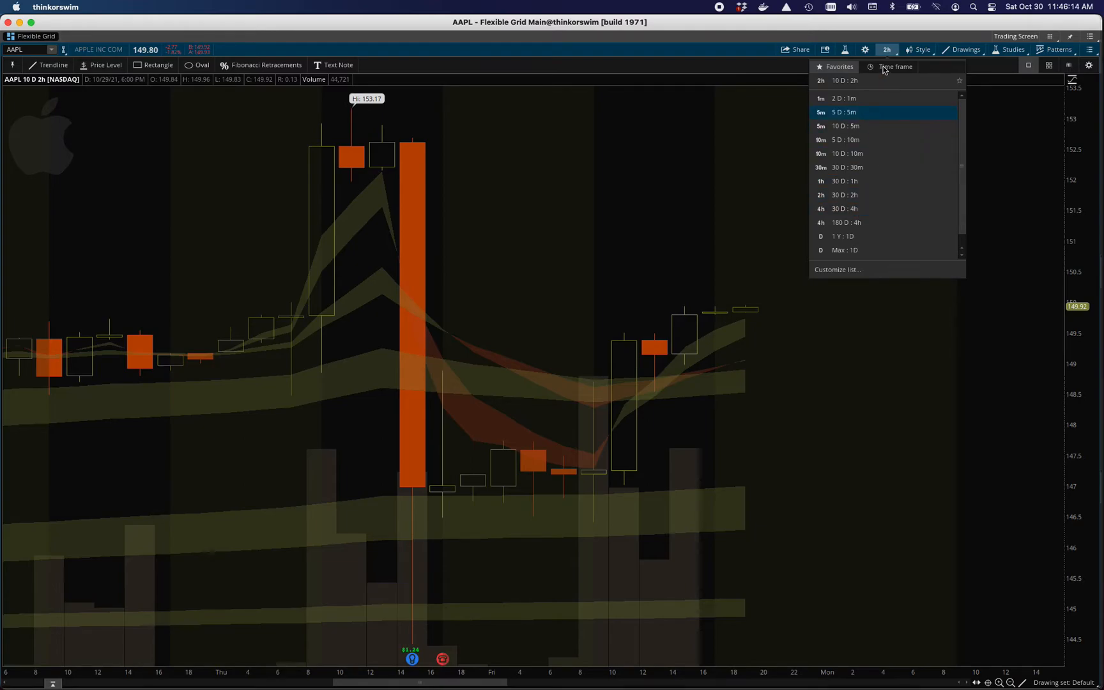
{"action": "left_click", "coordinate": [894, 67]}
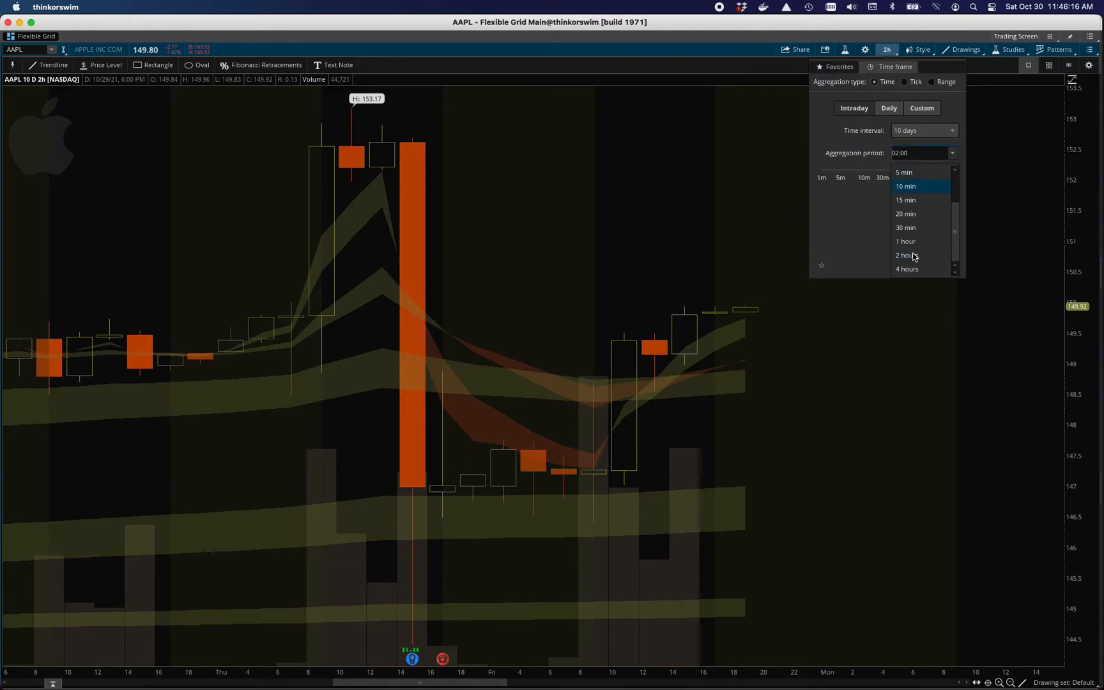
{"action": "left_click", "coordinate": [906, 268]}
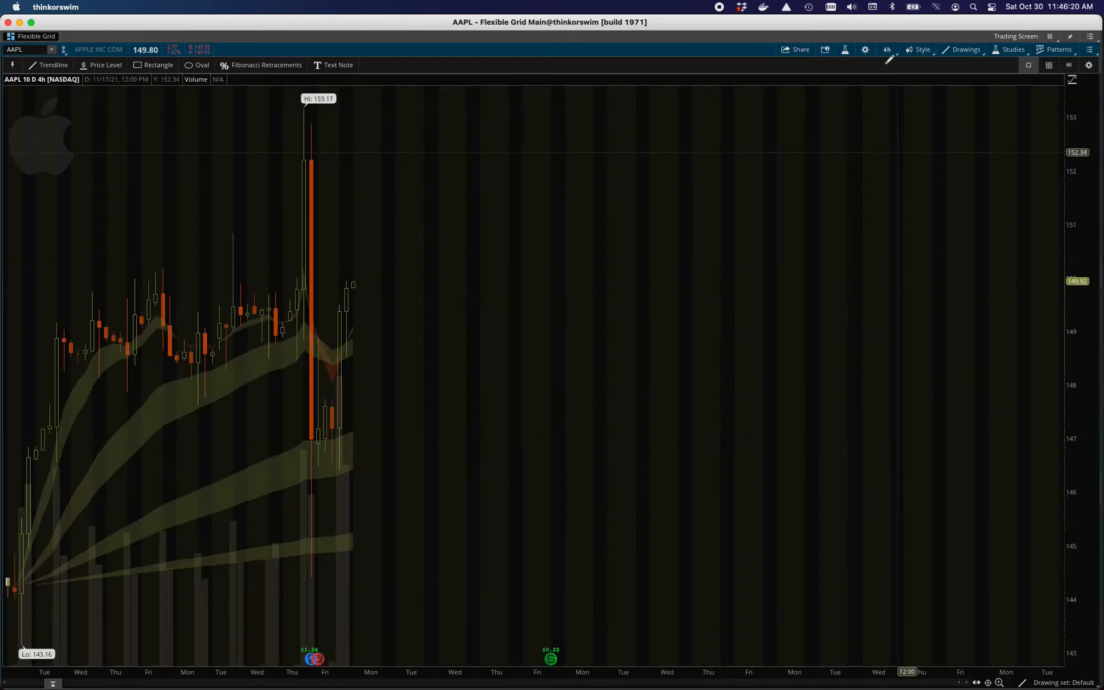
- Slide the aggregation period from 4 up to 8 hours and apply it
{"action": "left_click", "coordinate": [886, 49]}
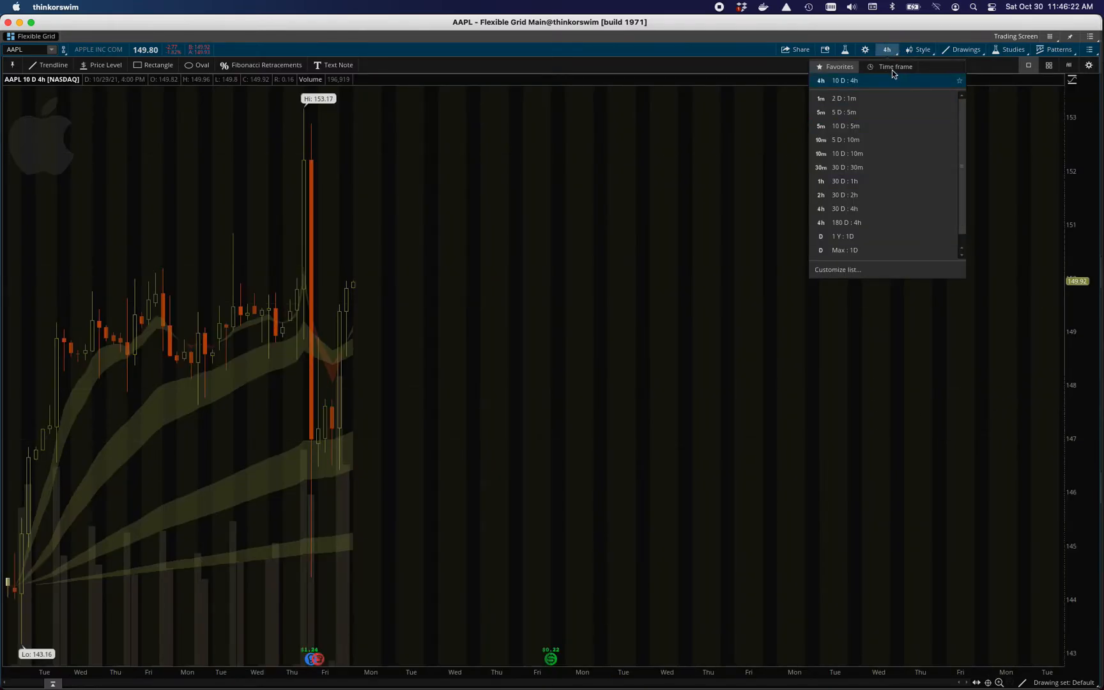
{"action": "left_click", "coordinate": [894, 66]}
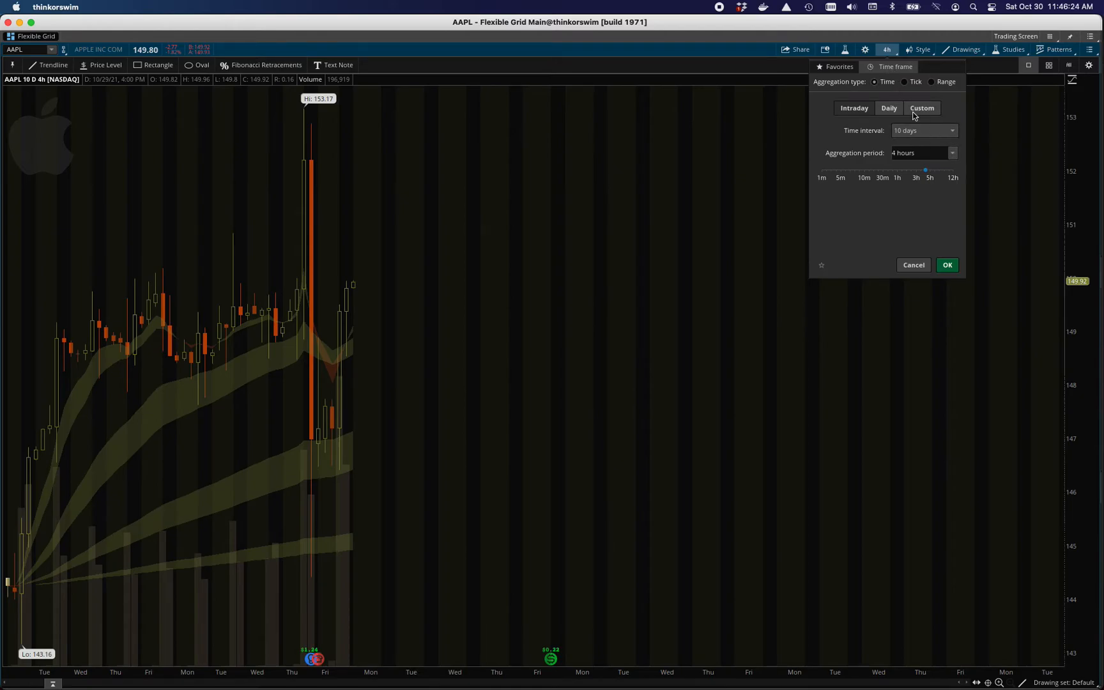
{"action": "left_click", "coordinate": [952, 152]}
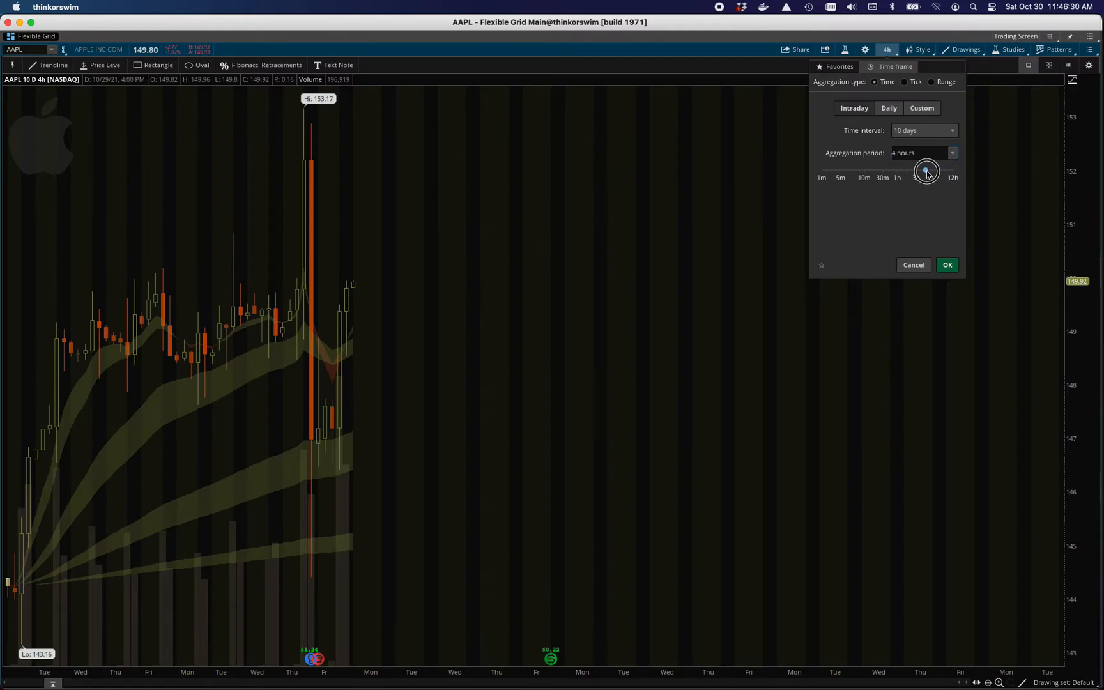
{"action": "left_click_drag", "start_coordinate": [925, 172], "coordinate": [930, 171]}
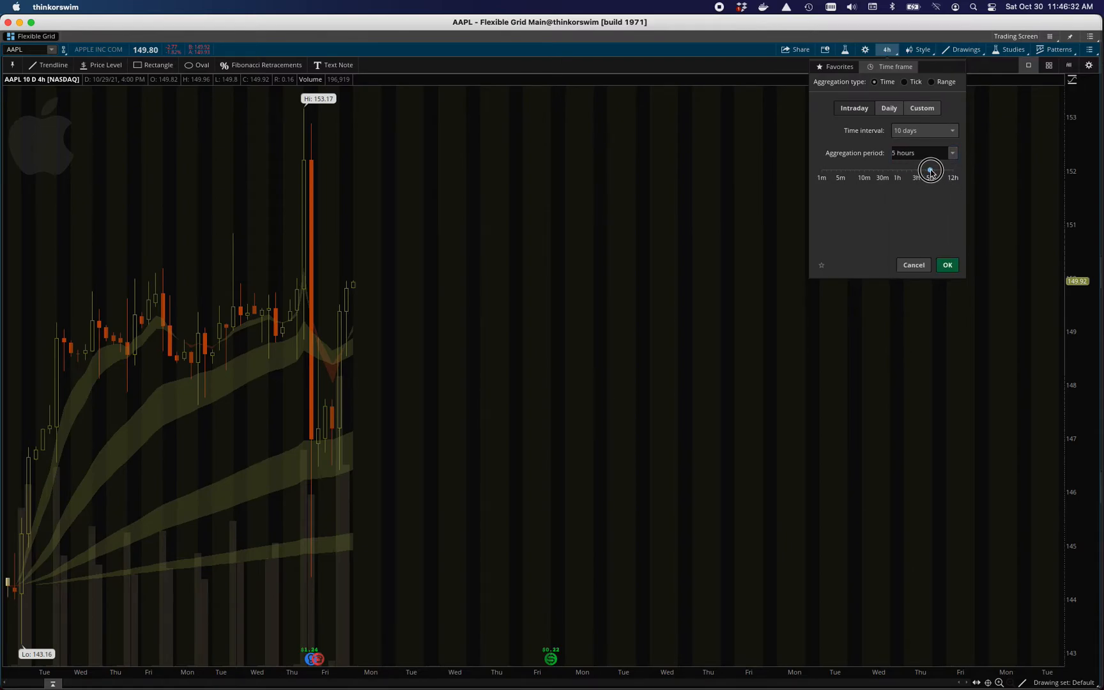
{"action": "left_click_drag", "start_coordinate": [930, 170], "coordinate": [940, 170]}
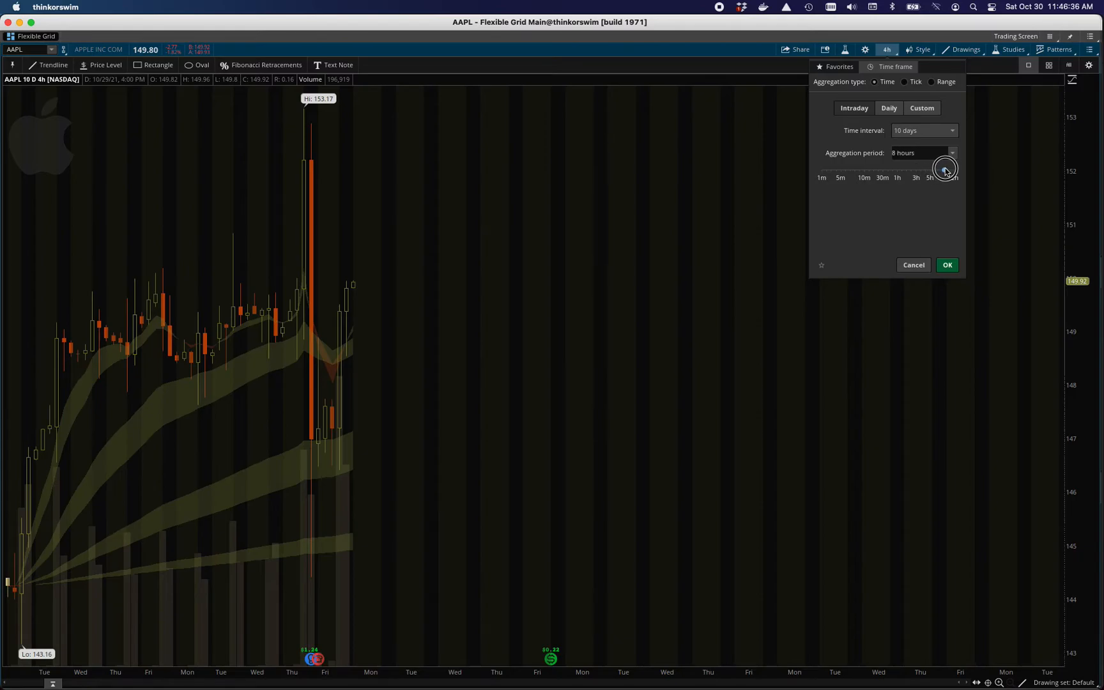
{"action": "left_click", "coordinate": [945, 264]}
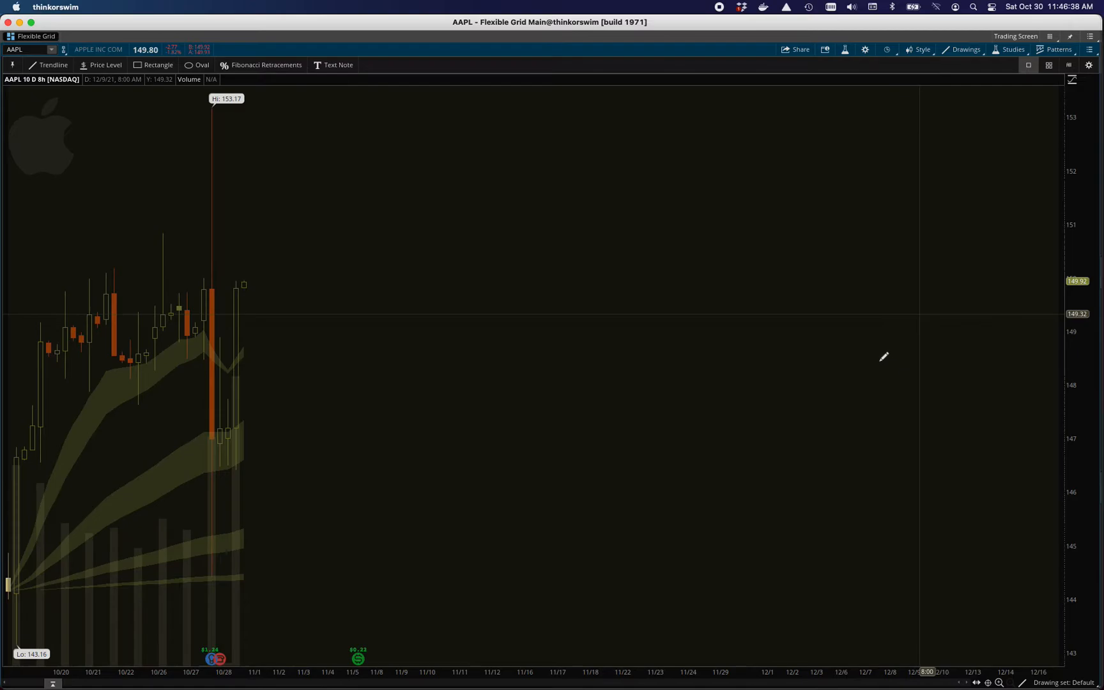
{"action": "mouse_move", "coordinate": [235, 573]}
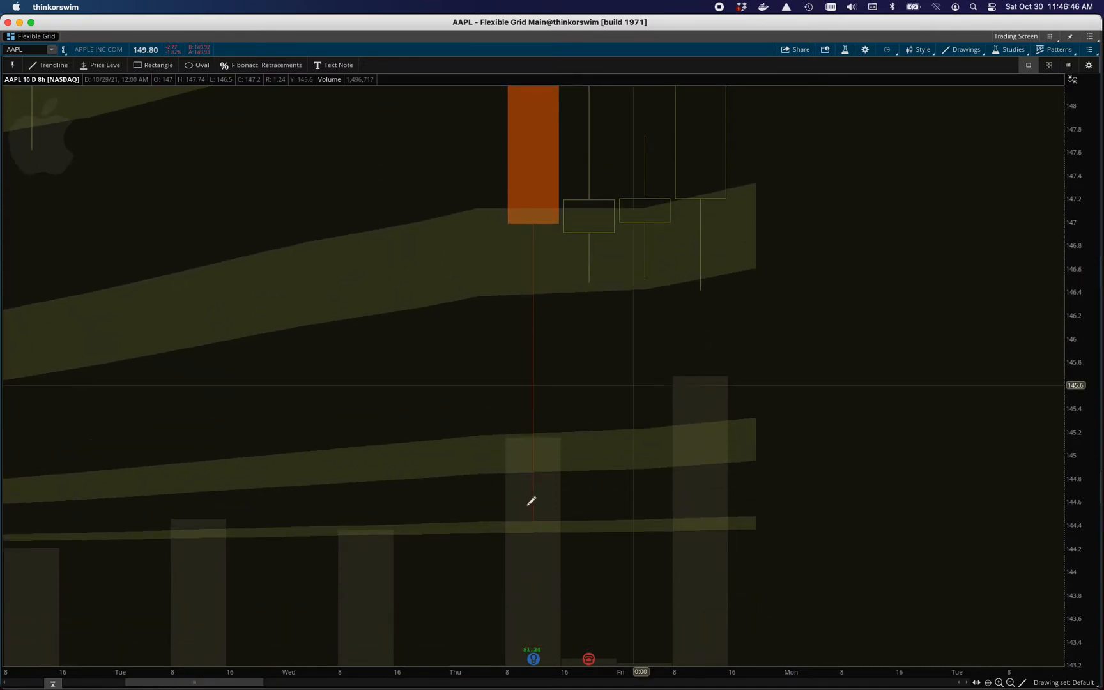
{"action": "mouse_move", "coordinate": [533, 519]}
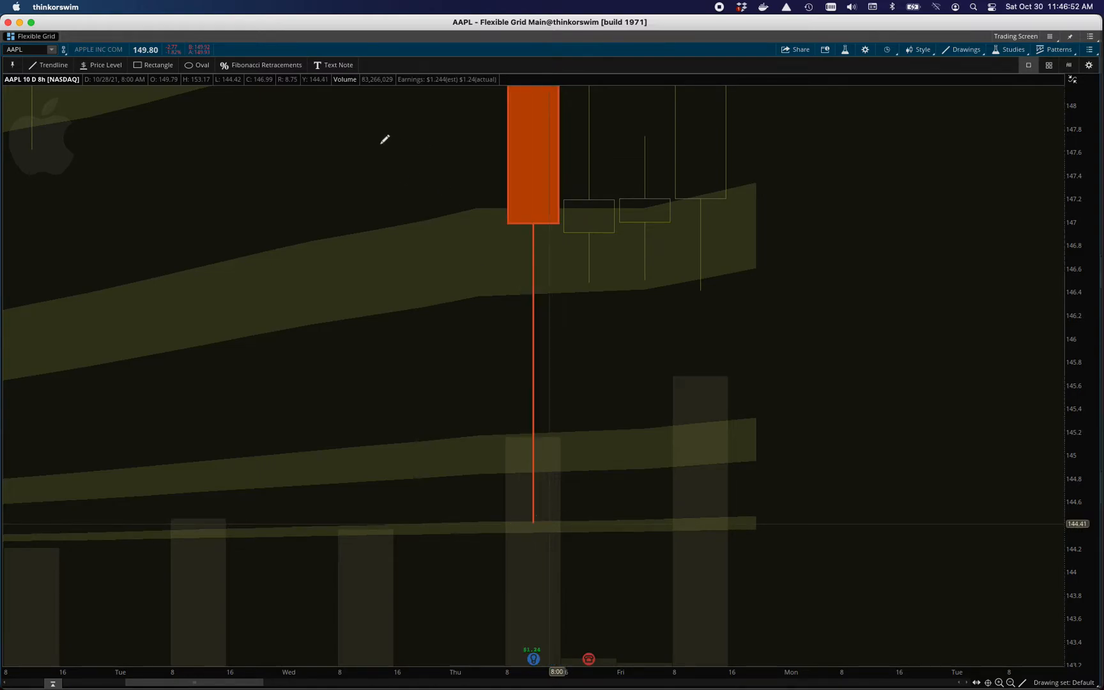
{"action": "mouse_move", "coordinate": [535, 524]}
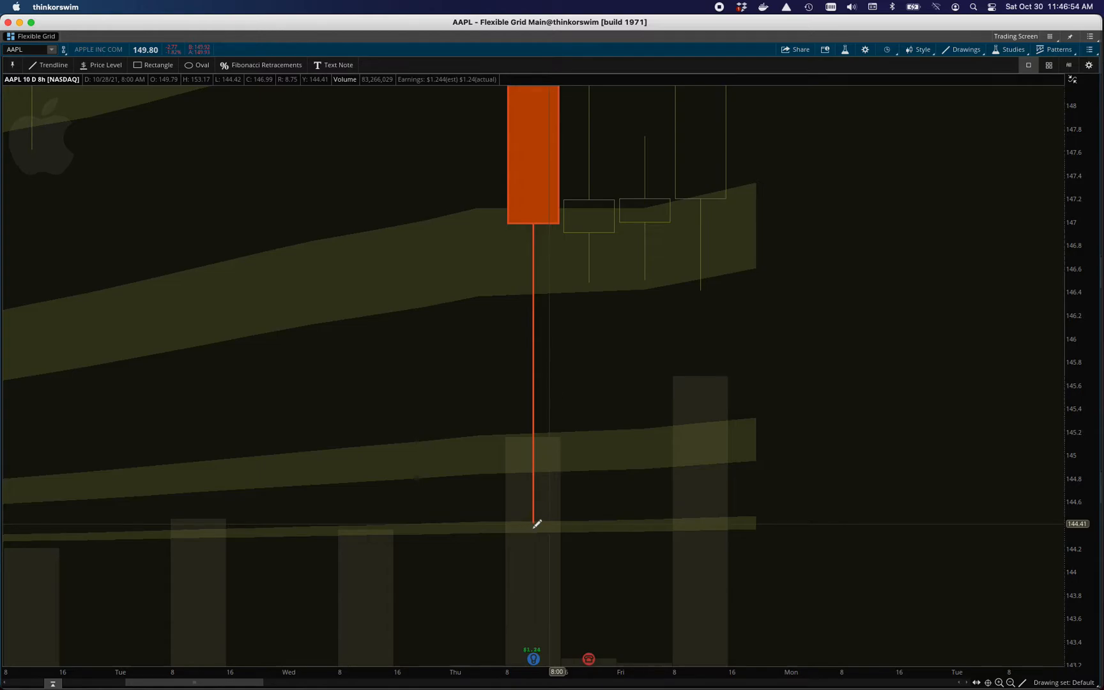
{"action": "mouse_move", "coordinate": [547, 523]}
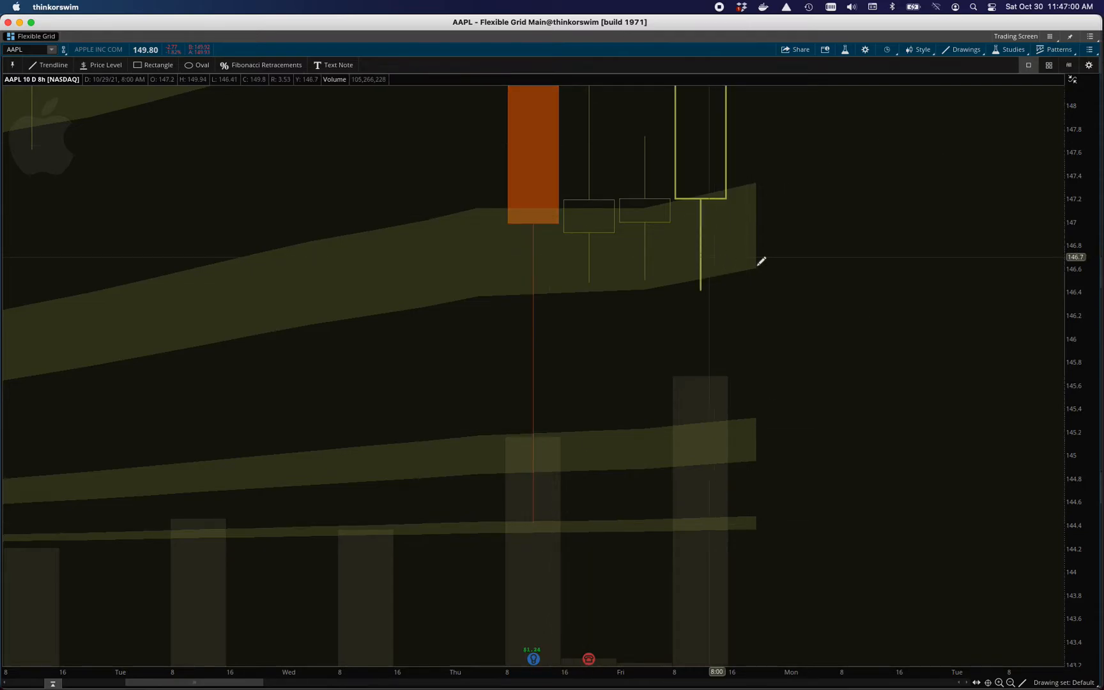
{"action": "mouse_move", "coordinate": [512, 314]}
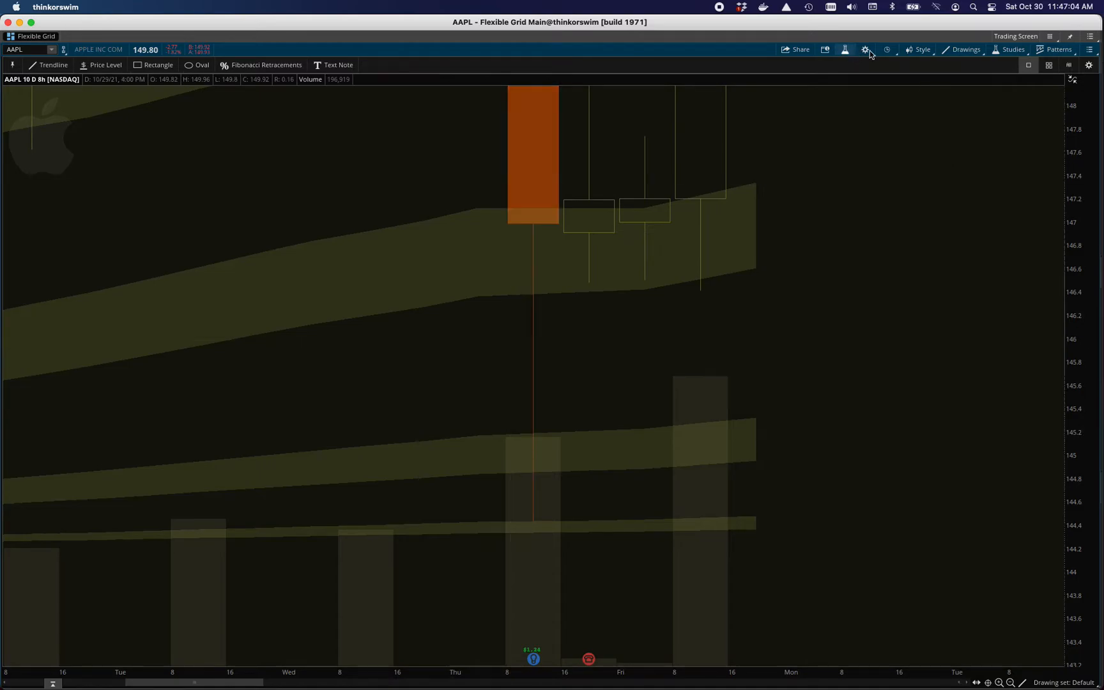
- Bring up the custom time frame settings to switch to 5-minute bars
{"action": "left_click", "coordinate": [886, 49]}
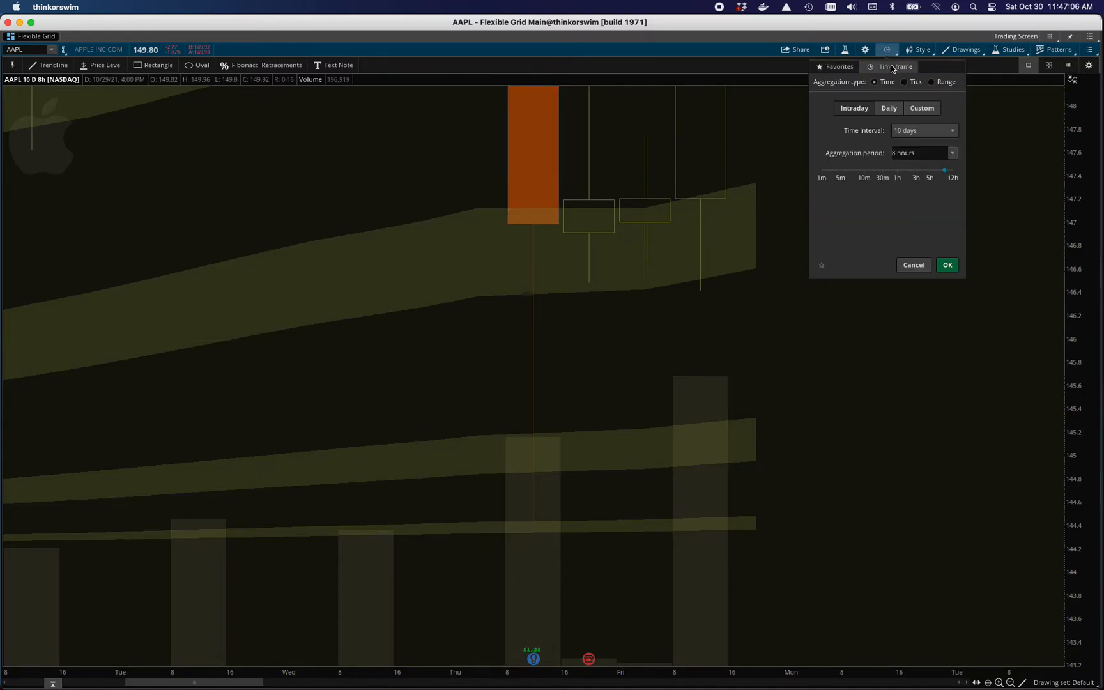
{"action": "left_click", "coordinate": [838, 66]}
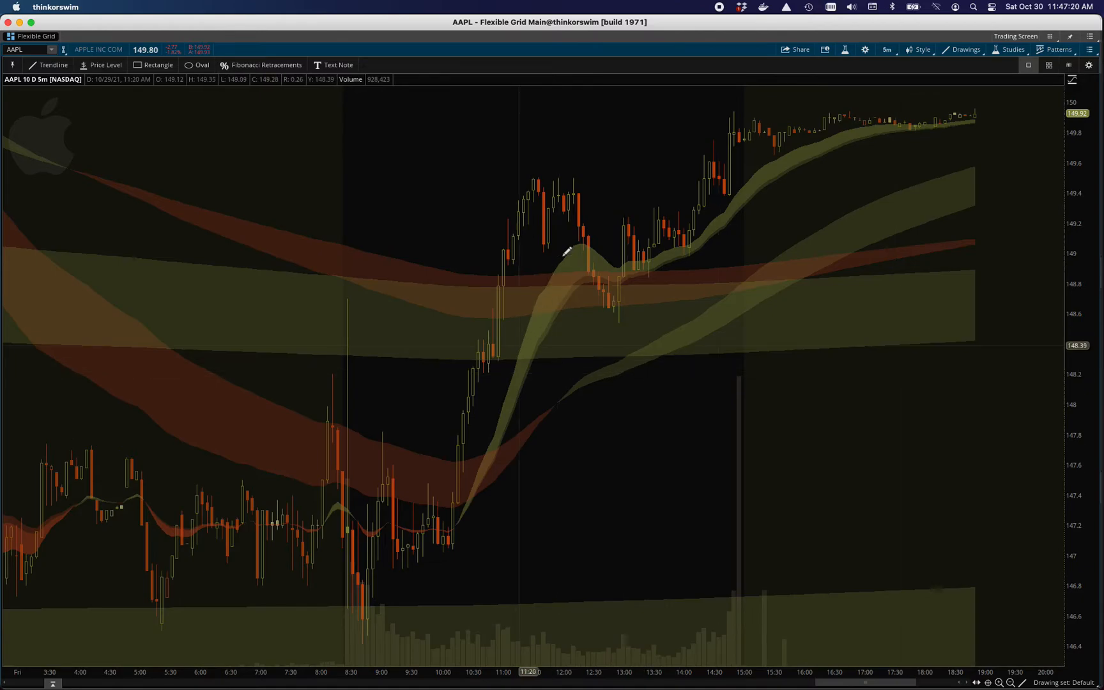
{"action": "mouse_move", "coordinate": [415, 262]}
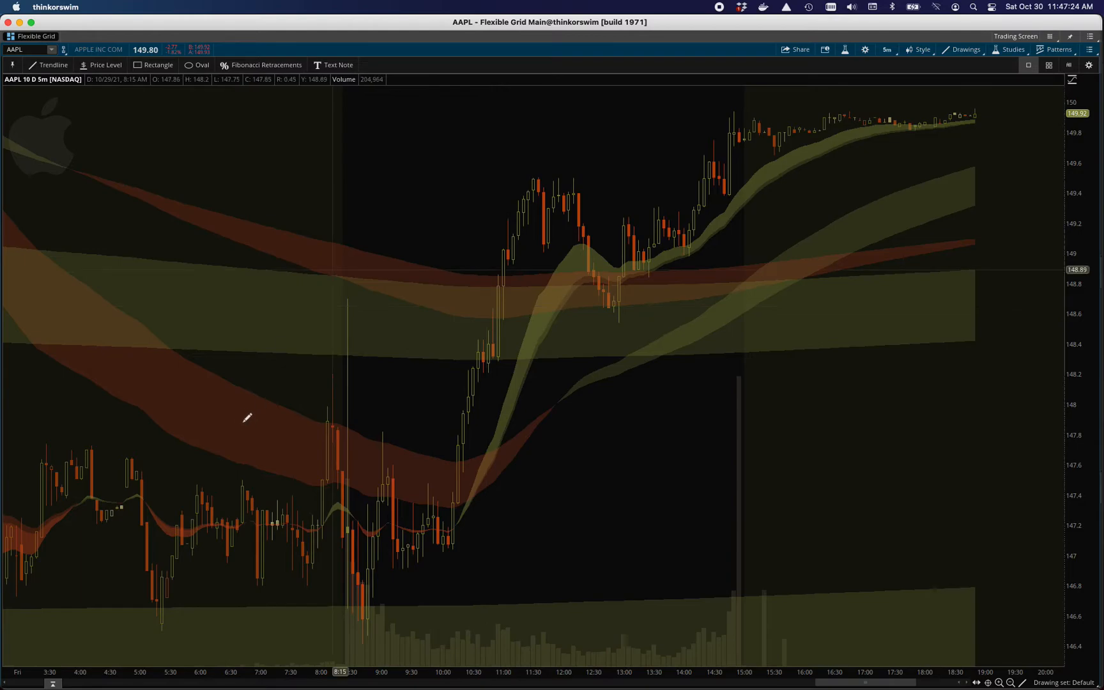
{"action": "mouse_move", "coordinate": [385, 640]}
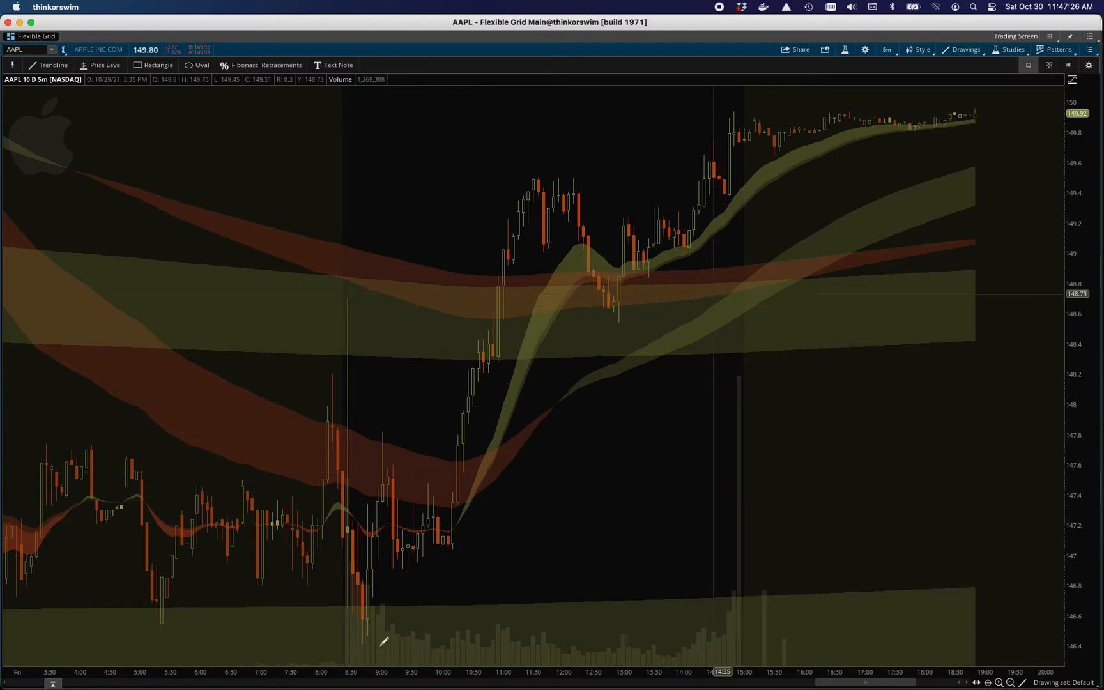
{"action": "mouse_move", "coordinate": [229, 604]}
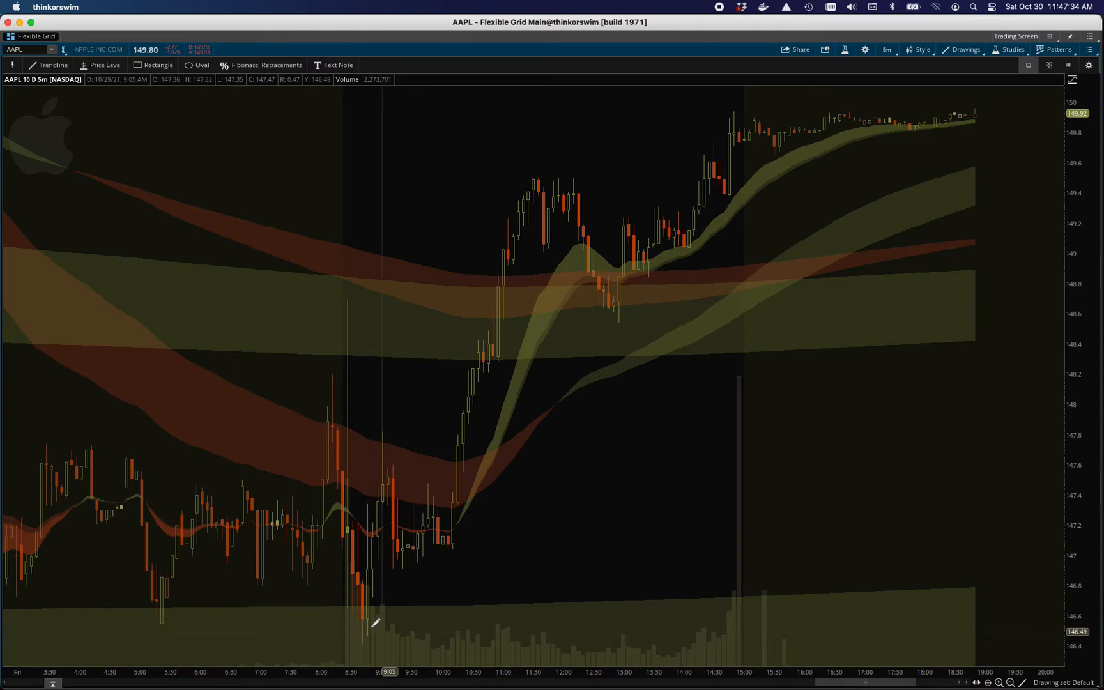
{"action": "mouse_move", "coordinate": [338, 601]}
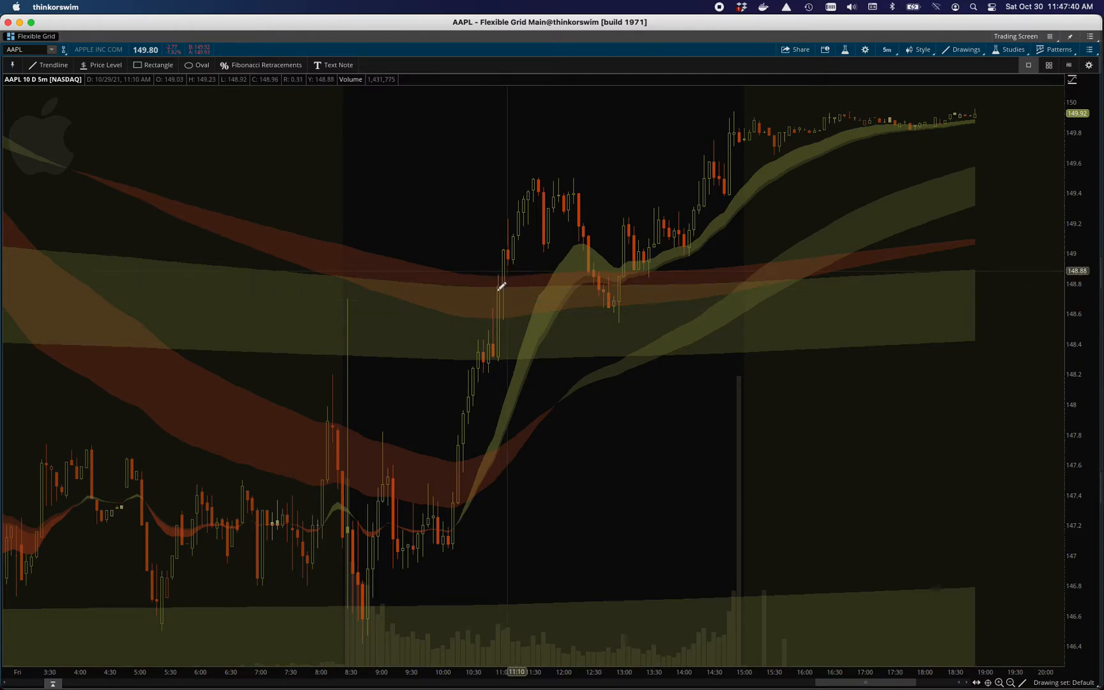
{"action": "mouse_move", "coordinate": [739, 266]}
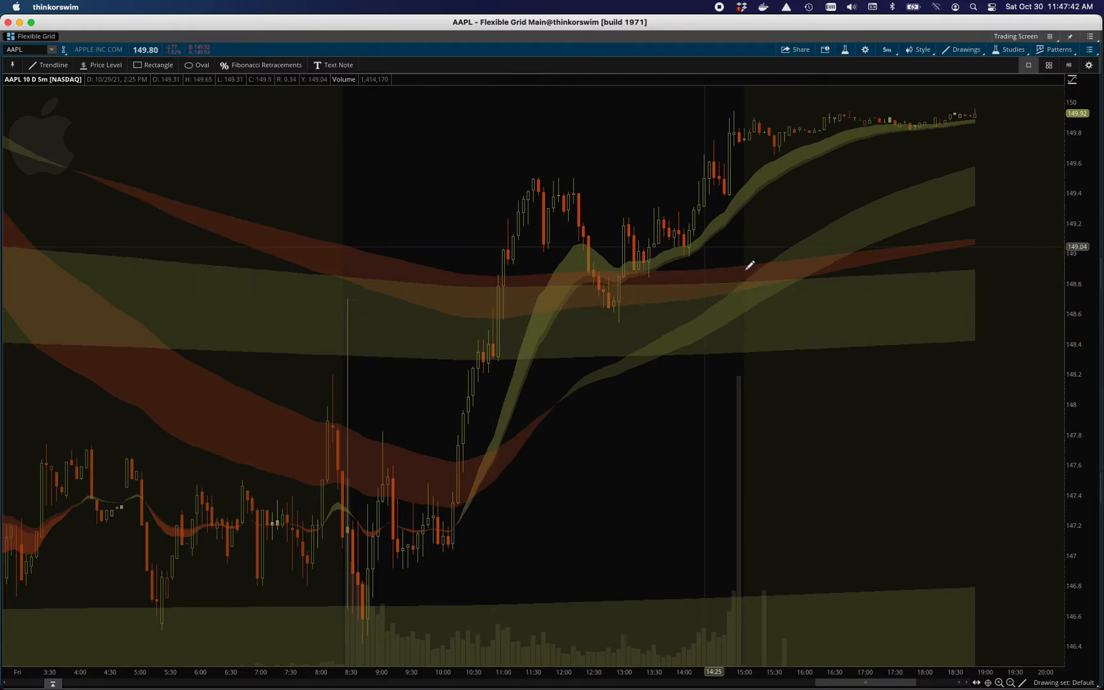
{"action": "mouse_move", "coordinate": [698, 327]}
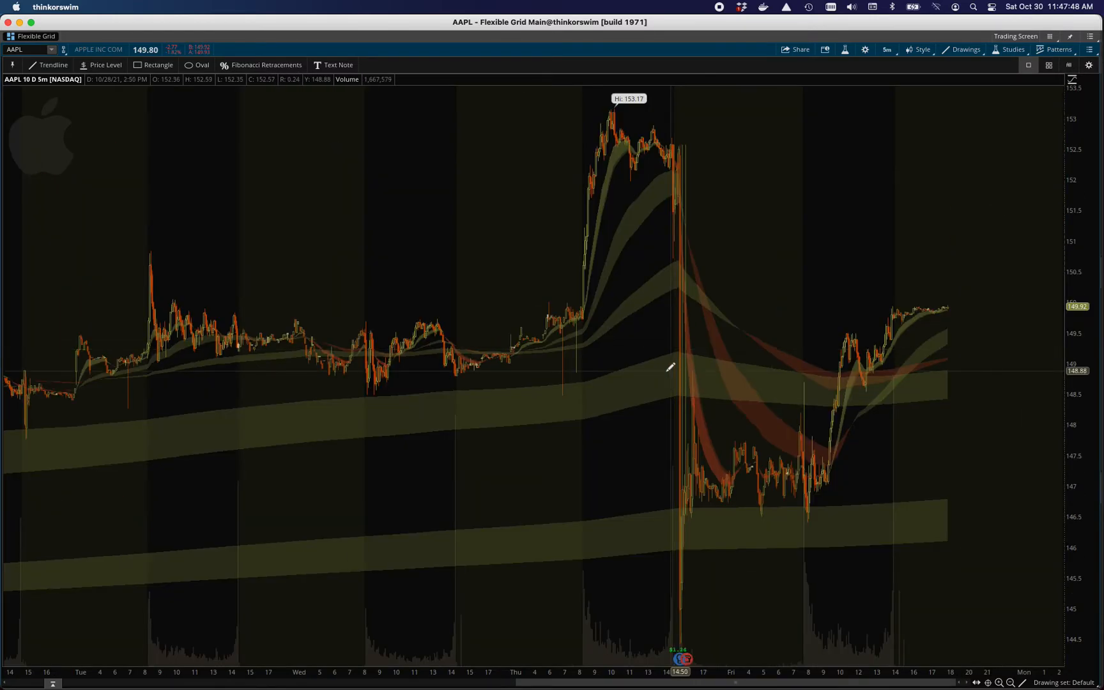
{"action": "mouse_move", "coordinate": [470, 401]}
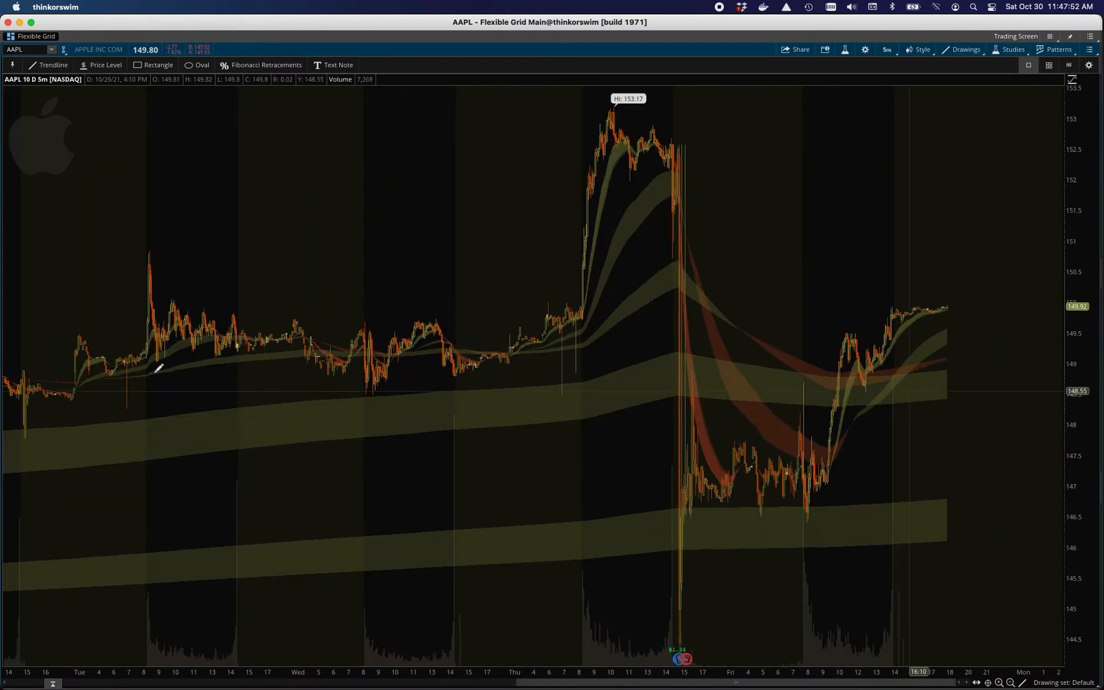
{"action": "mouse_move", "coordinate": [684, 529]}
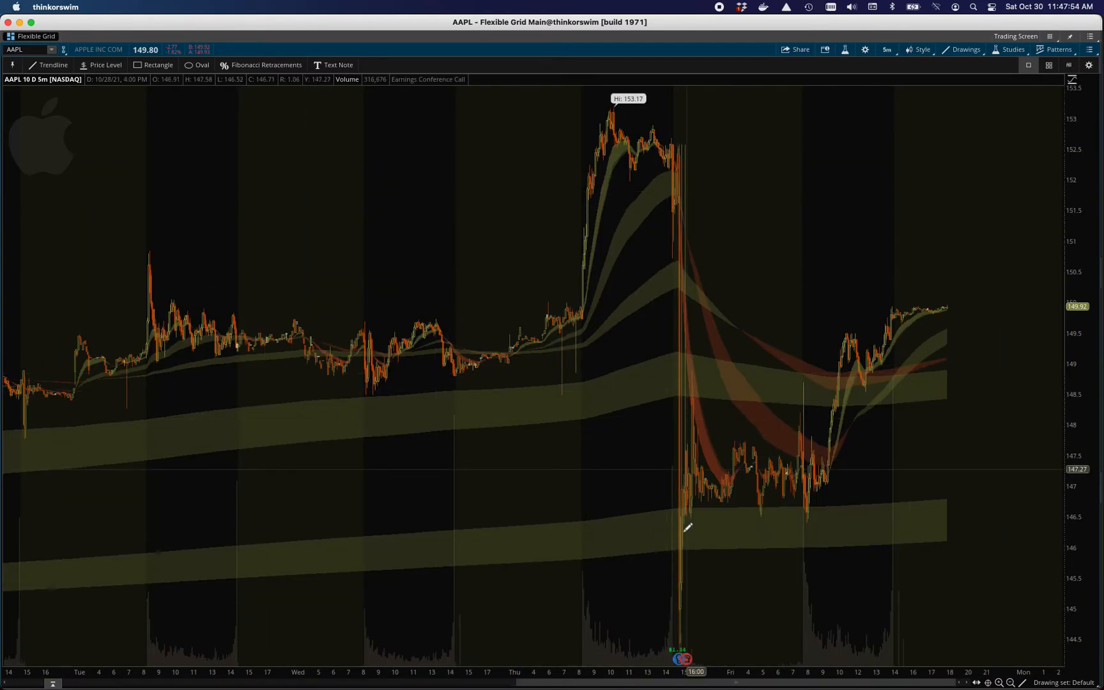
{"action": "mouse_move", "coordinate": [626, 417]}
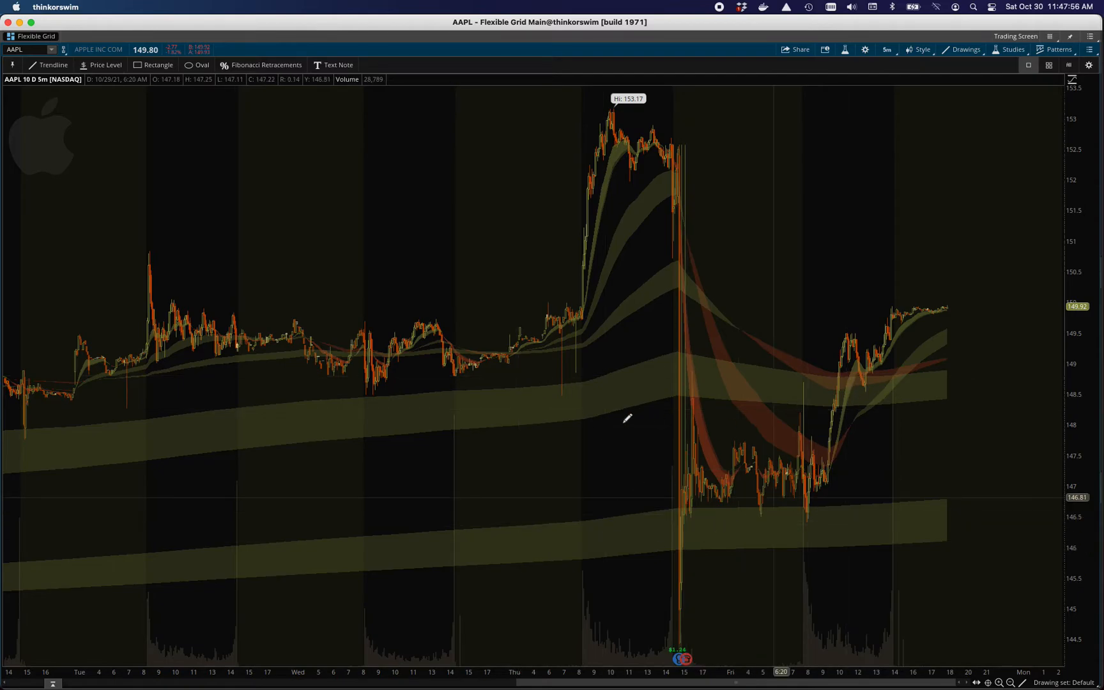
{"action": "mouse_move", "coordinate": [746, 474]}
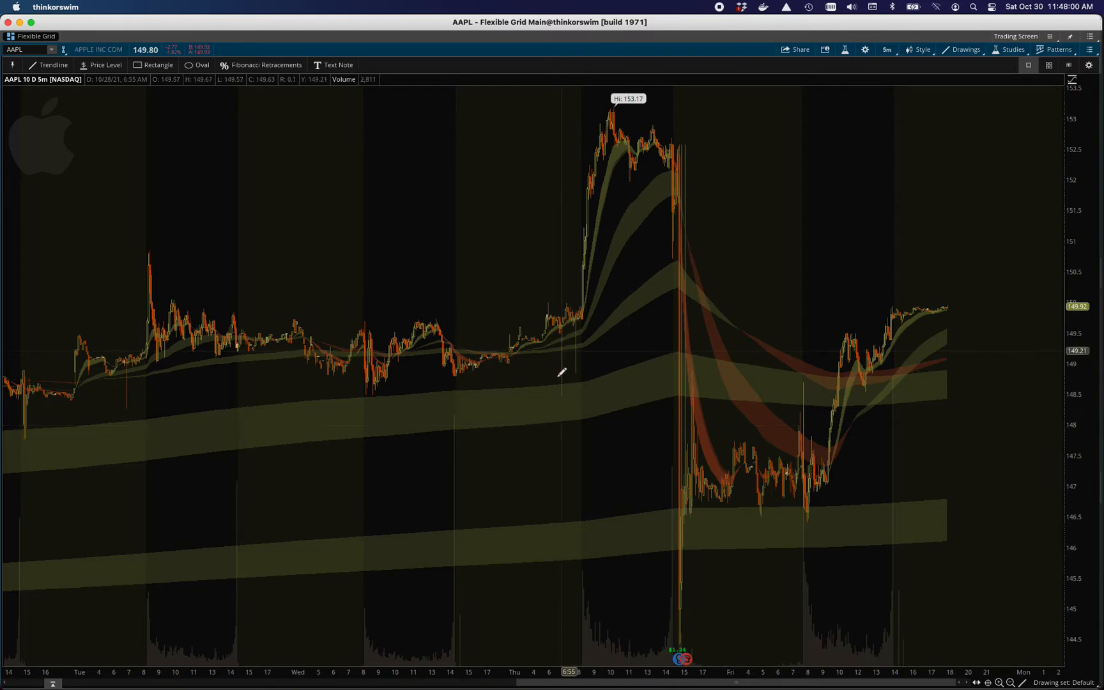
{"action": "mouse_move", "coordinate": [607, 422]}
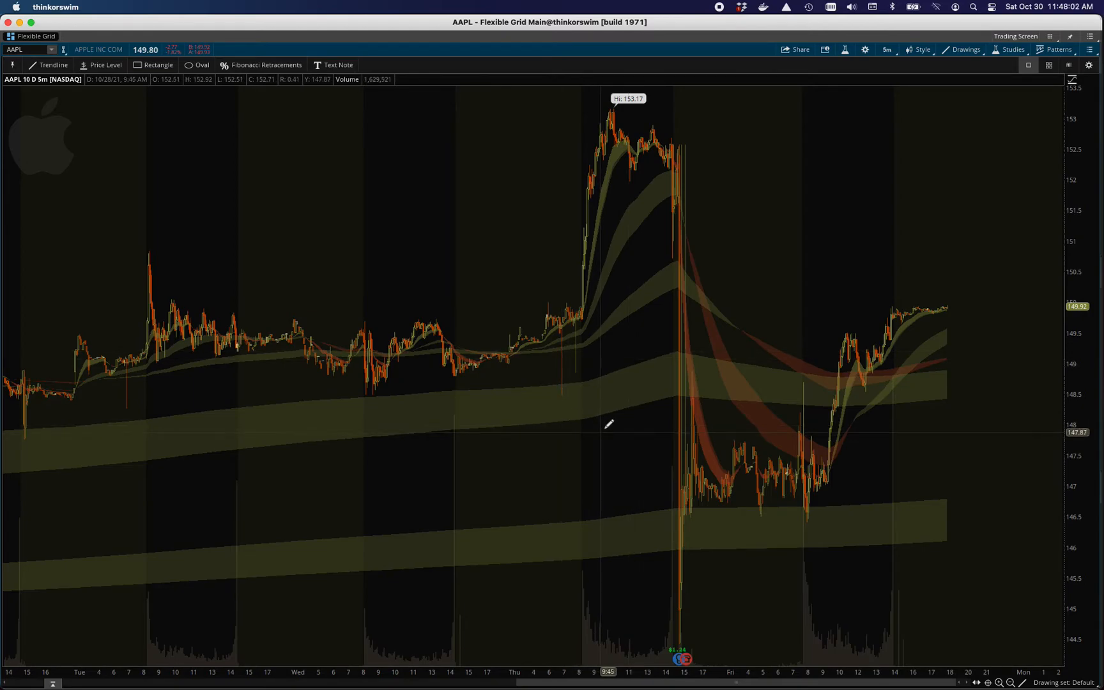
{"action": "mouse_move", "coordinate": [607, 423]}
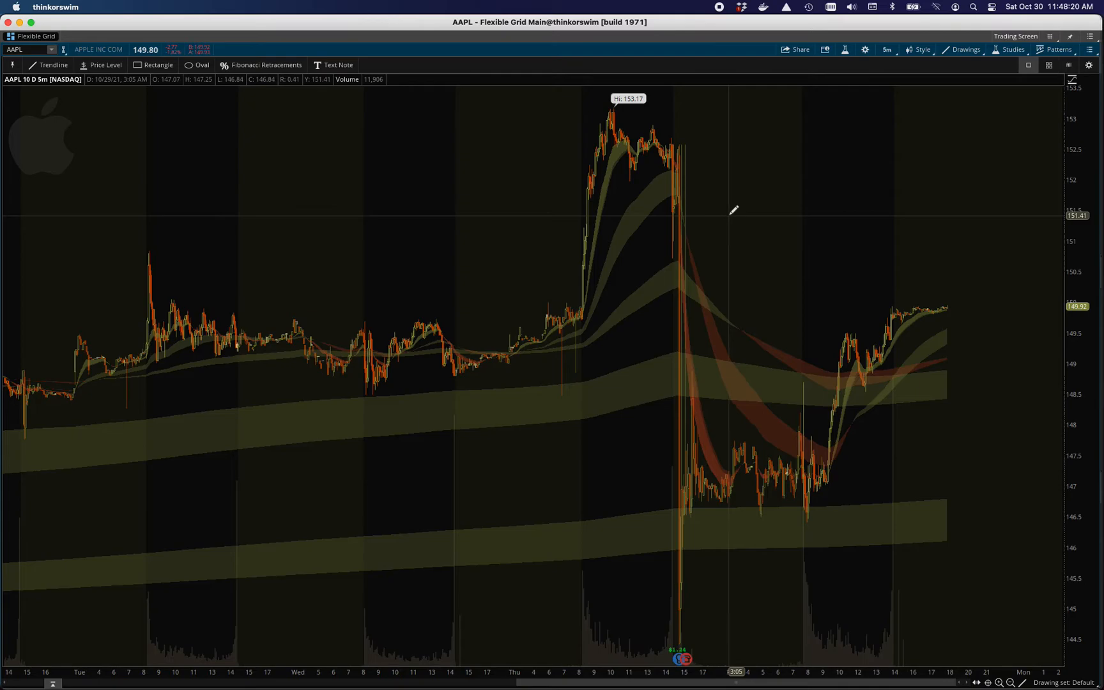
{"action": "mouse_move", "coordinate": [702, 126]}
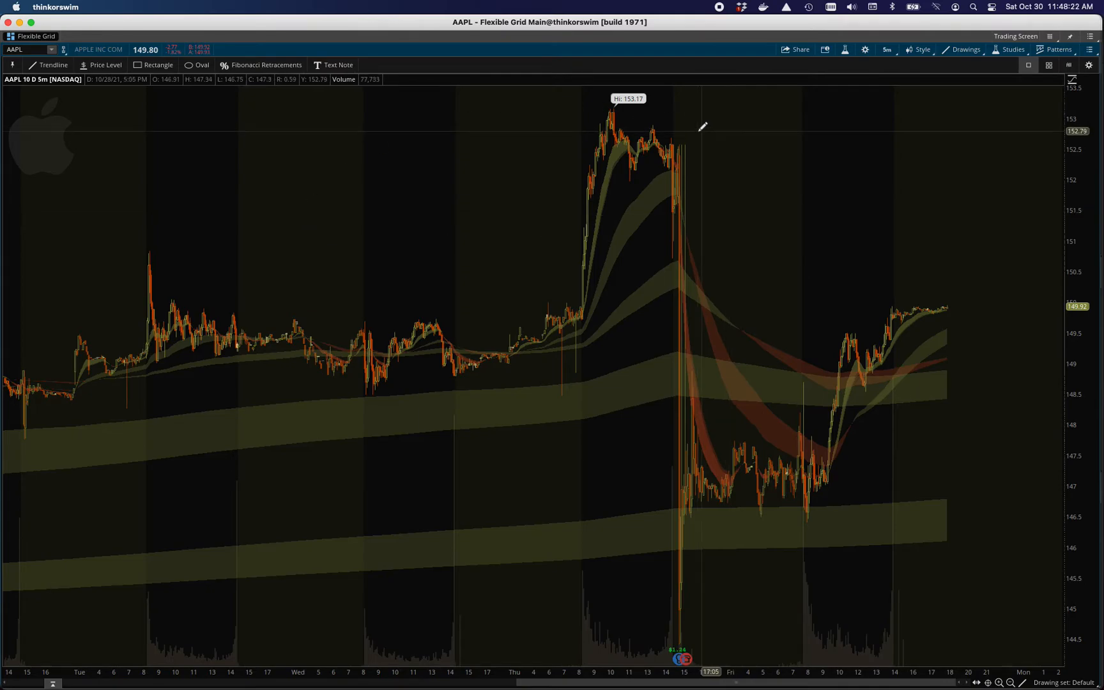
{"action": "mouse_move", "coordinate": [608, 176]}
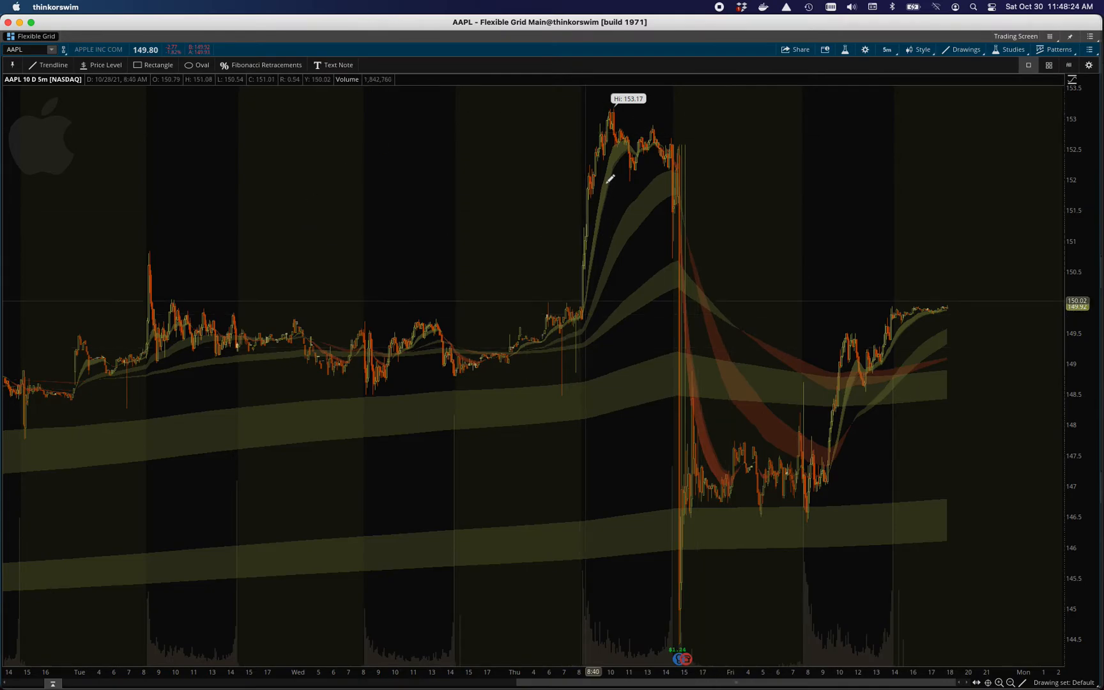
{"action": "mouse_move", "coordinate": [620, 243]}
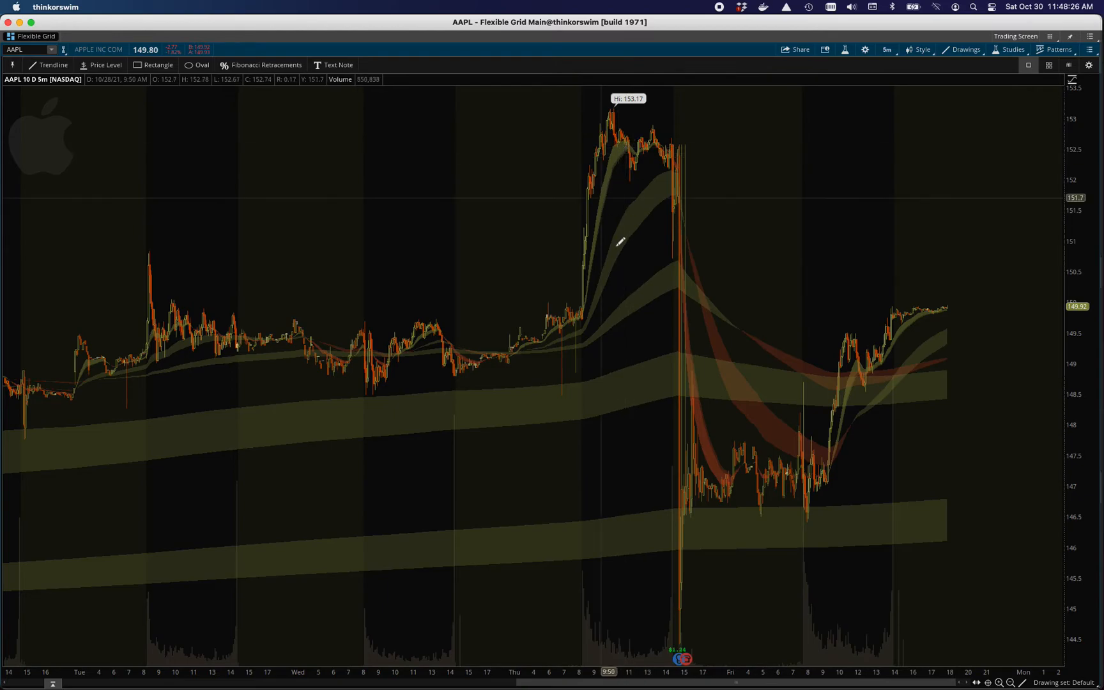
{"action": "mouse_move", "coordinate": [672, 271]}
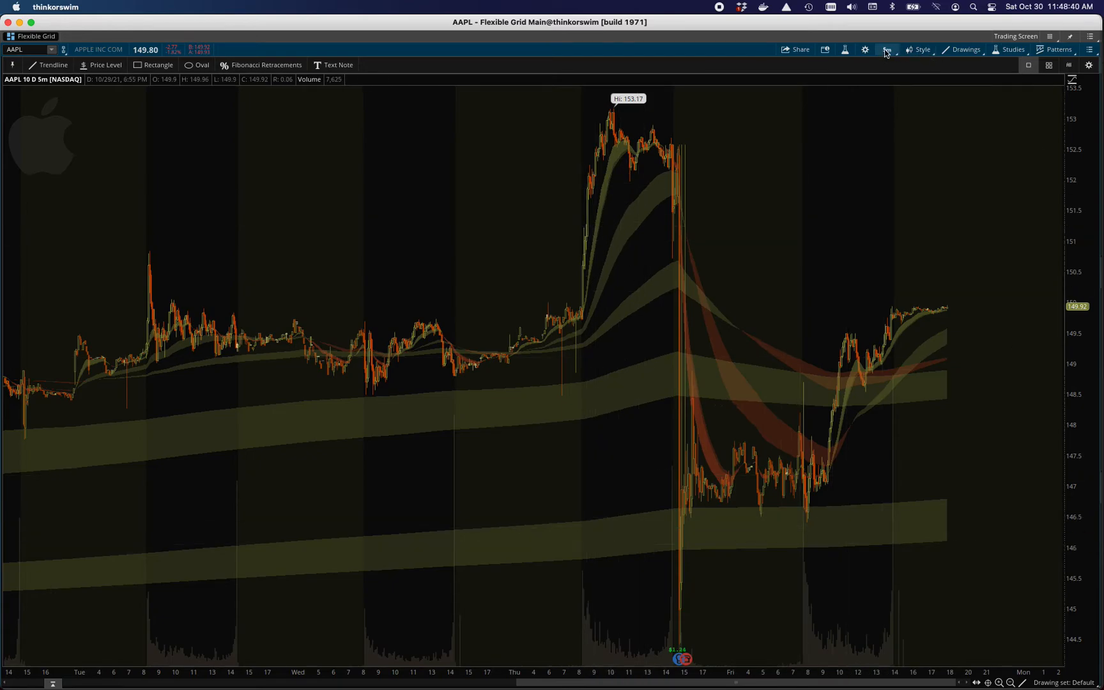
{"action": "left_click", "coordinate": [887, 49]}
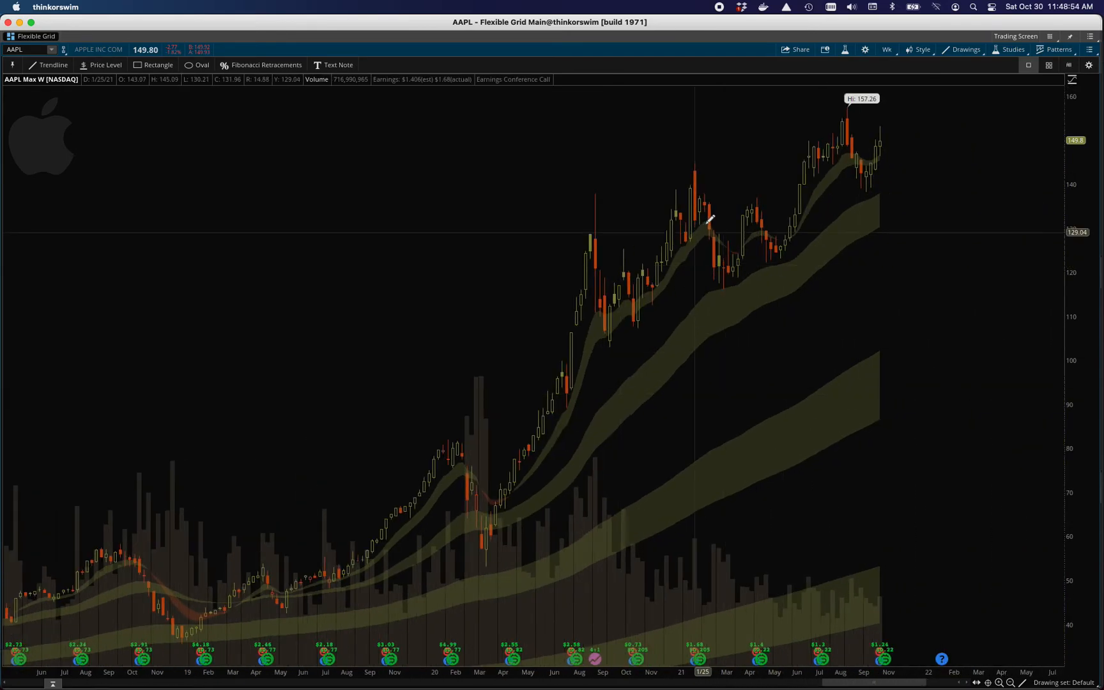
{"action": "mouse_move", "coordinate": [731, 282]}
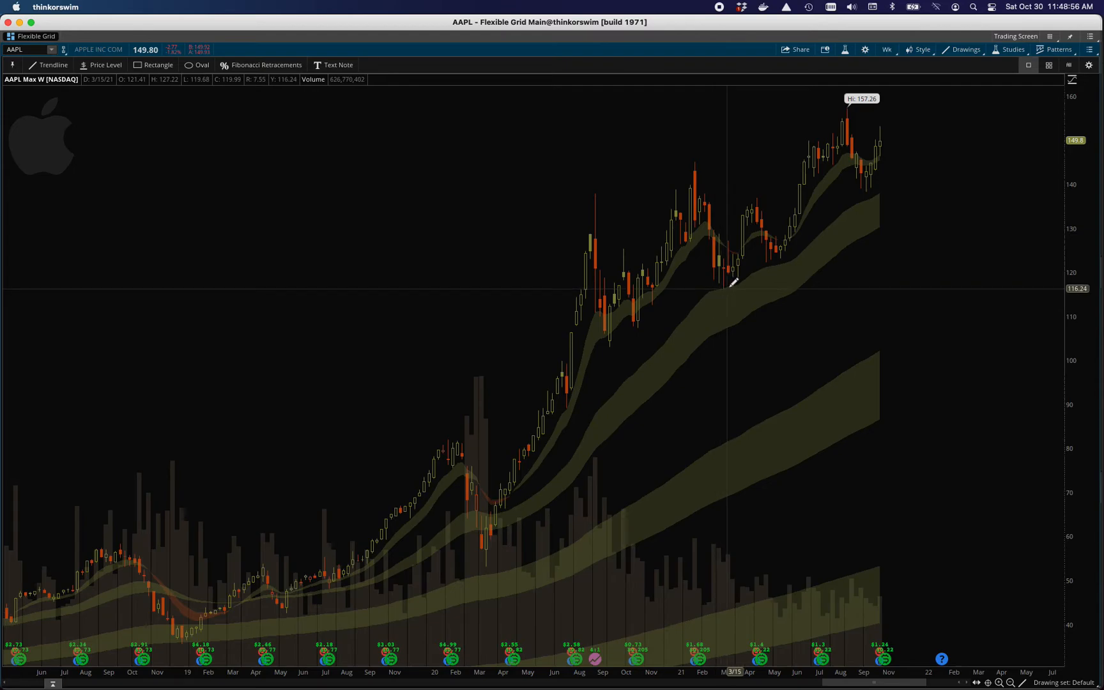
{"action": "mouse_move", "coordinate": [781, 253]}
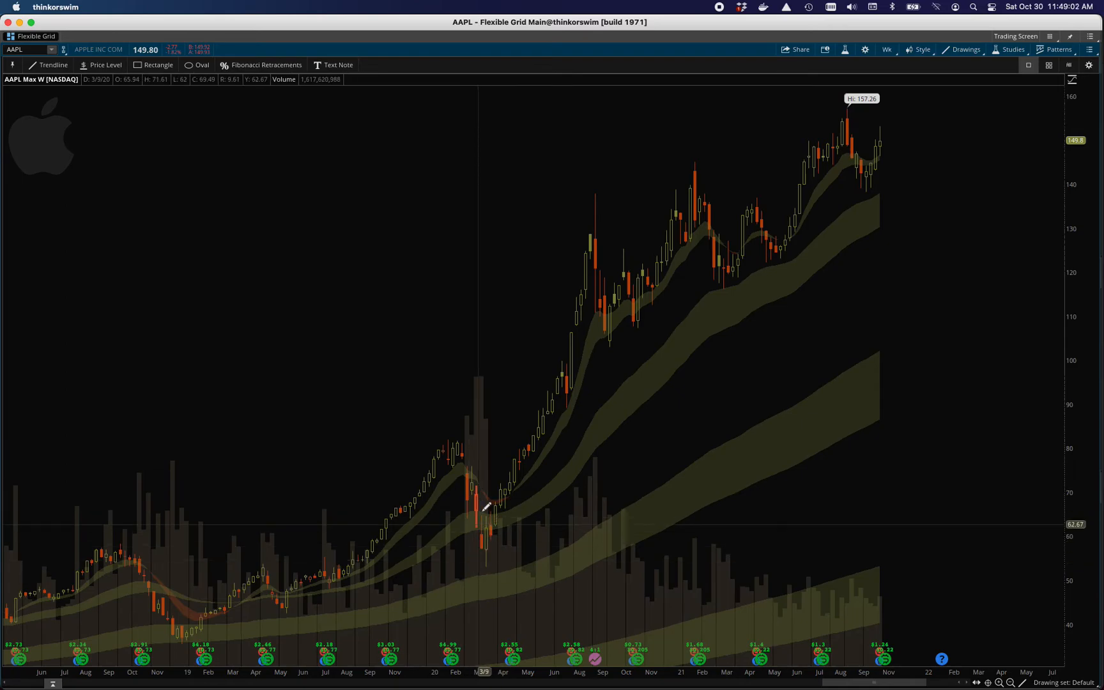
{"action": "mouse_move", "coordinate": [512, 386]}
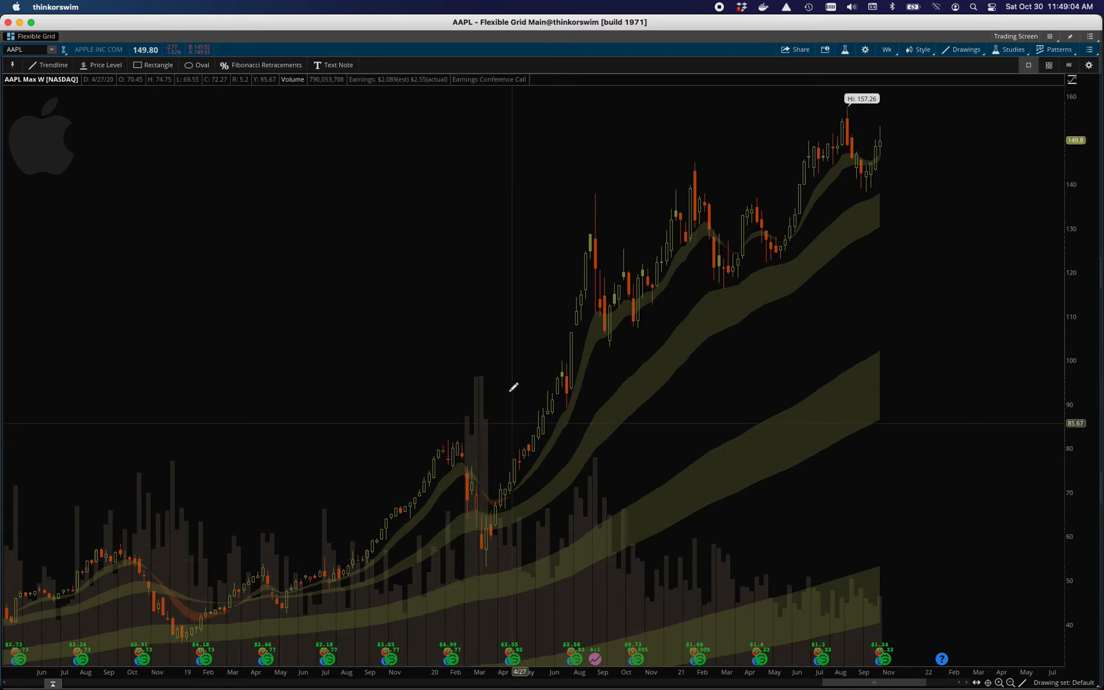
{"action": "mouse_move", "coordinate": [472, 462]}
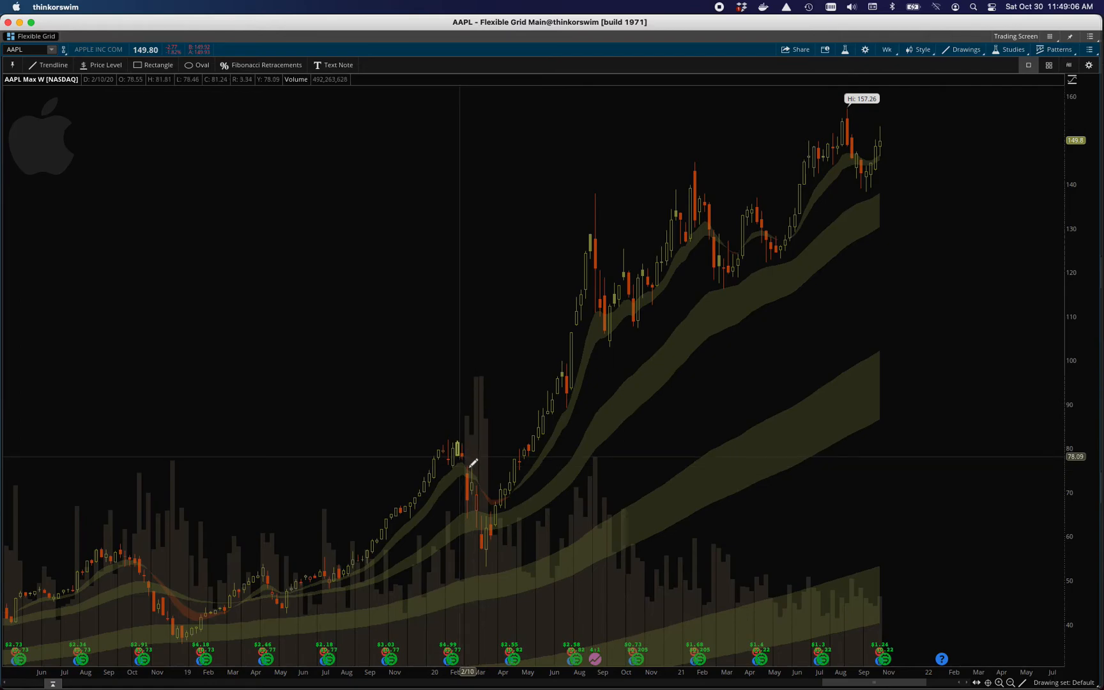
{"action": "mouse_move", "coordinate": [489, 587]}
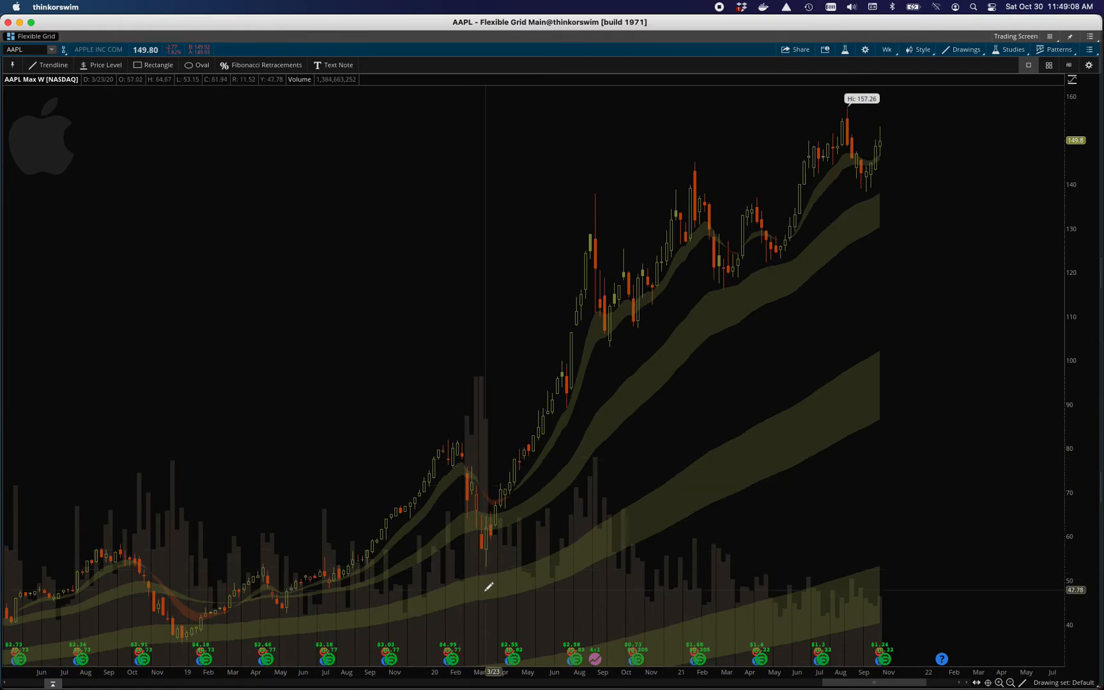
{"action": "mouse_move", "coordinate": [468, 588]}
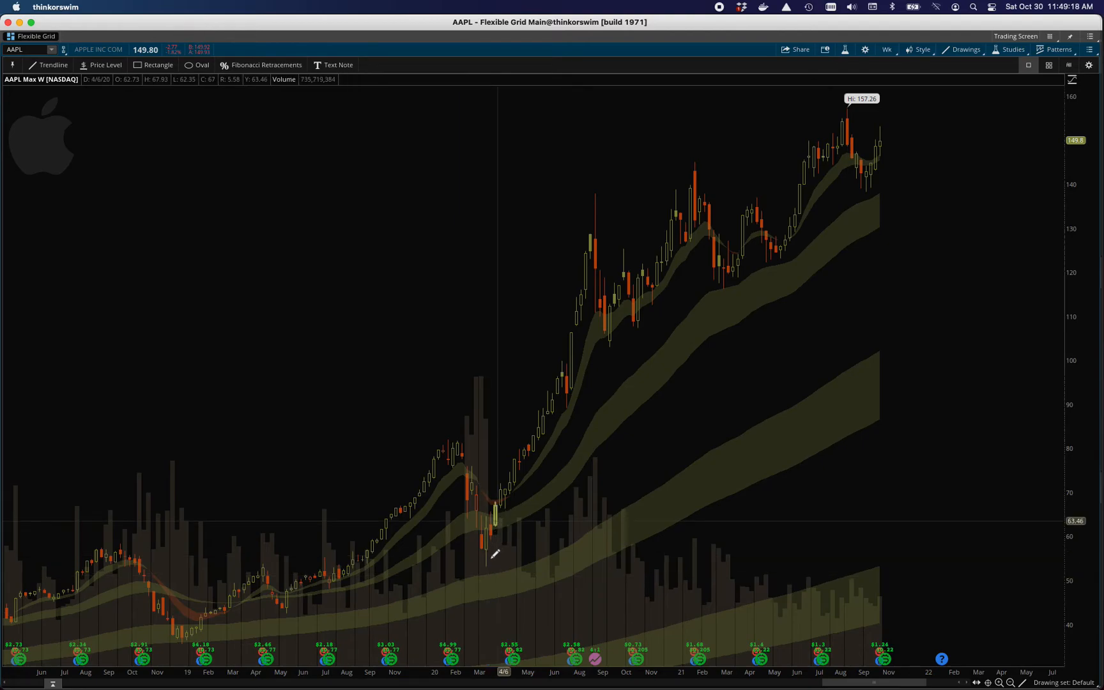
{"action": "mouse_move", "coordinate": [858, 159]}
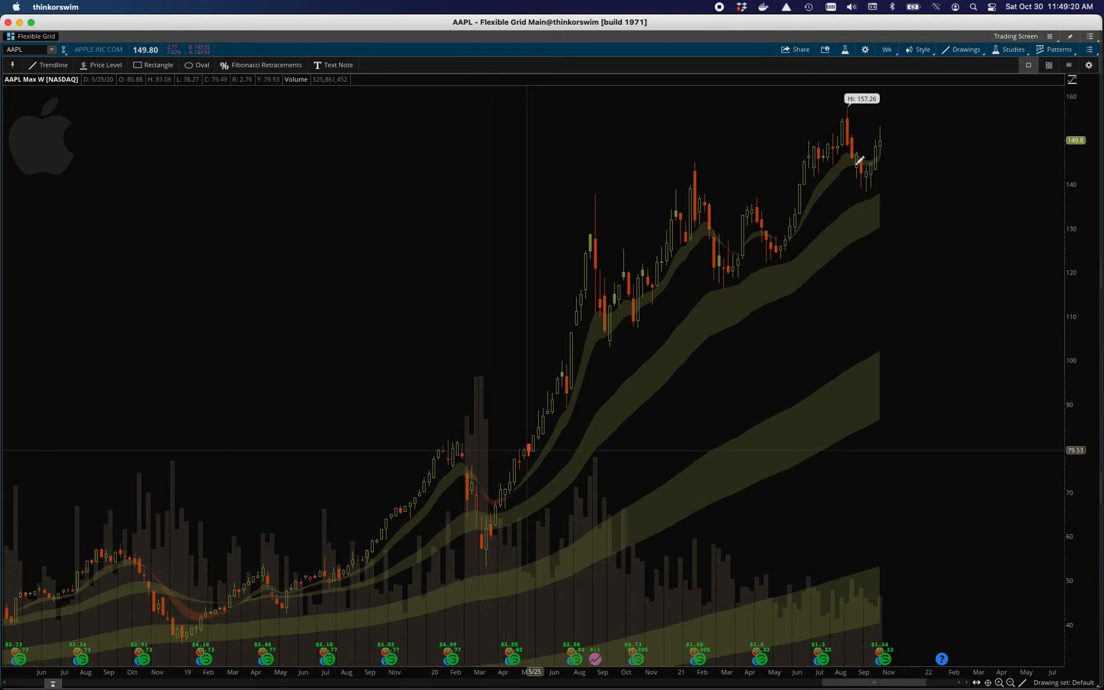
- Choose the 1 Y : 1D time frame, then reopen the time frame list
{"action": "left_click", "coordinate": [885, 49]}
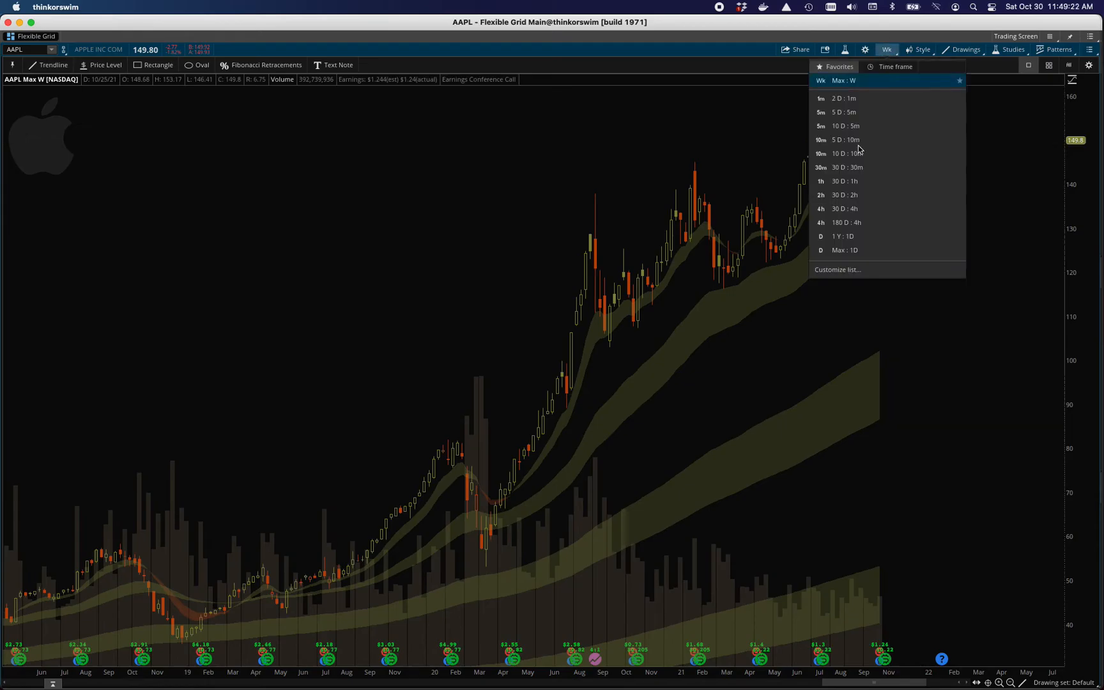
{"action": "left_click", "coordinate": [843, 236]}
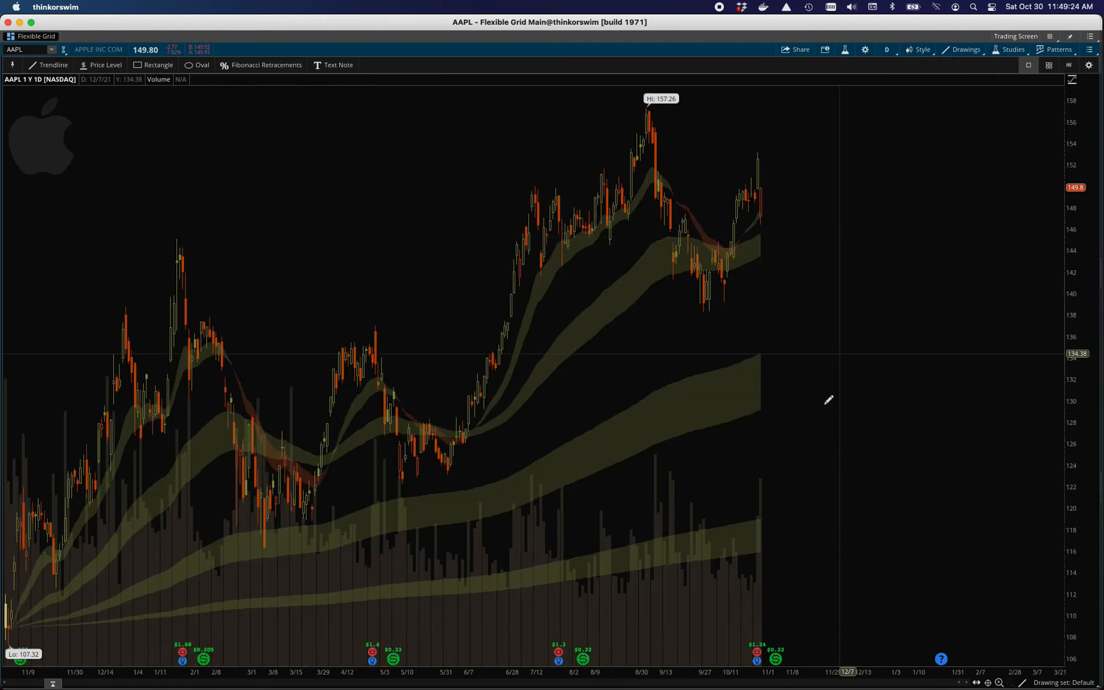
{"action": "mouse_move", "coordinate": [68, 567]}
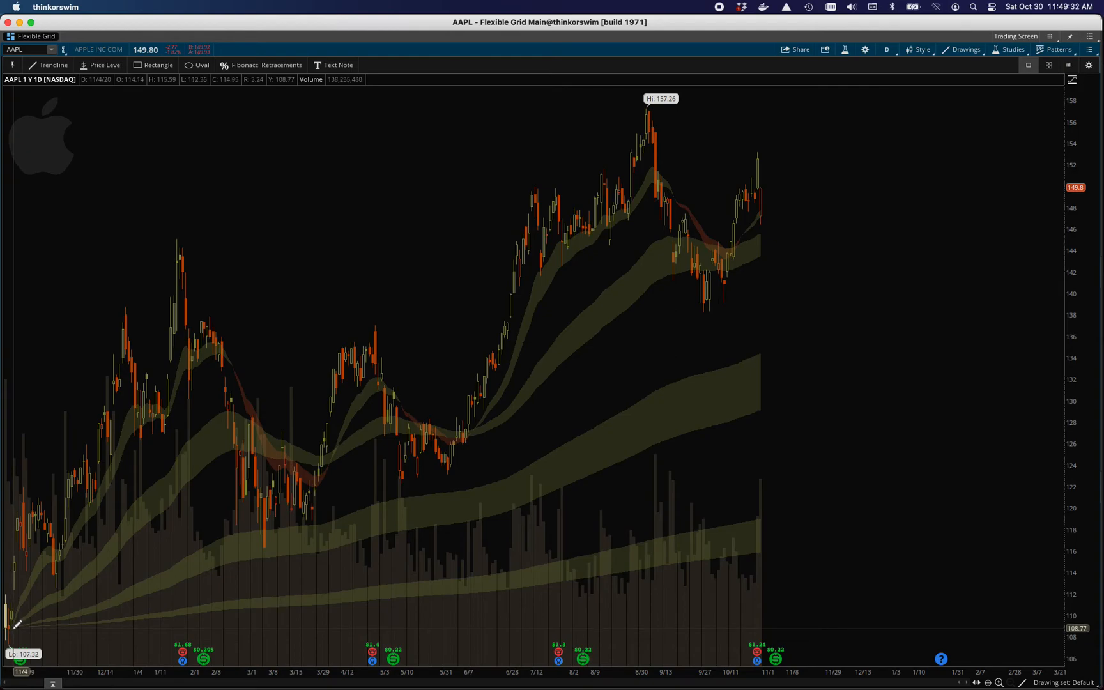
{"action": "mouse_move", "coordinate": [915, 85]}
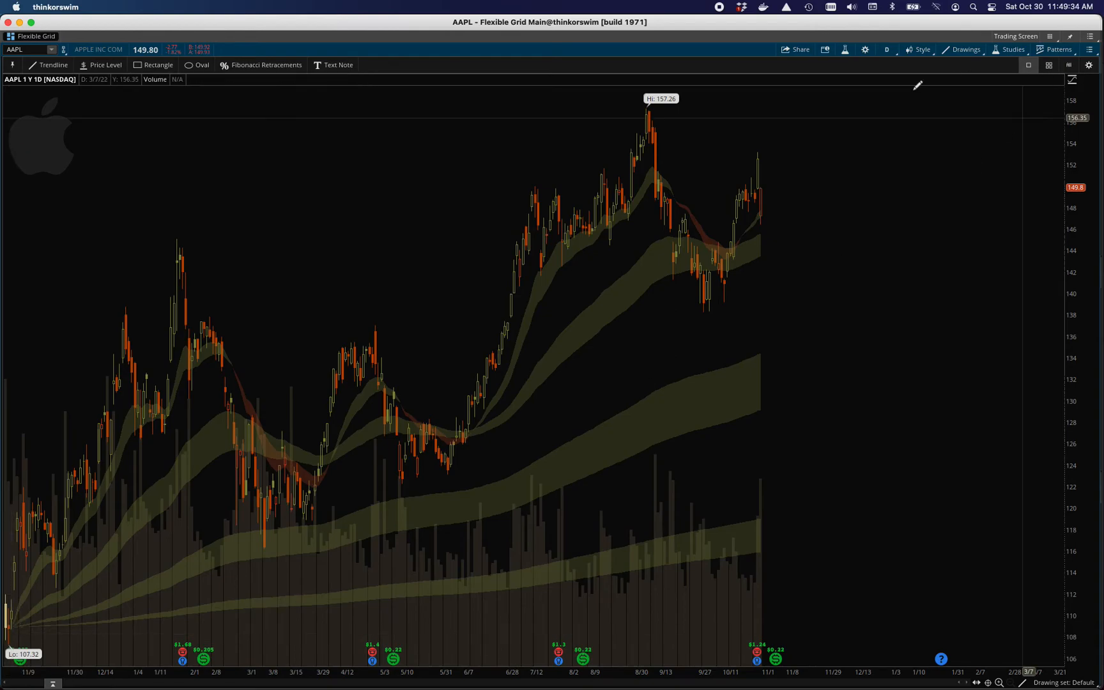
{"action": "mouse_move", "coordinate": [725, 250]}
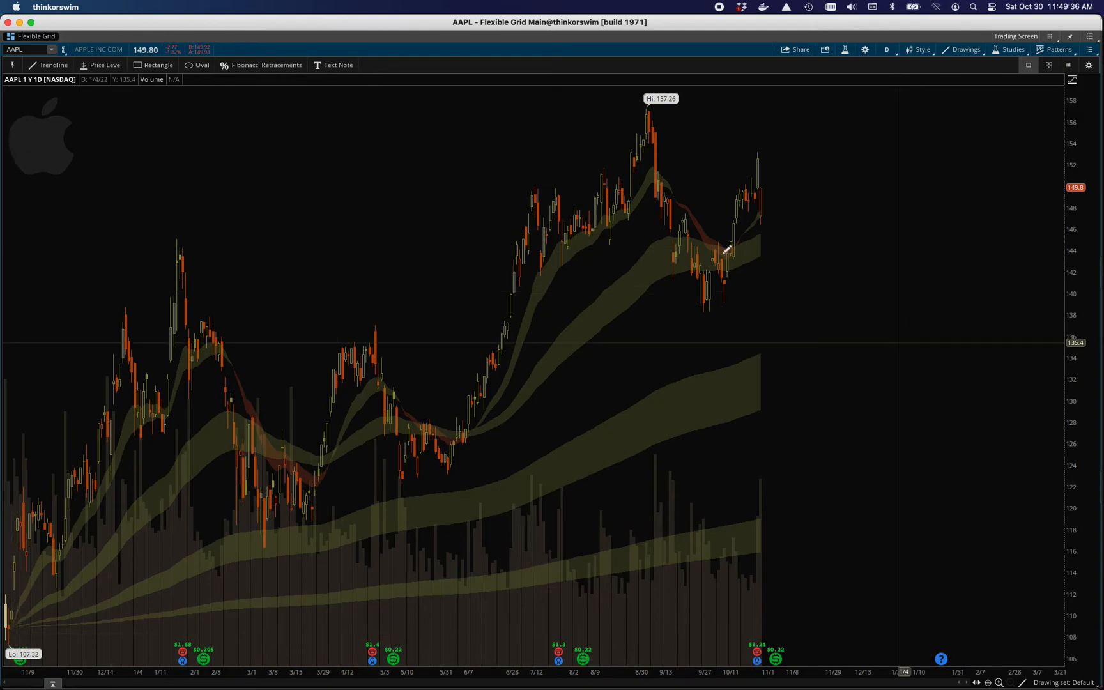
{"action": "mouse_move", "coordinate": [676, 200]}
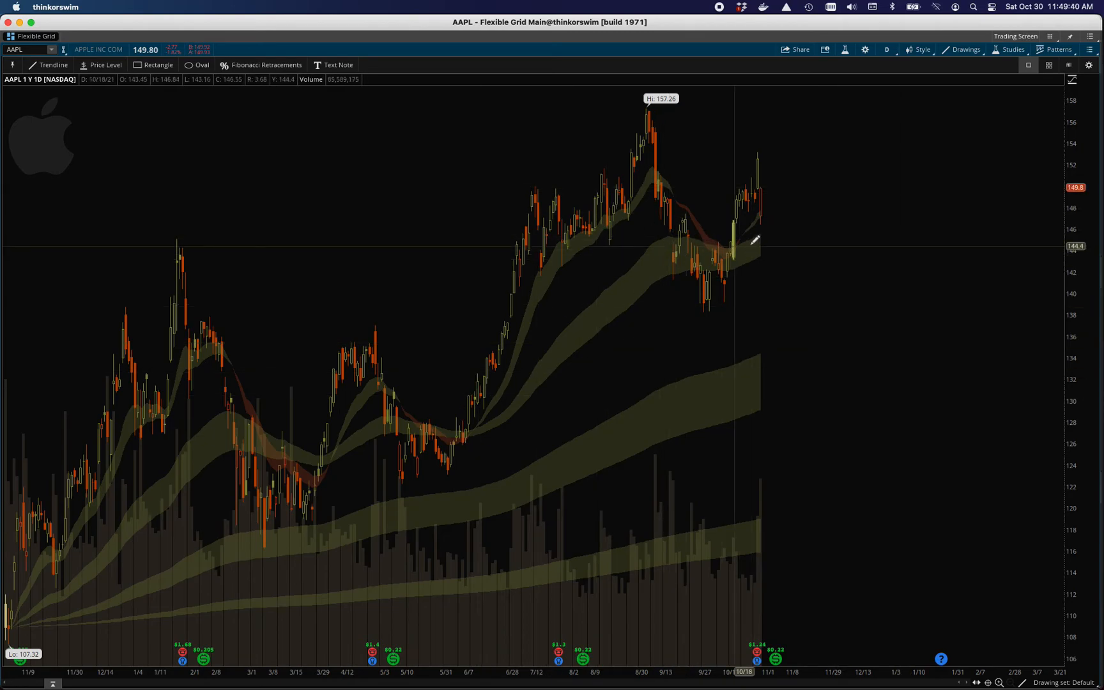
{"action": "mouse_move", "coordinate": [640, 177]}
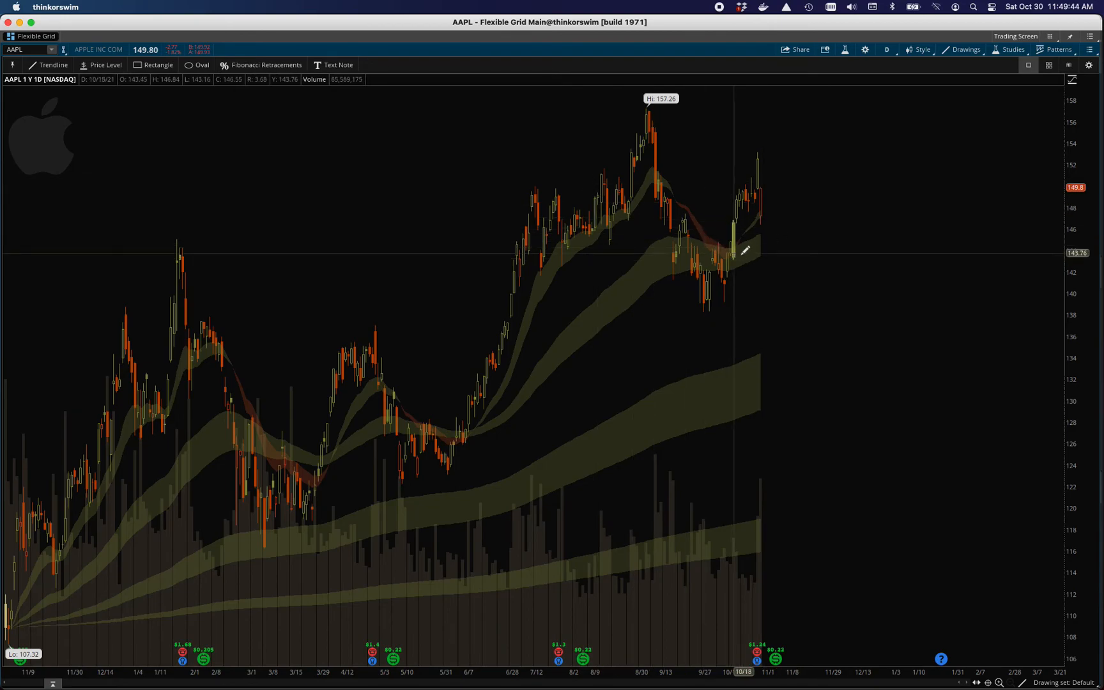
{"action": "mouse_move", "coordinate": [681, 230]}
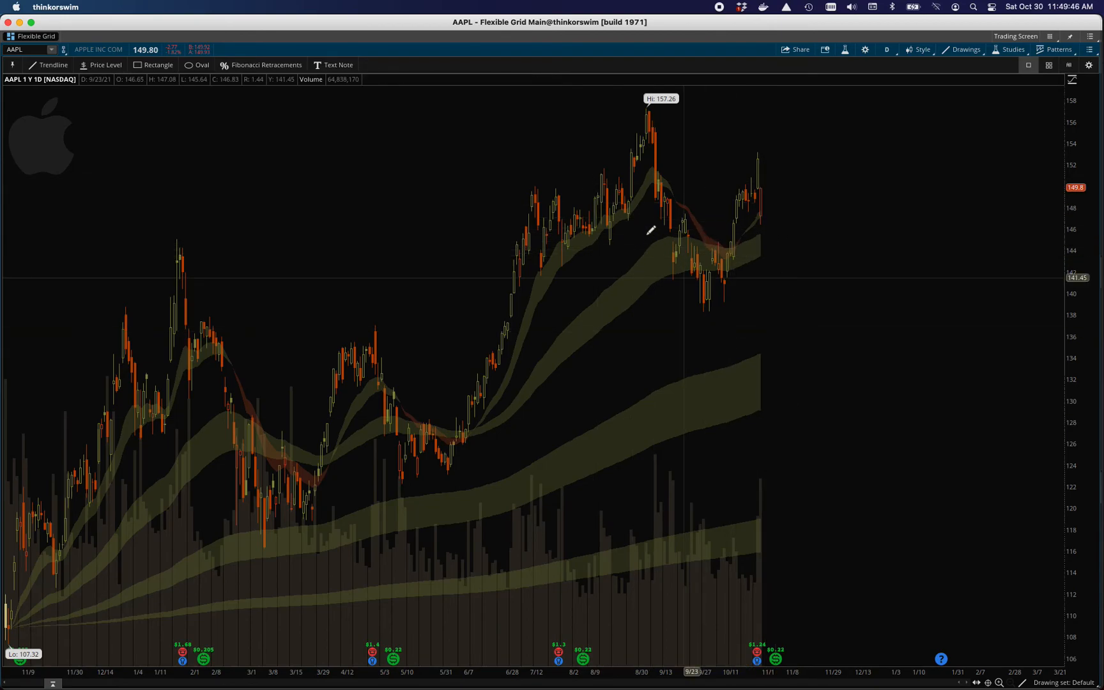
{"action": "mouse_move", "coordinate": [760, 215]}
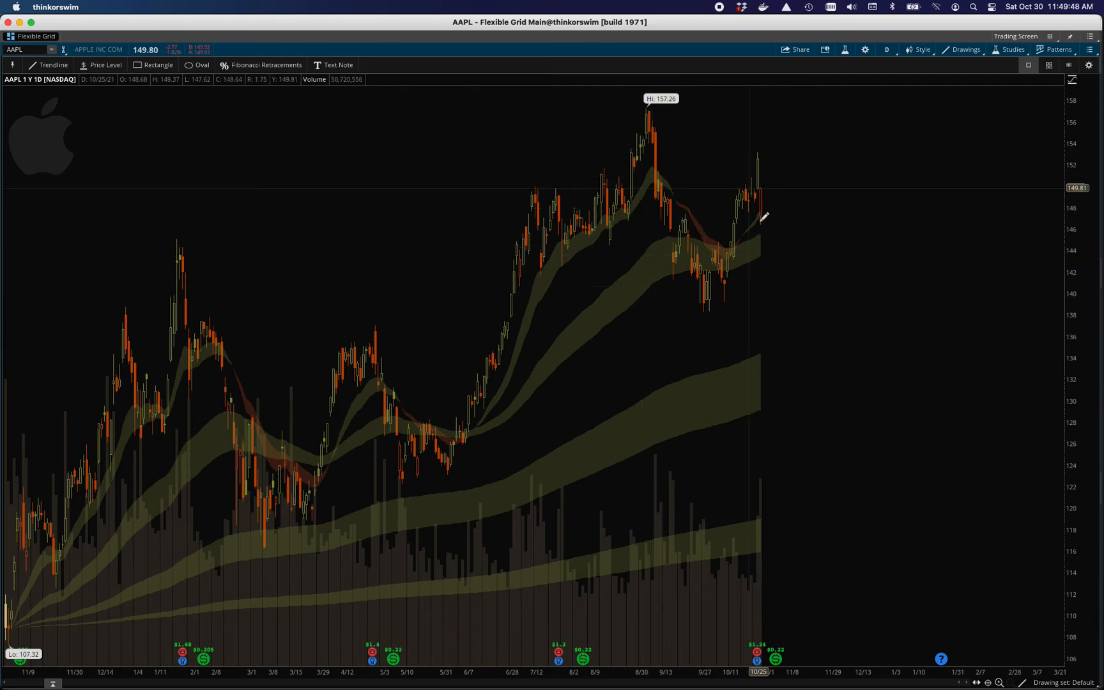
{"action": "mouse_move", "coordinate": [848, 53]}
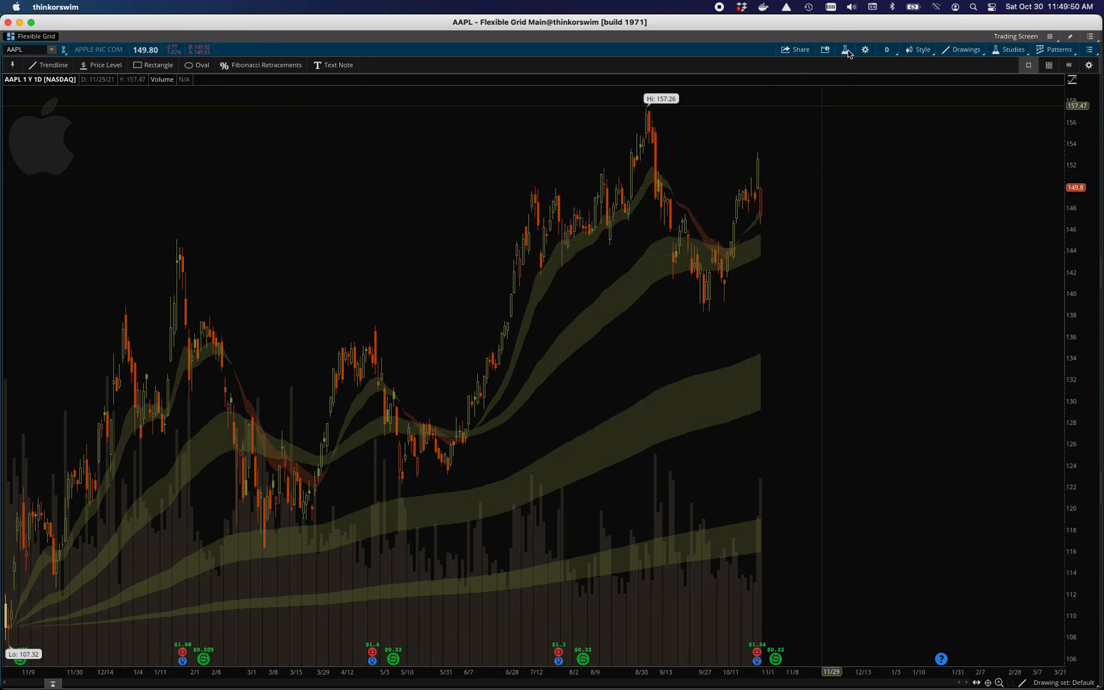
{"action": "left_click", "coordinate": [886, 49]}
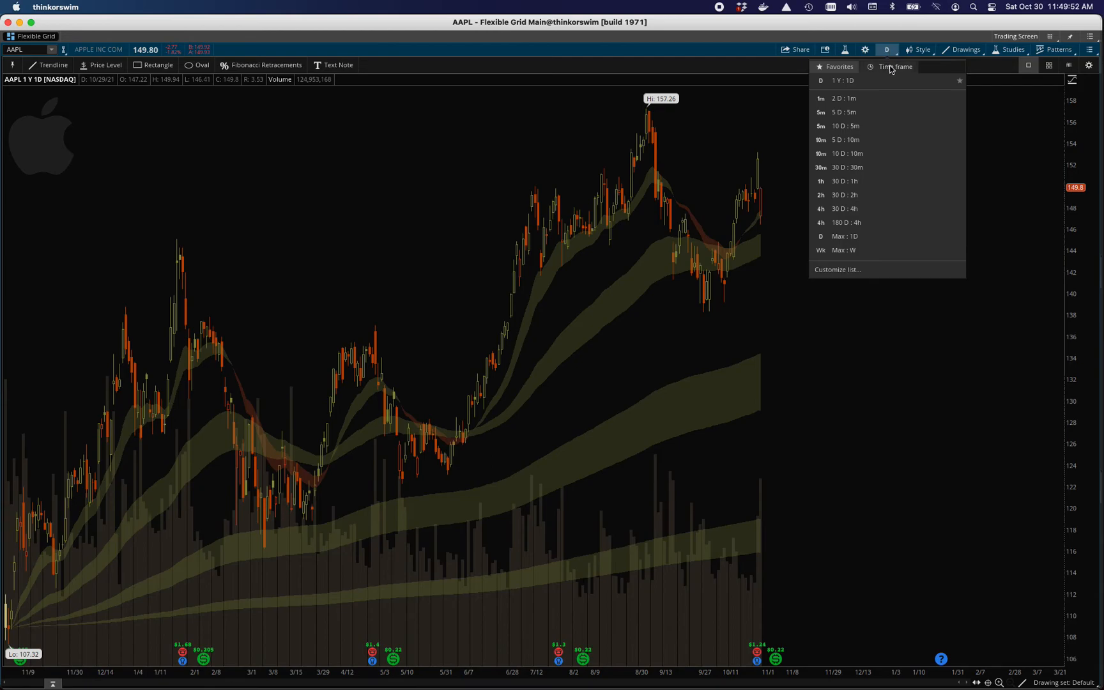
{"action": "mouse_move", "coordinate": [891, 69]}
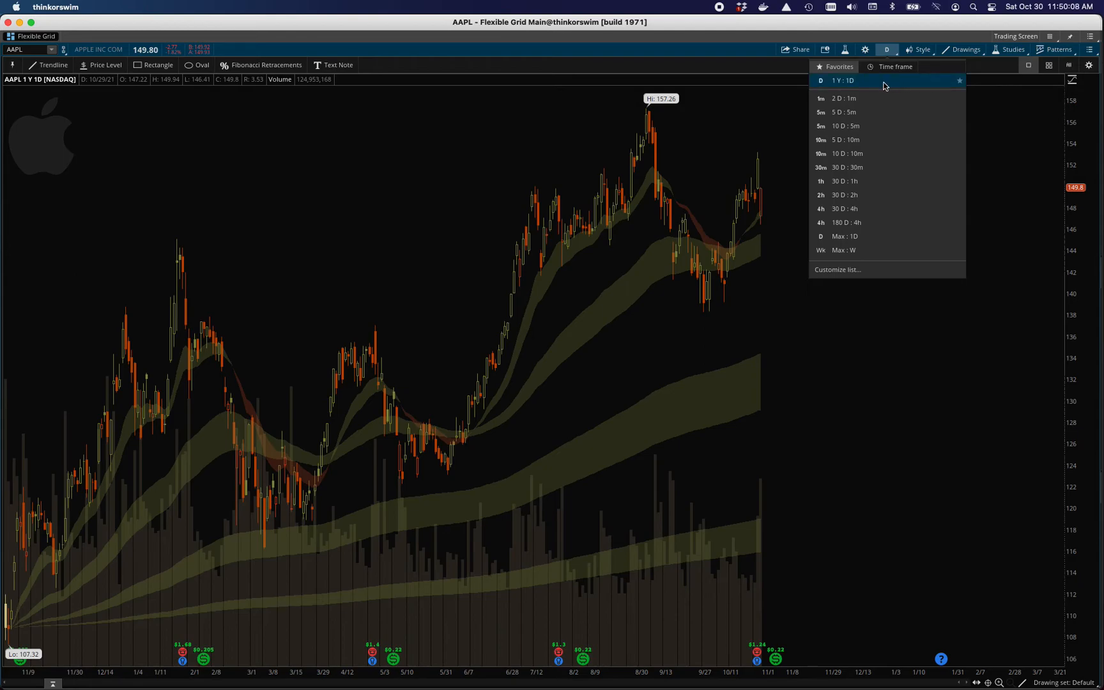
{"action": "mouse_move", "coordinate": [851, 98]}
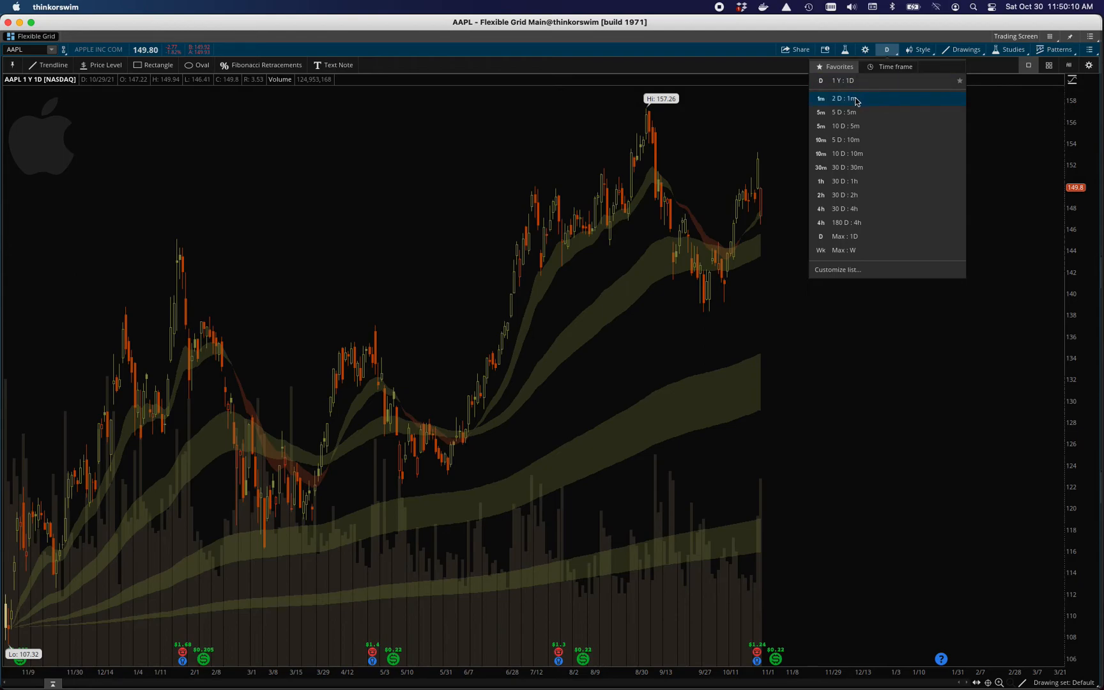
{"action": "mouse_move", "coordinate": [865, 153]}
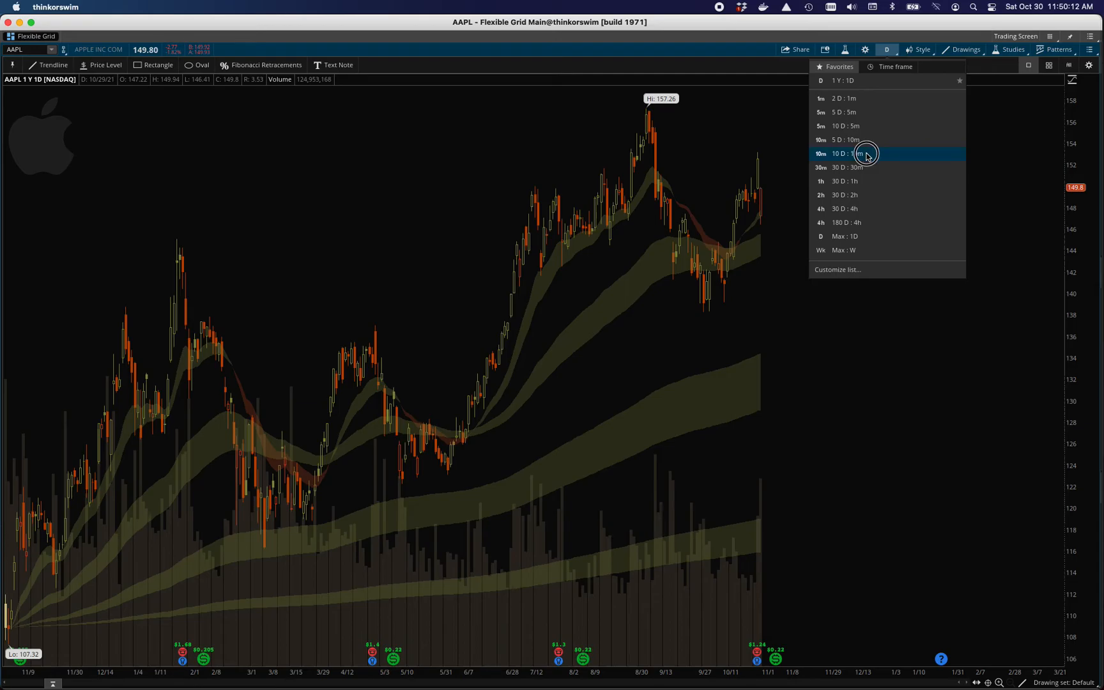
- Pick 10 D : 10m from the time frame favorites list
{"action": "left_click", "coordinate": [844, 153]}
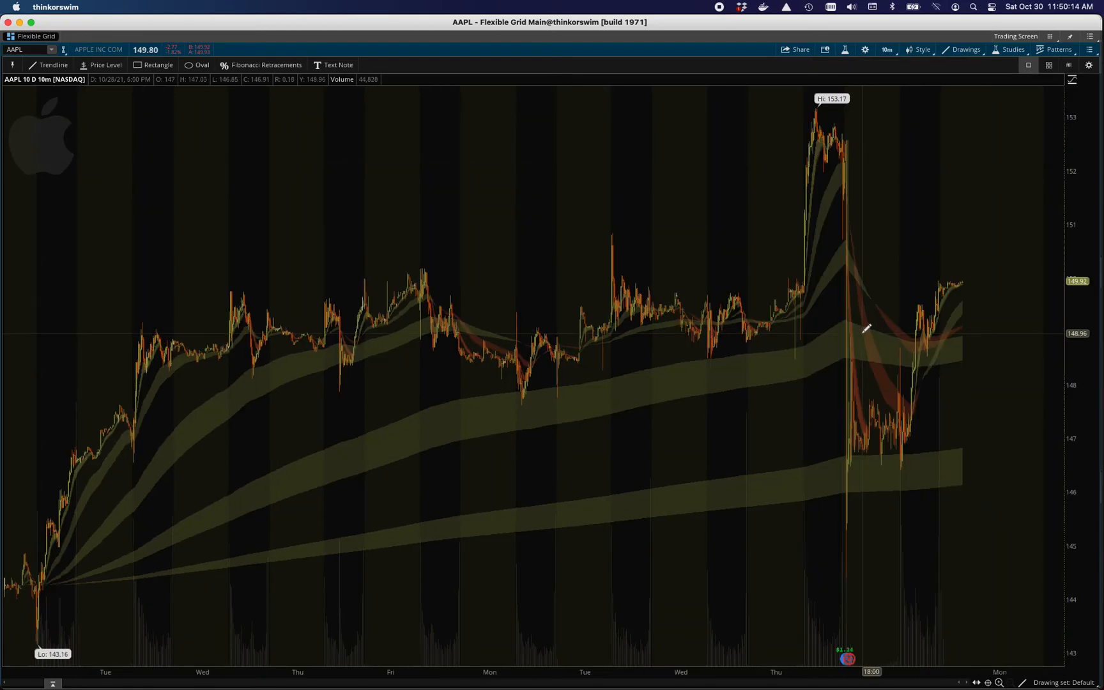
{"action": "mouse_move", "coordinate": [772, 429]}
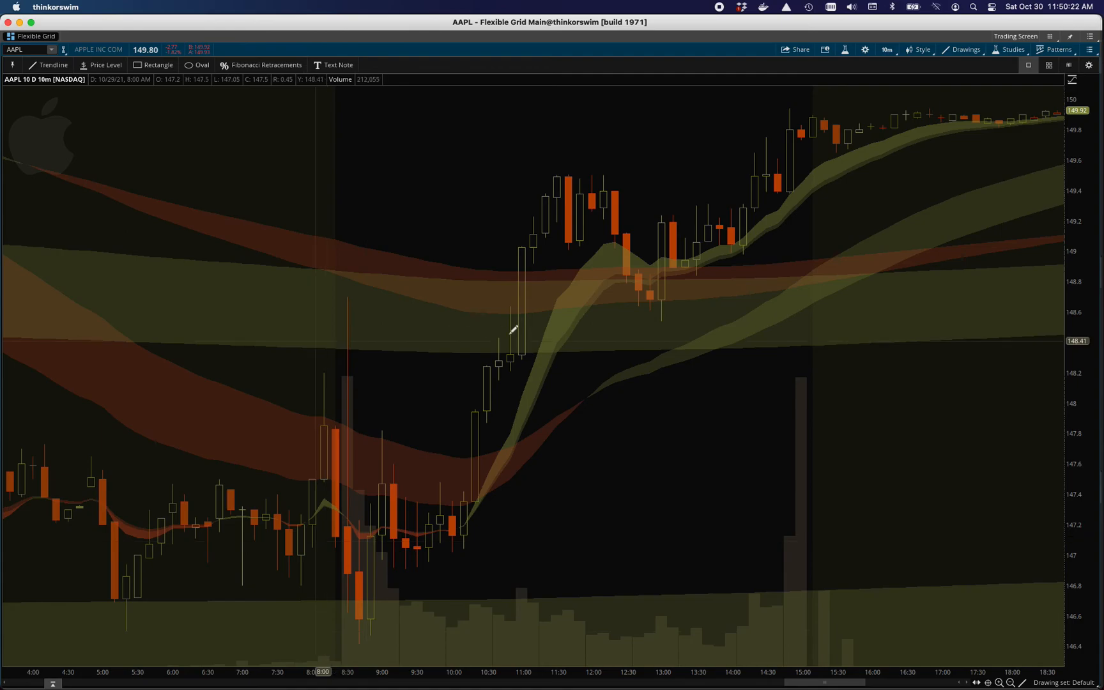
{"action": "mouse_move", "coordinate": [609, 252]}
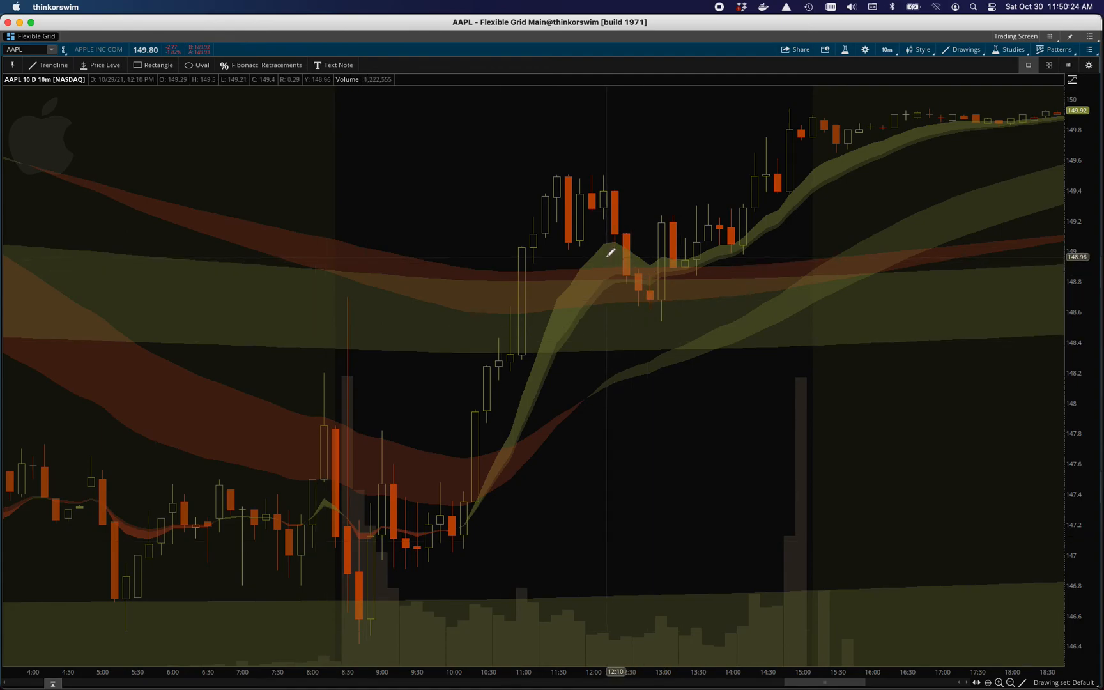
- Right-click the AAPL chart to bring up its study actions menu
{"action": "right_click", "coordinate": [609, 254]}
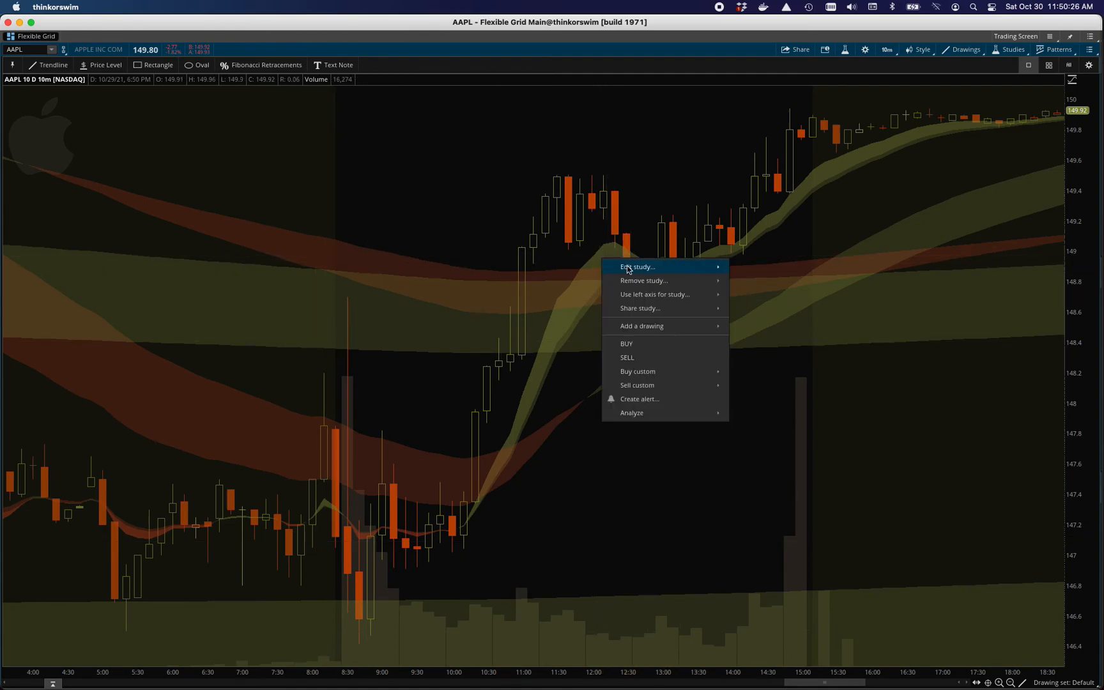
{"action": "mouse_move", "coordinate": [642, 280]}
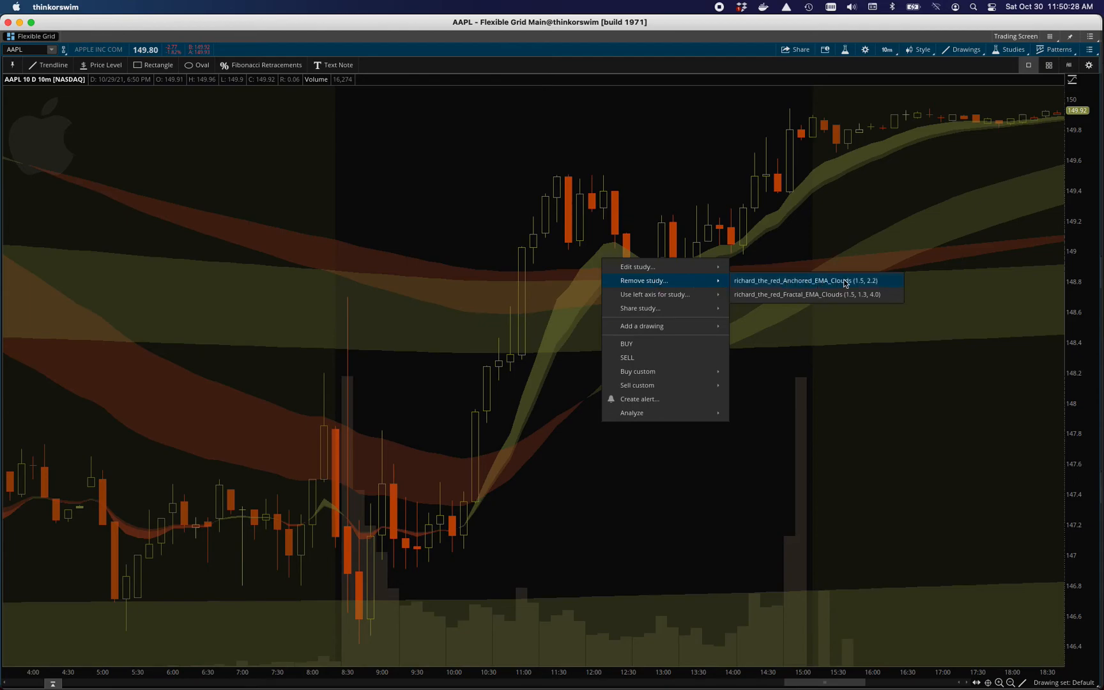
{"action": "mouse_move", "coordinate": [577, 254]}
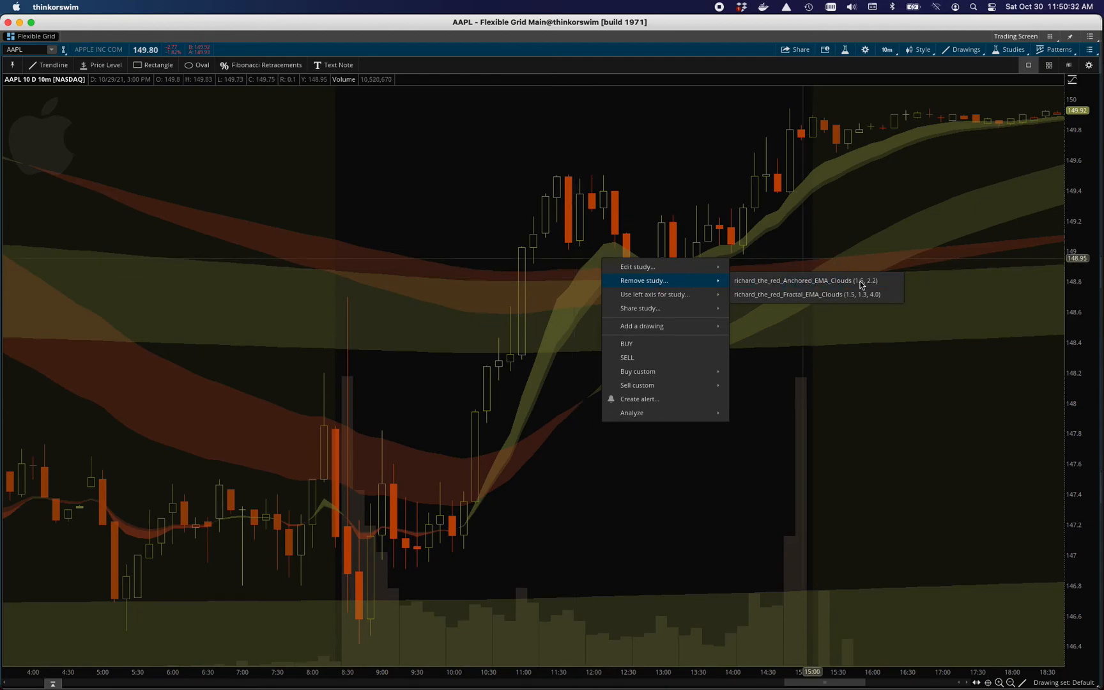
{"action": "mouse_move", "coordinate": [804, 281]}
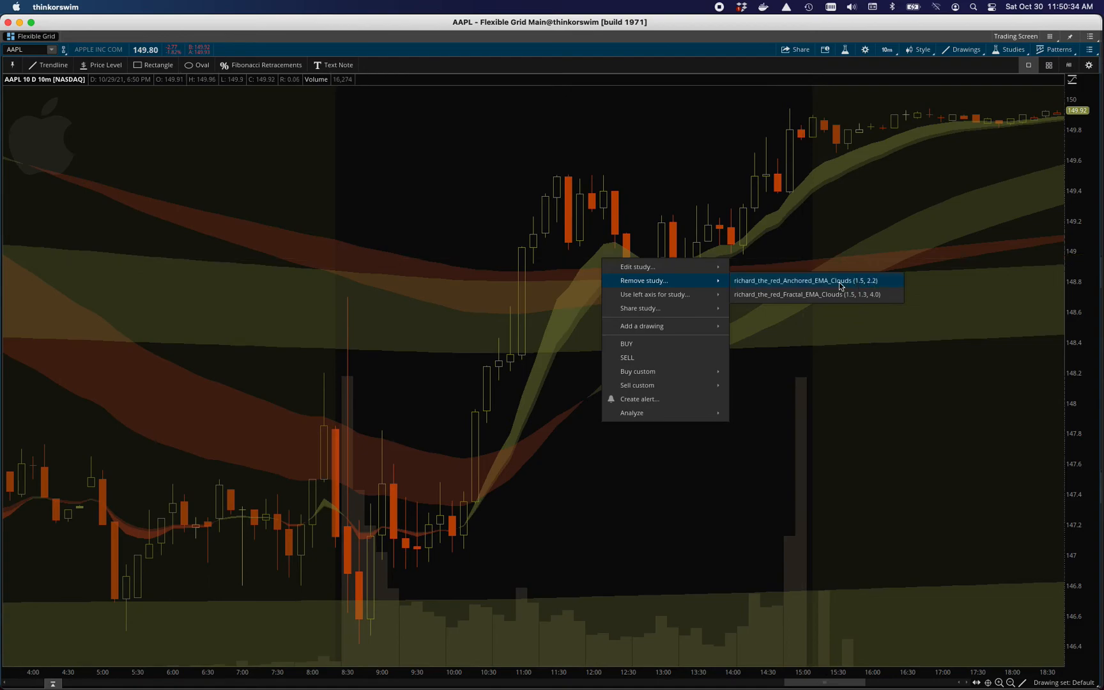
{"action": "mouse_move", "coordinate": [869, 286]}
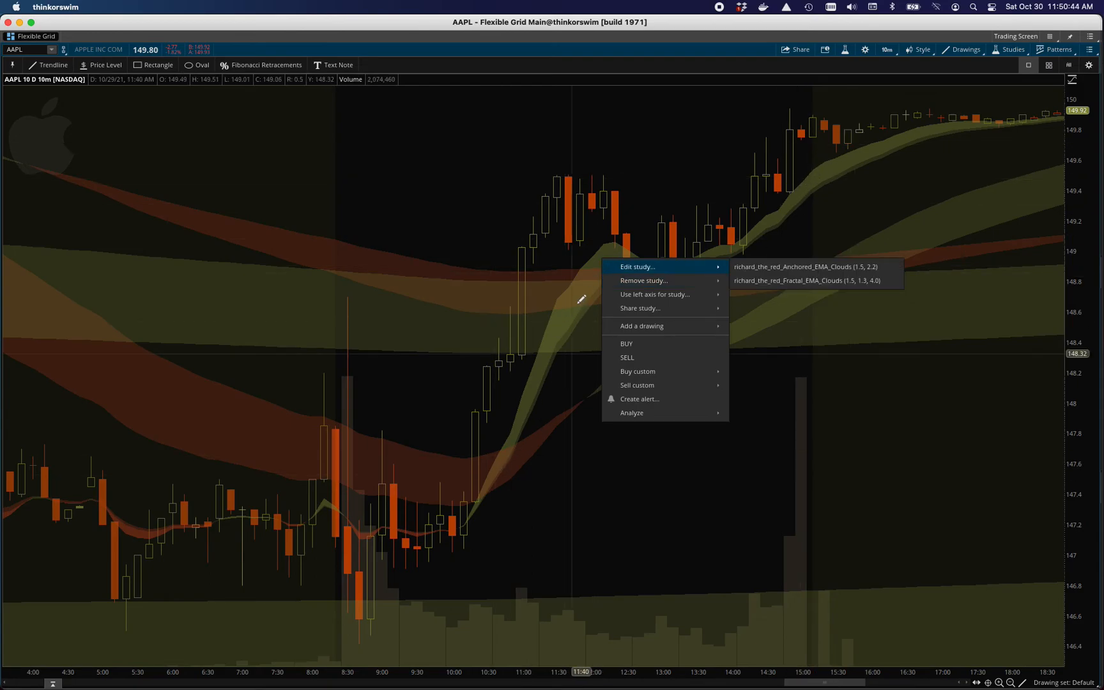
{"action": "mouse_move", "coordinate": [760, 291]}
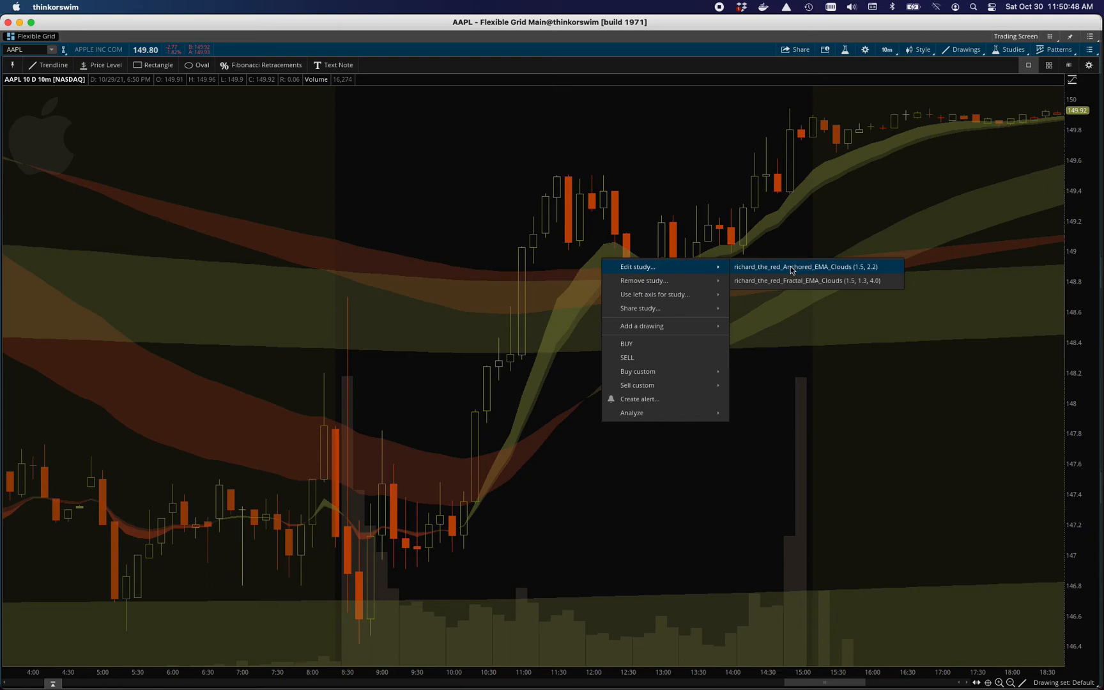
{"action": "mouse_move", "coordinate": [834, 275]}
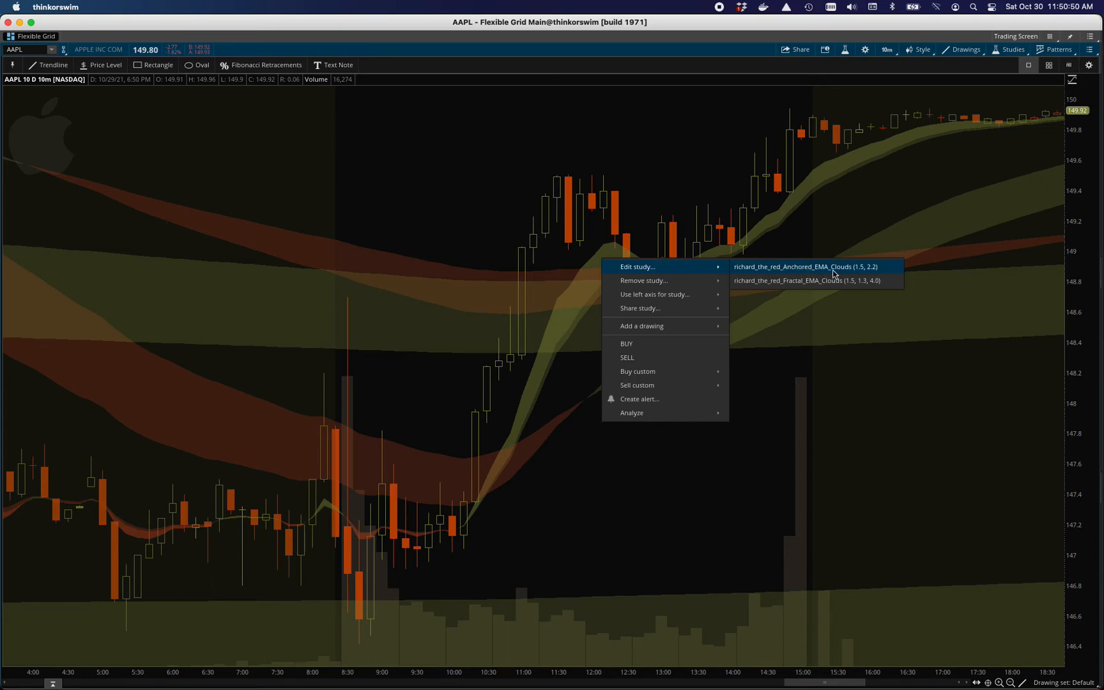
{"action": "mouse_move", "coordinate": [852, 233]}
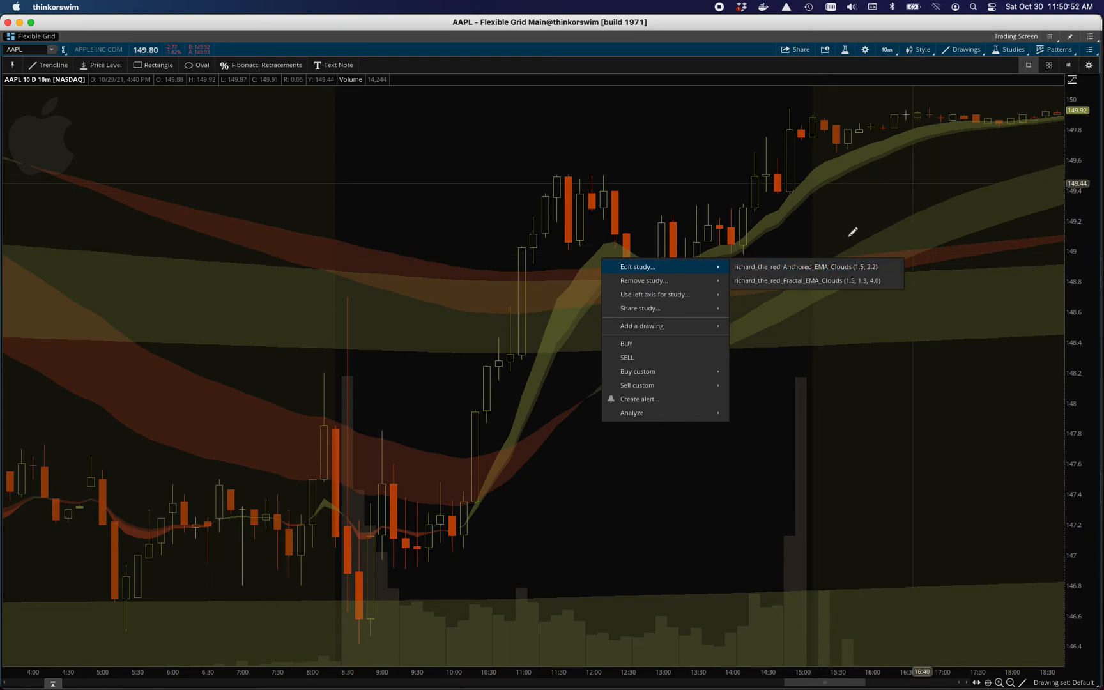
{"action": "mouse_move", "coordinate": [886, 264]}
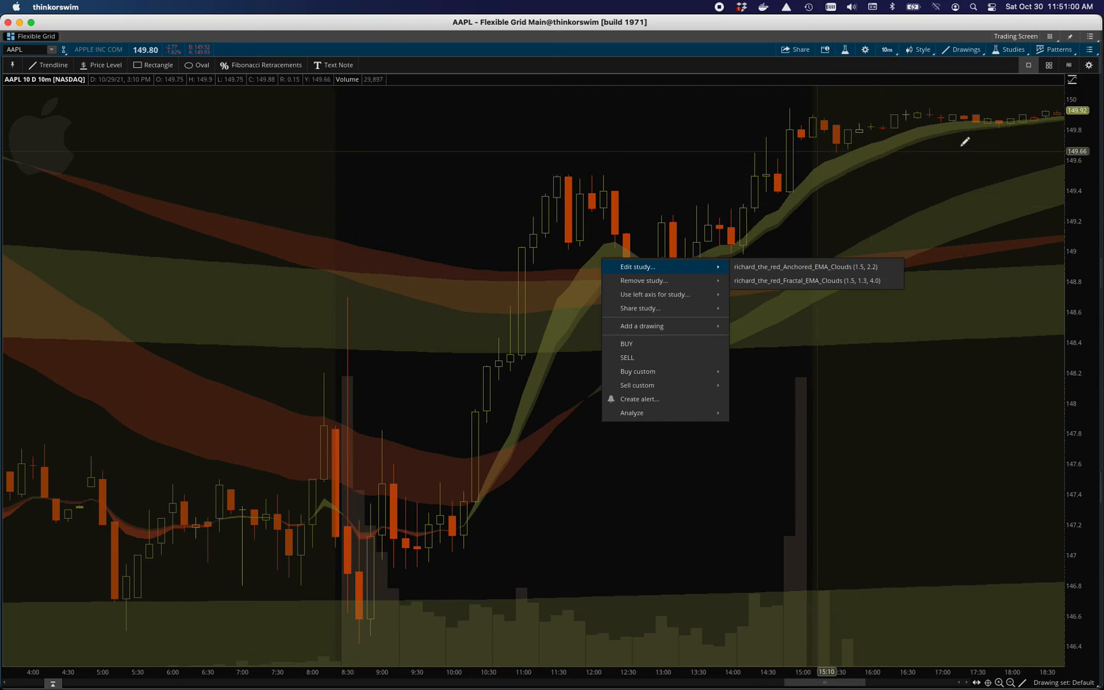
{"action": "mouse_move", "coordinate": [959, 176]}
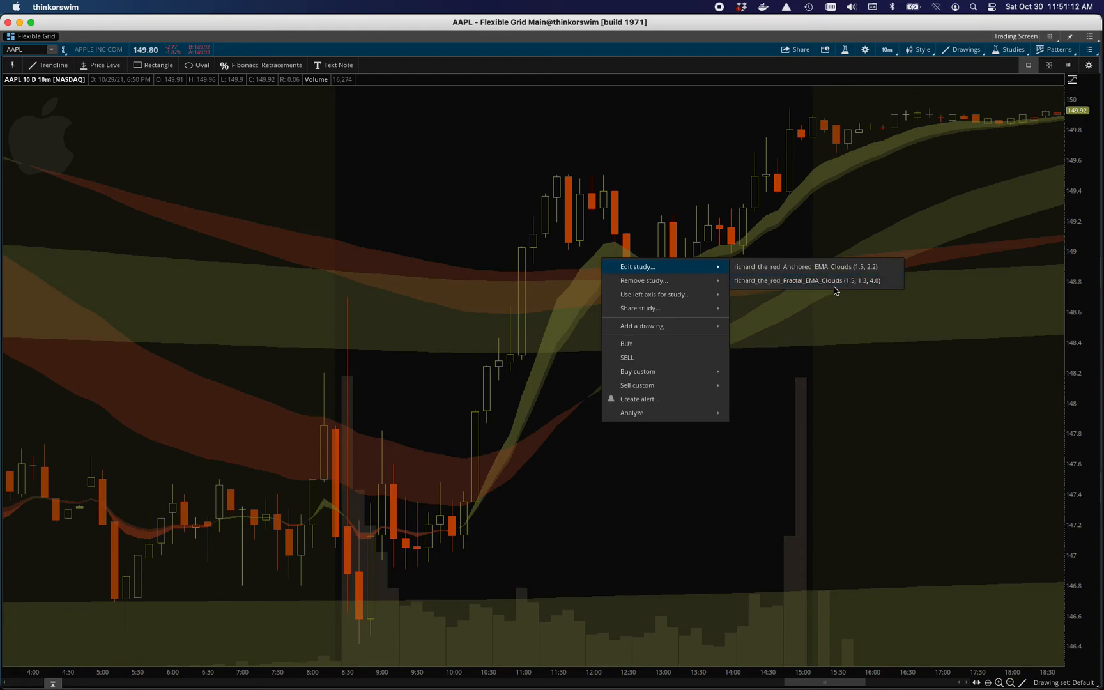
{"action": "mouse_move", "coordinate": [809, 281]}
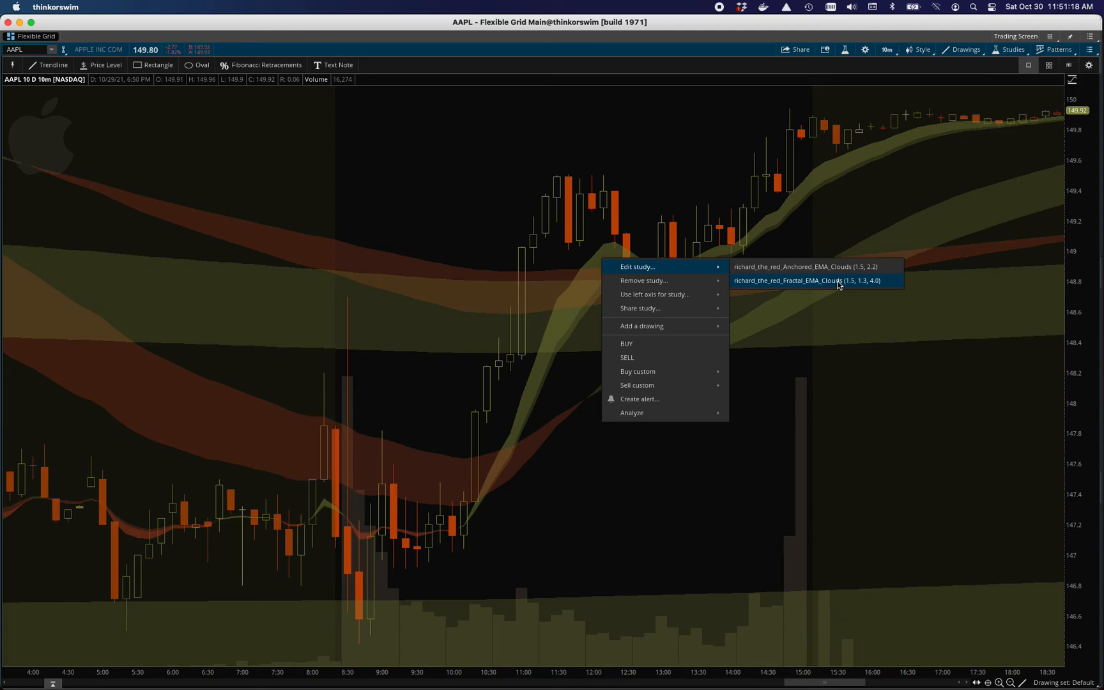
{"action": "mouse_move", "coordinate": [591, 373]}
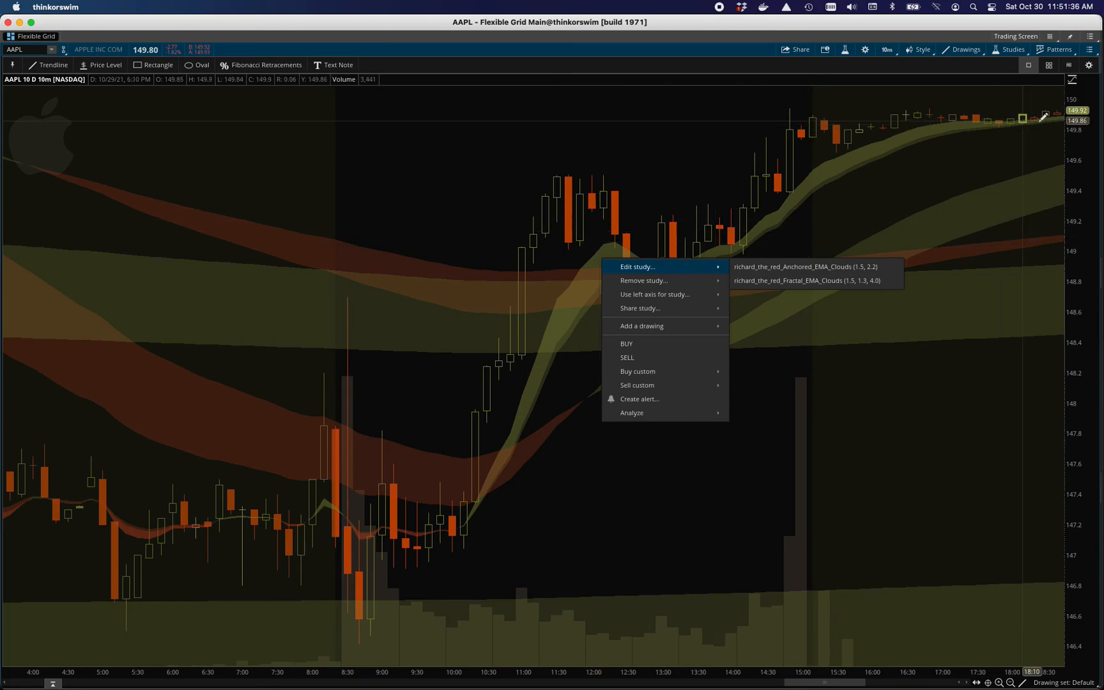
{"action": "mouse_move", "coordinate": [137, 556]}
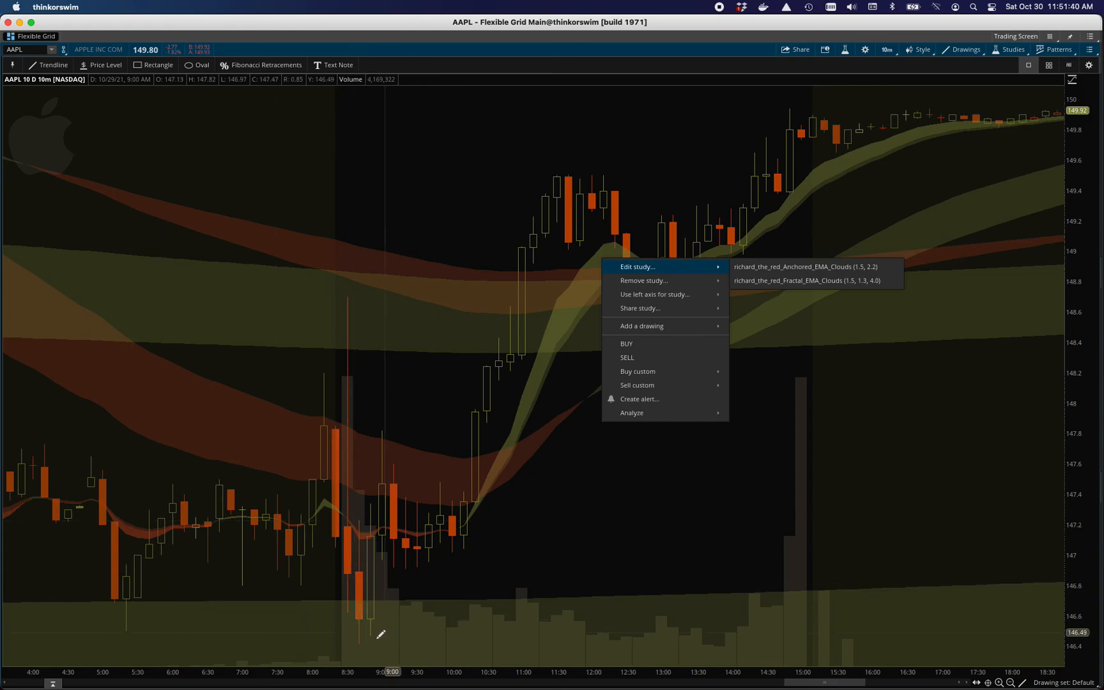
{"action": "mouse_move", "coordinate": [375, 627]}
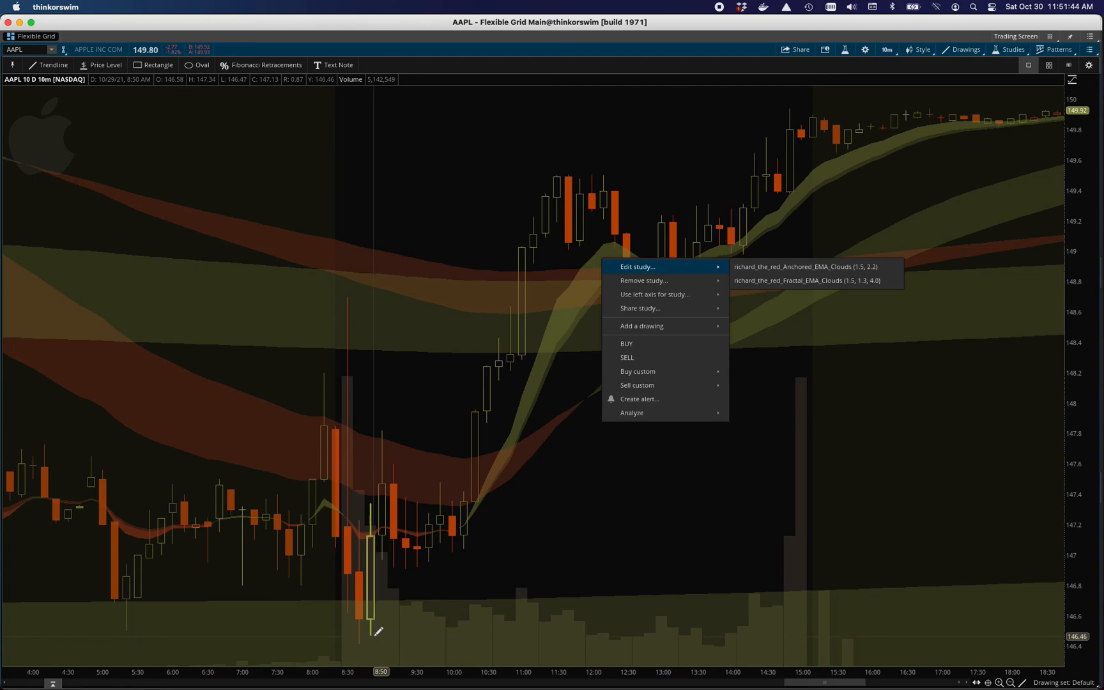
{"action": "mouse_move", "coordinate": [352, 450]}
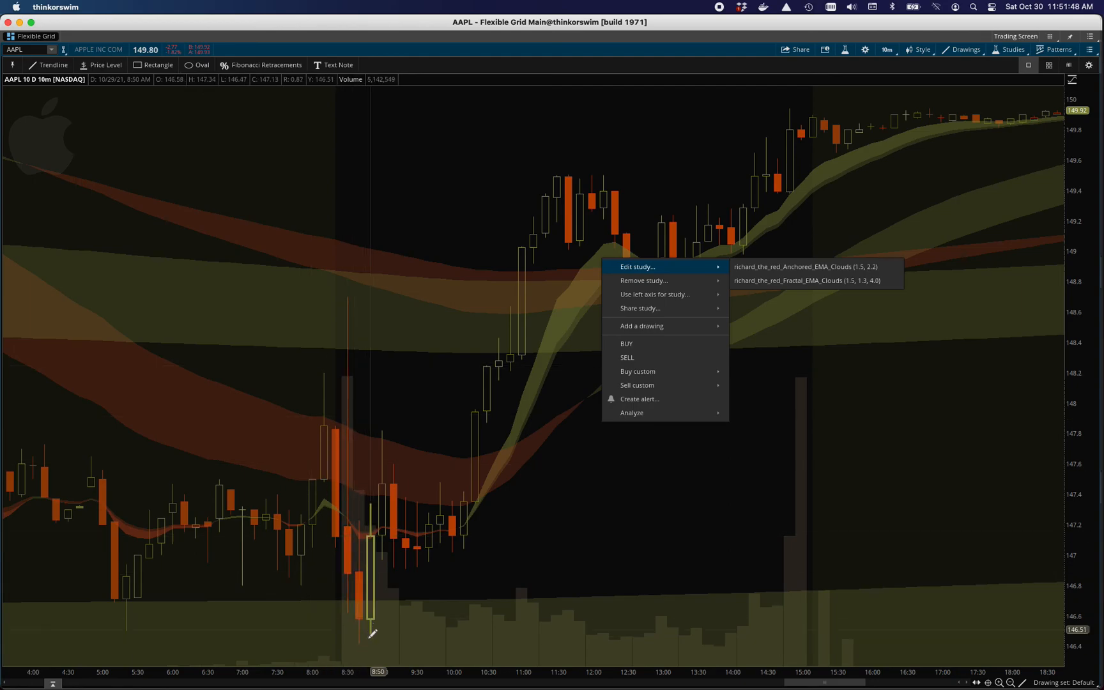
{"action": "mouse_move", "coordinate": [456, 493]}
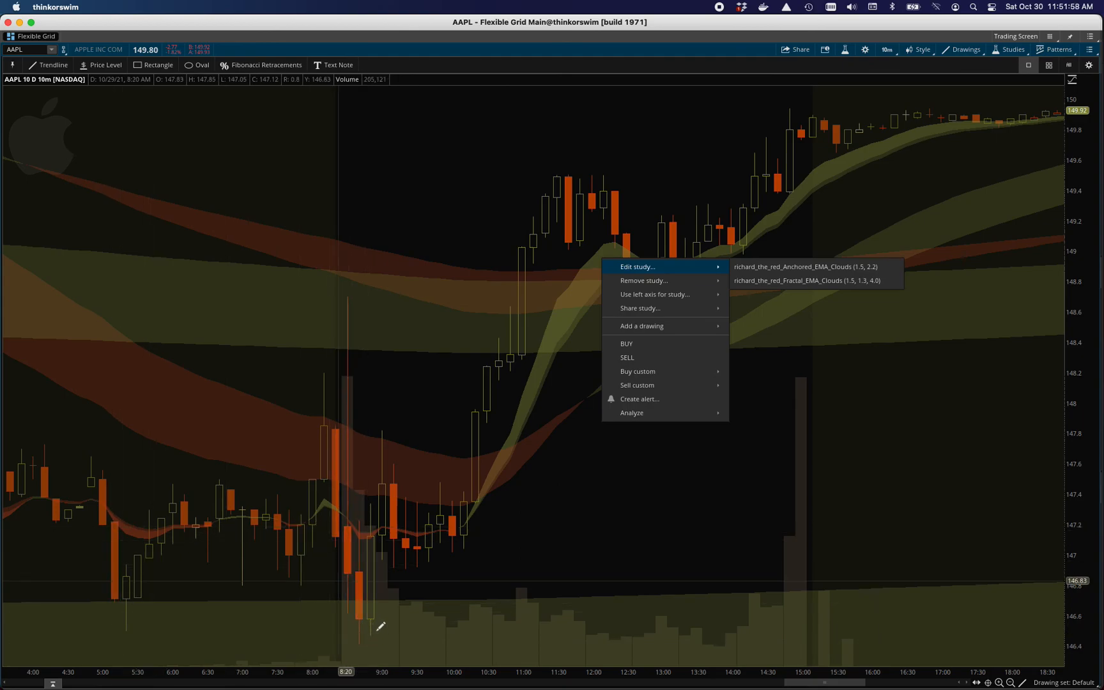
{"action": "mouse_move", "coordinate": [436, 540]}
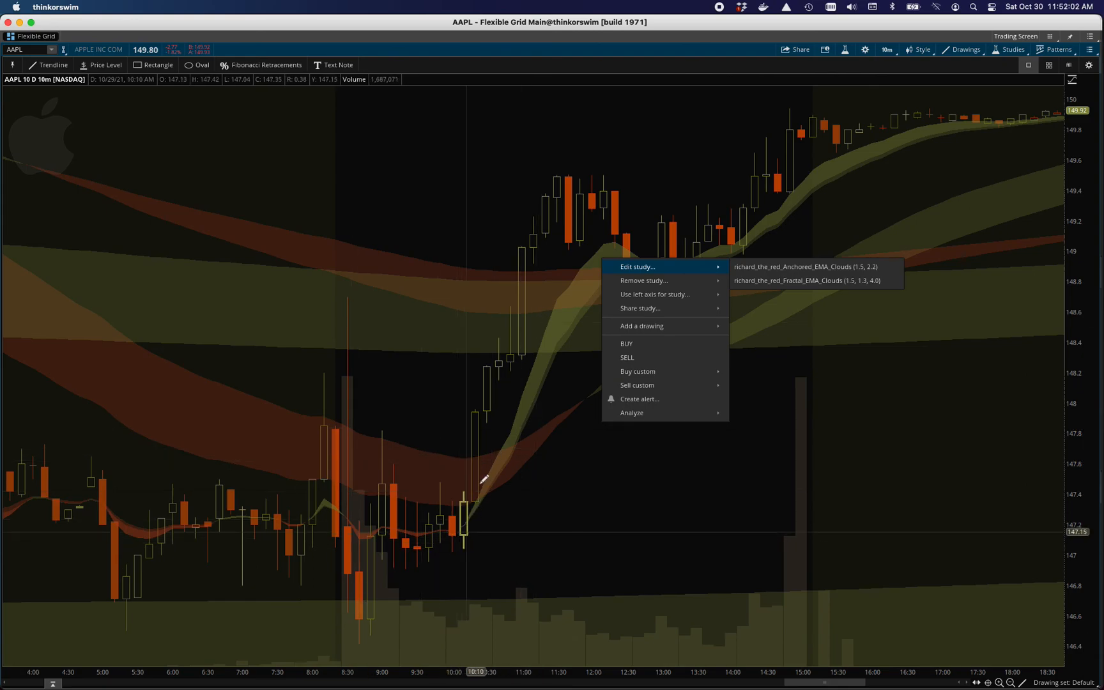
{"action": "mouse_move", "coordinate": [525, 324]}
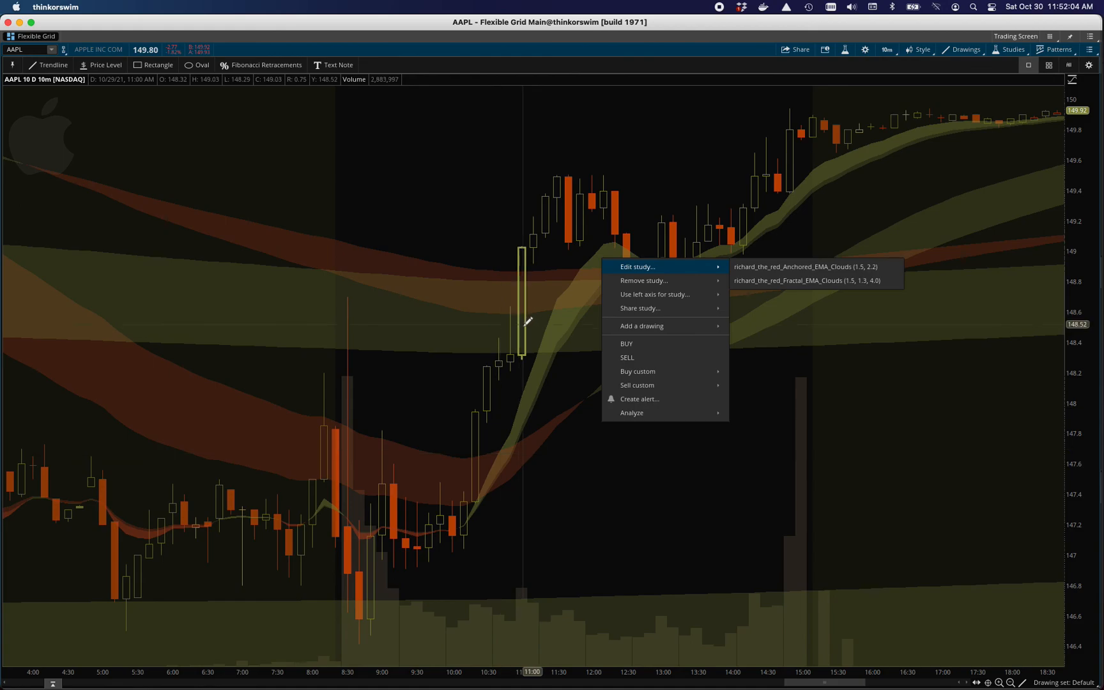
{"action": "mouse_move", "coordinate": [626, 257]}
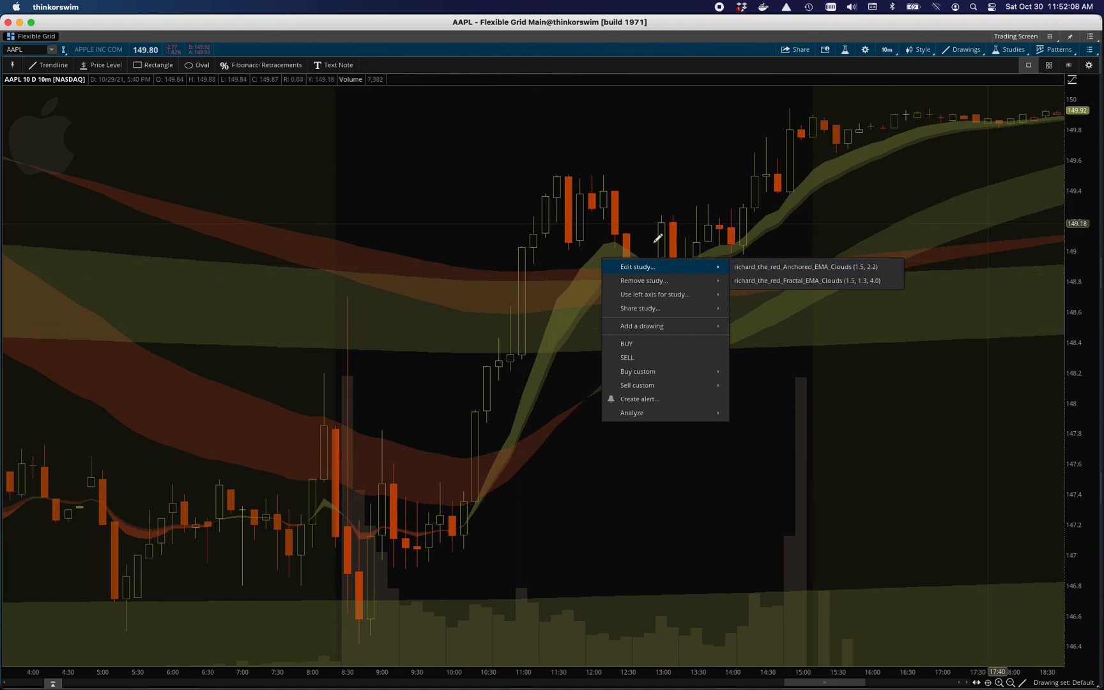
{"action": "mouse_move", "coordinate": [509, 292]}
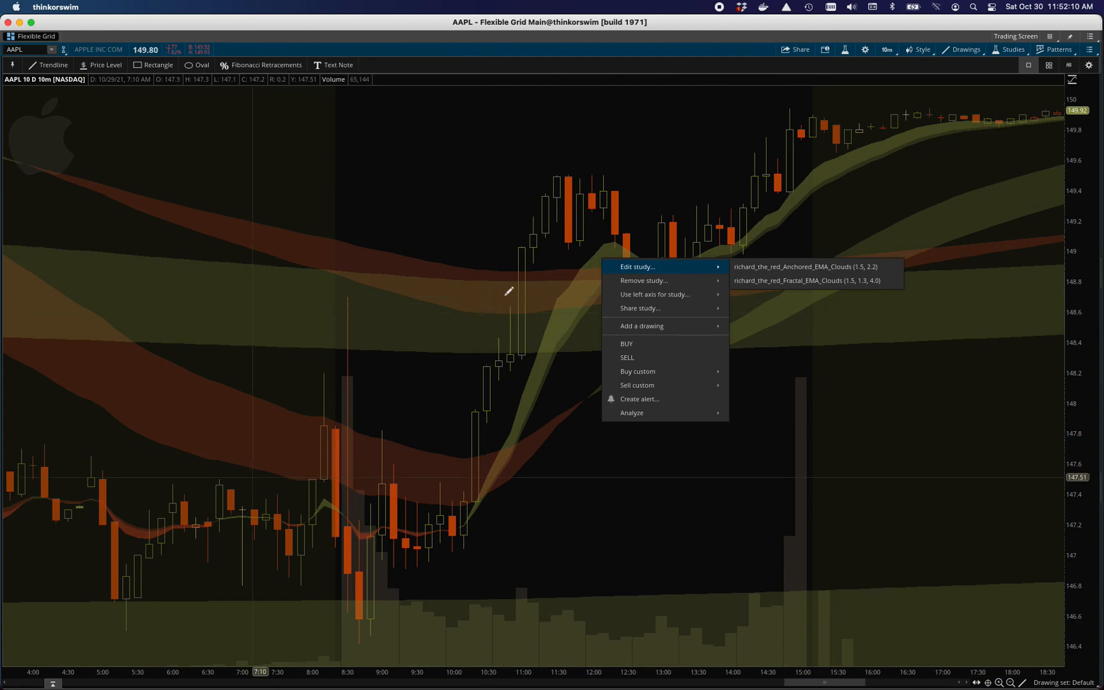
{"action": "mouse_move", "coordinate": [679, 269]}
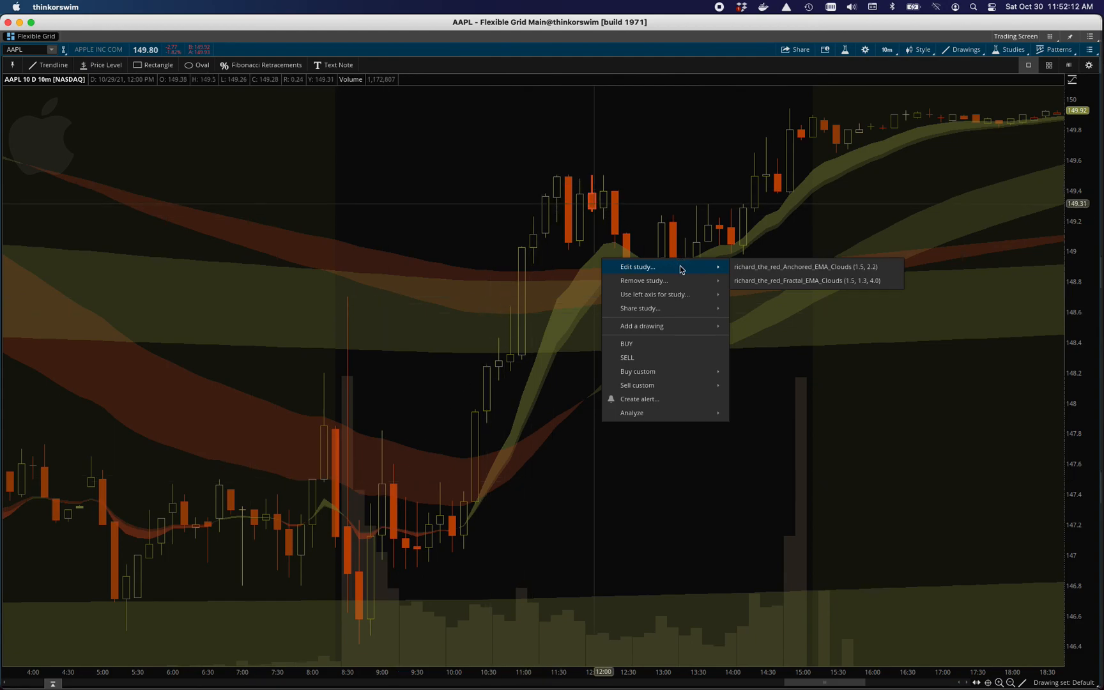
{"action": "mouse_move", "coordinate": [642, 280]}
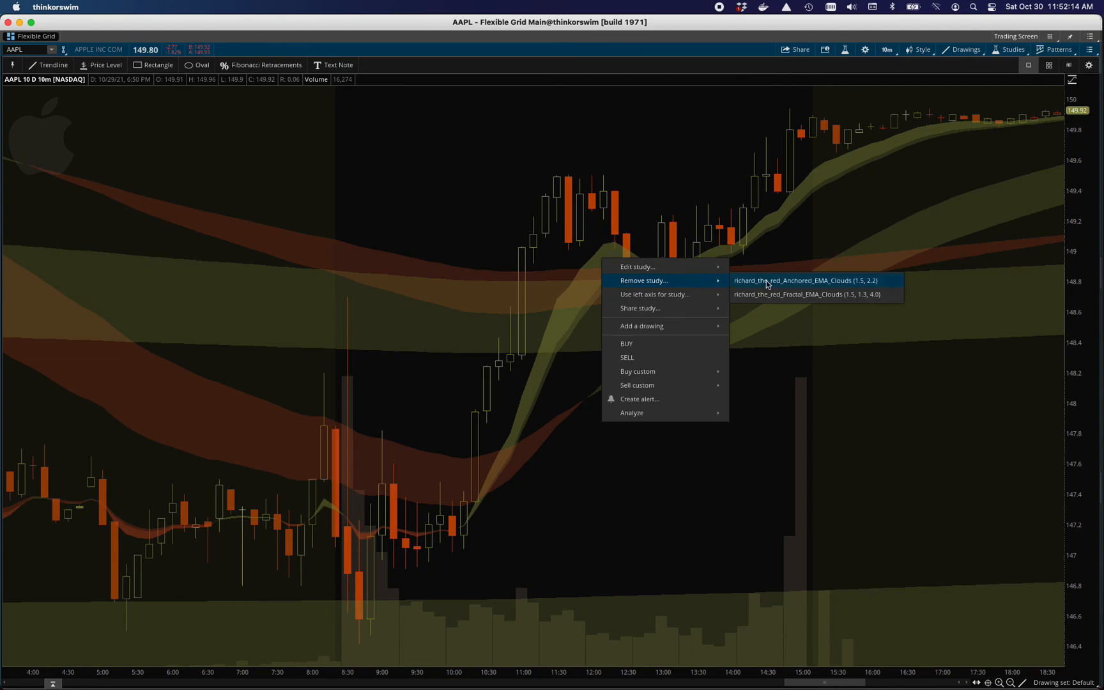
- Remove Anchored_EMA_Clouds via the Remove study submenu and confirm
{"action": "left_click", "coordinate": [805, 280]}
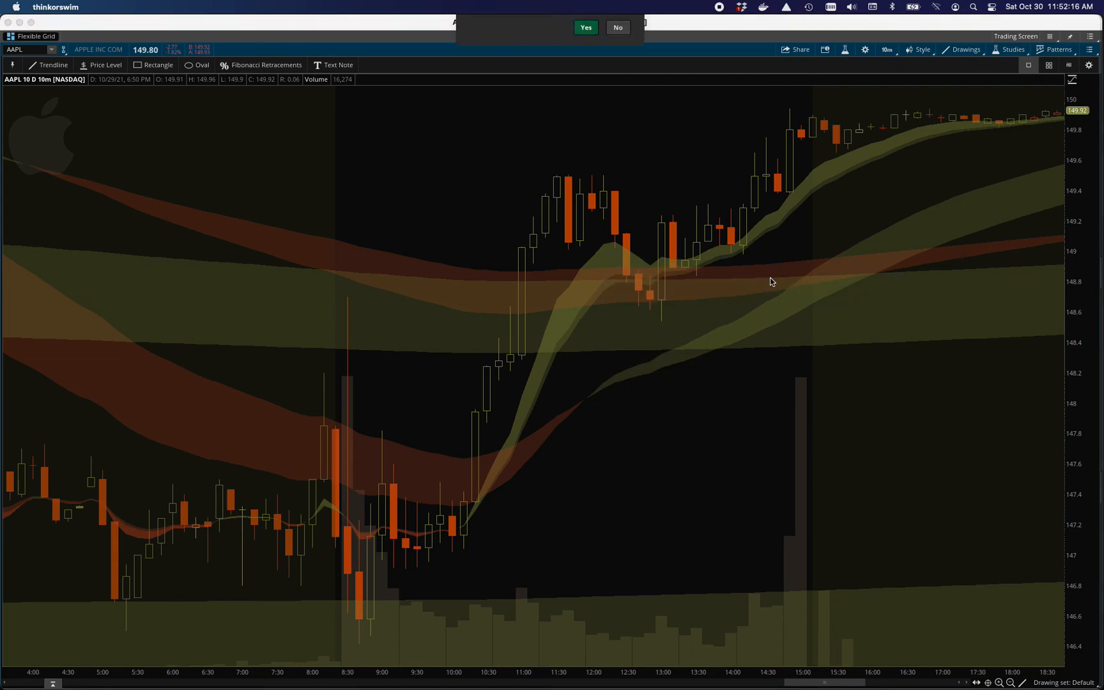
{"action": "left_click", "coordinate": [585, 27]}
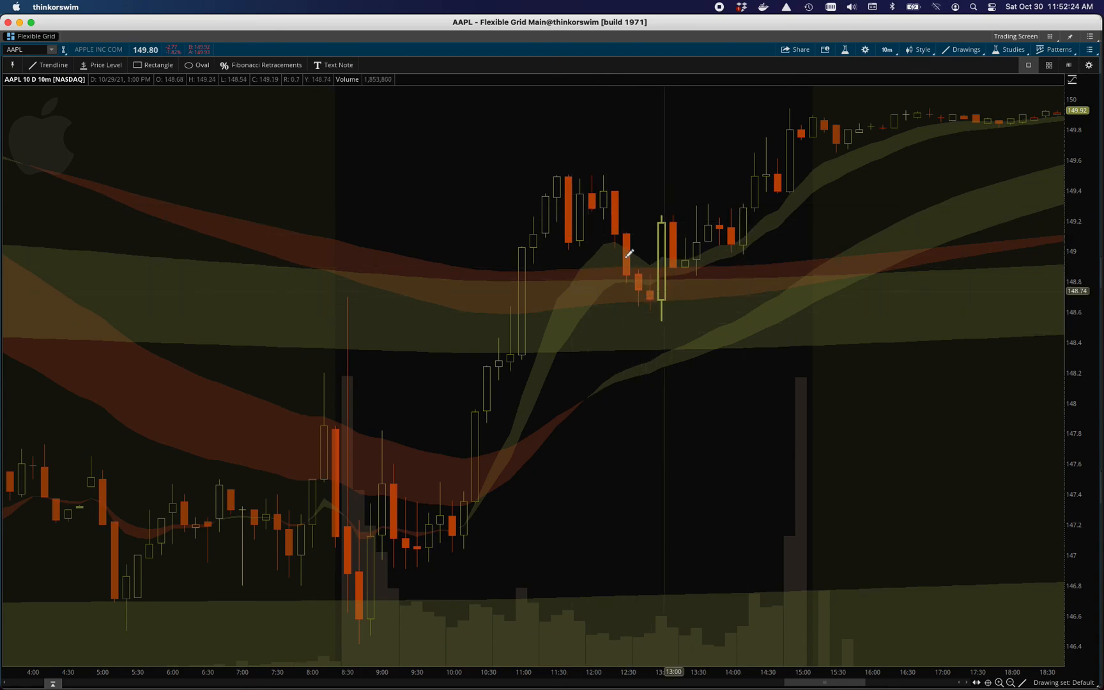
{"action": "mouse_move", "coordinate": [658, 303]}
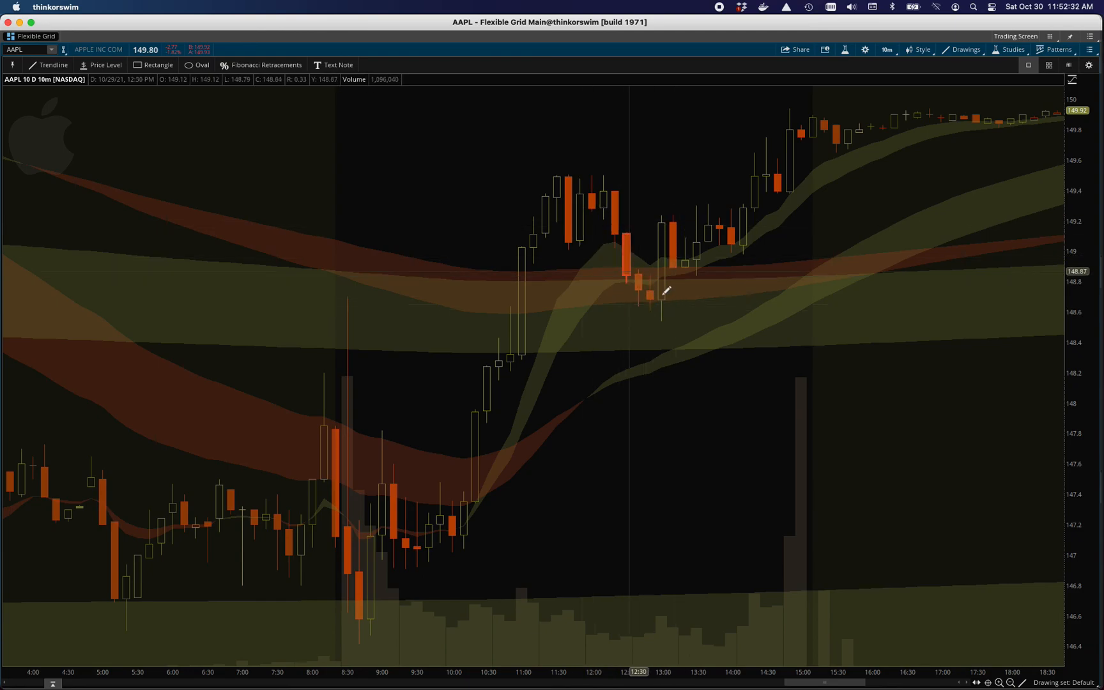
{"action": "mouse_move", "coordinate": [613, 229]}
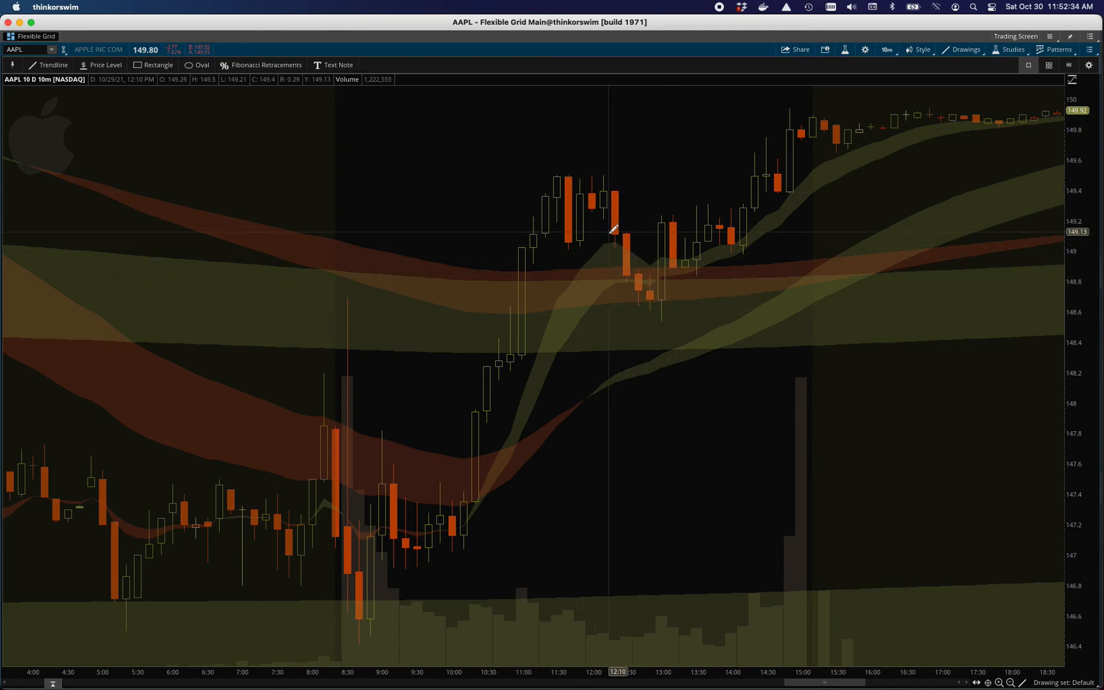
{"action": "mouse_move", "coordinate": [602, 199]}
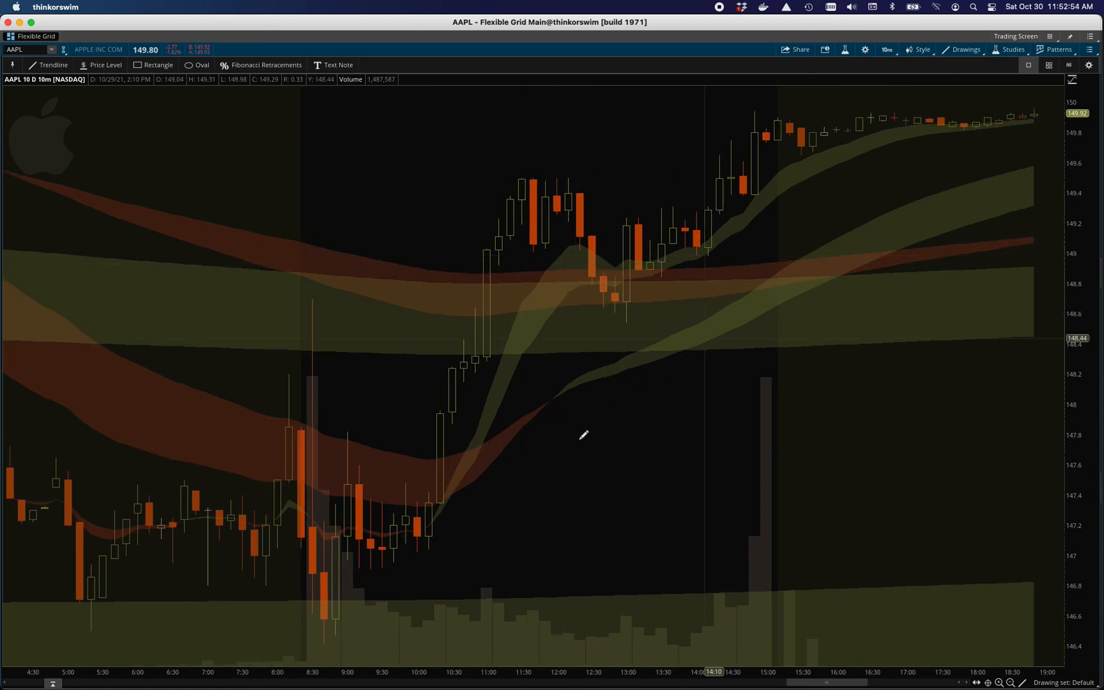
{"action": "mouse_move", "coordinate": [517, 355]}
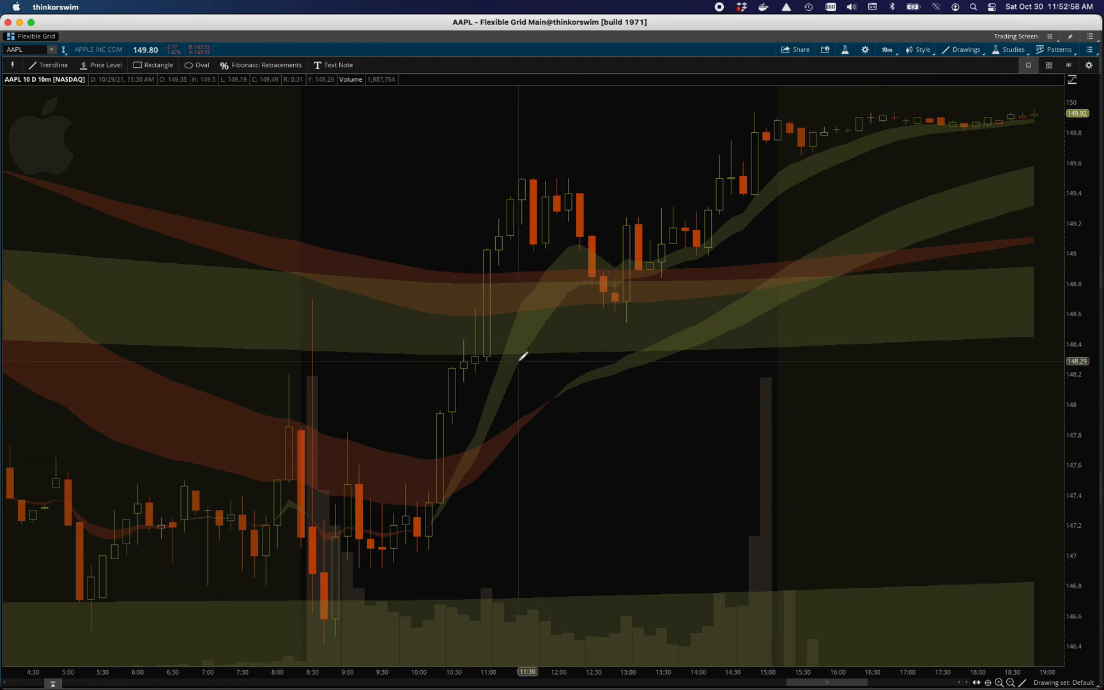
{"action": "mouse_move", "coordinate": [620, 271]}
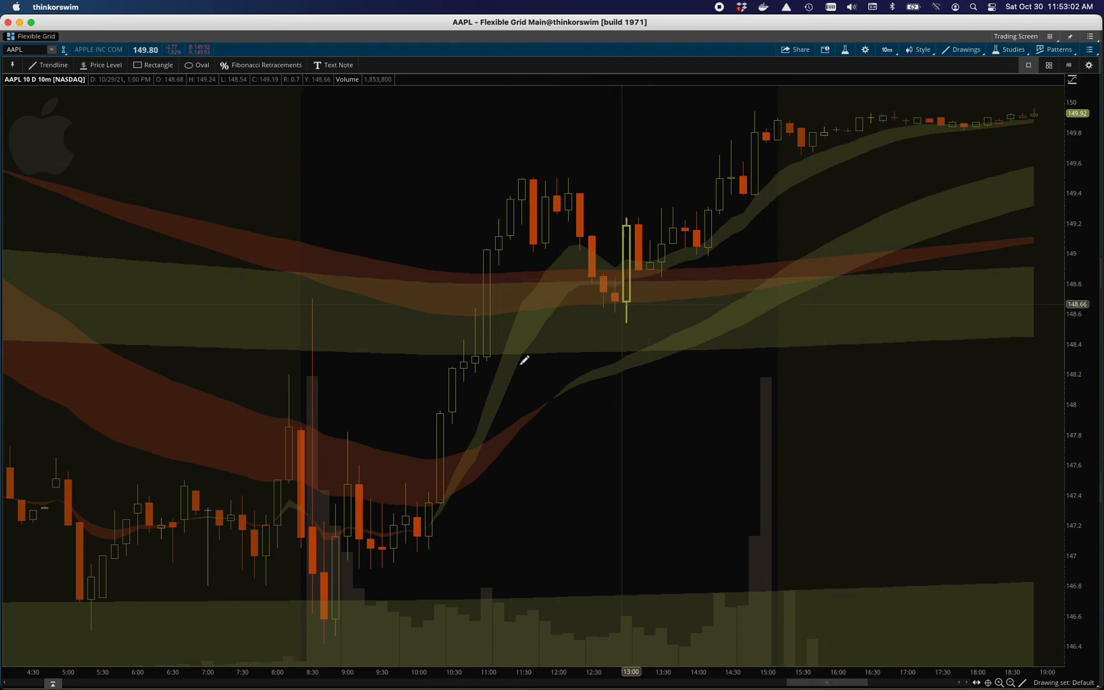
{"action": "mouse_move", "coordinate": [545, 313]}
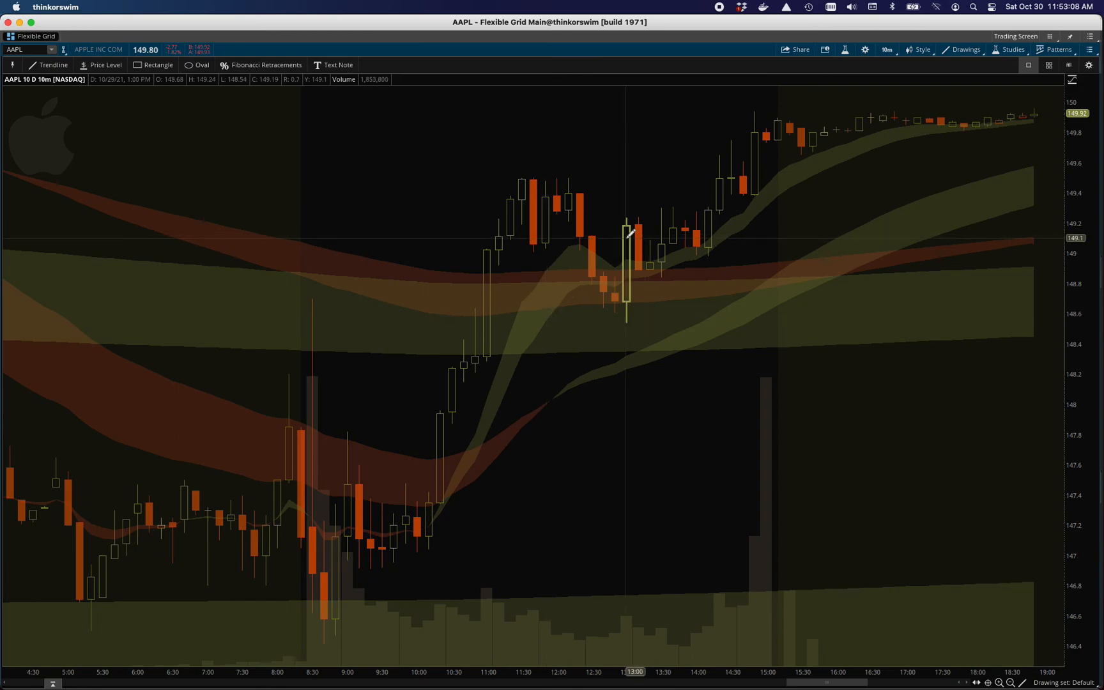
{"action": "mouse_move", "coordinate": [614, 186]}
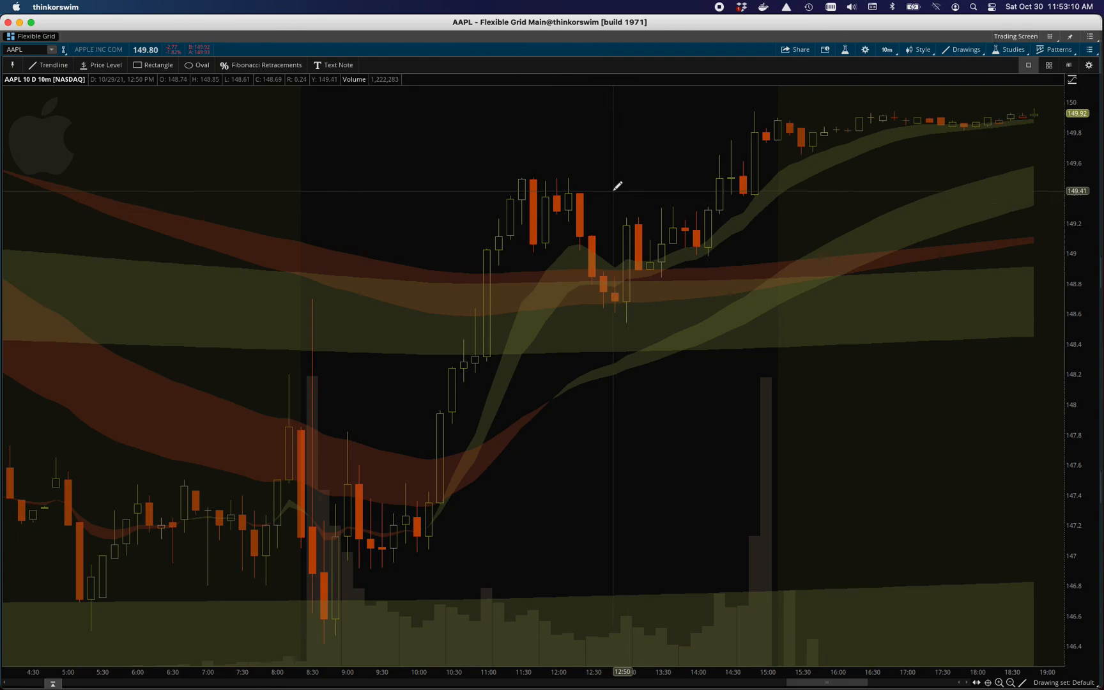
{"action": "mouse_move", "coordinate": [621, 190]}
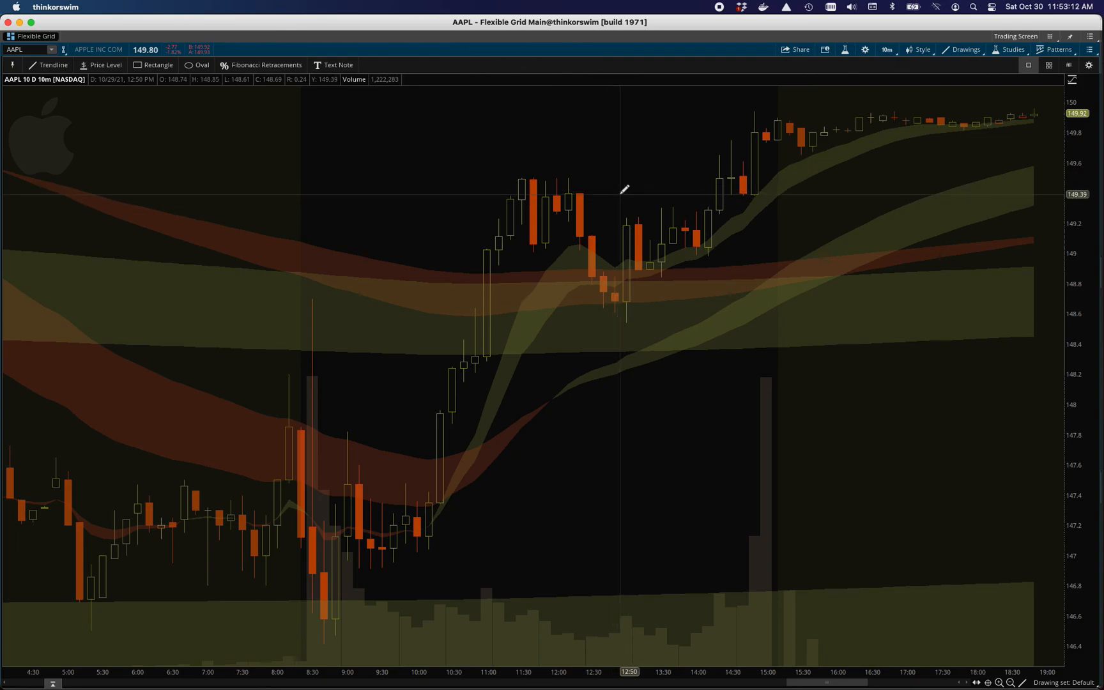
{"action": "mouse_move", "coordinate": [737, 40]}
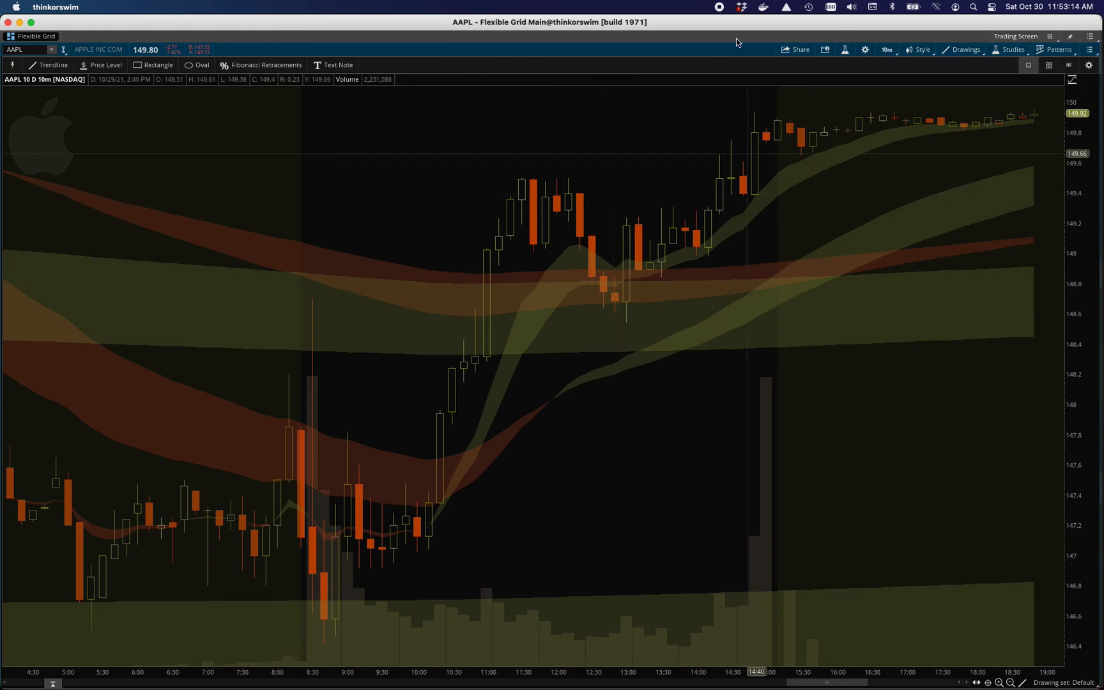